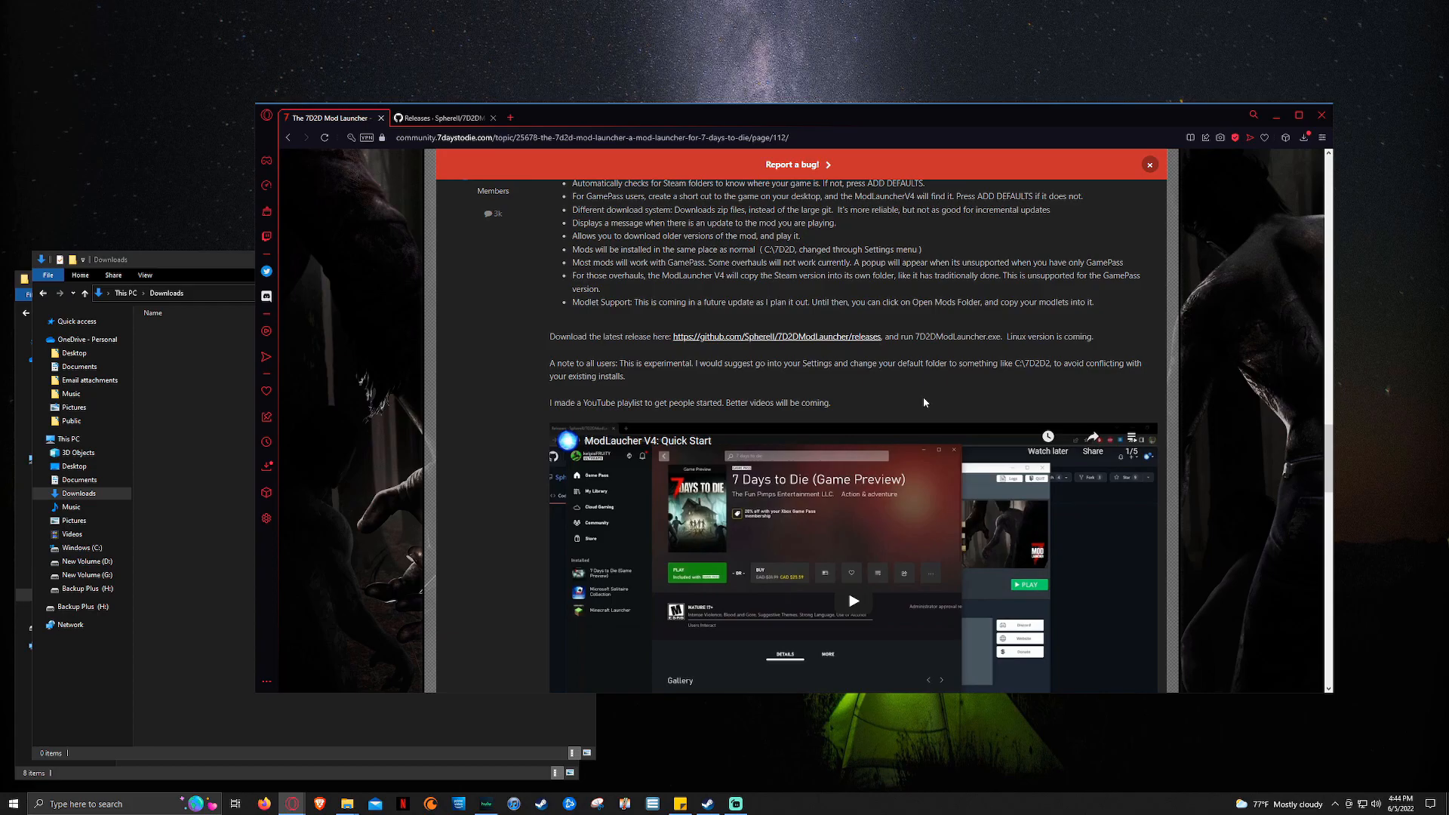
{"action": "mouse_move", "coordinate": [914, 361]}
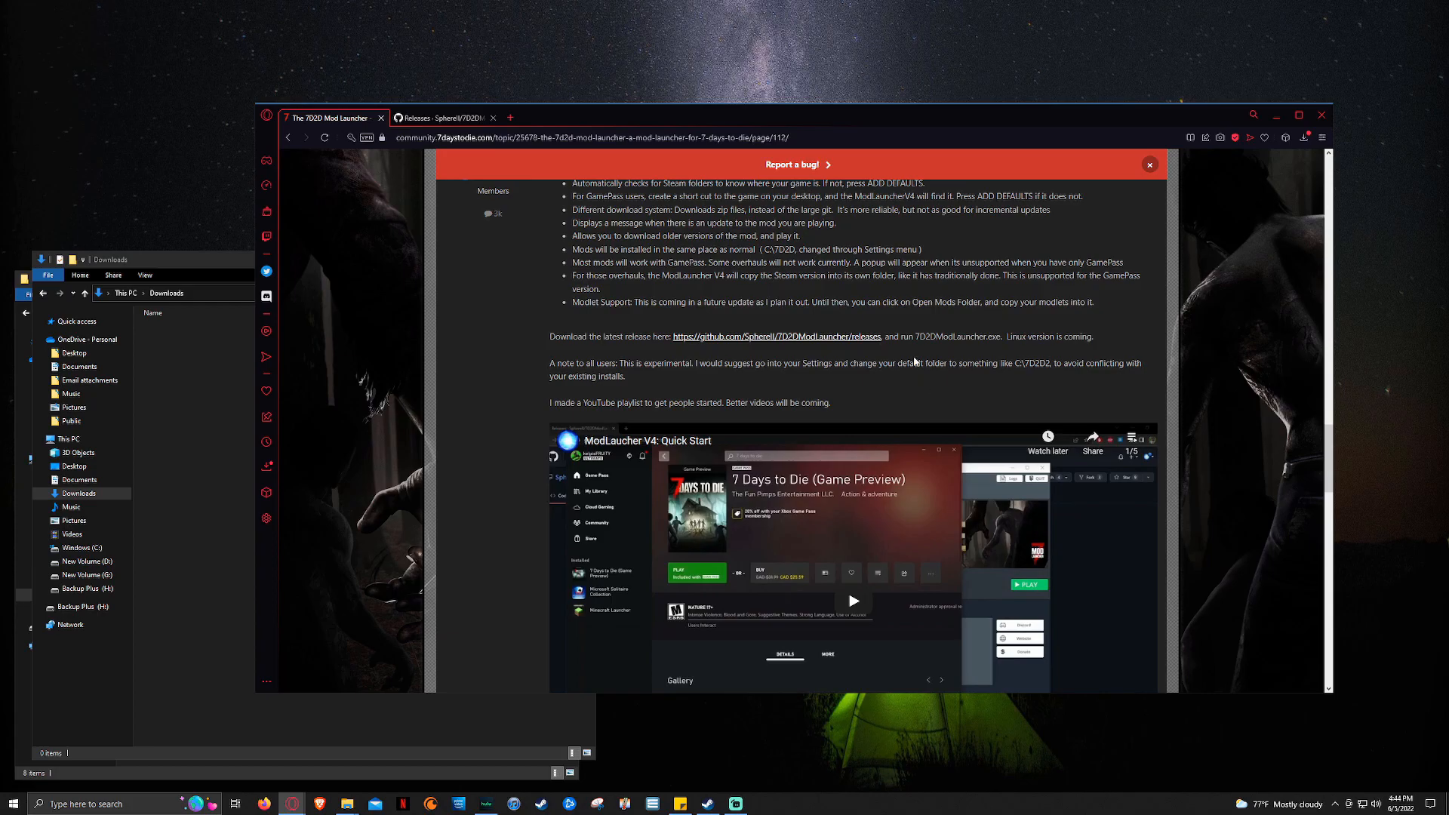
Step: Download 7D2DModLauncher.exe from GitHub release 4.0.0.94 and select it in Downloads
{"action": "scroll", "scroll_direction": "up", "scroll_amount": 3}
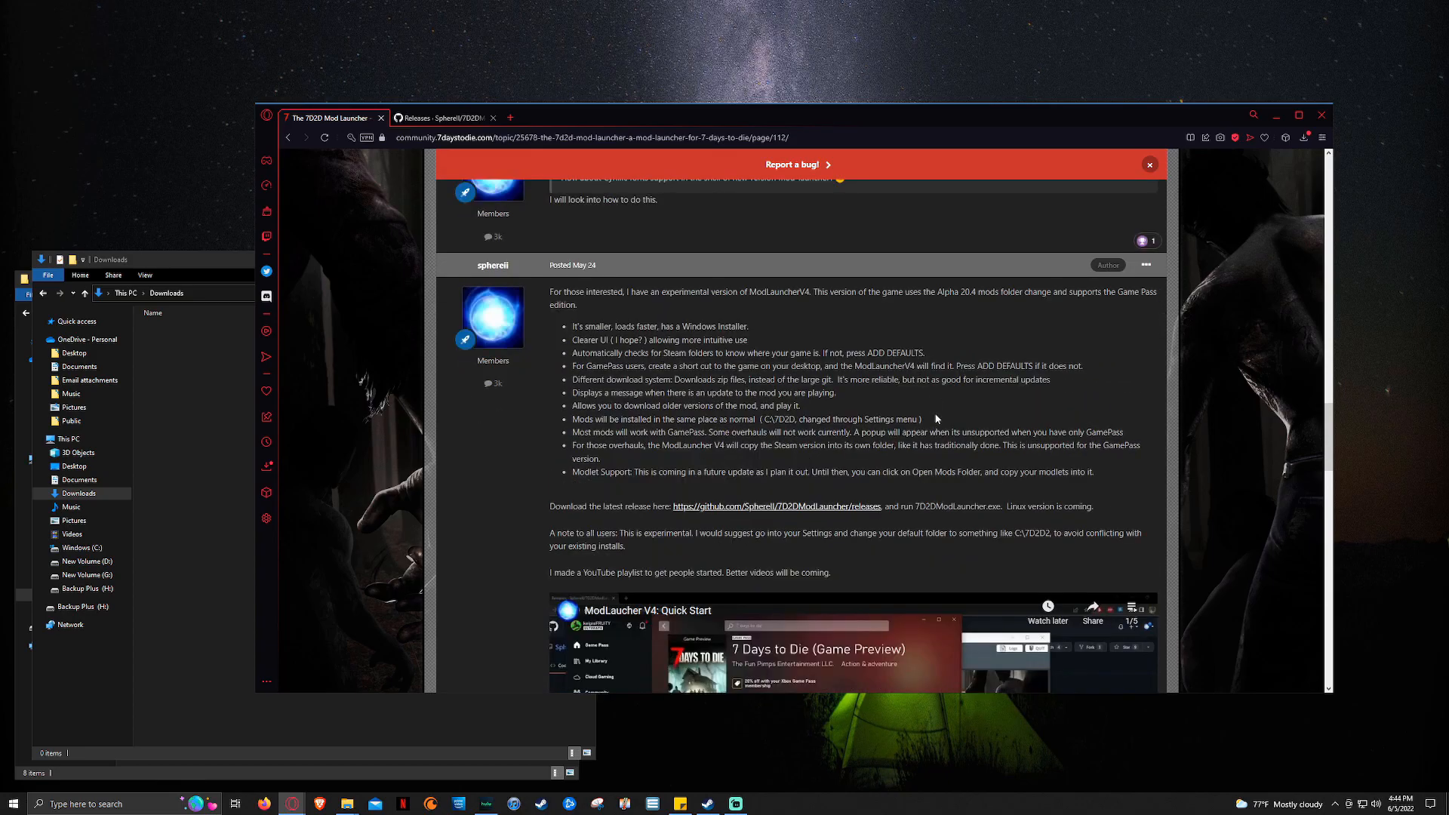
{"action": "mouse_move", "coordinate": [917, 419]}
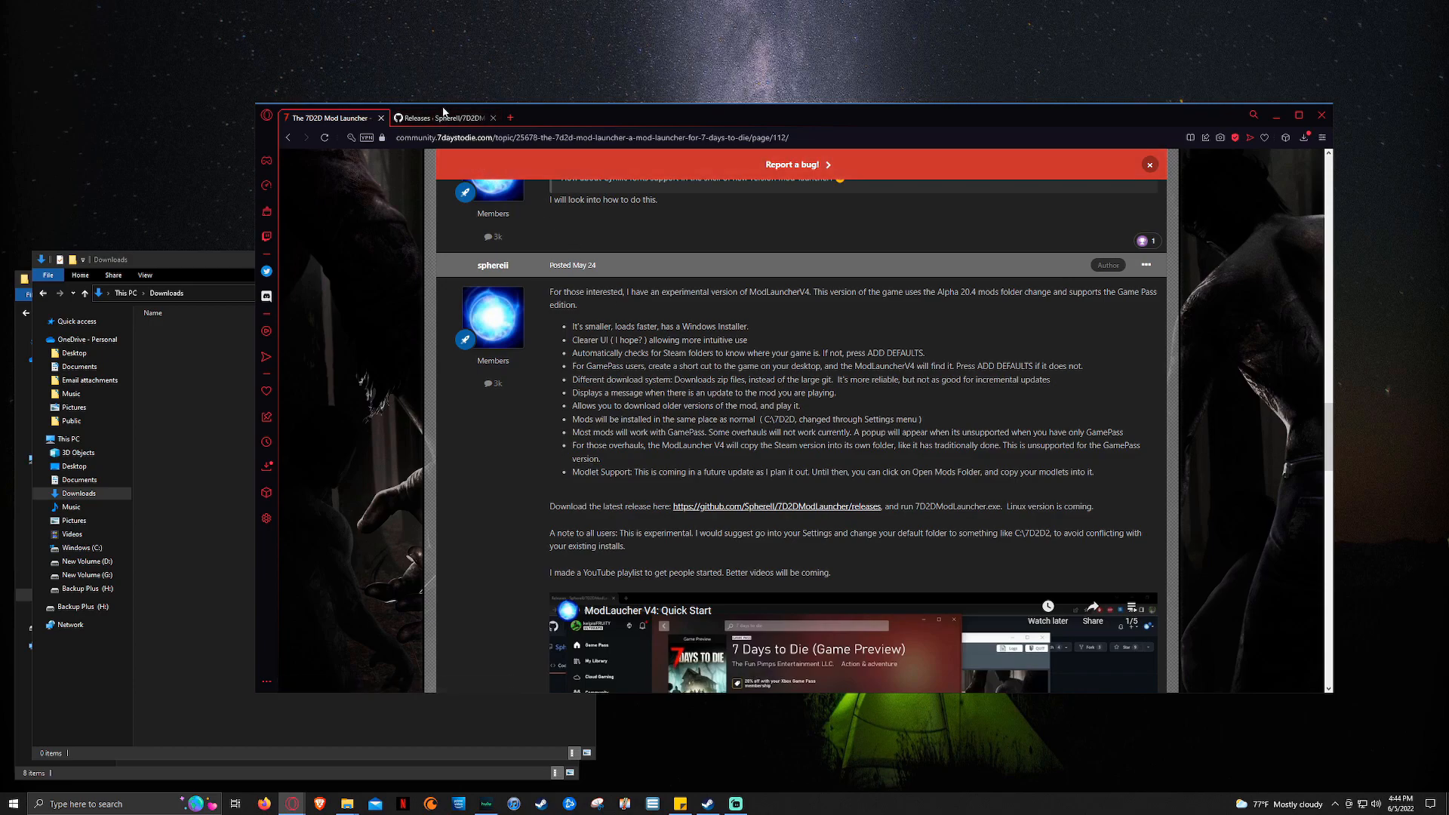
{"action": "left_click", "coordinate": [440, 118]}
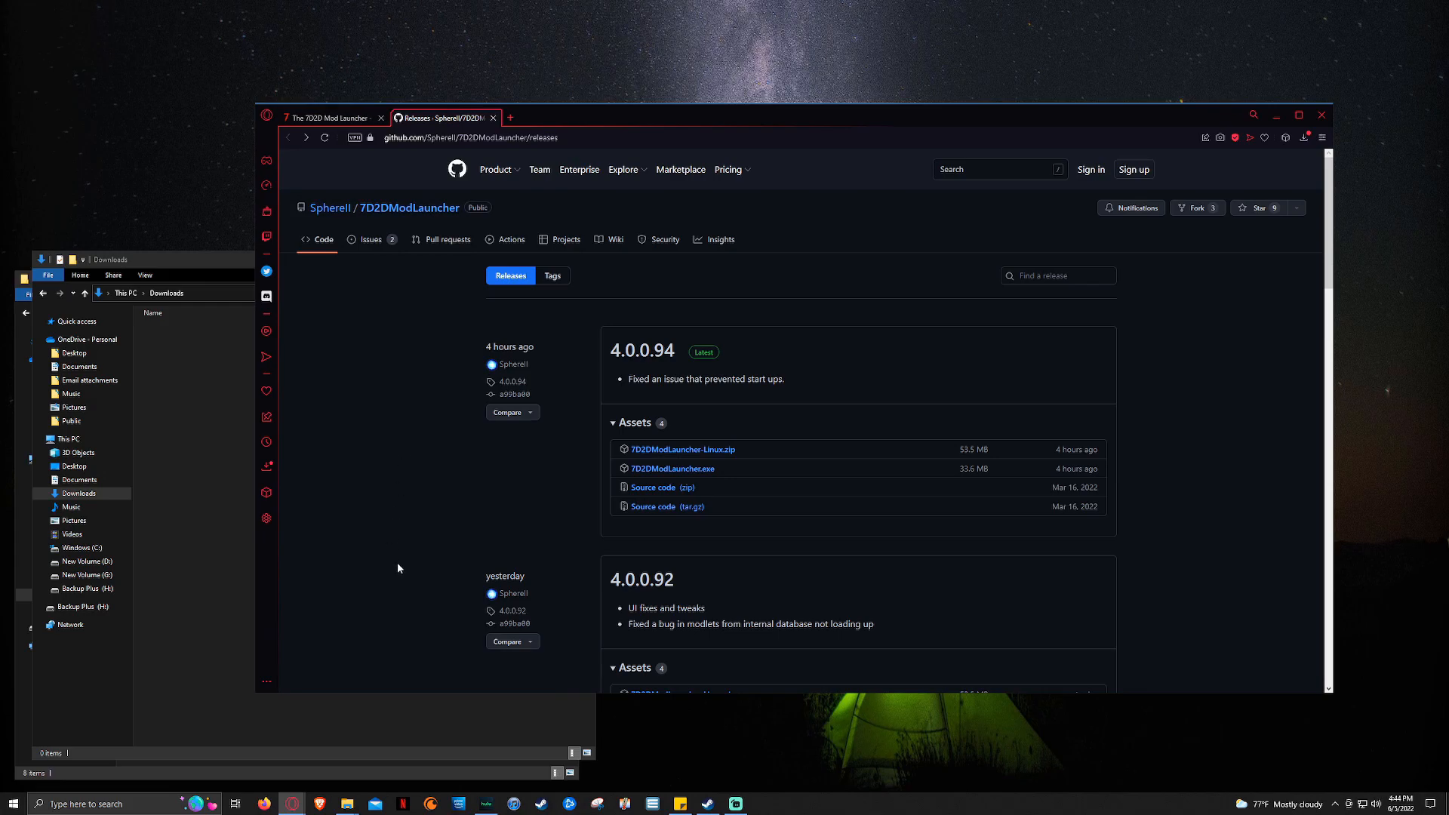
{"action": "mouse_move", "coordinate": [391, 549]}
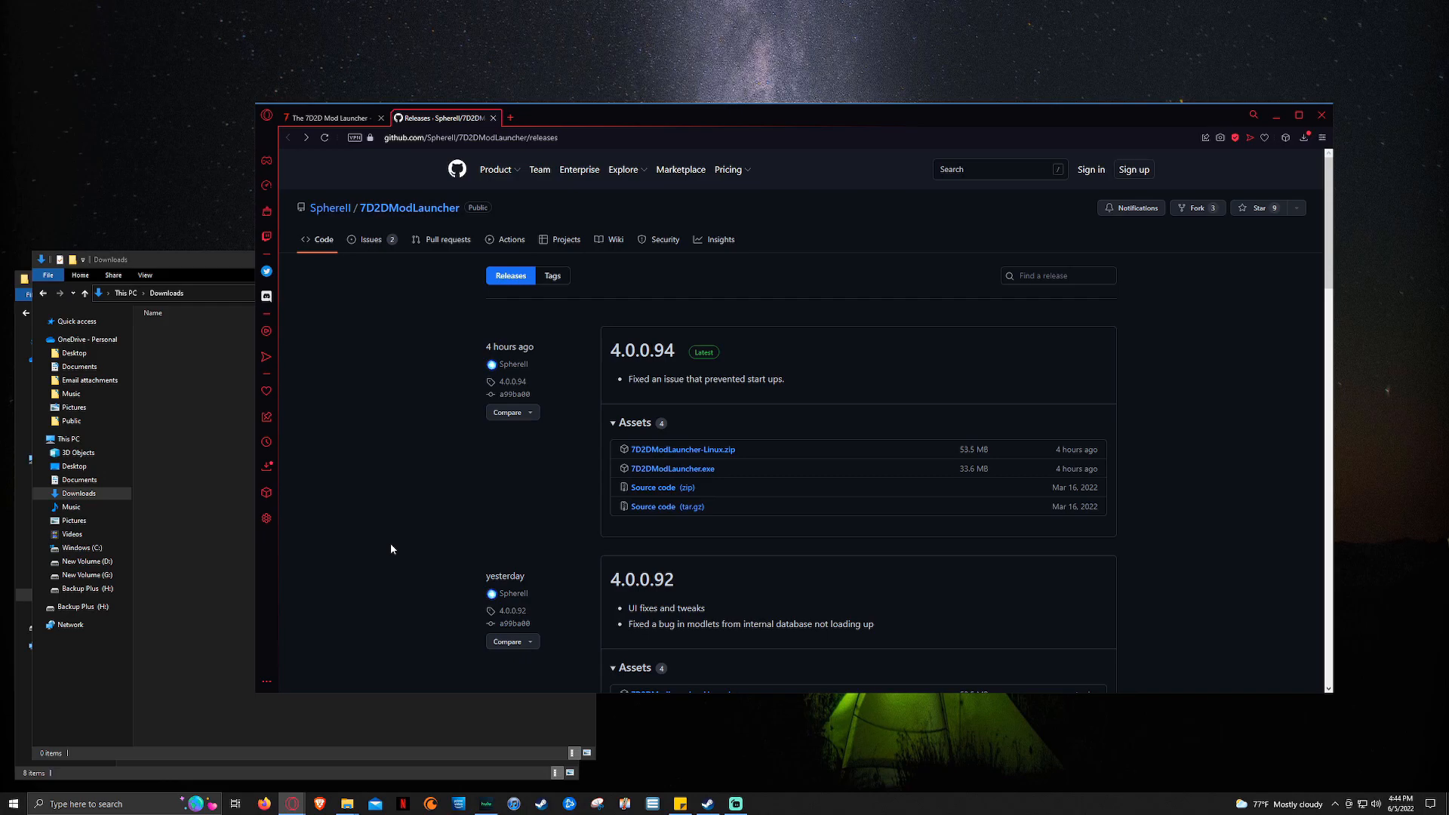
{"action": "mouse_move", "coordinate": [370, 543]}
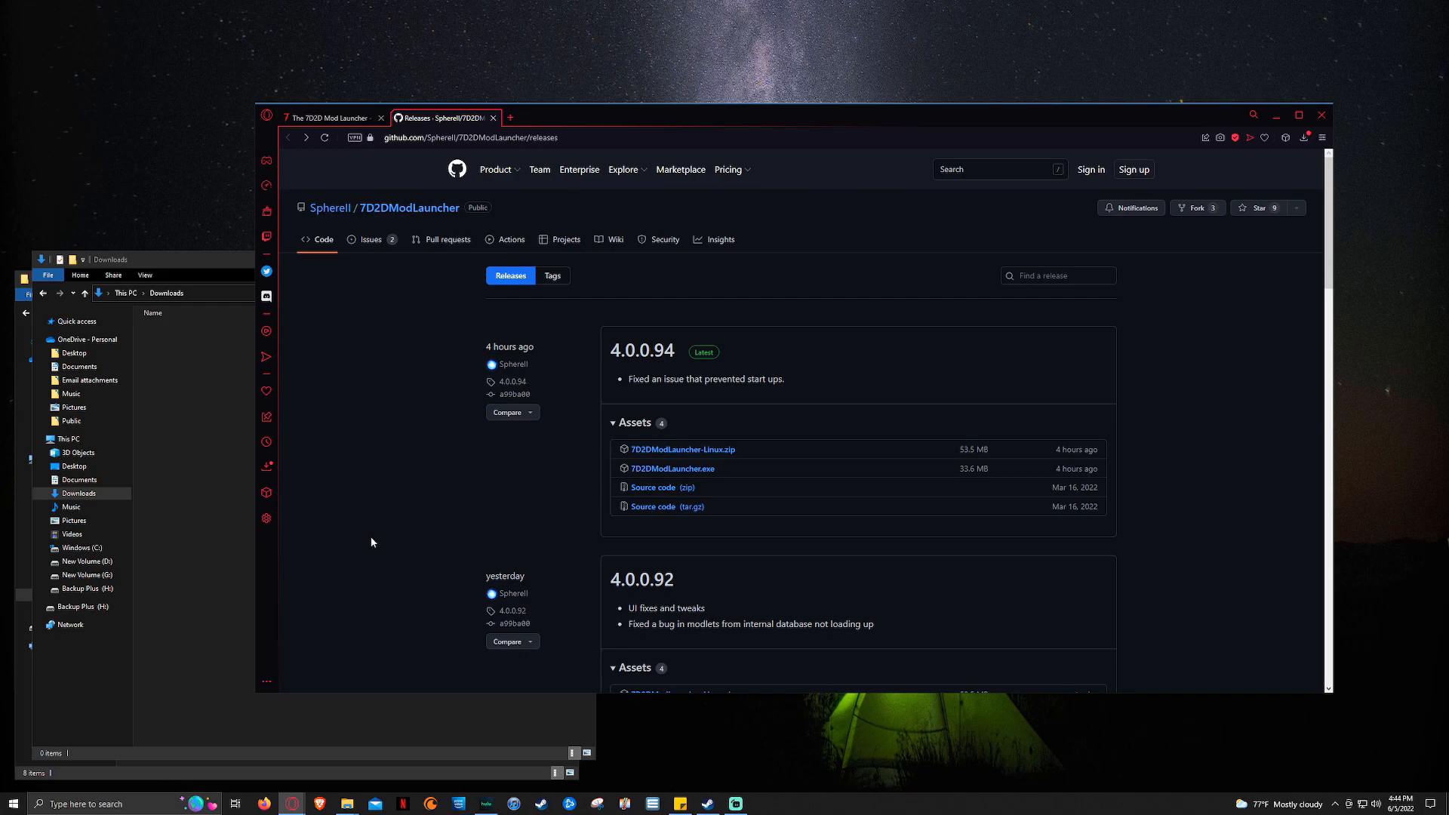
{"action": "mouse_move", "coordinate": [672, 469]}
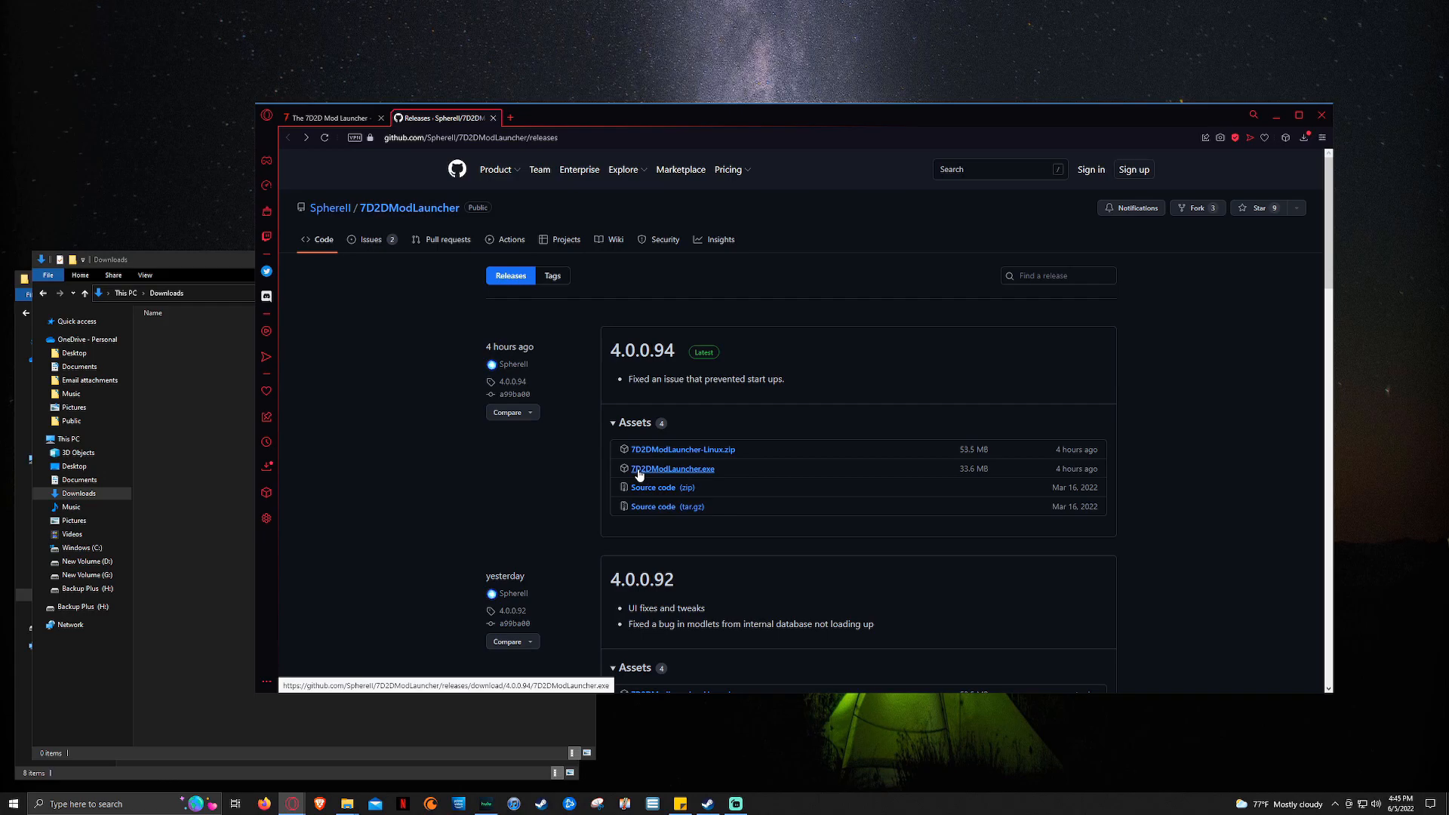
{"action": "mouse_move", "coordinate": [667, 476]}
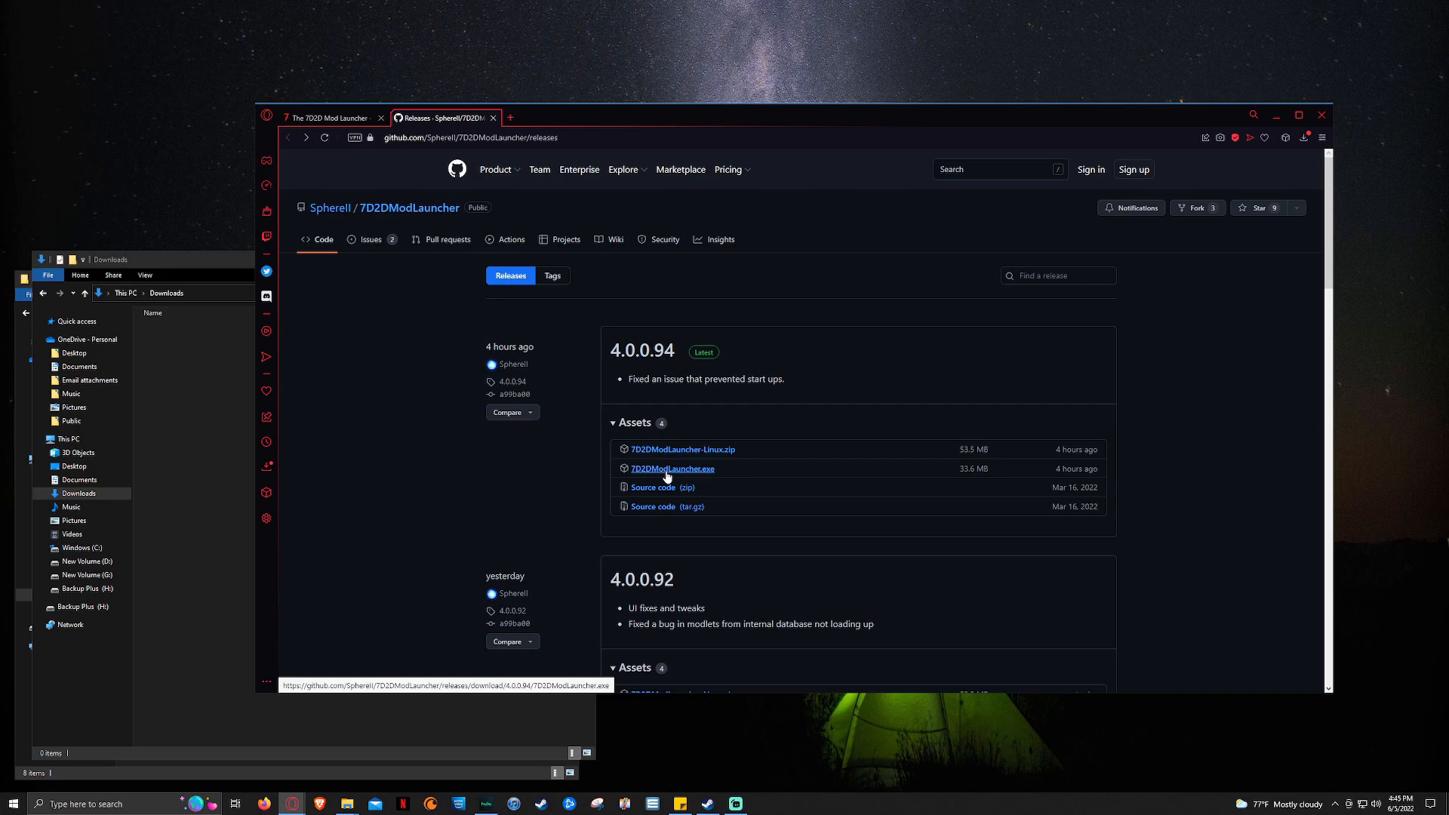
{"action": "left_click", "coordinate": [672, 469]}
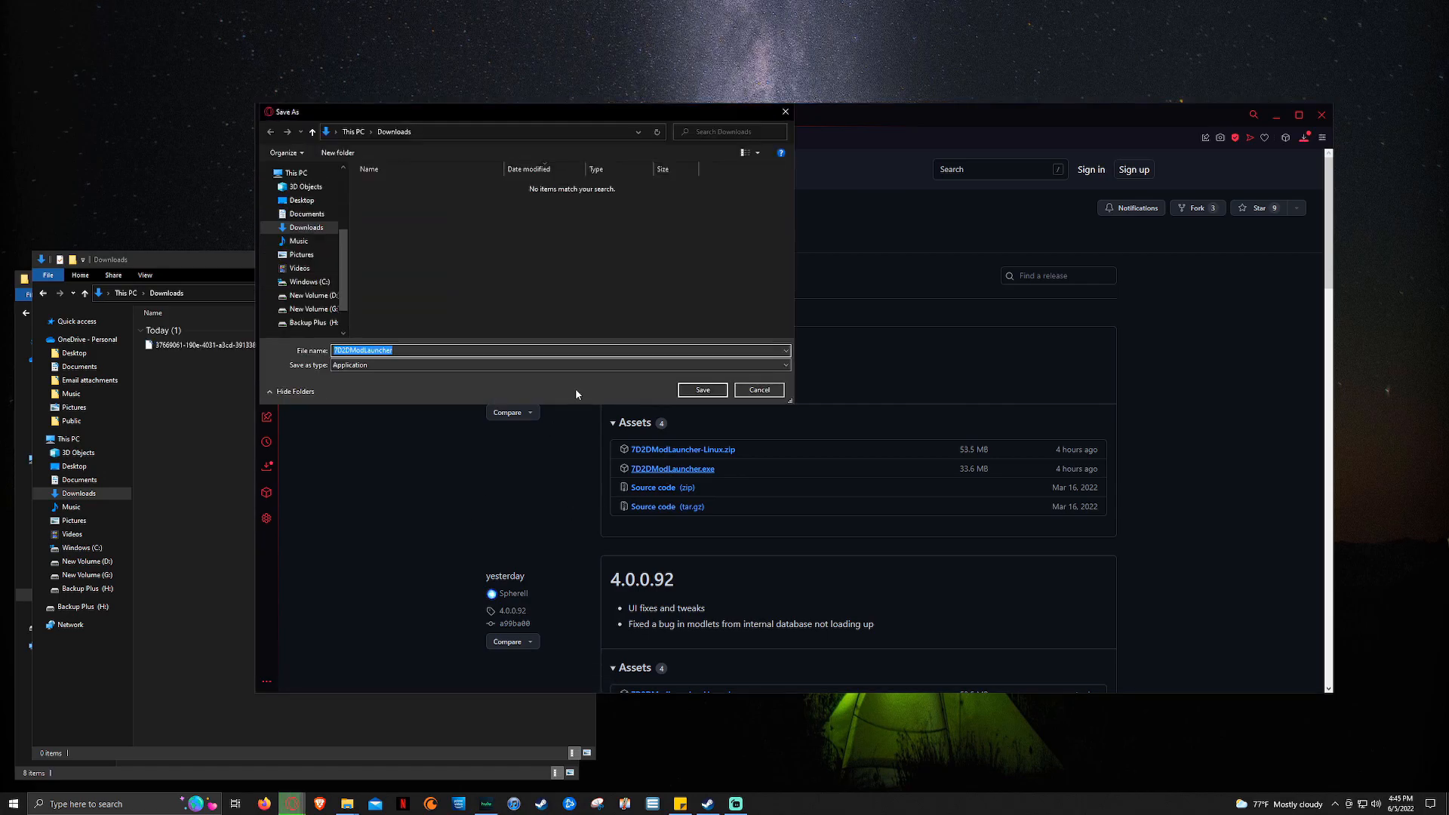
{"action": "left_click", "coordinate": [701, 390]}
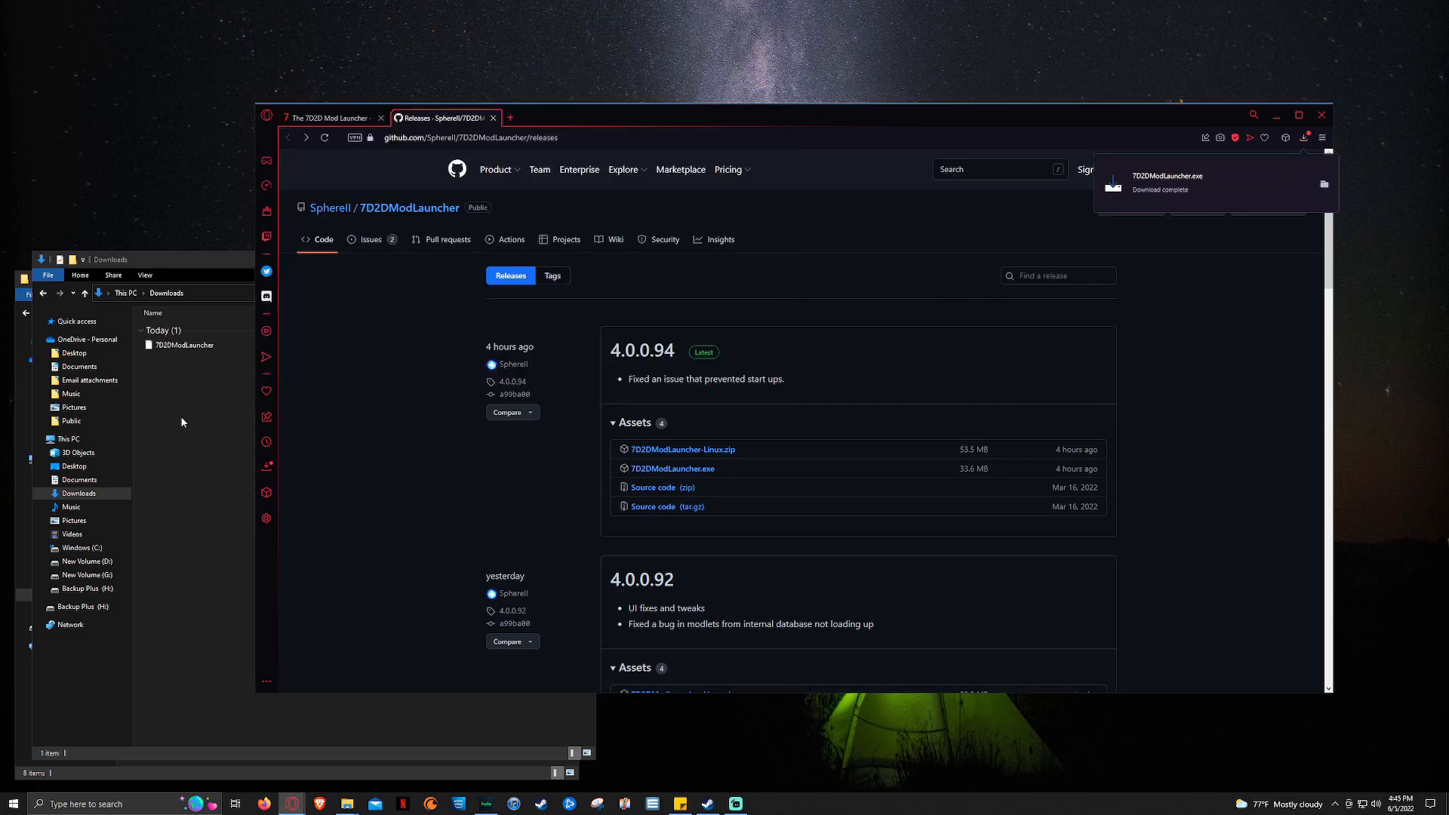
{"action": "left_click", "coordinate": [185, 345]}
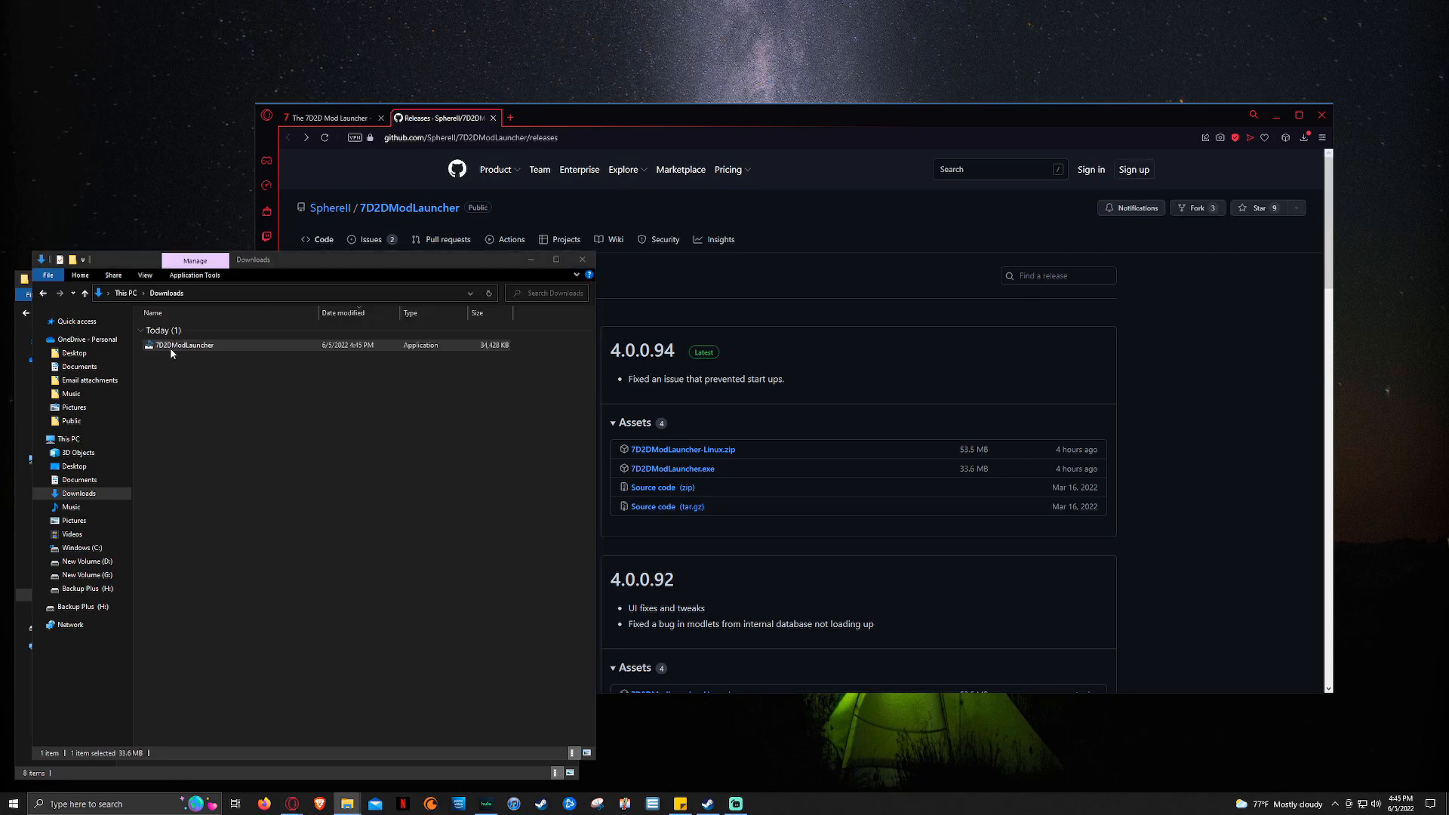
Step: Run 7D2DModLauncher.exe past the SmartScreen and Norton warnings and install it
{"action": "double_click", "coordinate": [183, 345]}
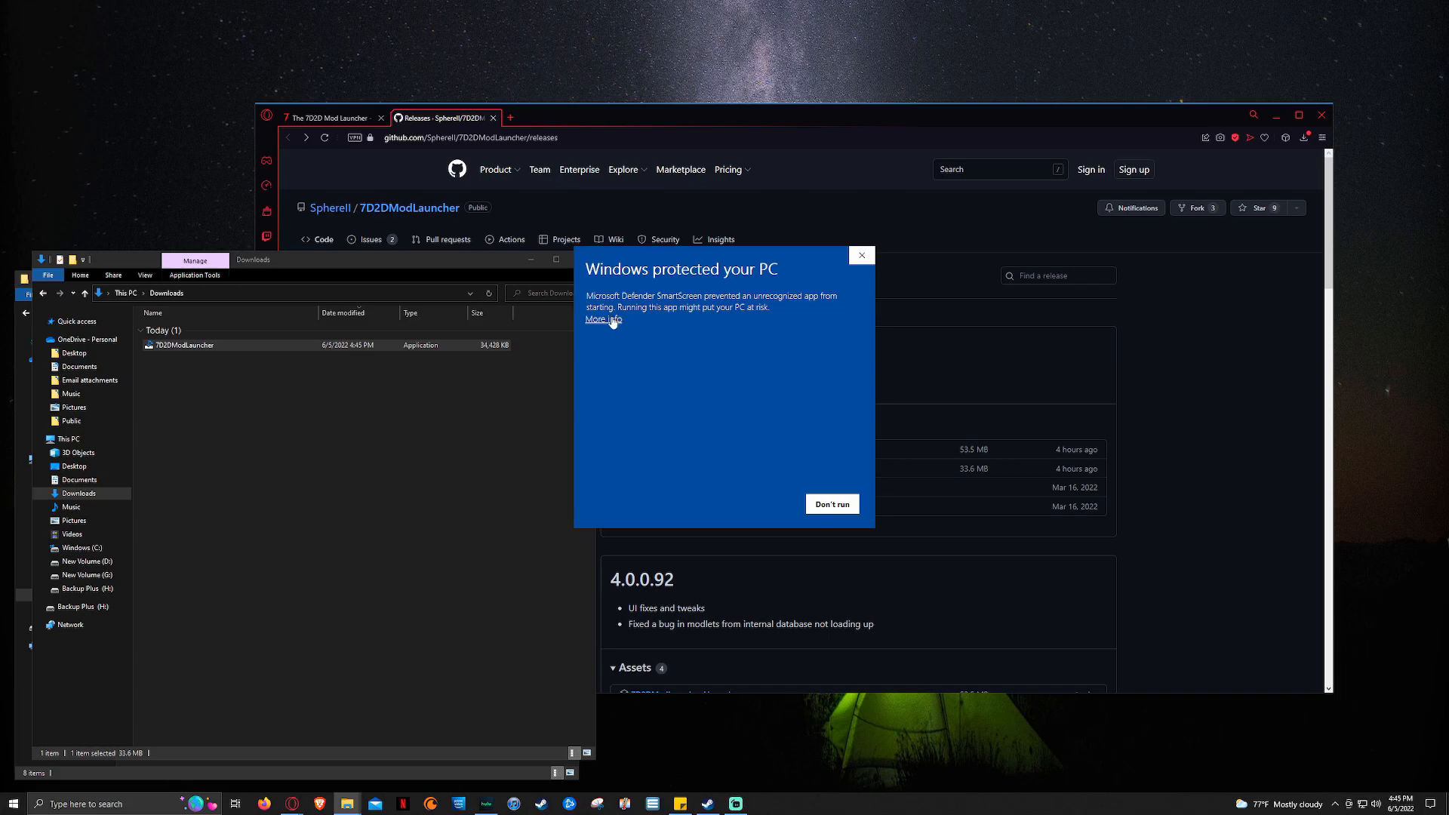
{"action": "left_click", "coordinate": [602, 319]}
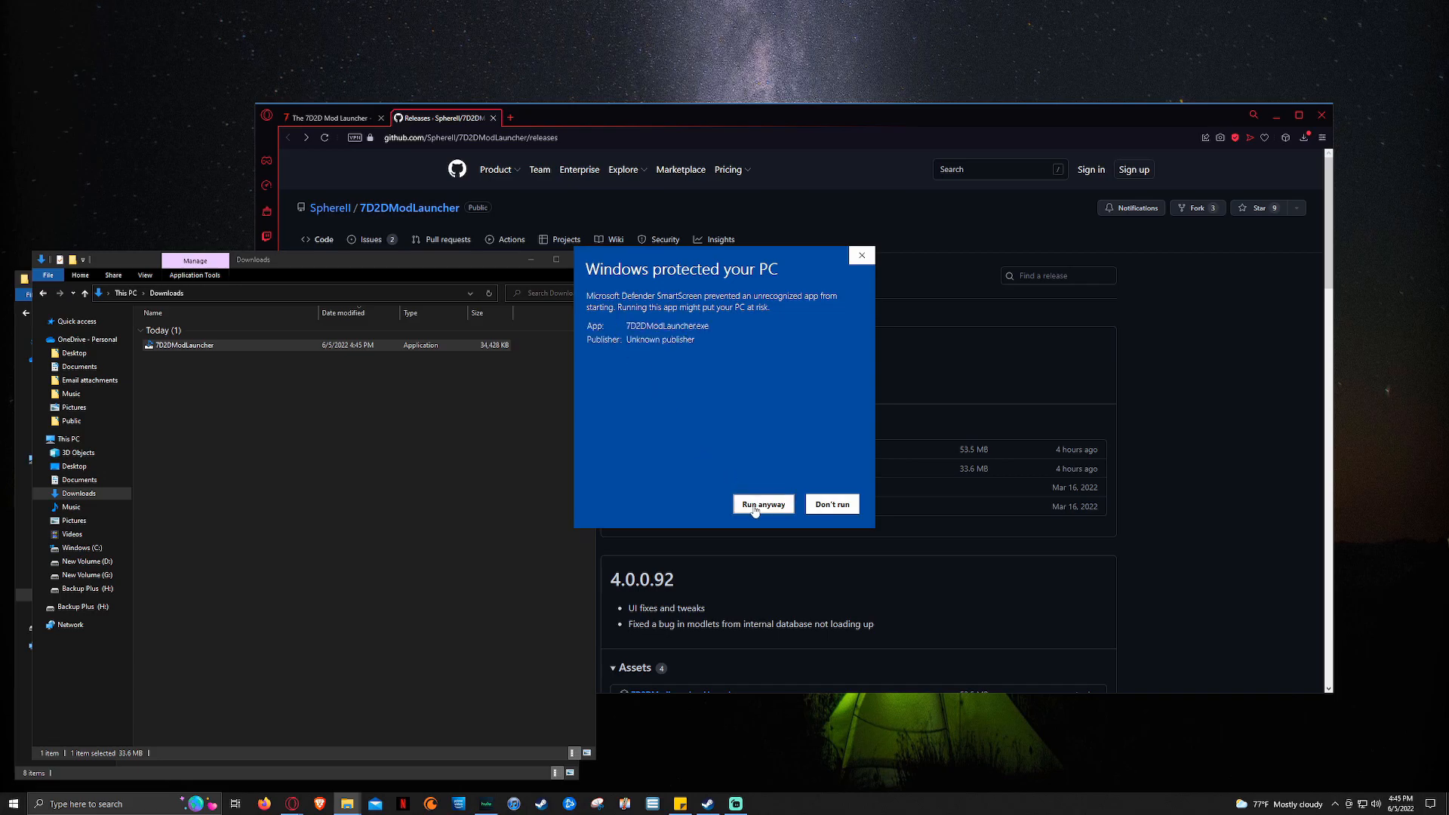
{"action": "left_click", "coordinate": [762, 504]}
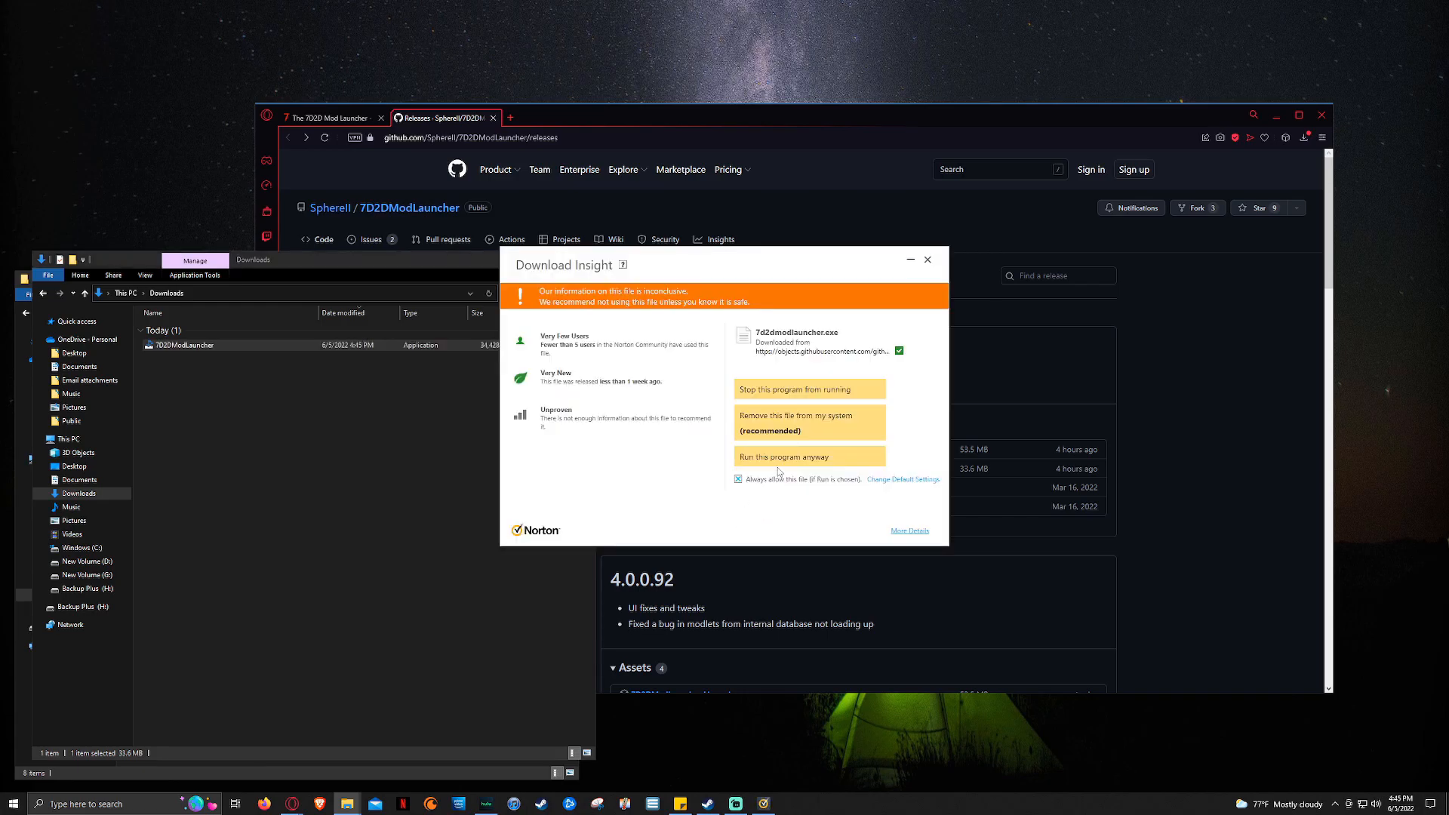
{"action": "left_click", "coordinate": [927, 260]}
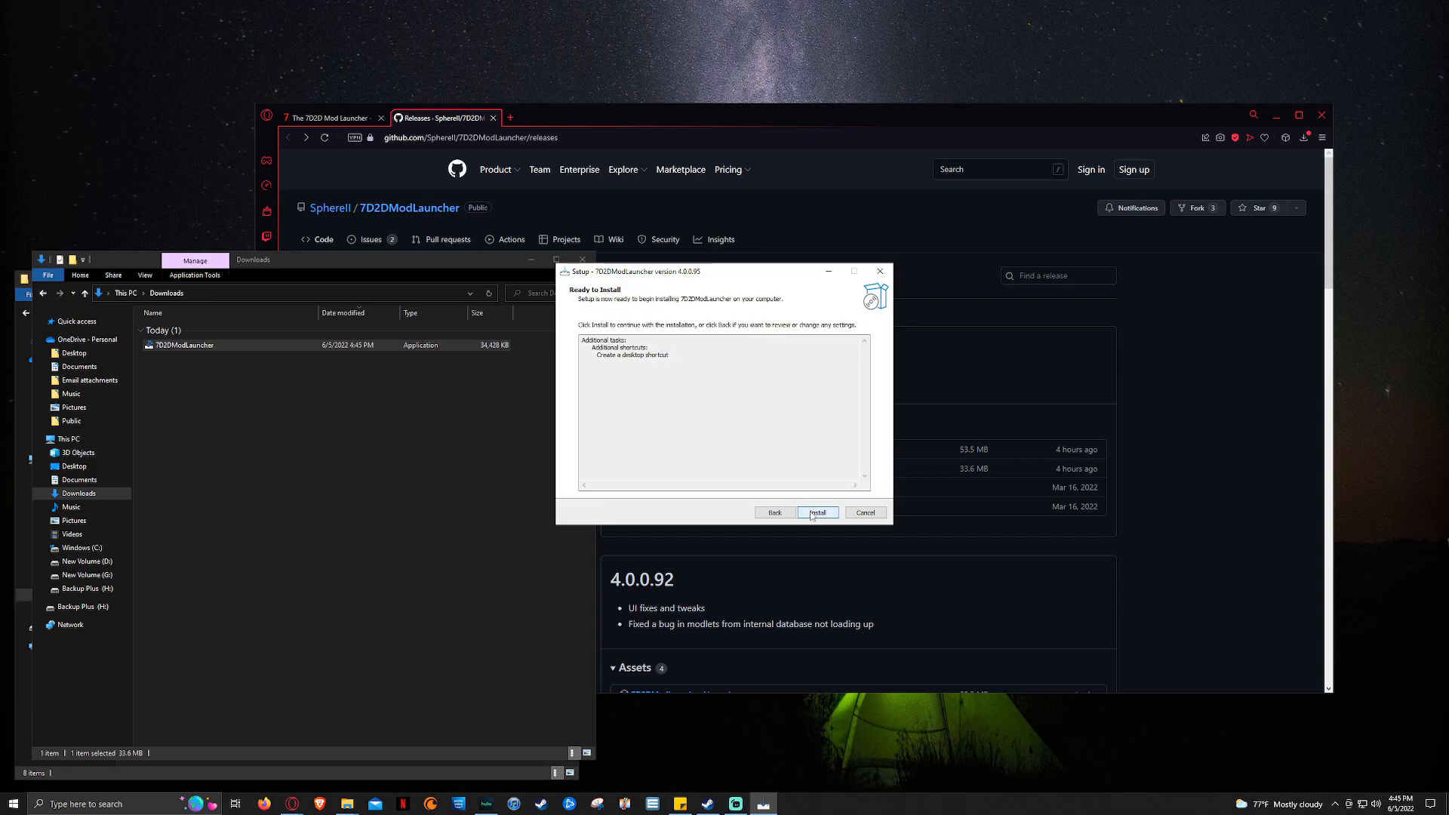
{"action": "left_click", "coordinate": [817, 512]}
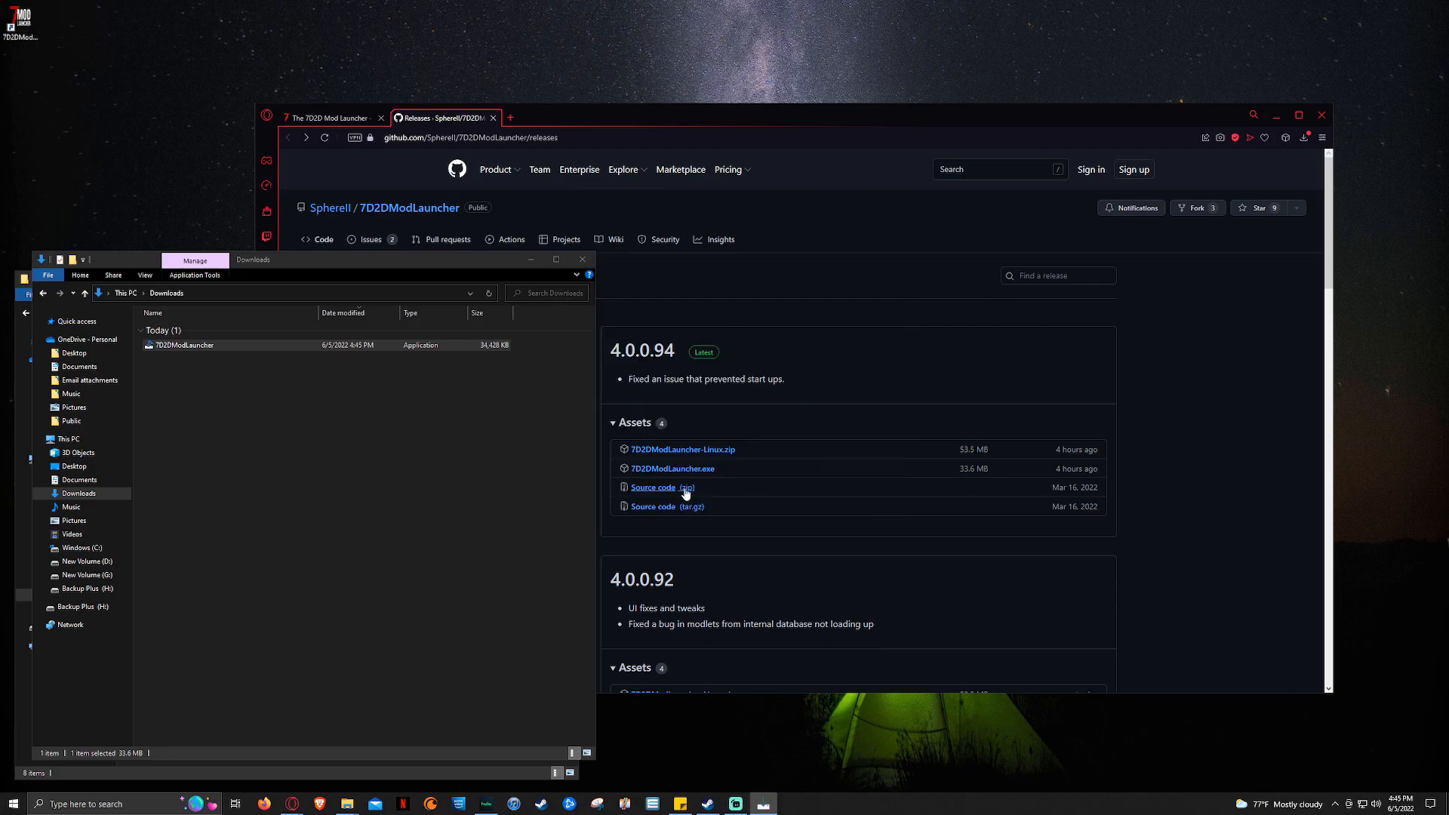
Step: Launch 7D2D Mod Launcher from its new desktop shortcut
{"action": "double_click", "coordinate": [184, 345]}
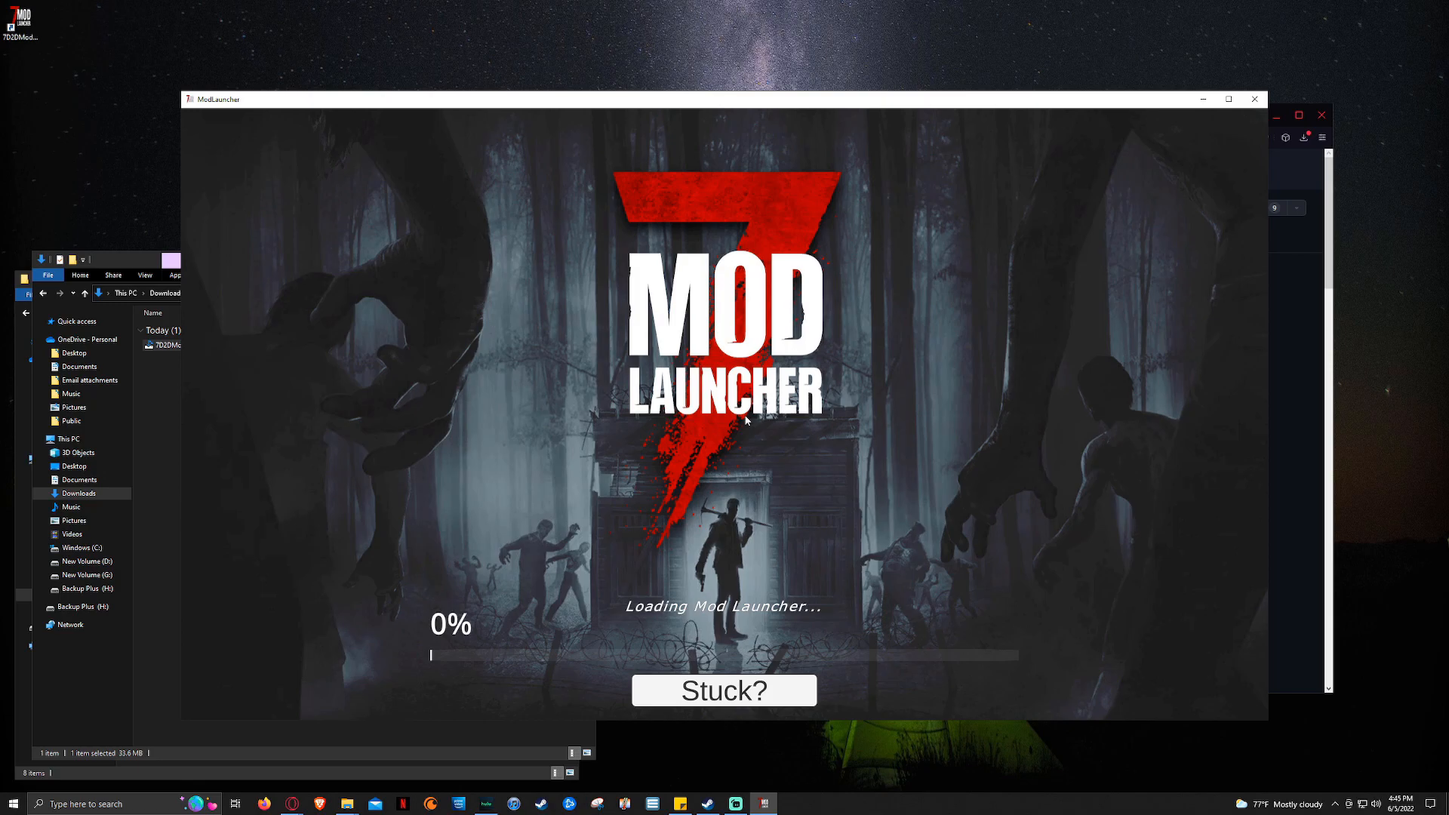
{"action": "mouse_move", "coordinate": [654, 462]}
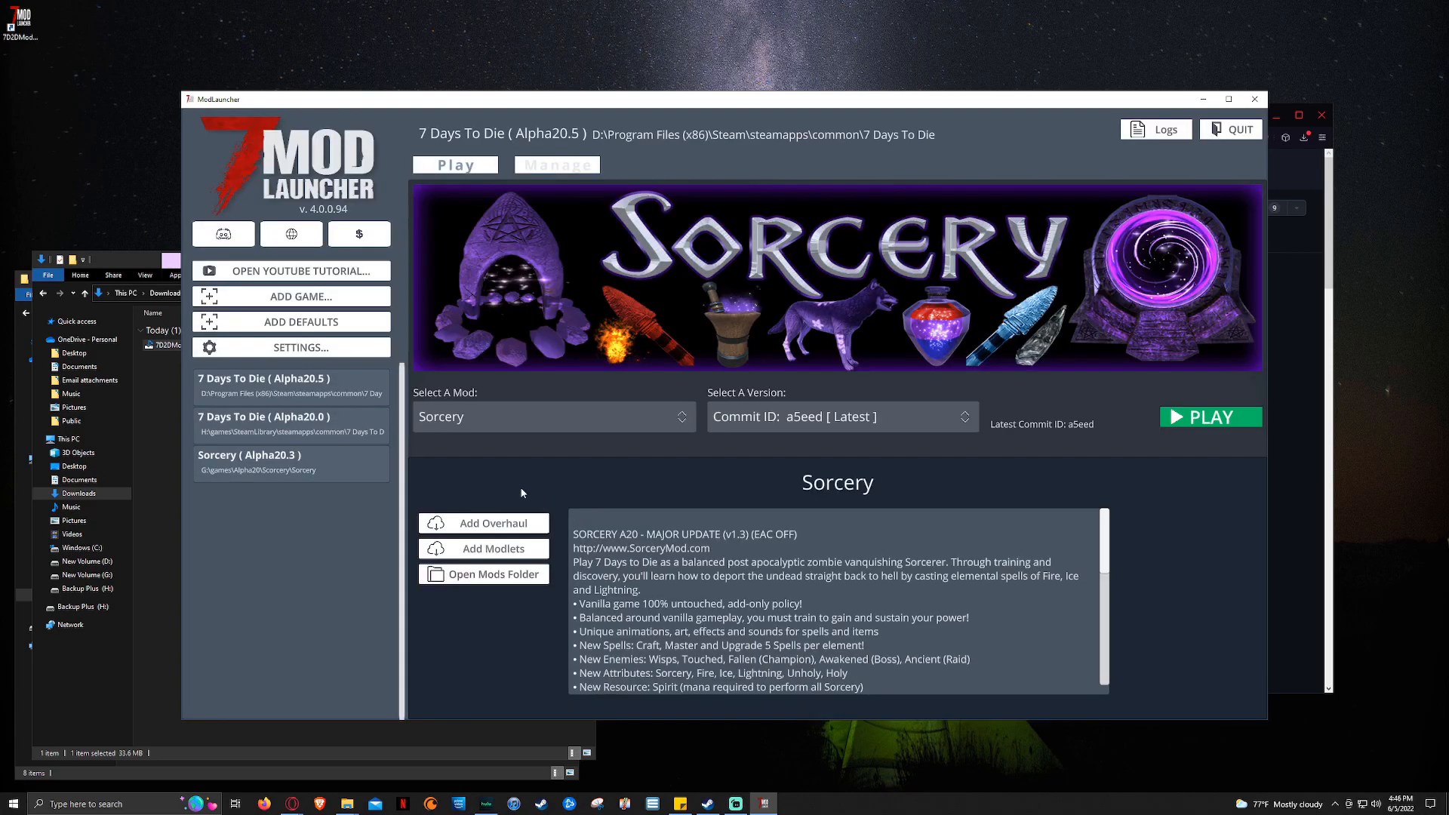
{"action": "mouse_move", "coordinate": [310, 612]}
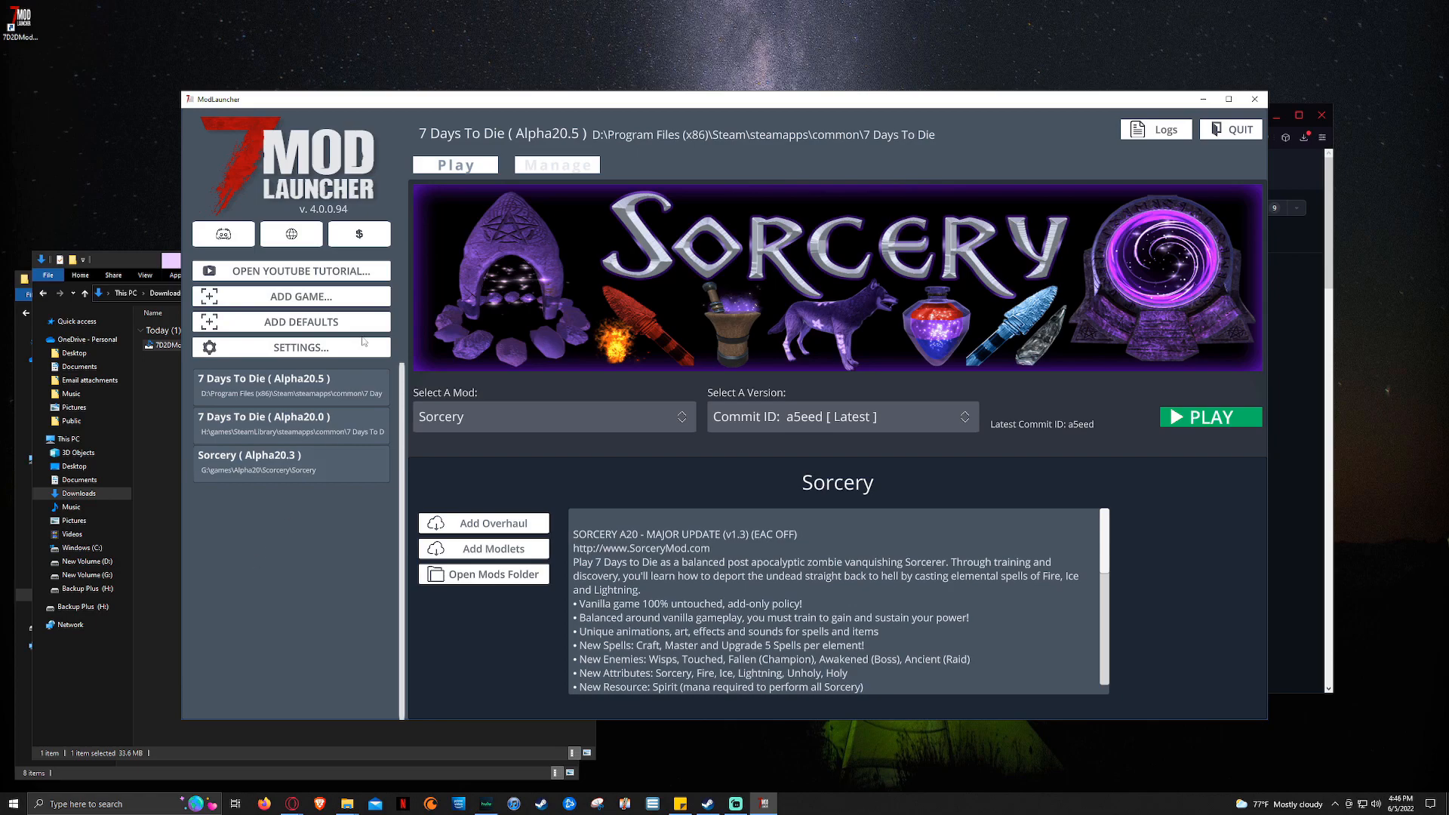
{"action": "mouse_move", "coordinate": [222, 233]}
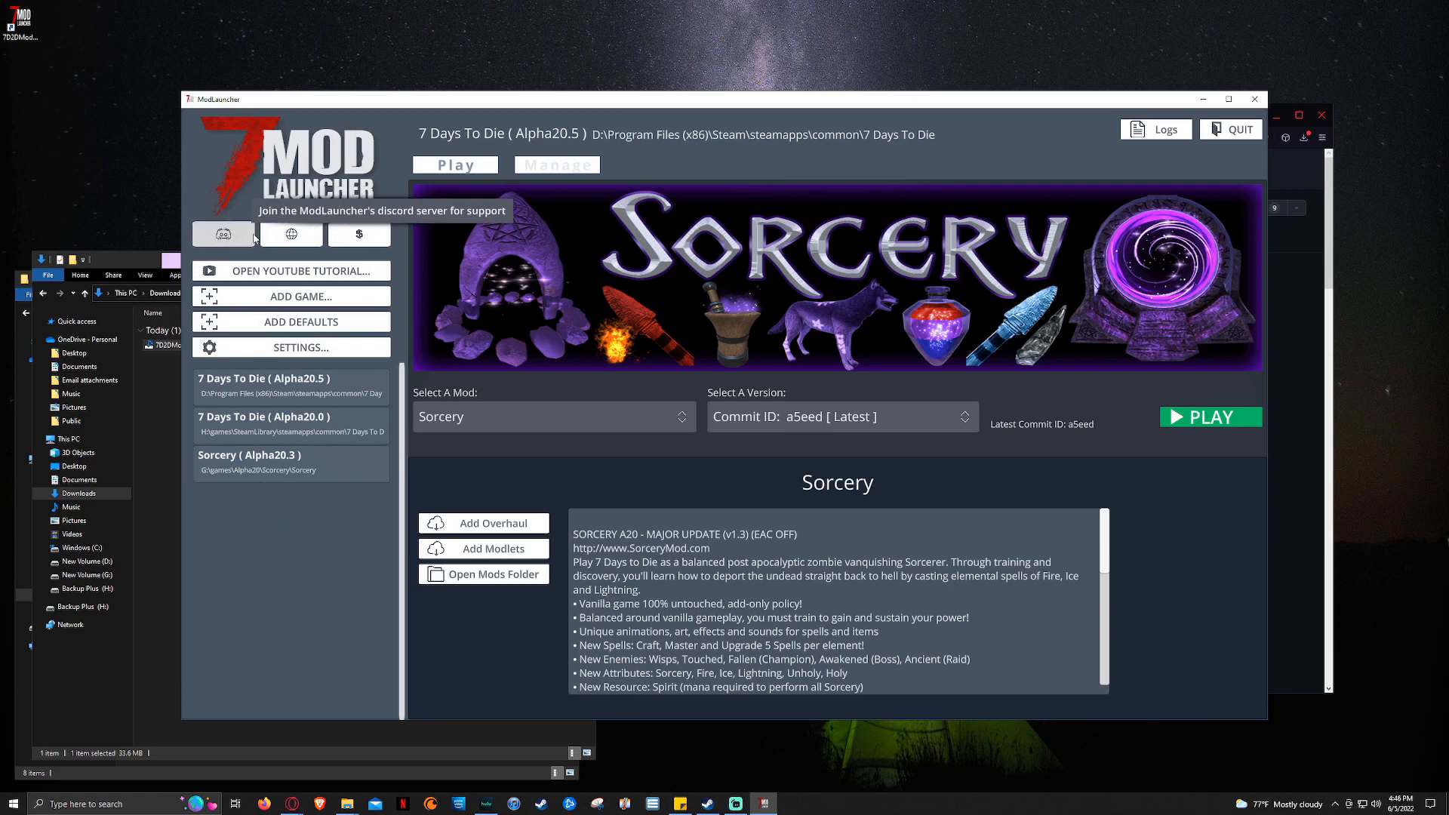
{"action": "mouse_move", "coordinate": [292, 234]}
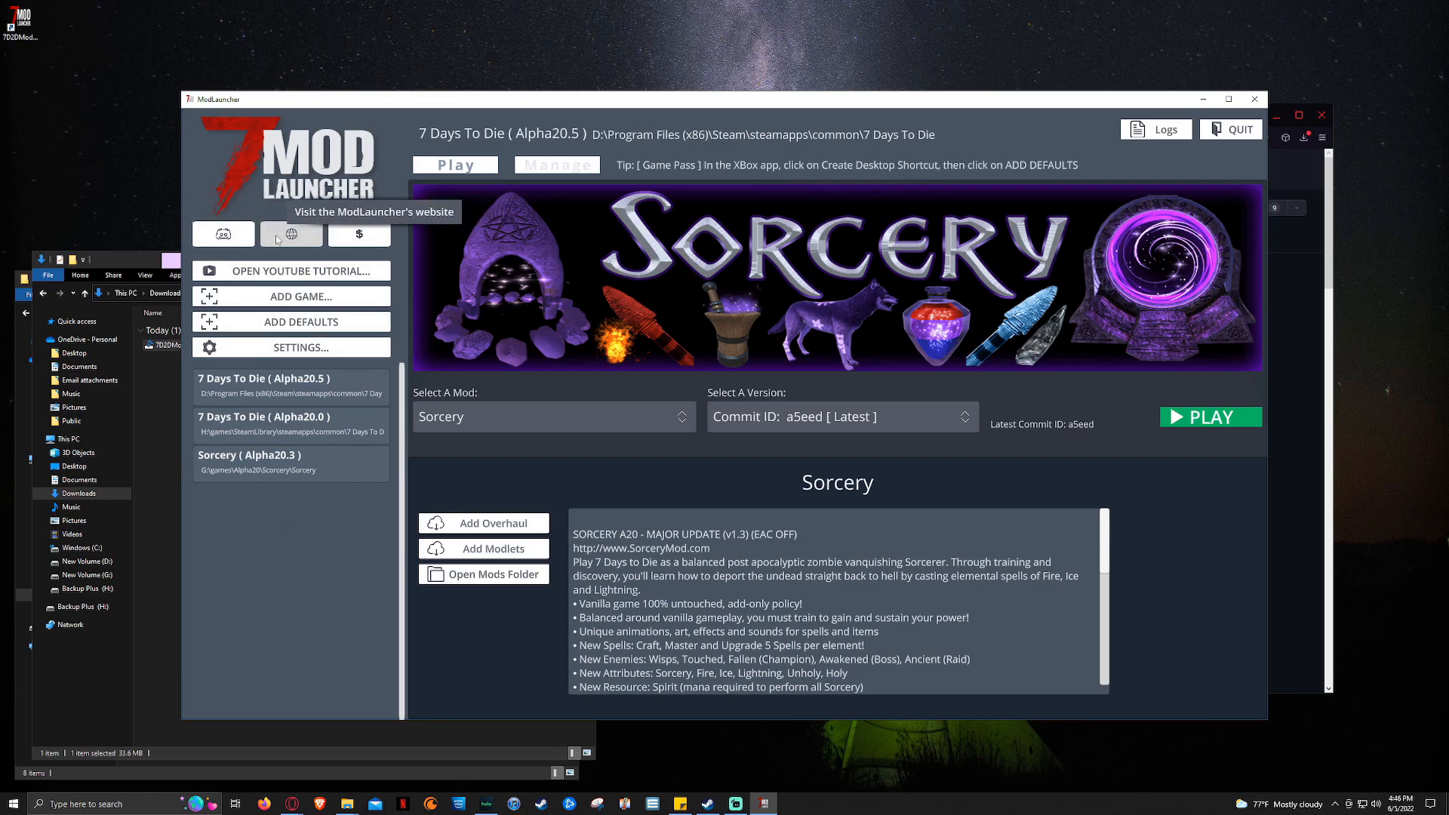
{"action": "mouse_move", "coordinate": [358, 234]}
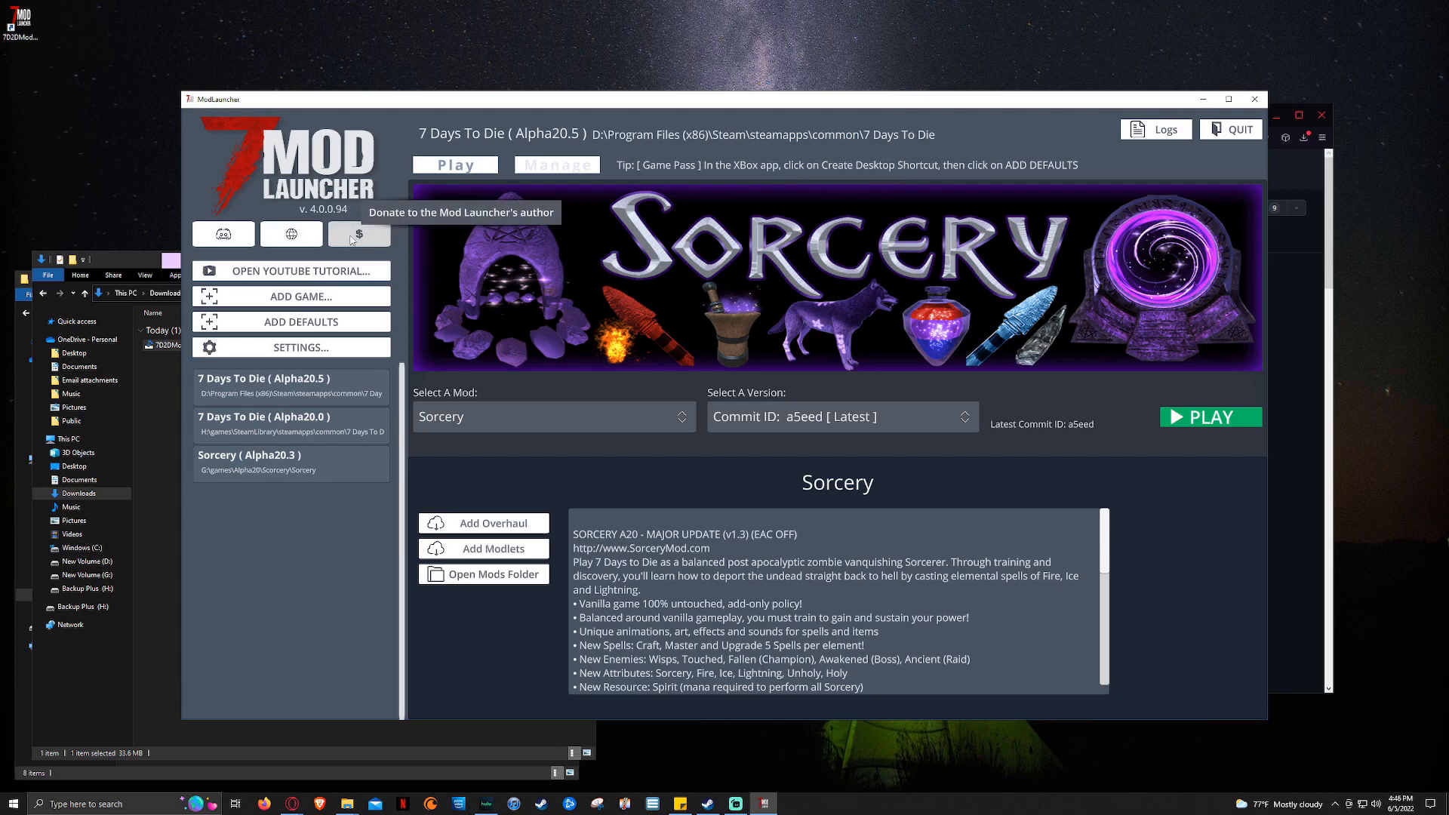
{"action": "mouse_move", "coordinate": [280, 544]}
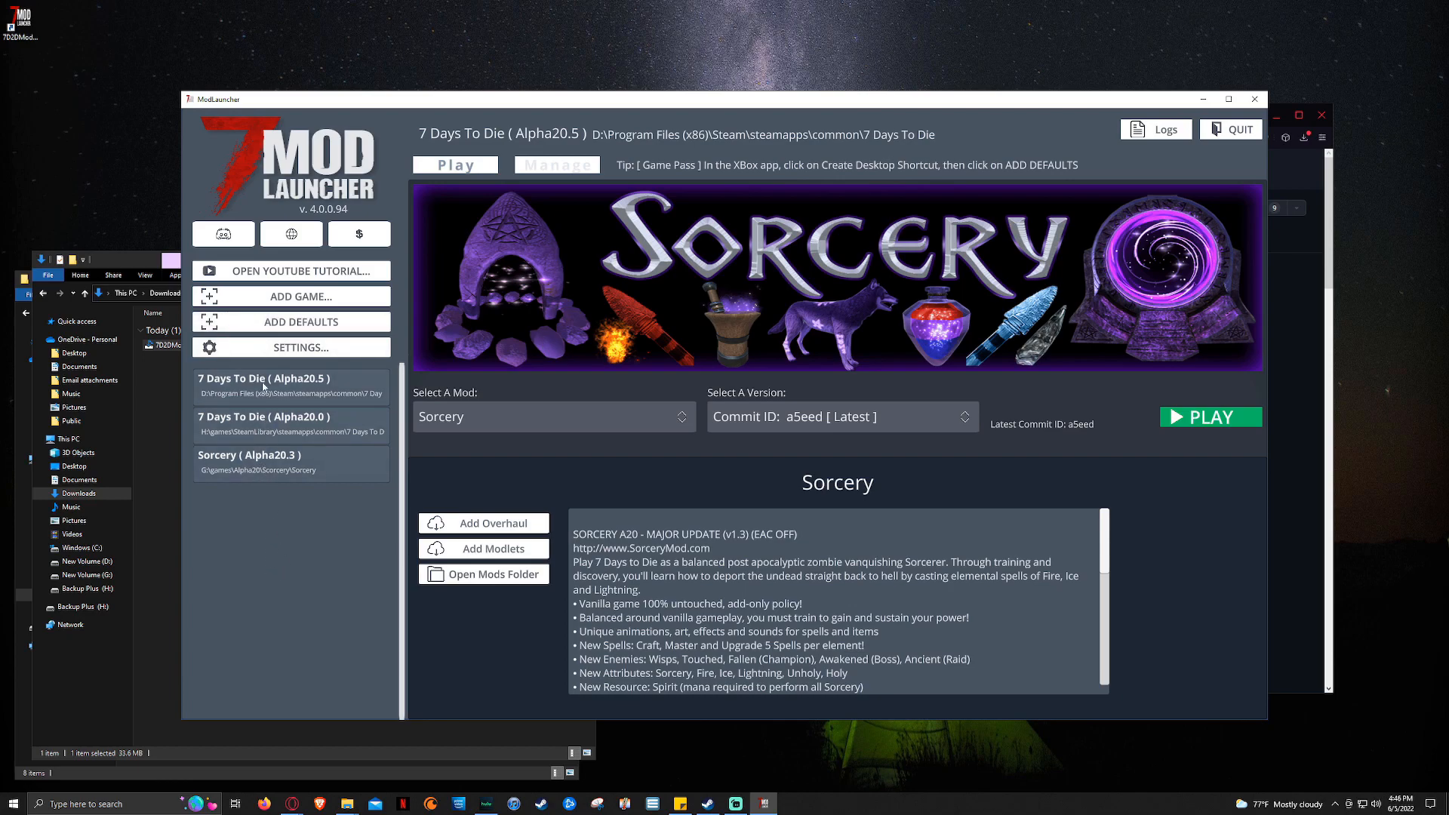
{"action": "mouse_move", "coordinate": [263, 478]}
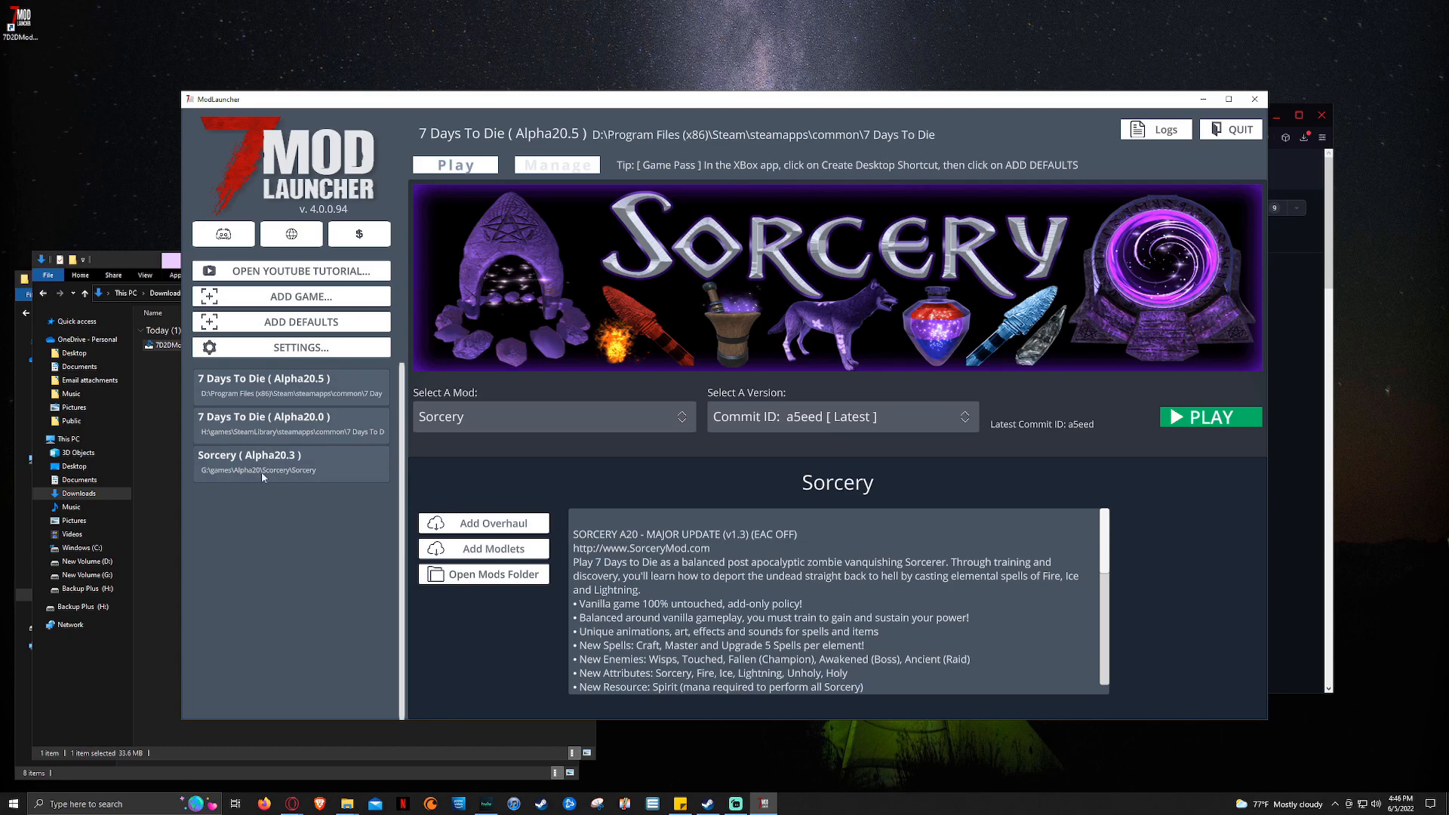
{"action": "mouse_move", "coordinate": [291, 321]}
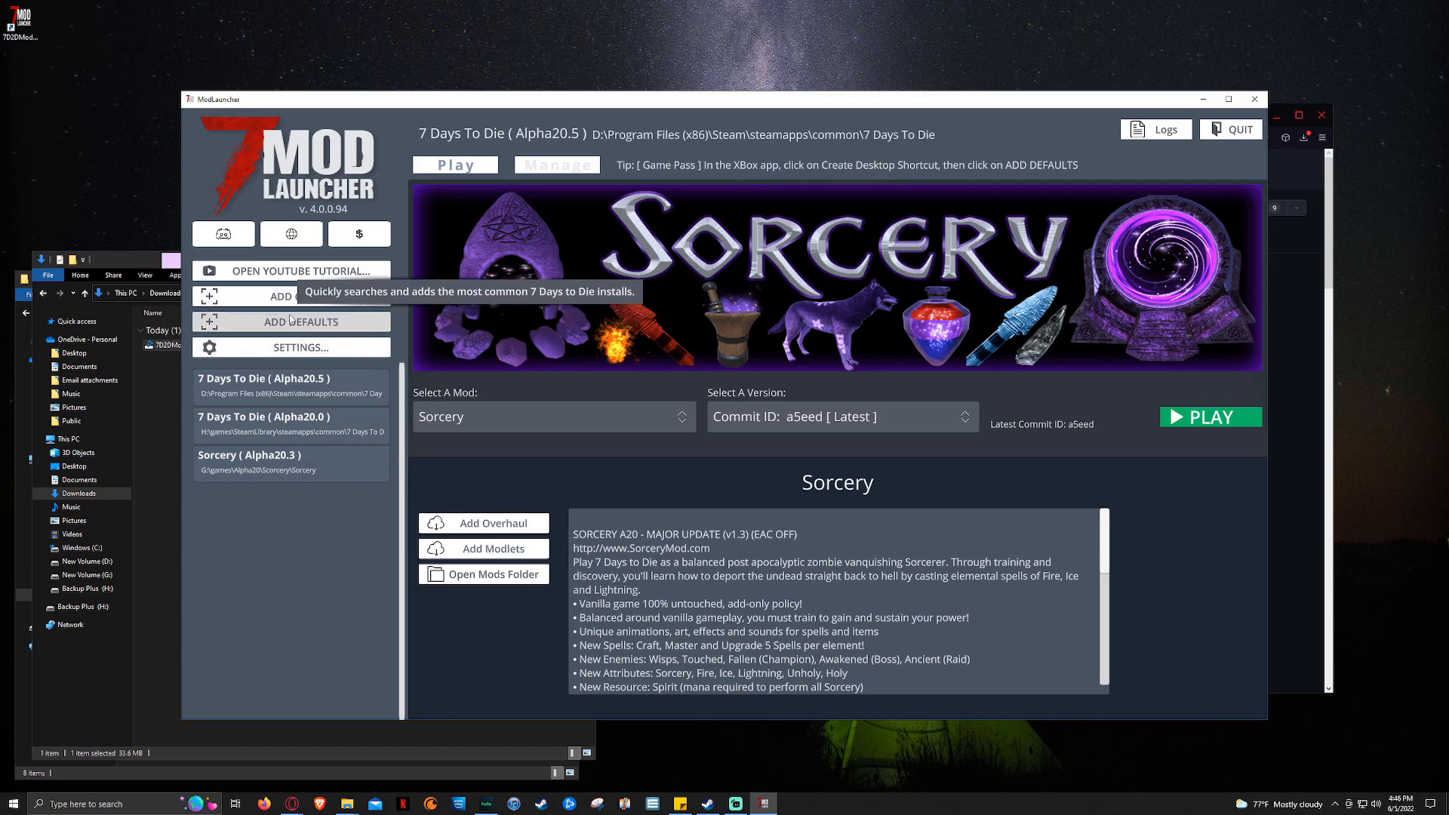
{"action": "left_click", "coordinate": [300, 321]}
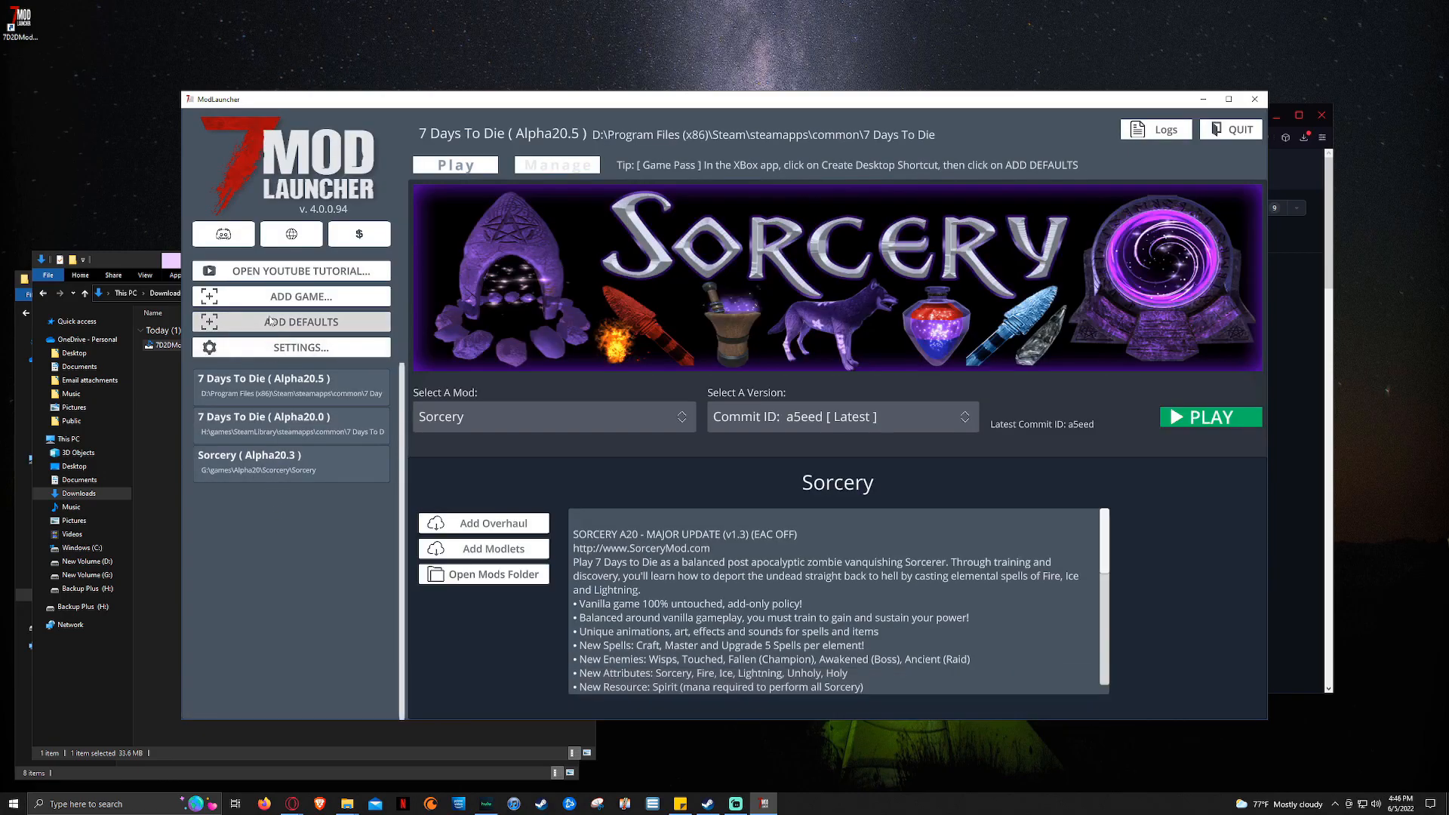
Step: Browse to G:\games\Alpha20\Purgatory\Purgatory, name the copy 'Purgatory', and save it
{"action": "left_click", "coordinate": [292, 296]}
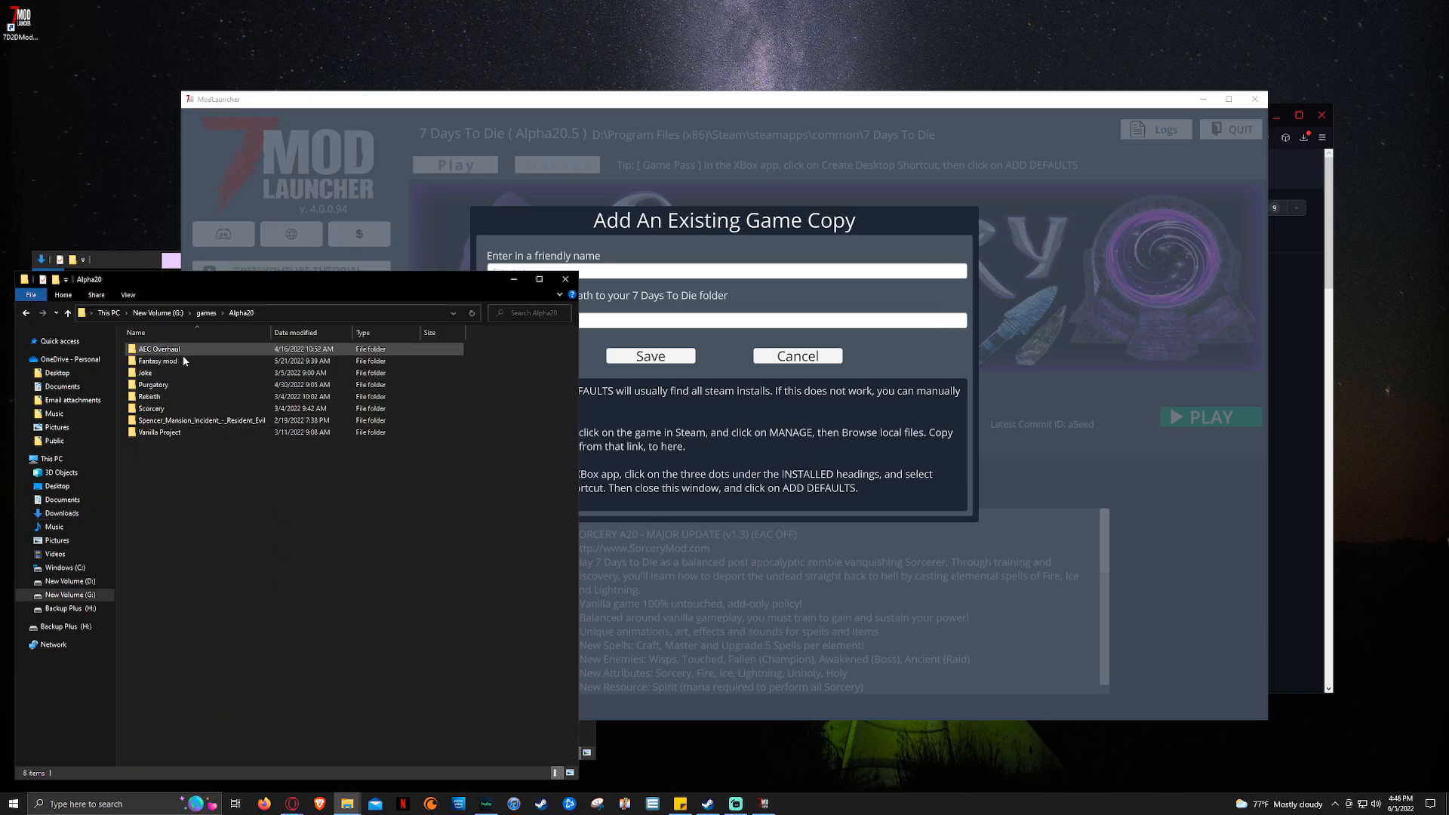
{"action": "left_click", "coordinate": [157, 433]}
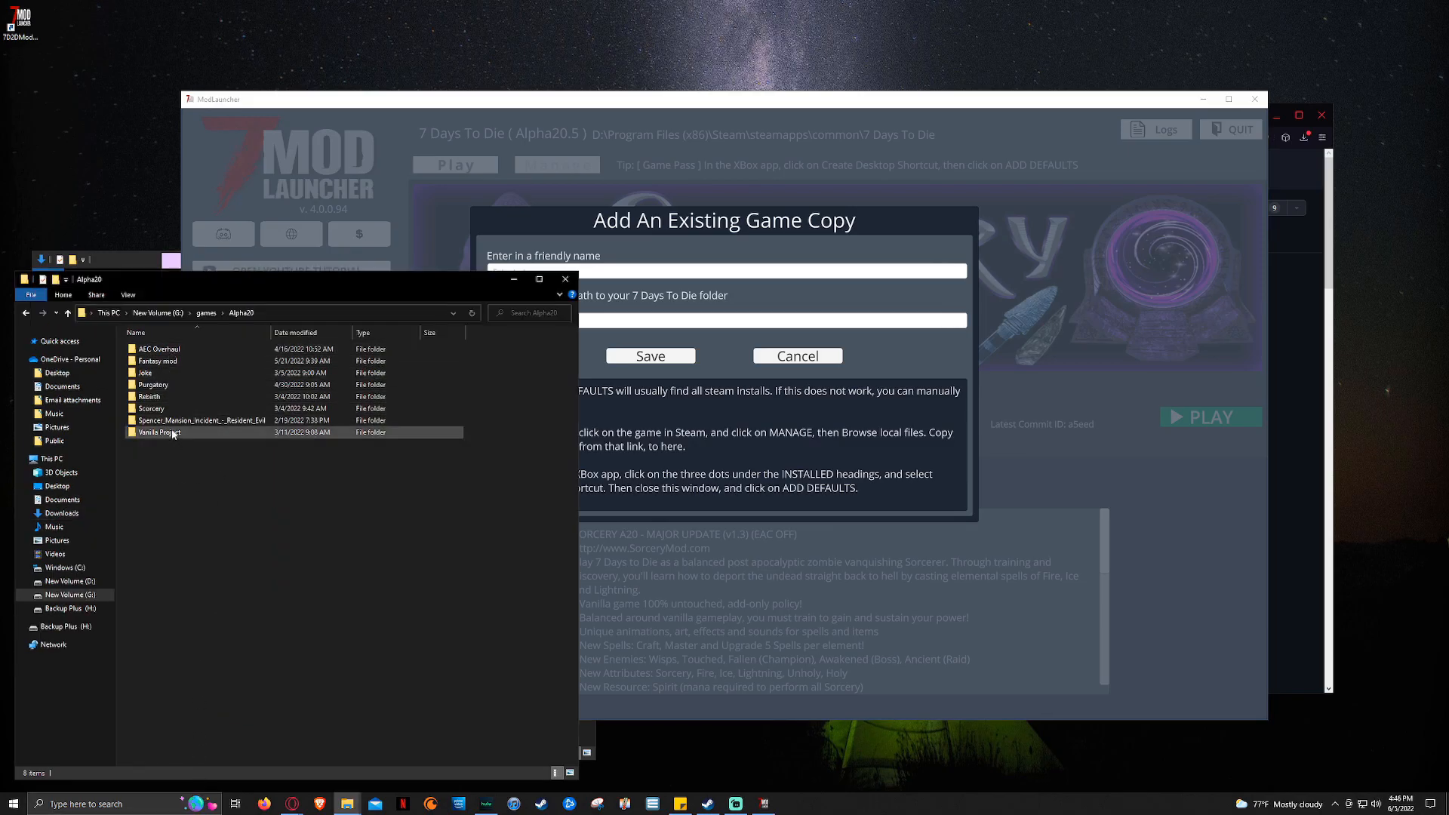
{"action": "left_click", "coordinate": [152, 397]}
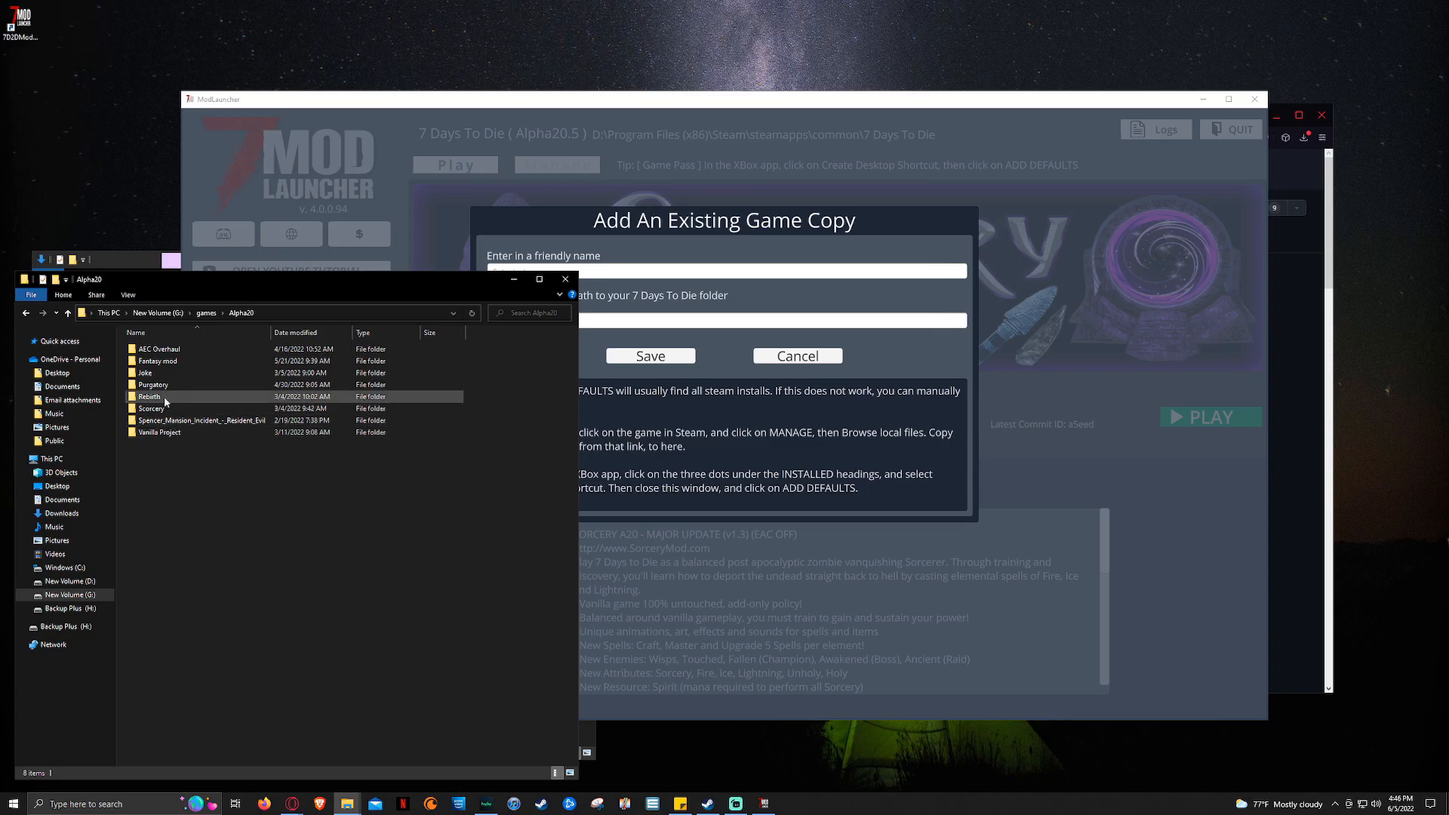
{"action": "left_click", "coordinate": [153, 384]}
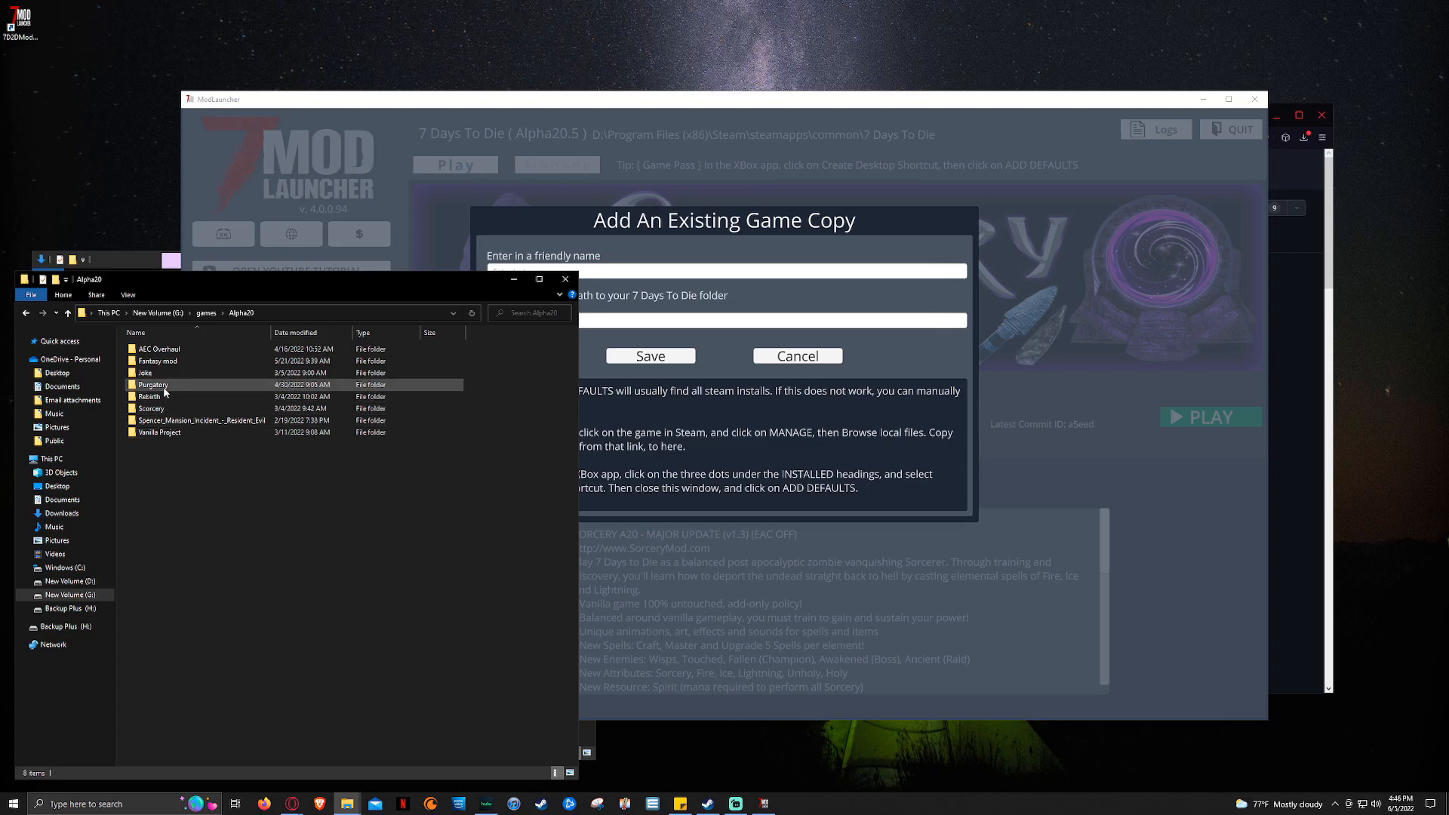
{"action": "double_click", "coordinate": [153, 384]}
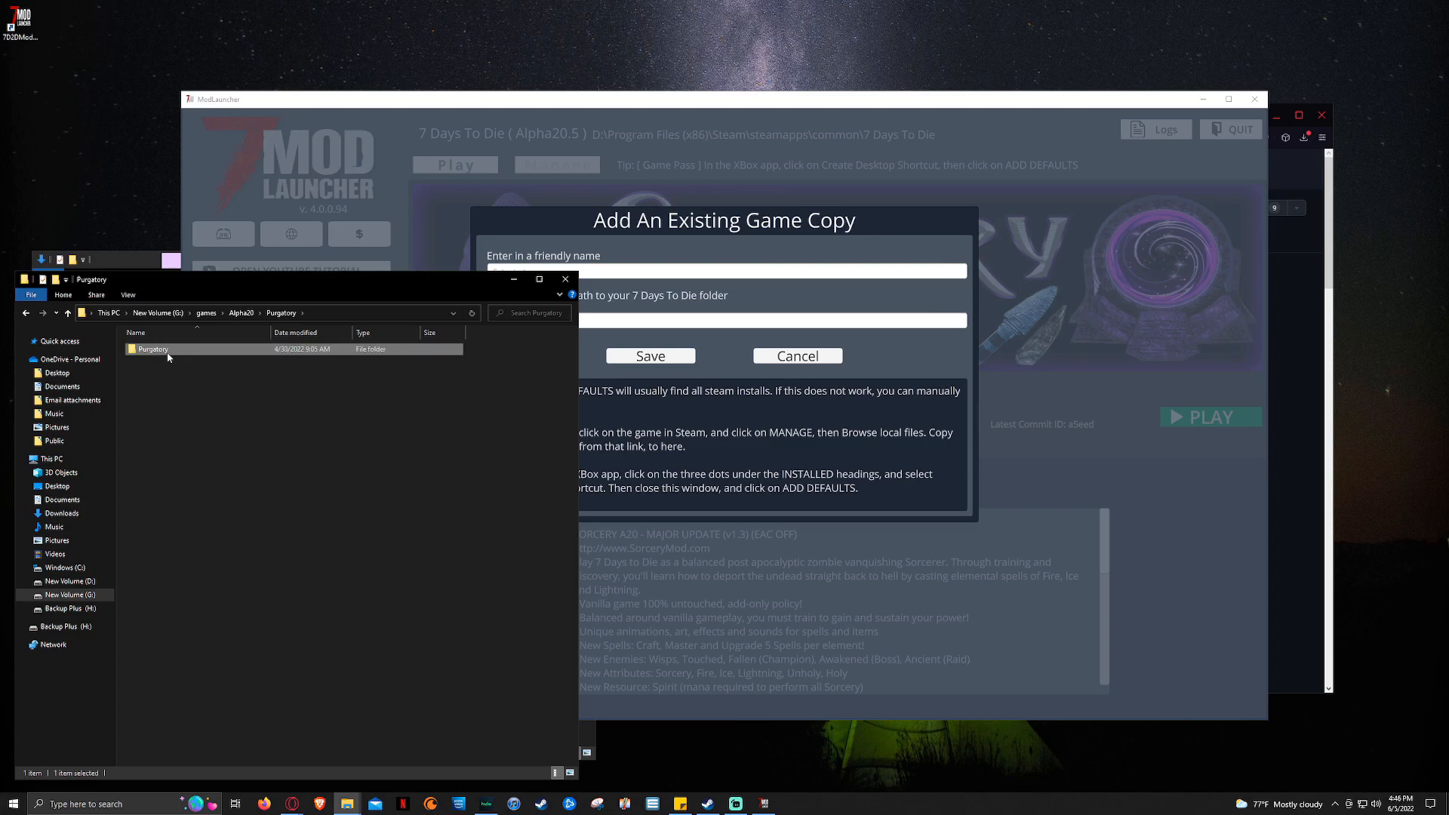
{"action": "double_click", "coordinate": [153, 349]}
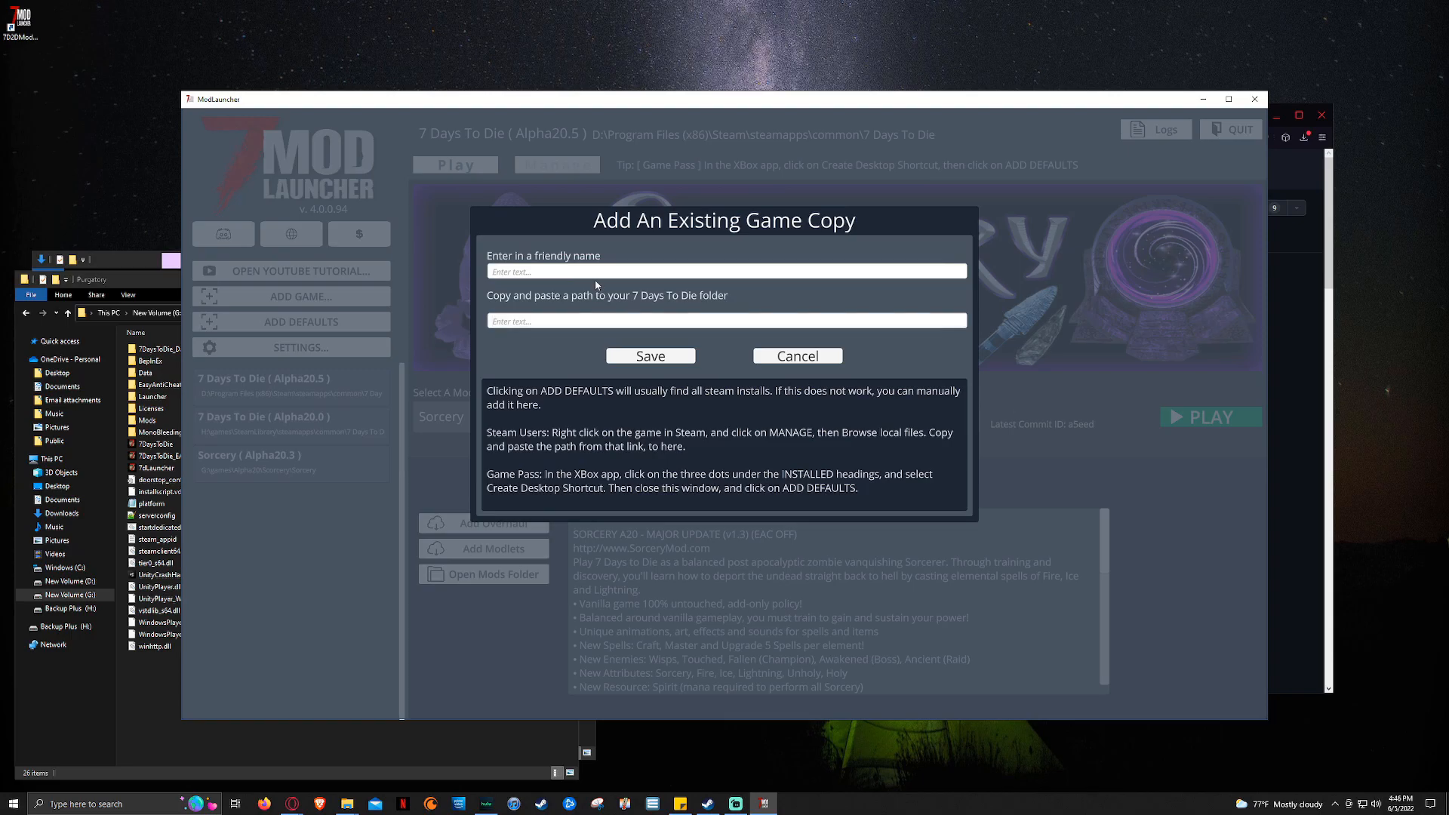
{"action": "type", "text": "Pur"}
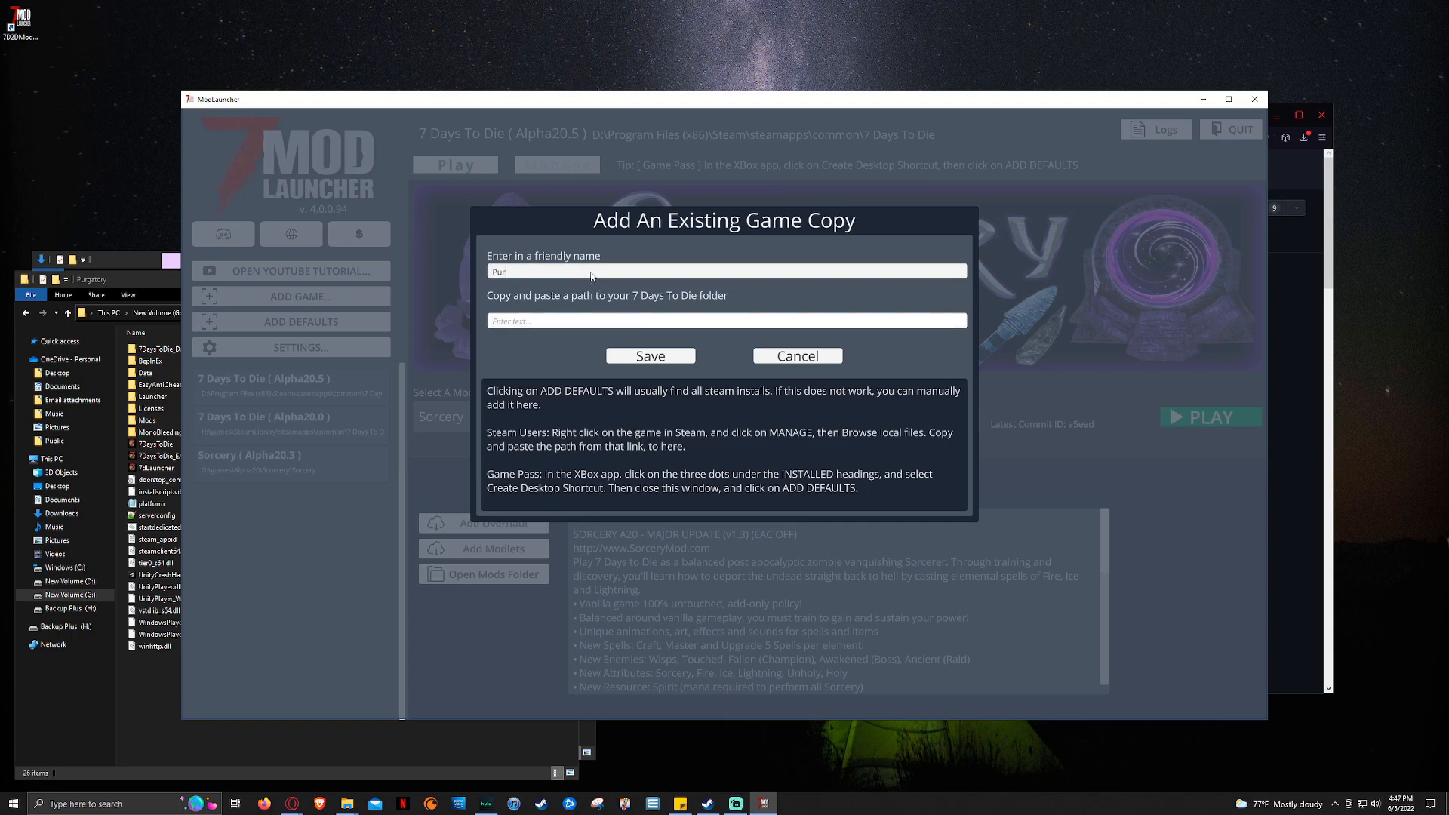
{"action": "type", "text": "gatory"}
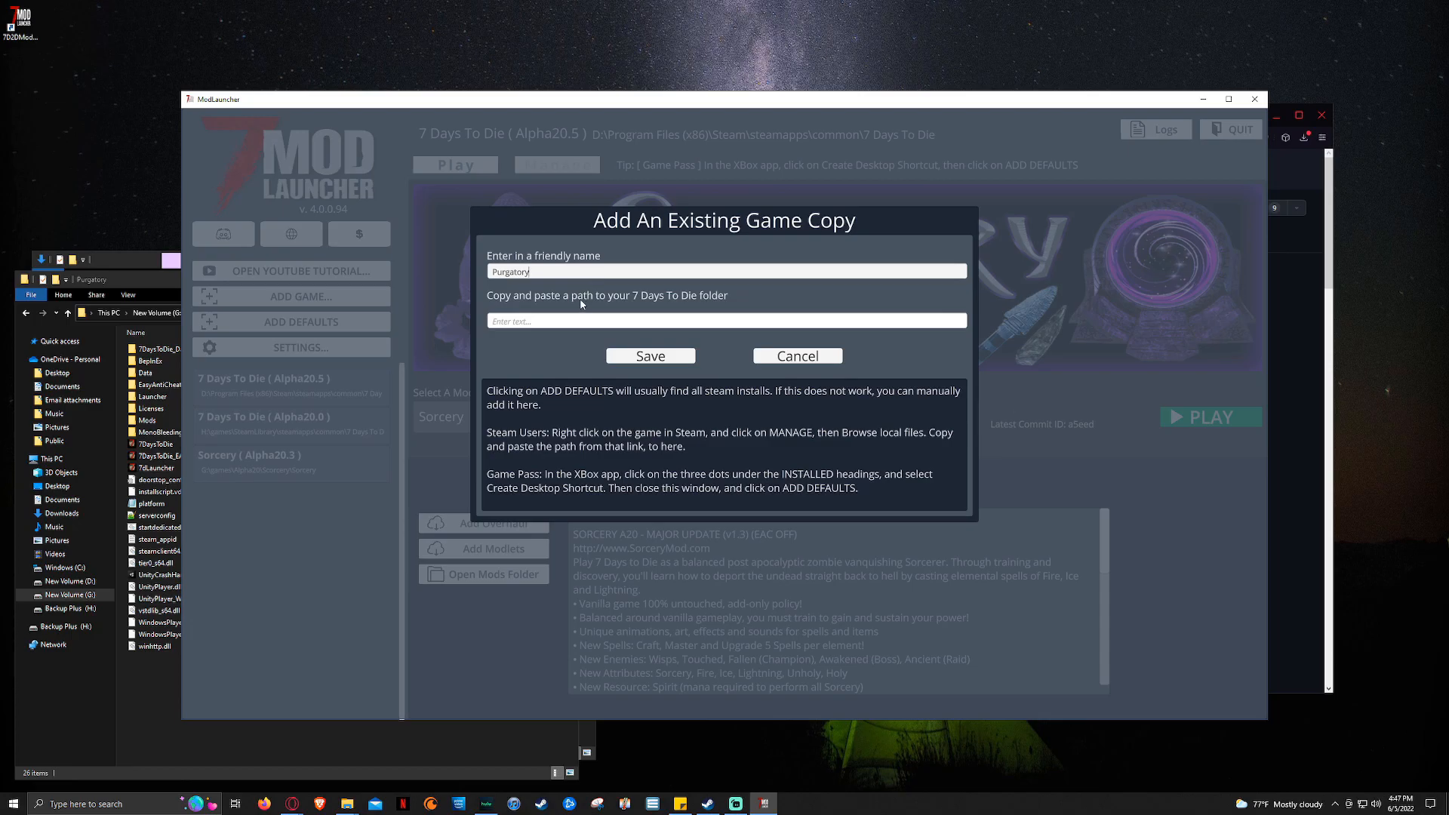
{"action": "type", "text": "G:\\games\\Alpha20\\Purgatory\\Purgatory"}
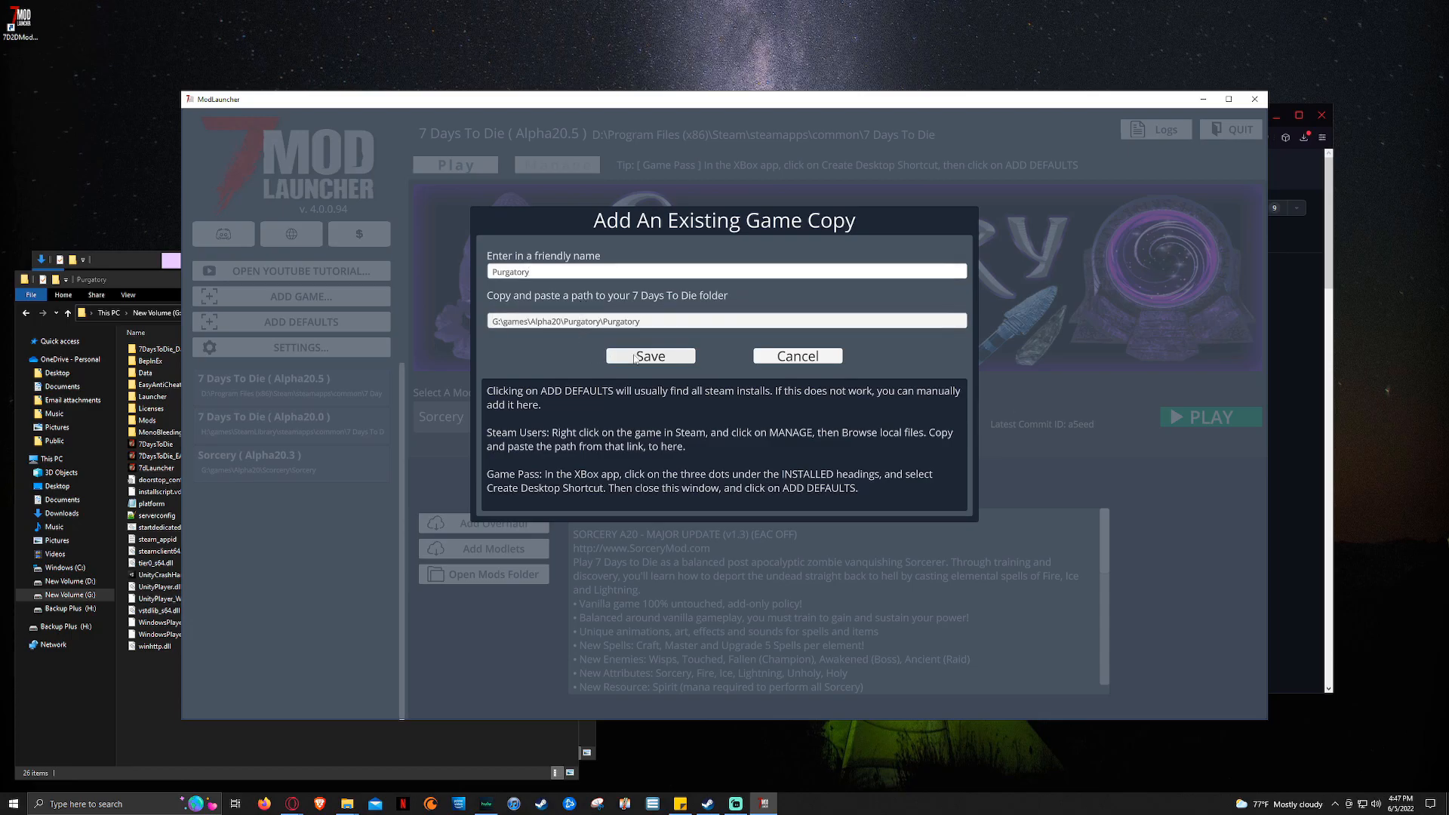
{"action": "left_click", "coordinate": [650, 355]}
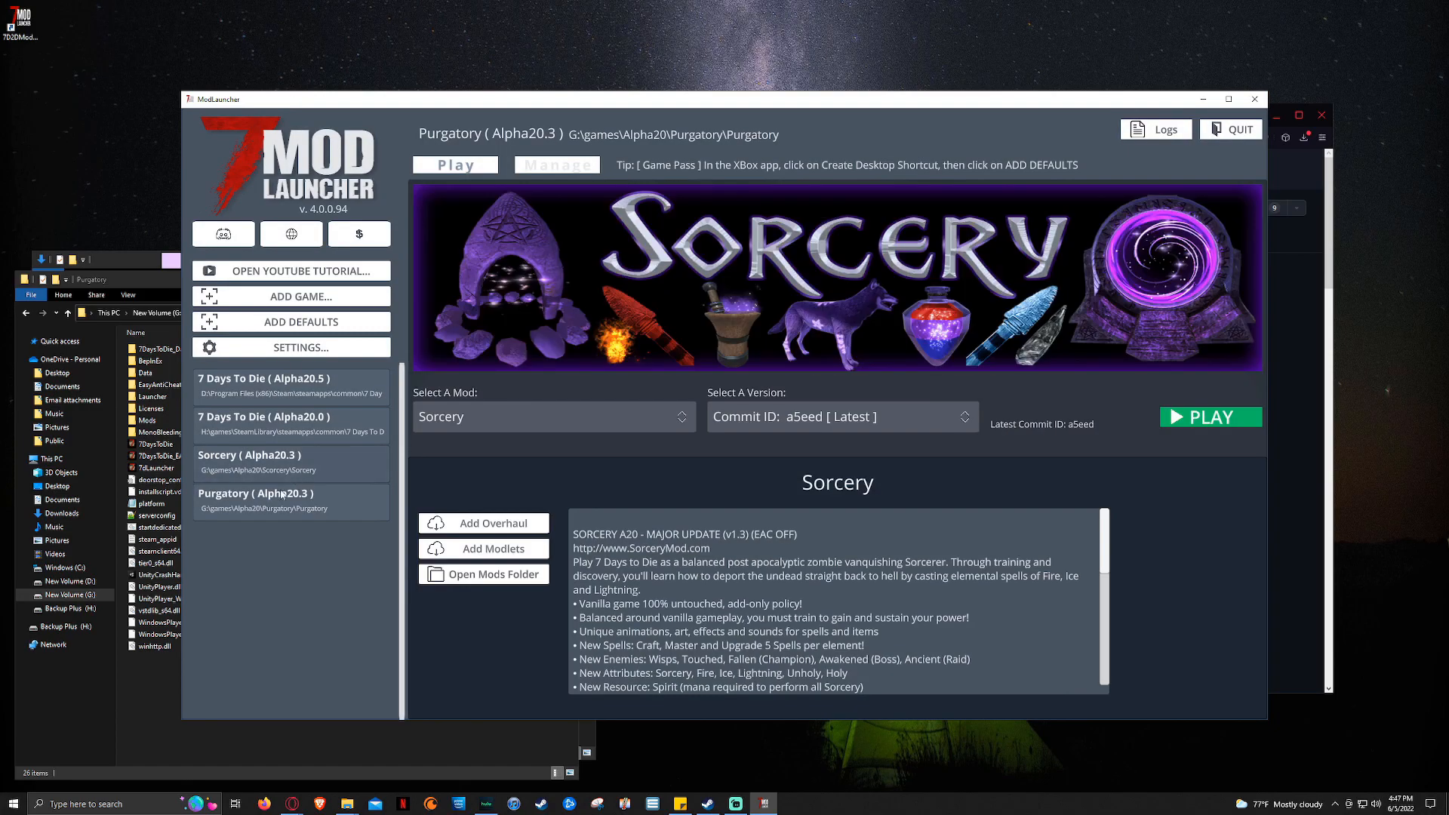
Step: Select the 7 Days To Die (Alpha20.5) entry in the game list
{"action": "left_click", "coordinate": [1209, 416]}
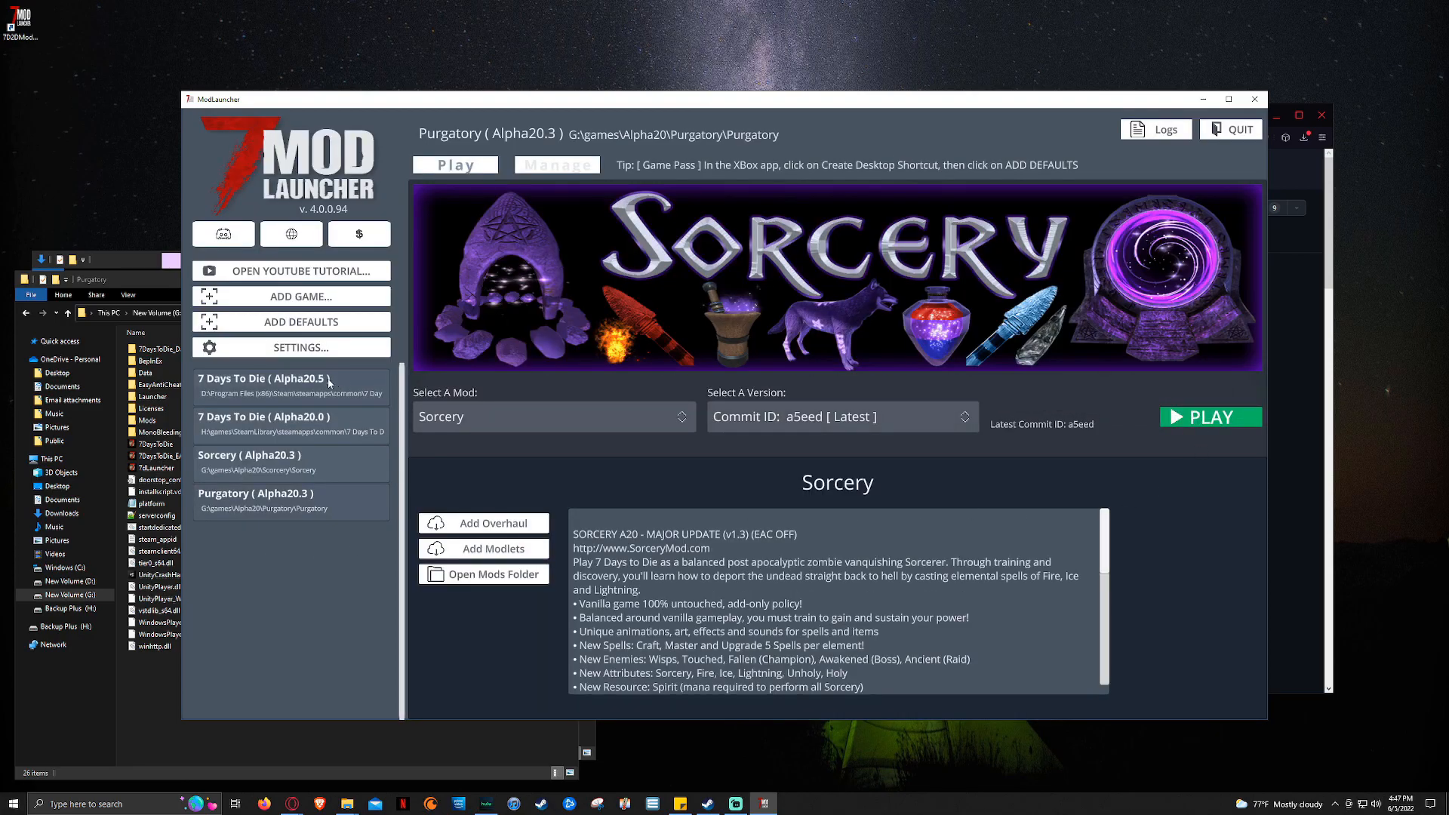
{"action": "left_click", "coordinate": [262, 378]}
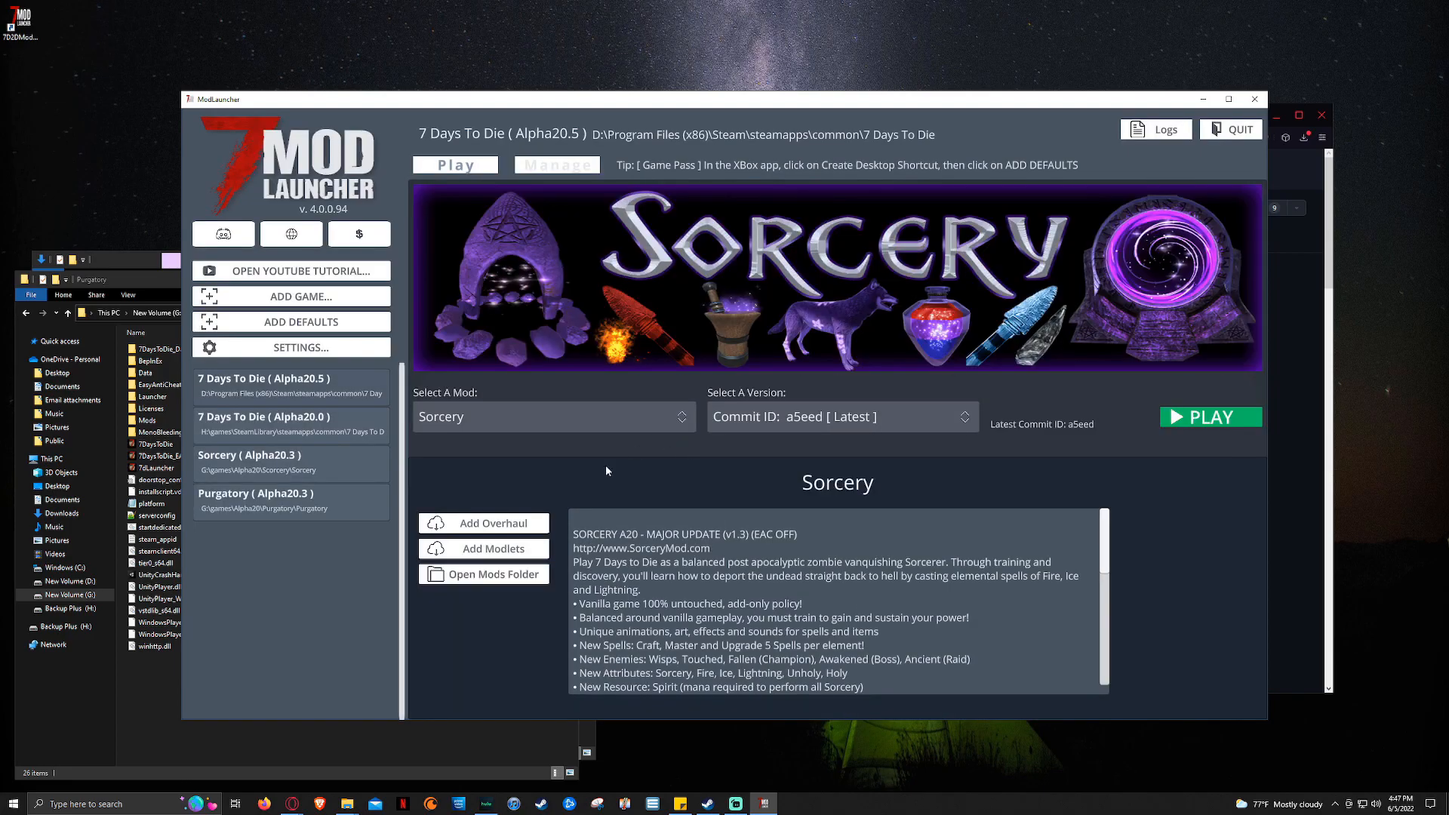
{"action": "mouse_move", "coordinate": [482, 523]}
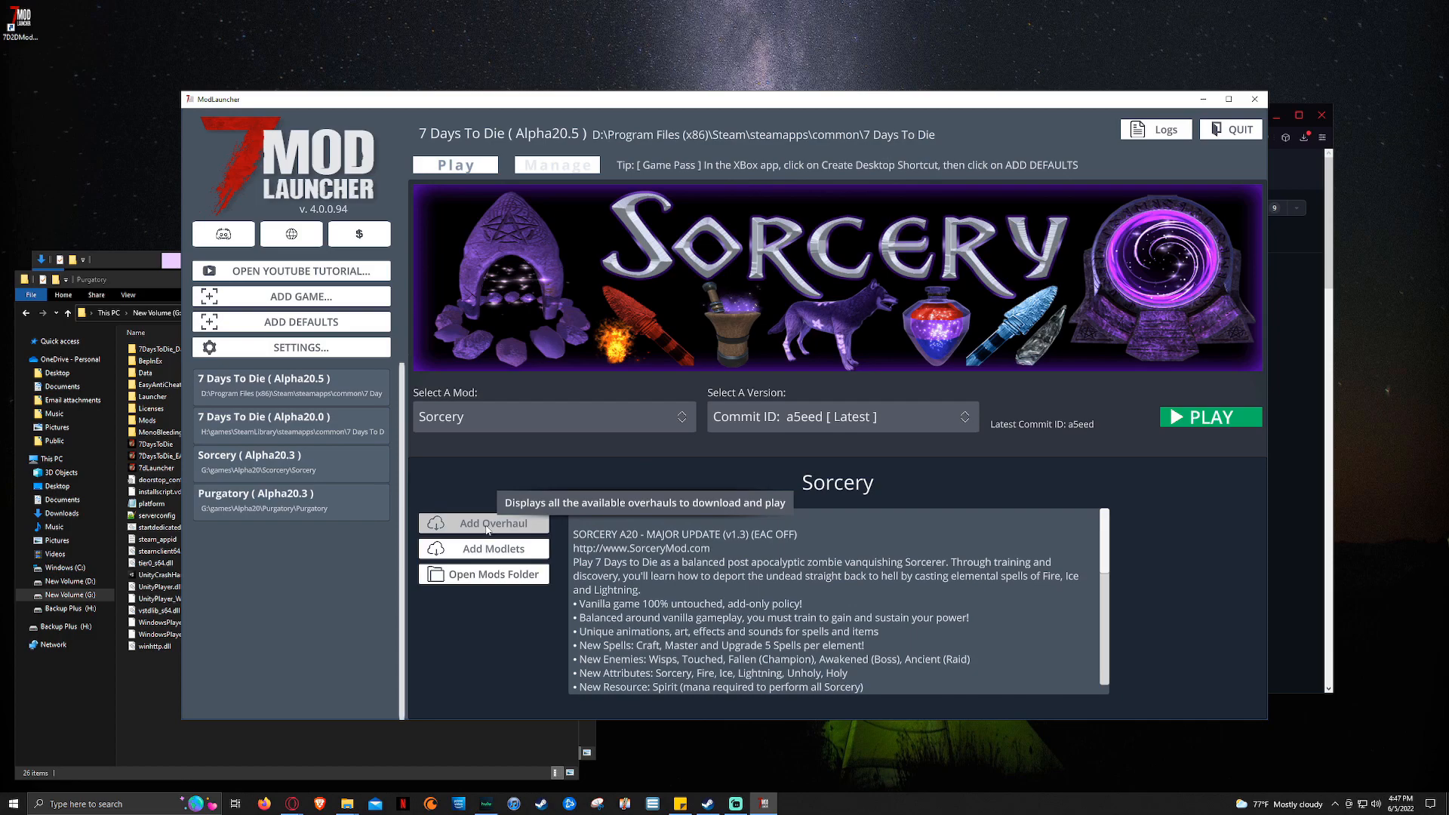
Step: Browse the Add Overhaul catalogue, including Back To Origins Gold Edition, then close it
{"action": "left_click", "coordinate": [485, 523]}
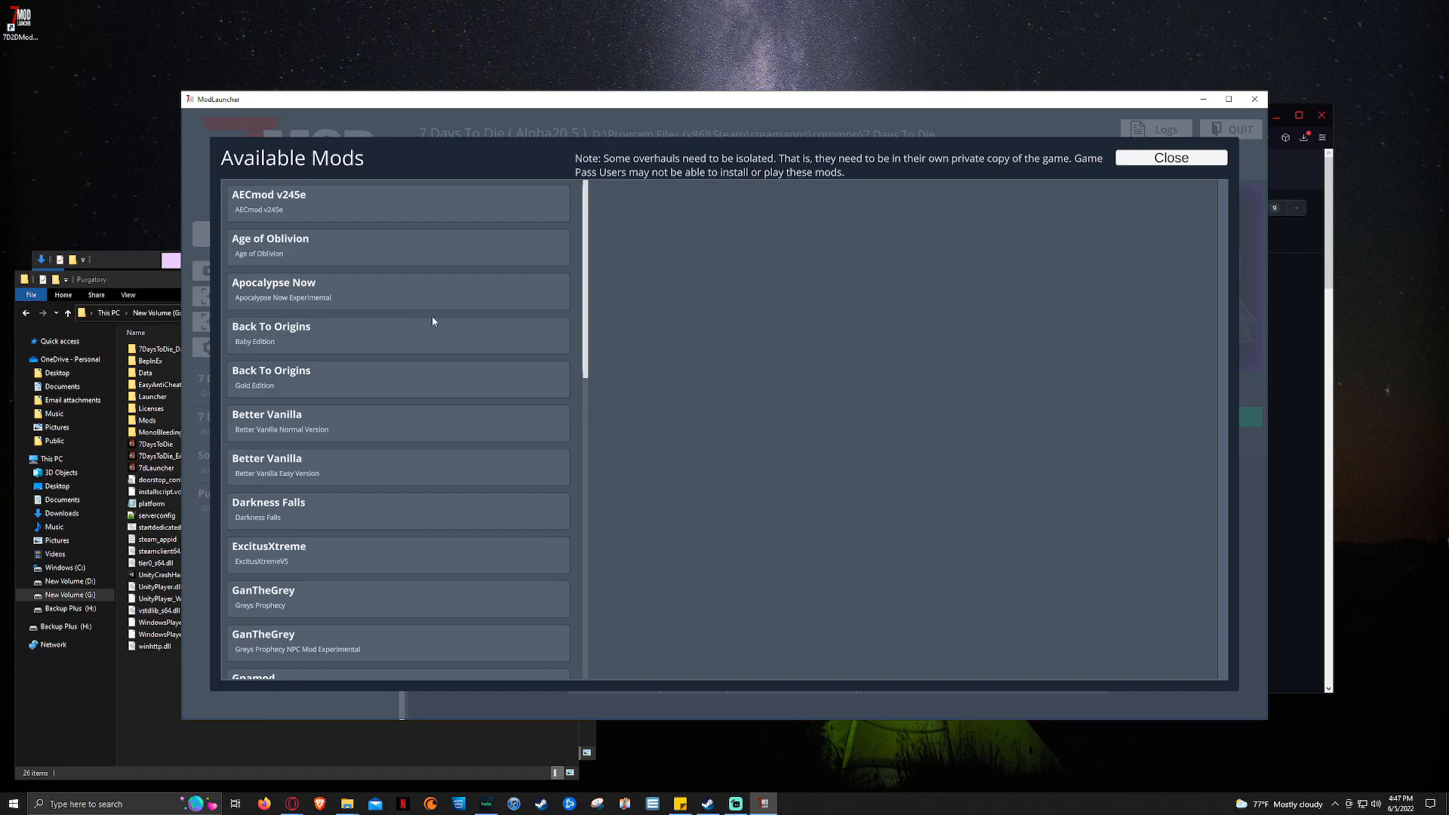
{"action": "mouse_move", "coordinate": [586, 318]}
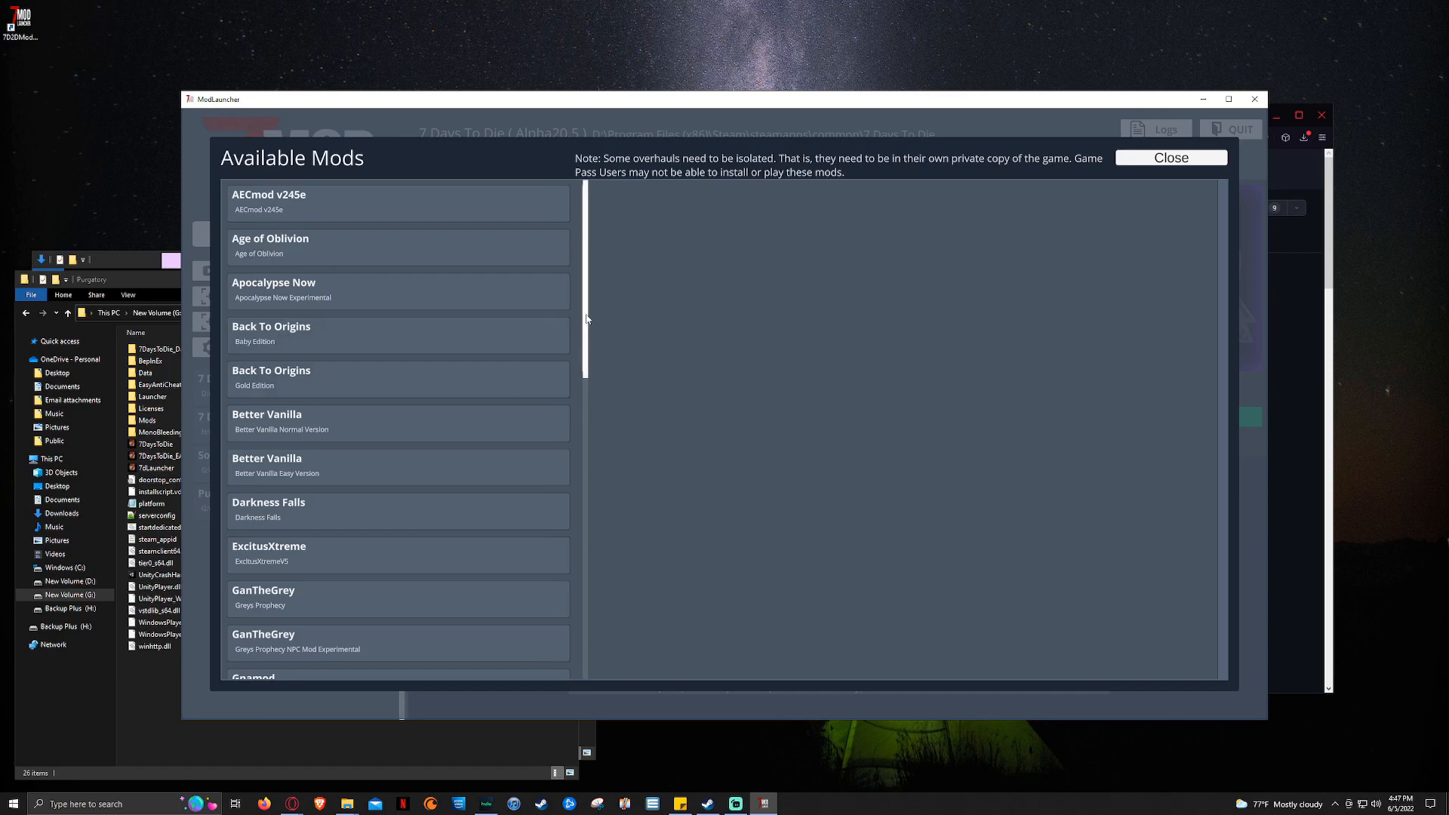
{"action": "scroll", "scroll_direction": "down", "scroll_amount": 3}
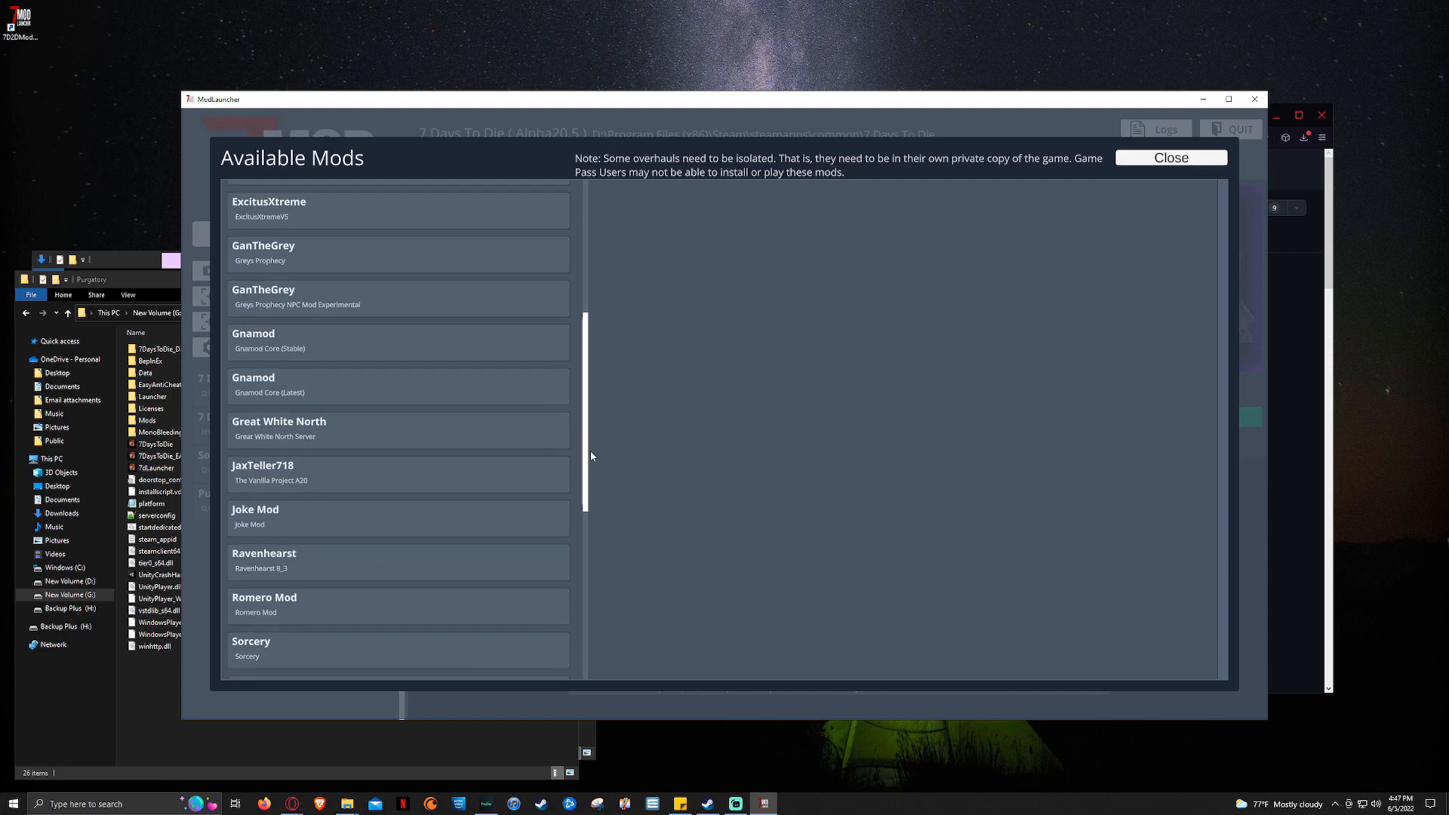
{"action": "scroll", "scroll_direction": "down", "scroll_amount": 3}
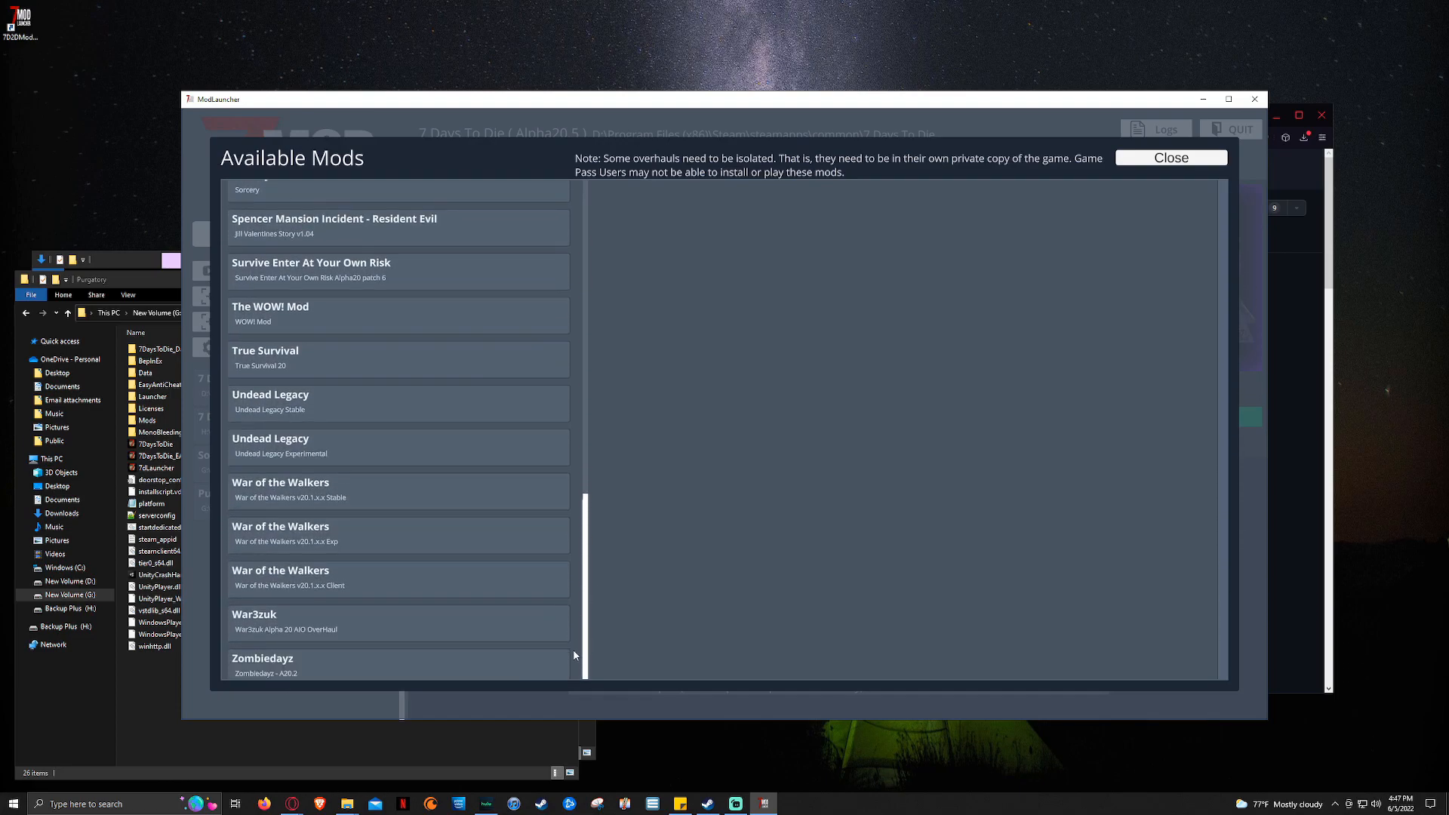
{"action": "scroll", "scroll_direction": "up", "scroll_amount": 3}
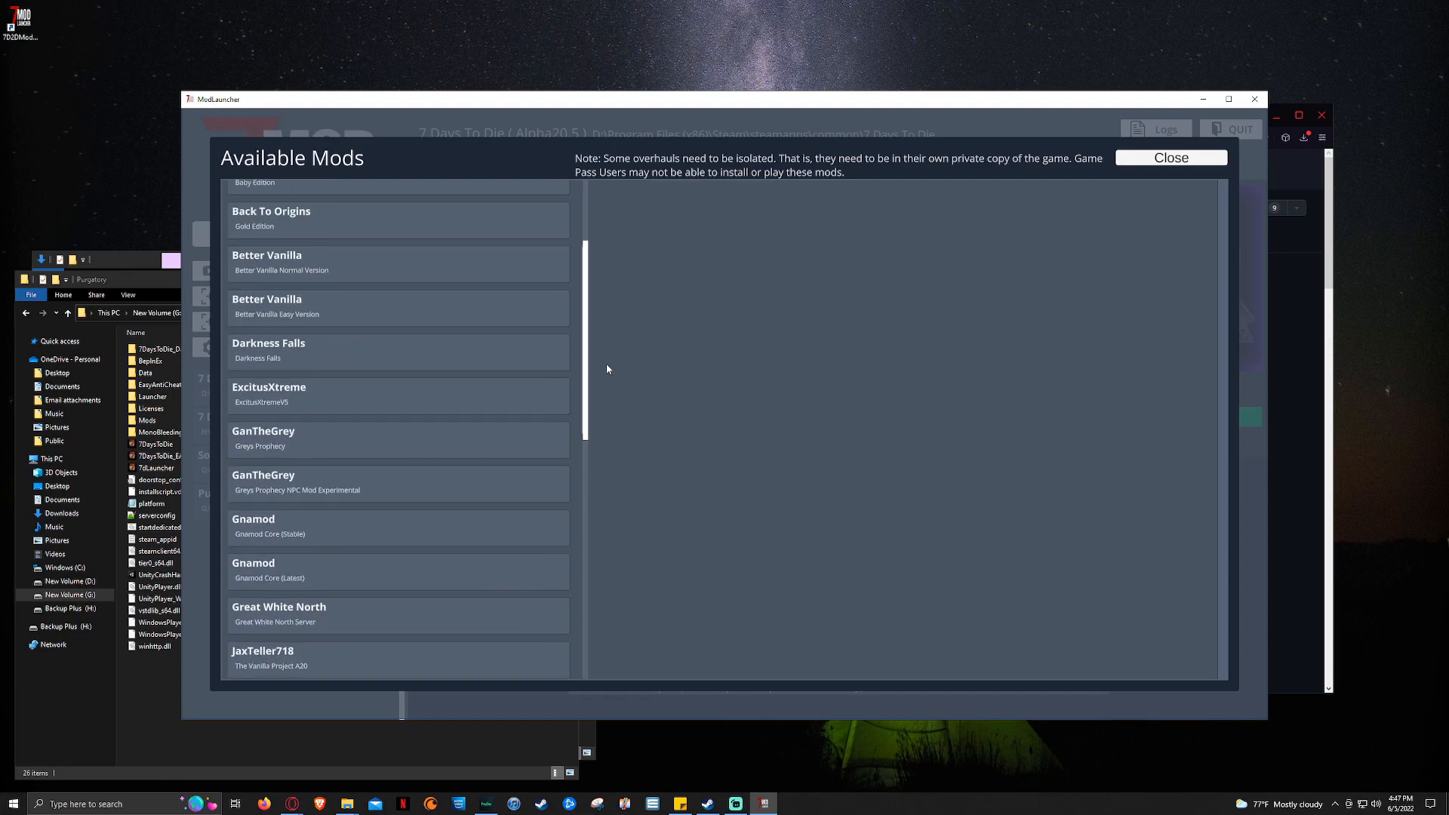
{"action": "scroll", "scroll_direction": "up", "scroll_amount": 3}
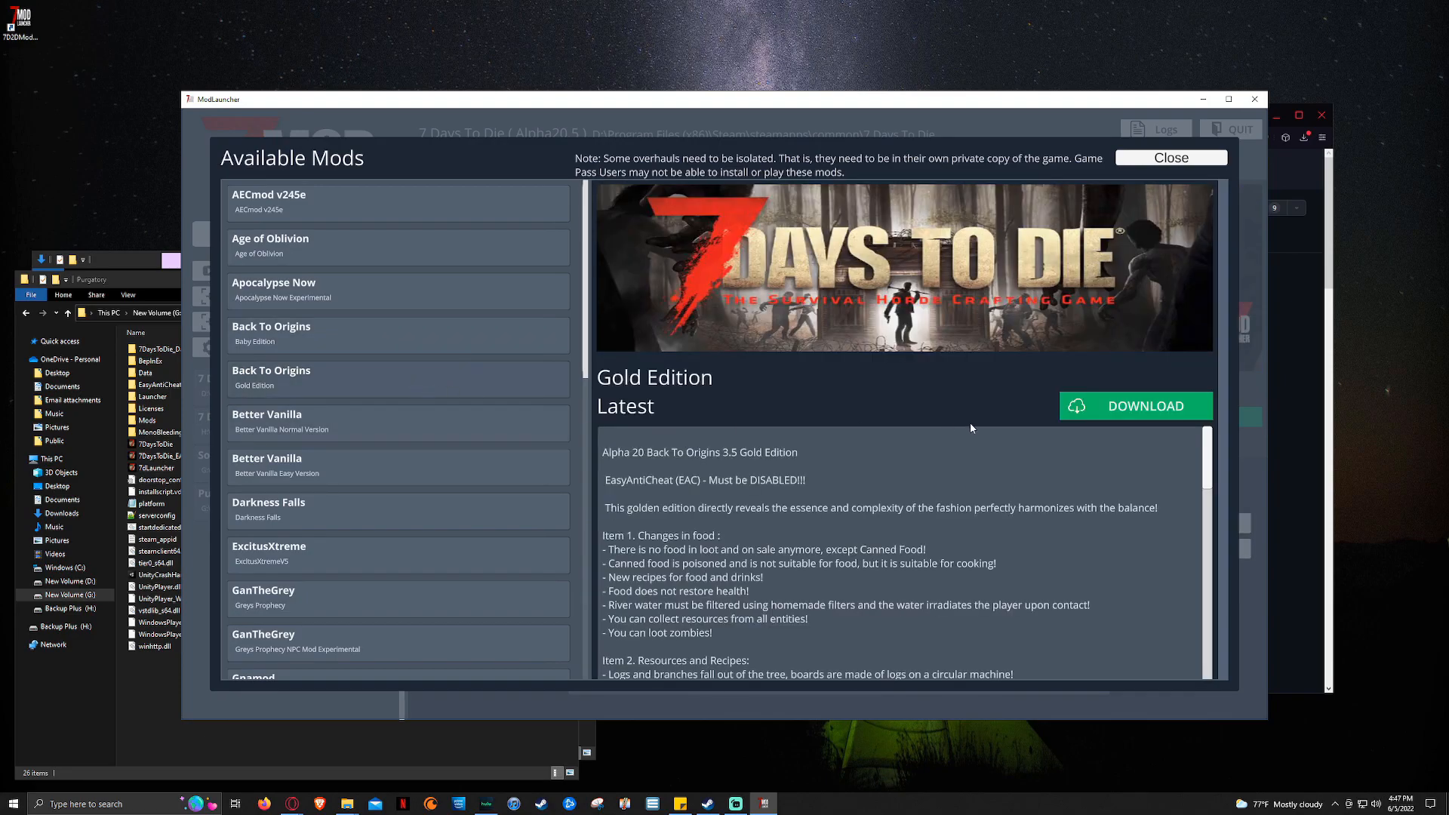
{"action": "mouse_move", "coordinate": [1125, 417]}
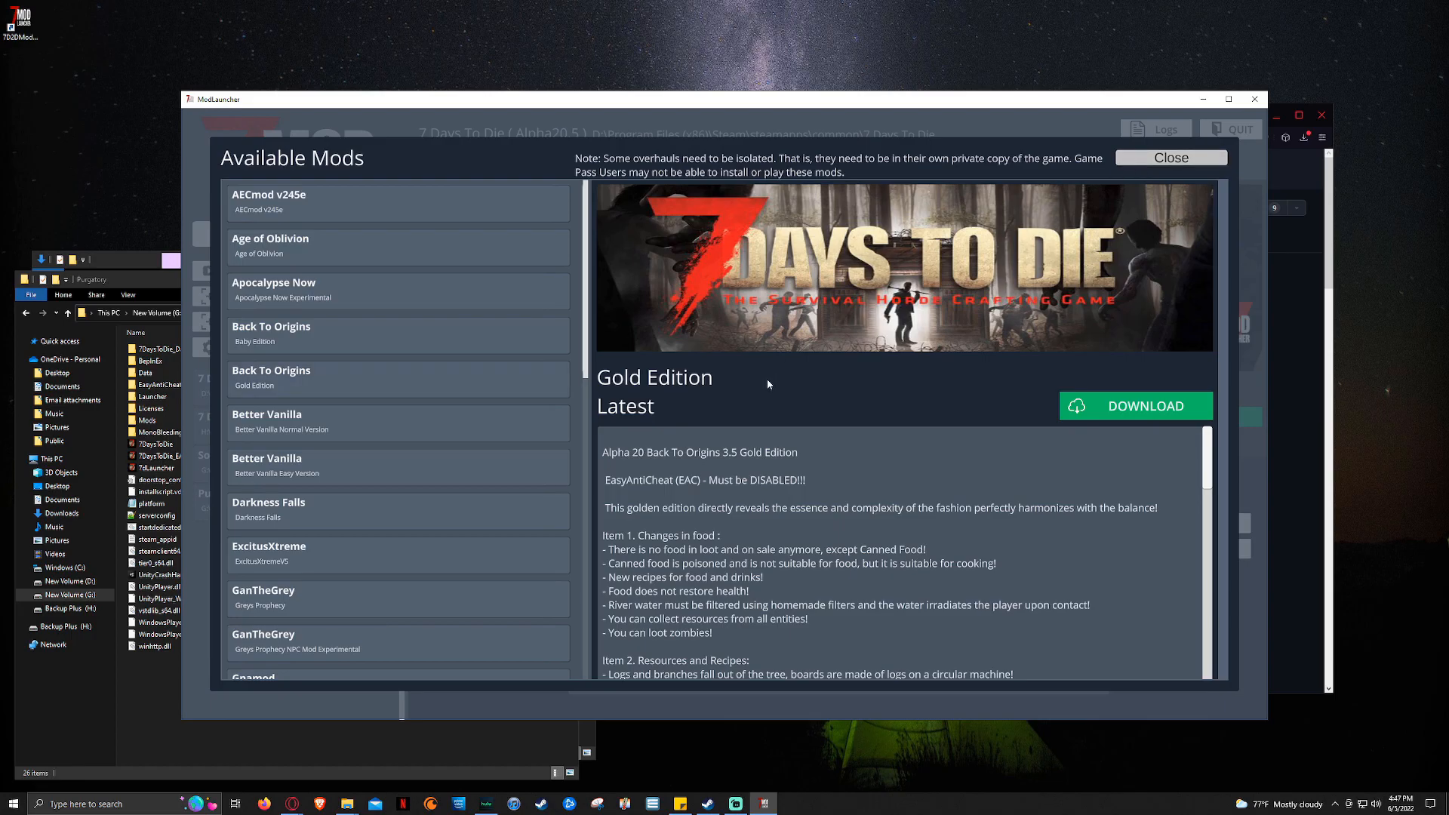
{"action": "left_click", "coordinate": [1170, 157]}
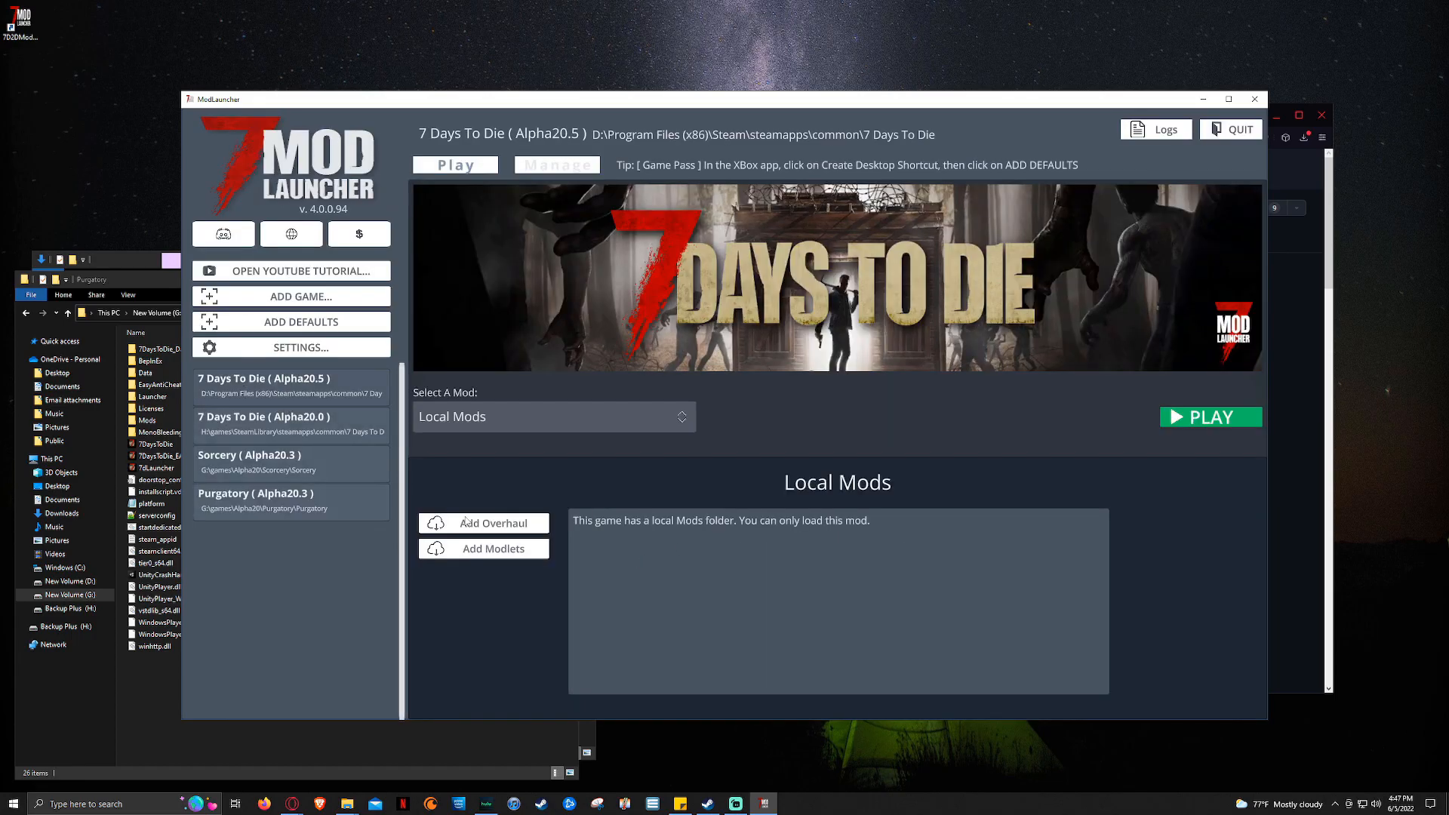
Step: Choose Sorcery from the Select A Mod dropdown
{"action": "left_click", "coordinate": [553, 416]}
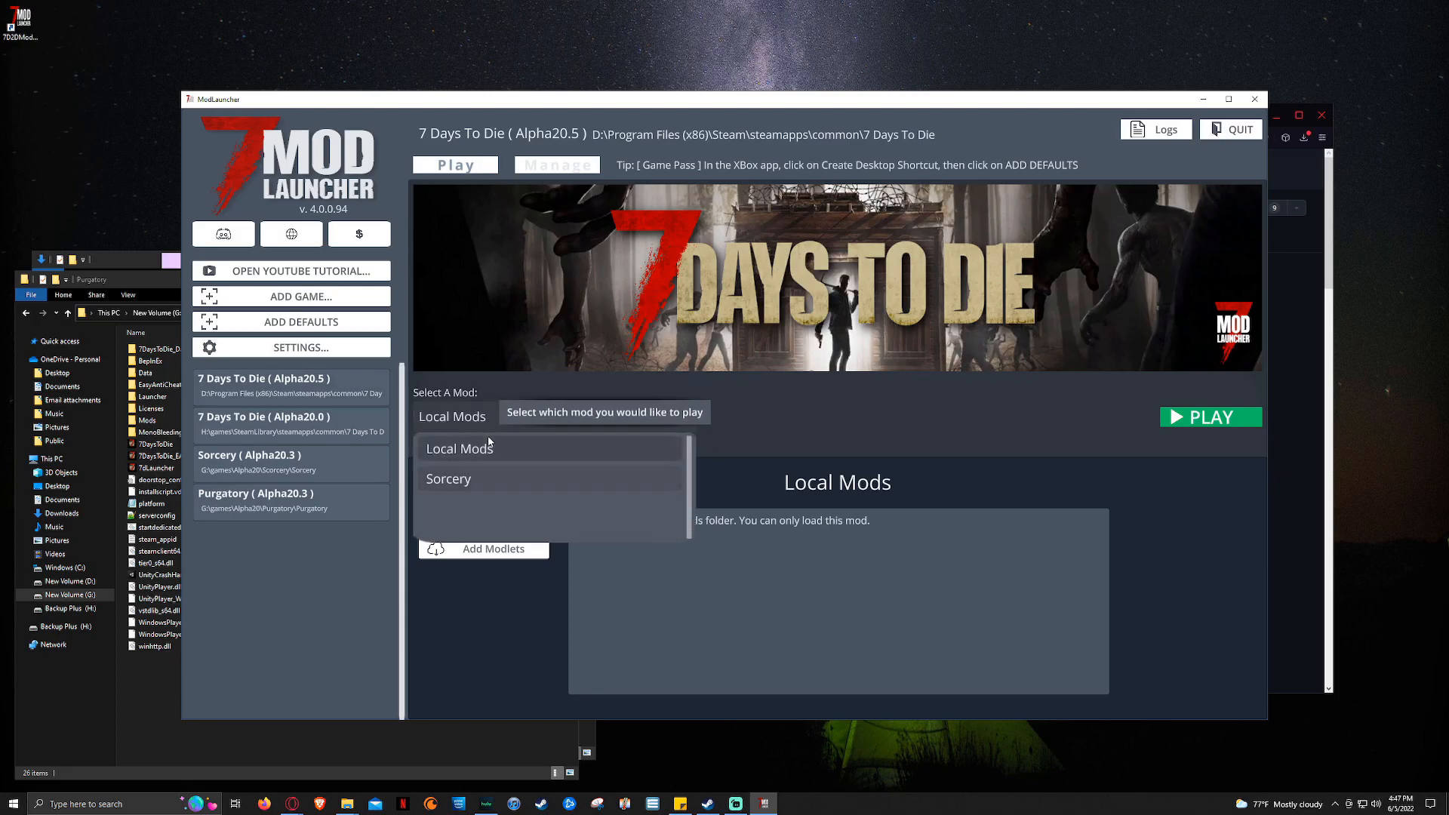
{"action": "mouse_move", "coordinate": [488, 449]}
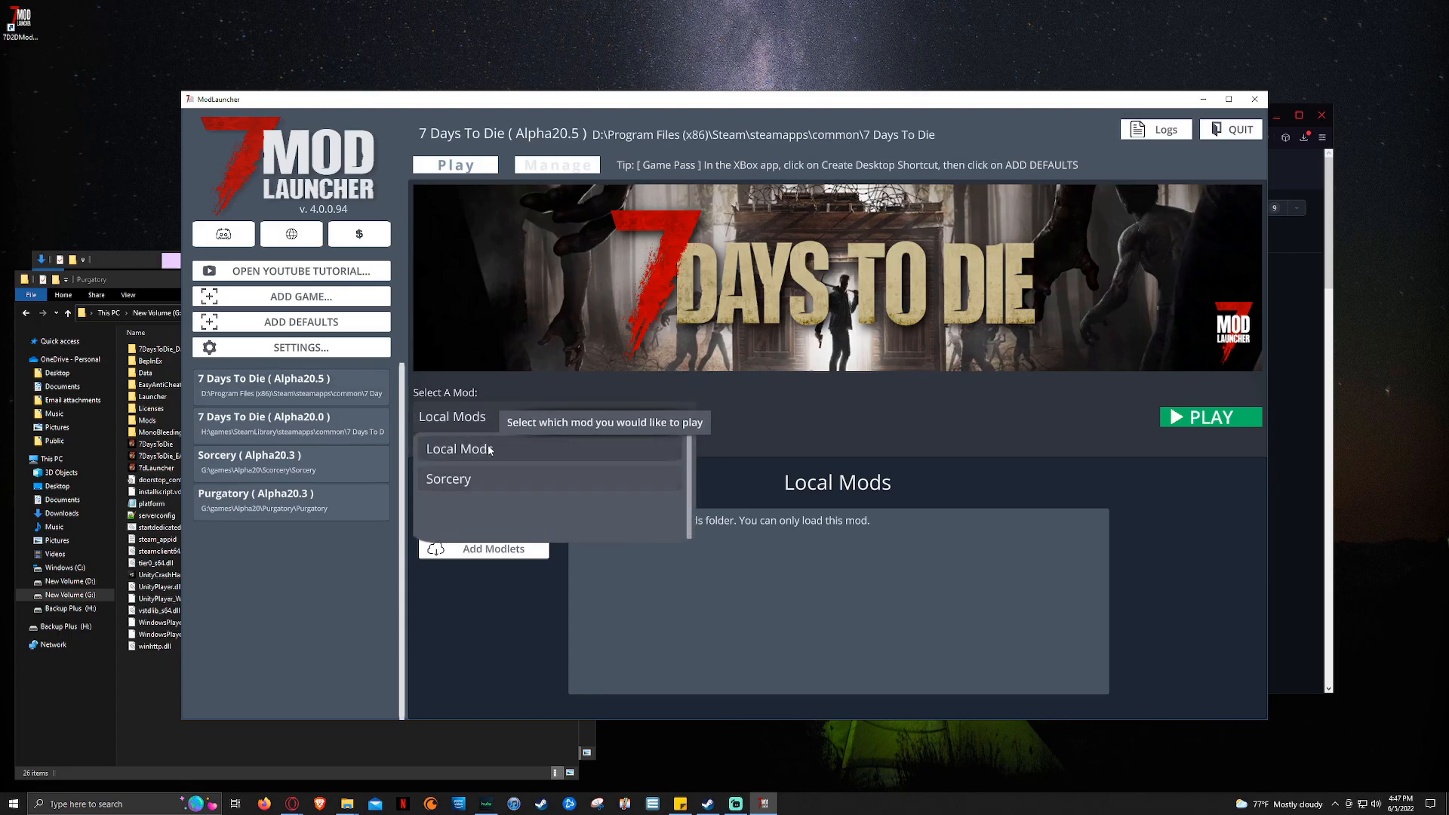
{"action": "left_click", "coordinate": [448, 478]}
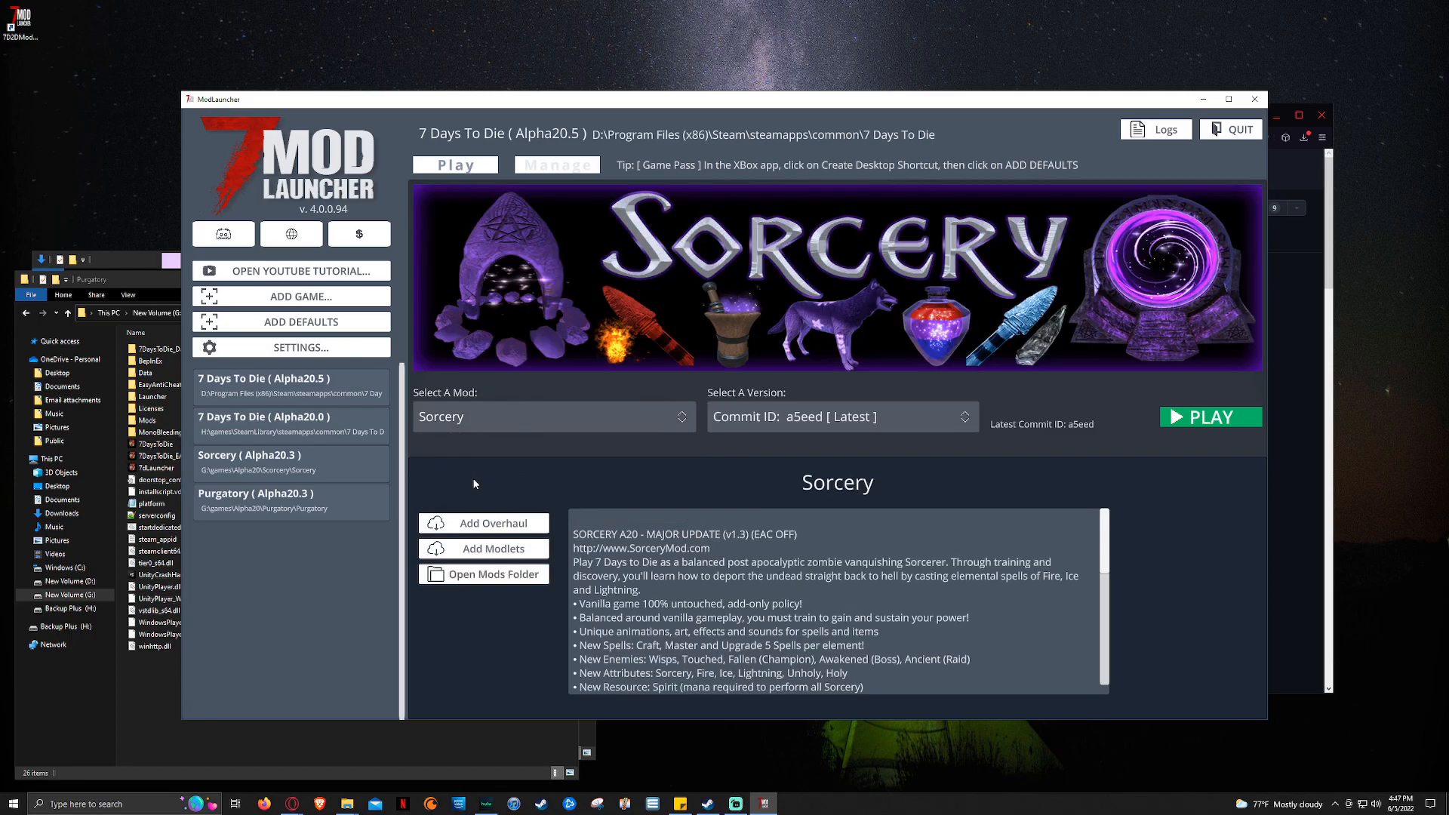
{"action": "mouse_move", "coordinate": [809, 415]}
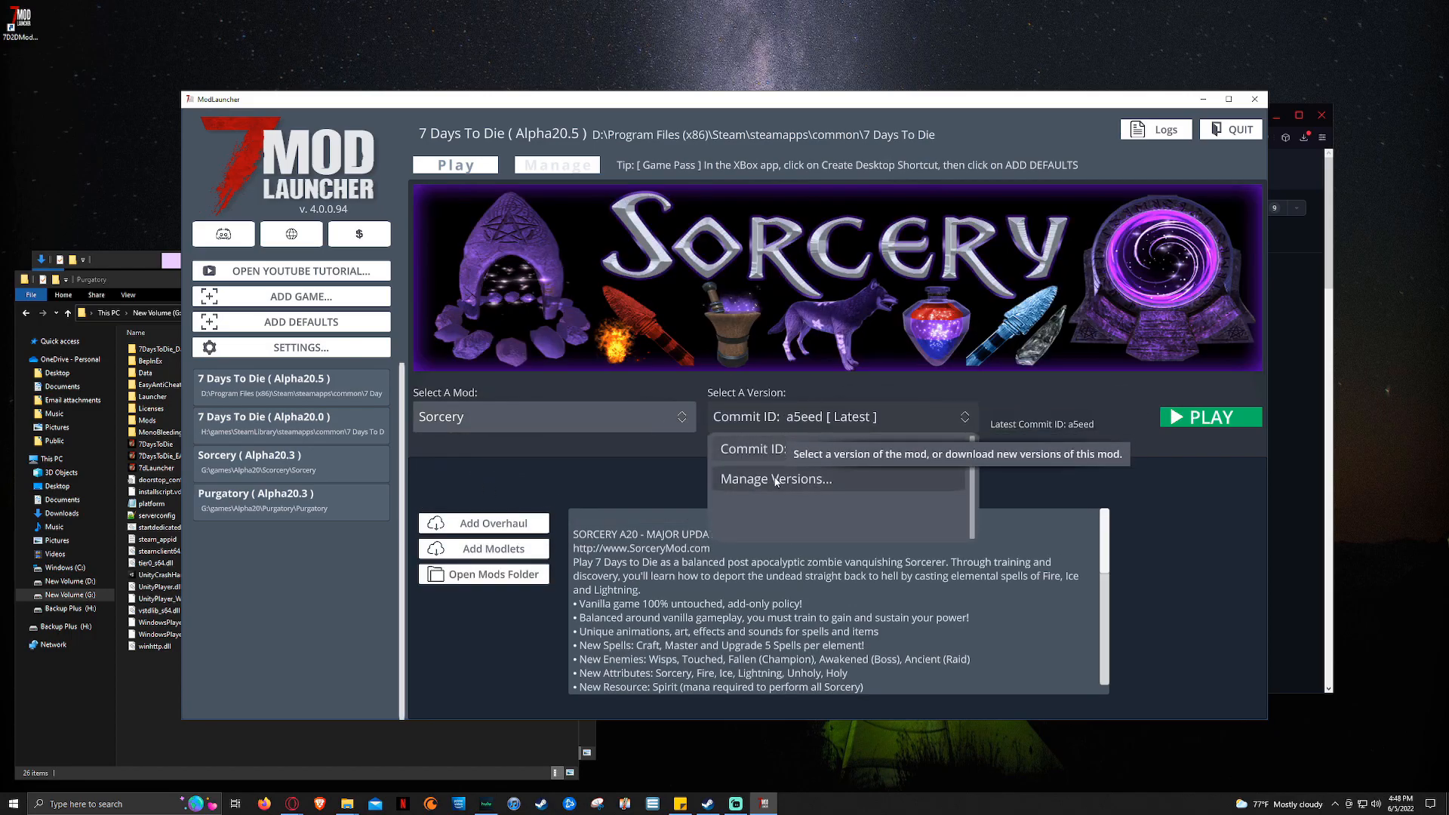
Step: Open Sorcery's Manage Versions and inspect older af962 and latest a5eed
{"action": "left_click", "coordinate": [775, 479]}
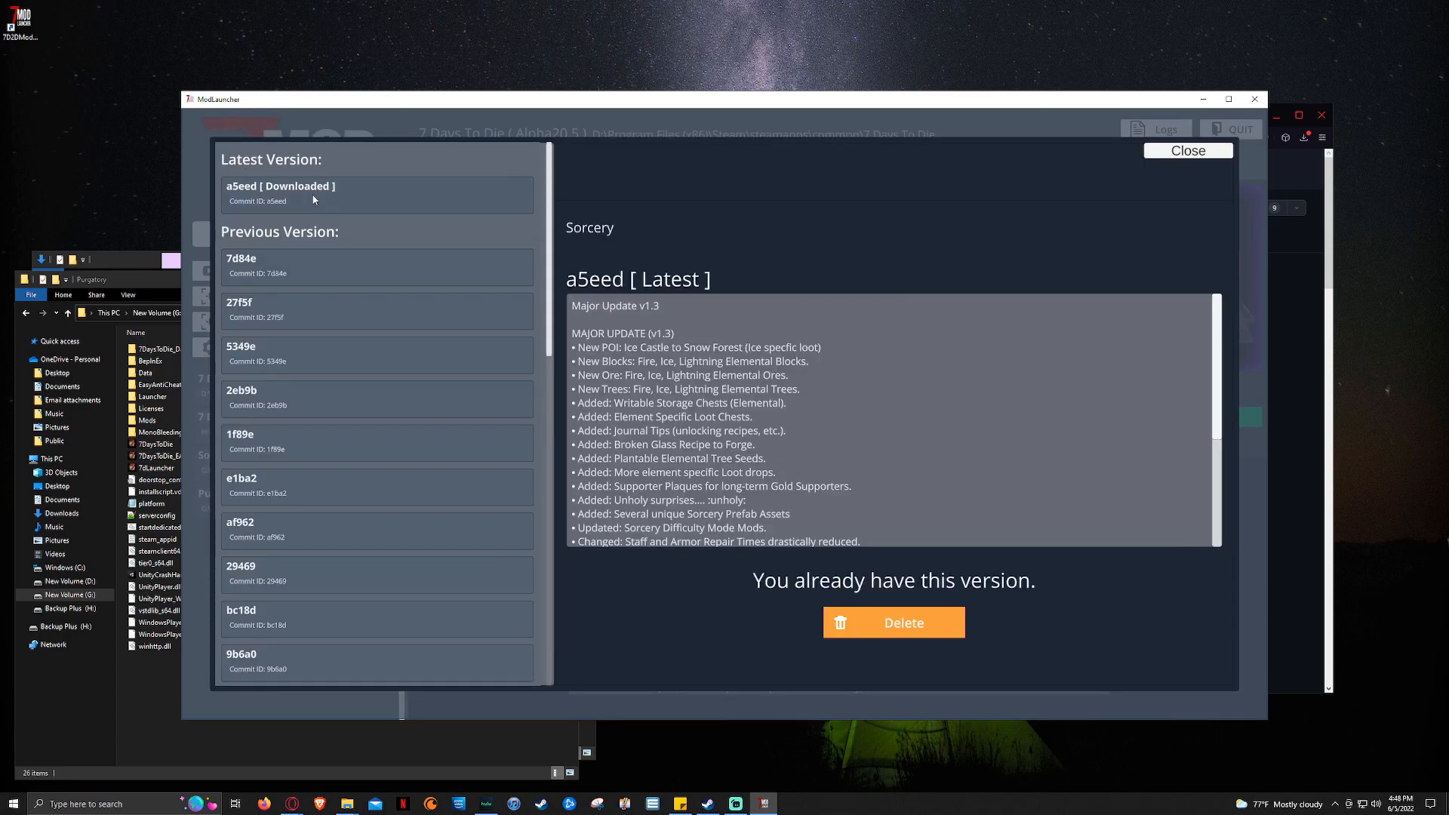
{"action": "left_click", "coordinate": [376, 530]}
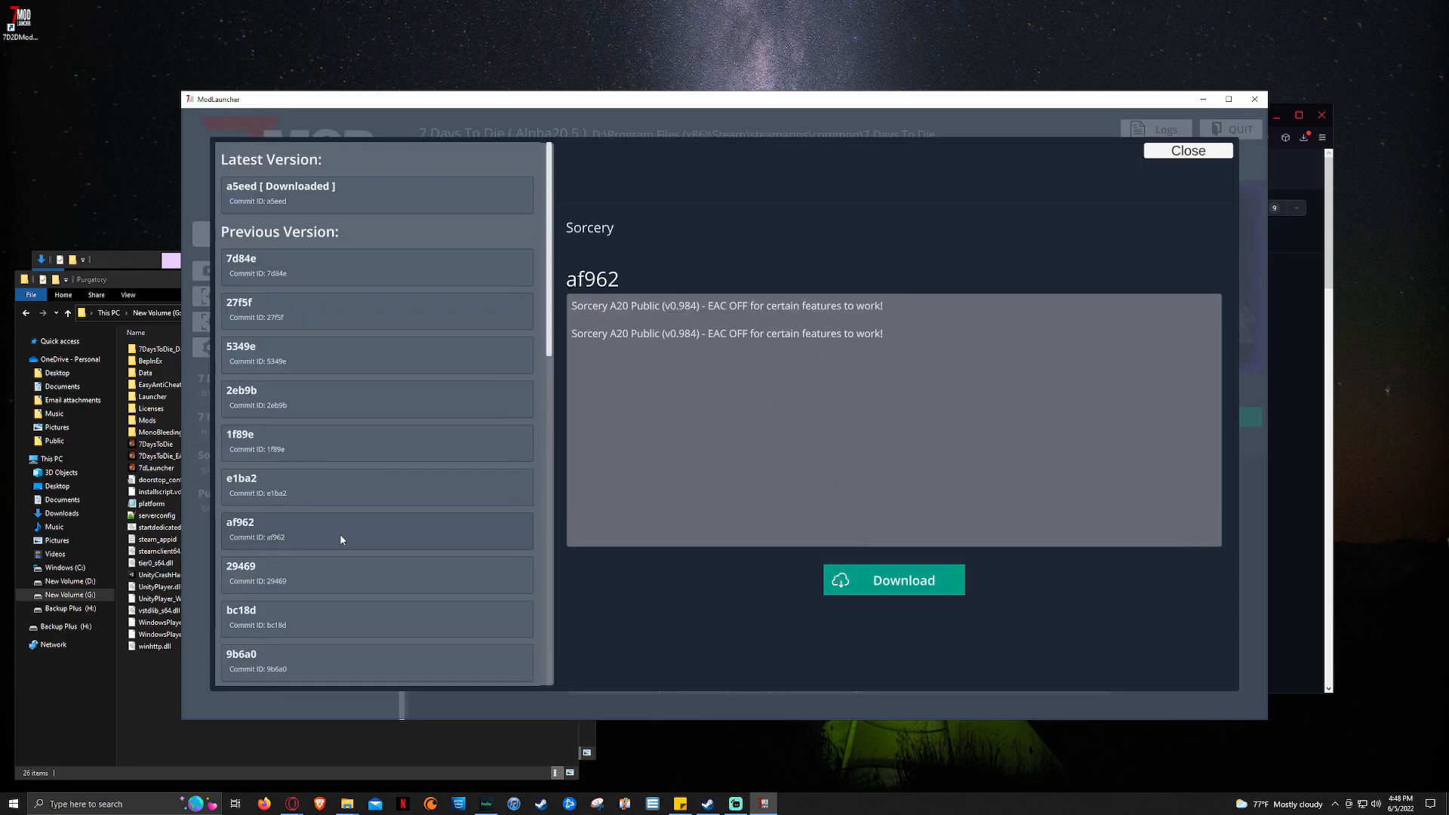
{"action": "left_click", "coordinate": [375, 193]}
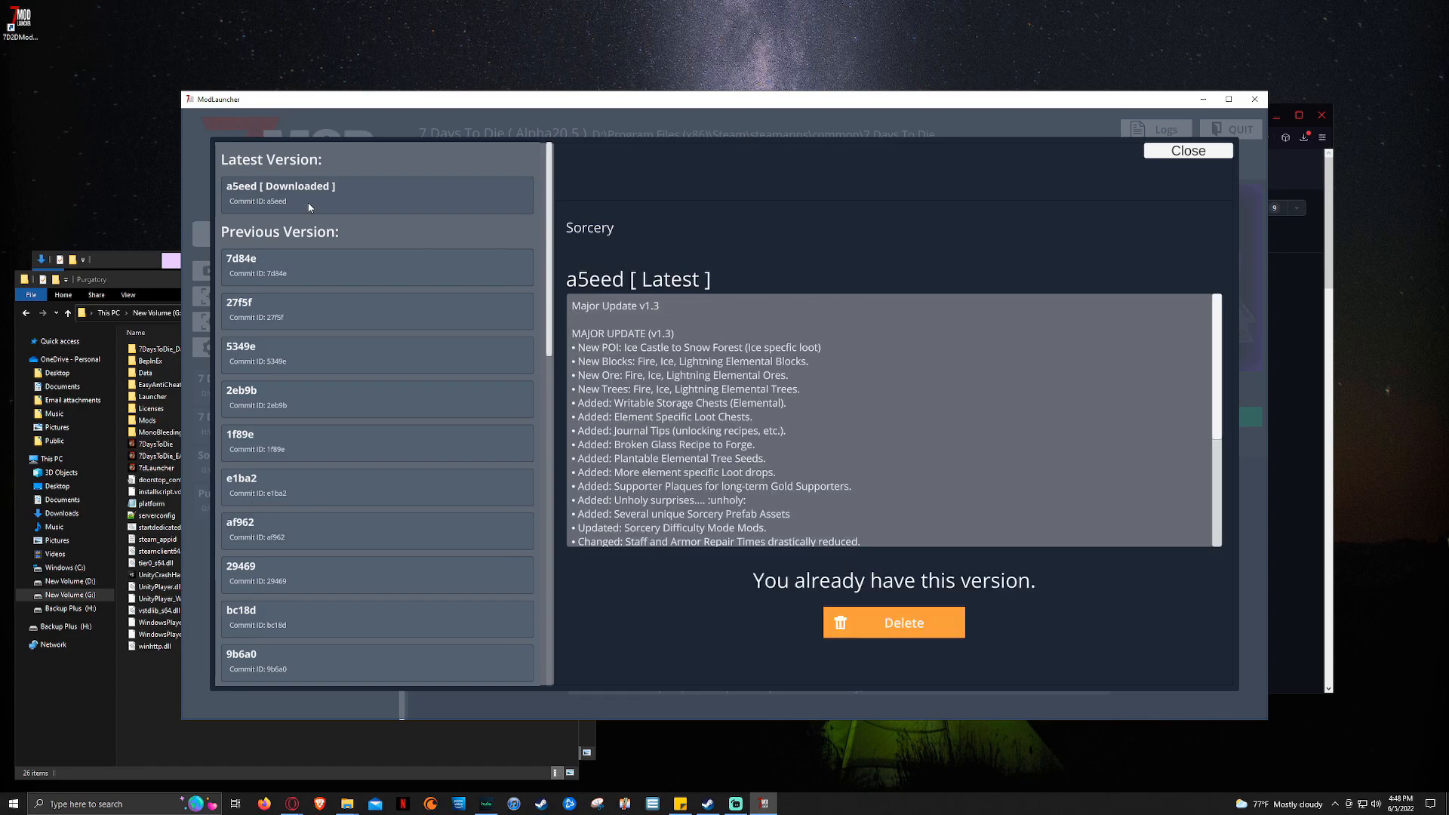
{"action": "mouse_move", "coordinate": [1187, 150]}
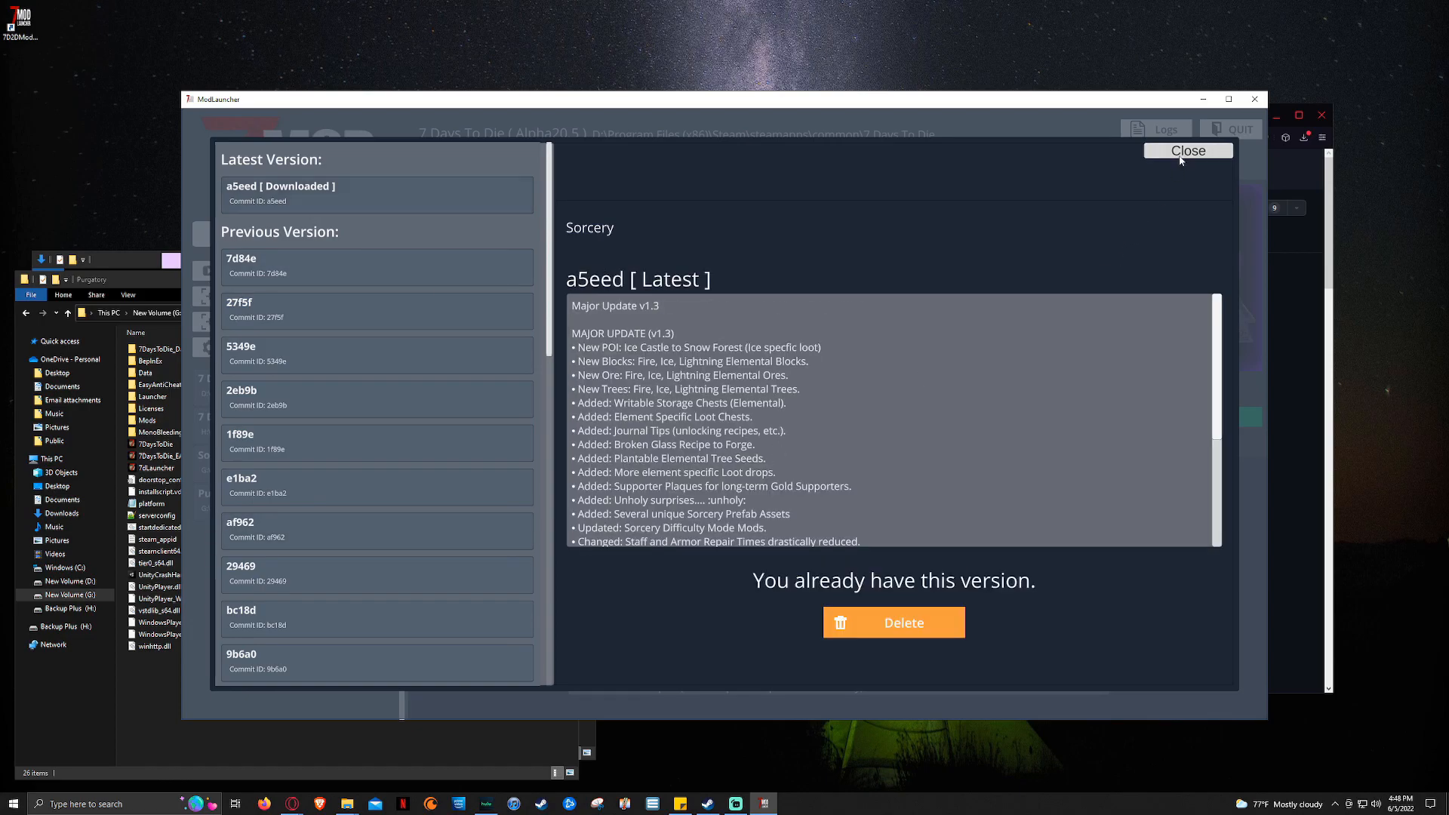
Step: Close the version history, open Sorcery's modlets, and briefly view Find More Mods
{"action": "left_click", "coordinate": [1188, 149]}
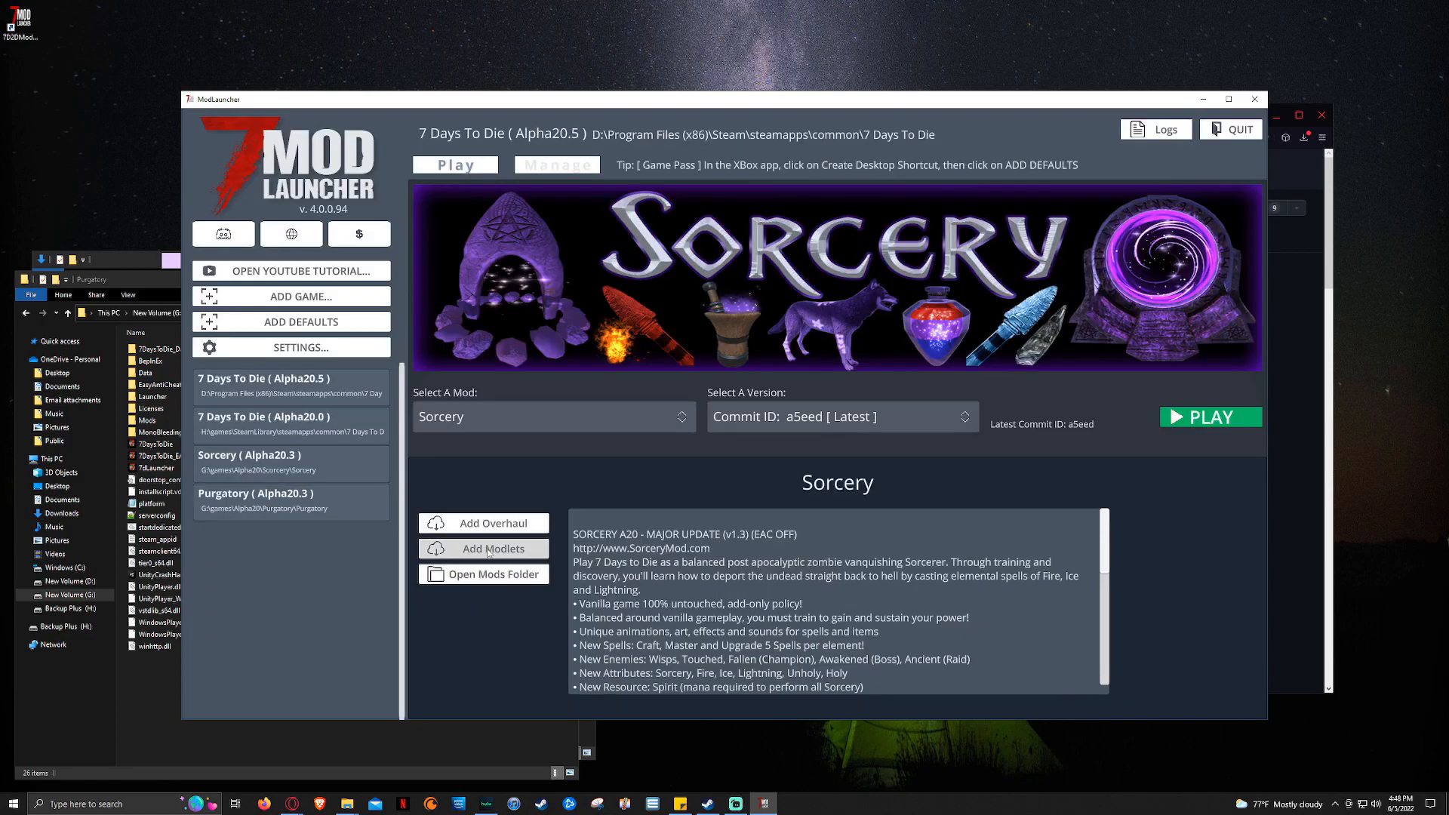
{"action": "mouse_move", "coordinate": [488, 552]}
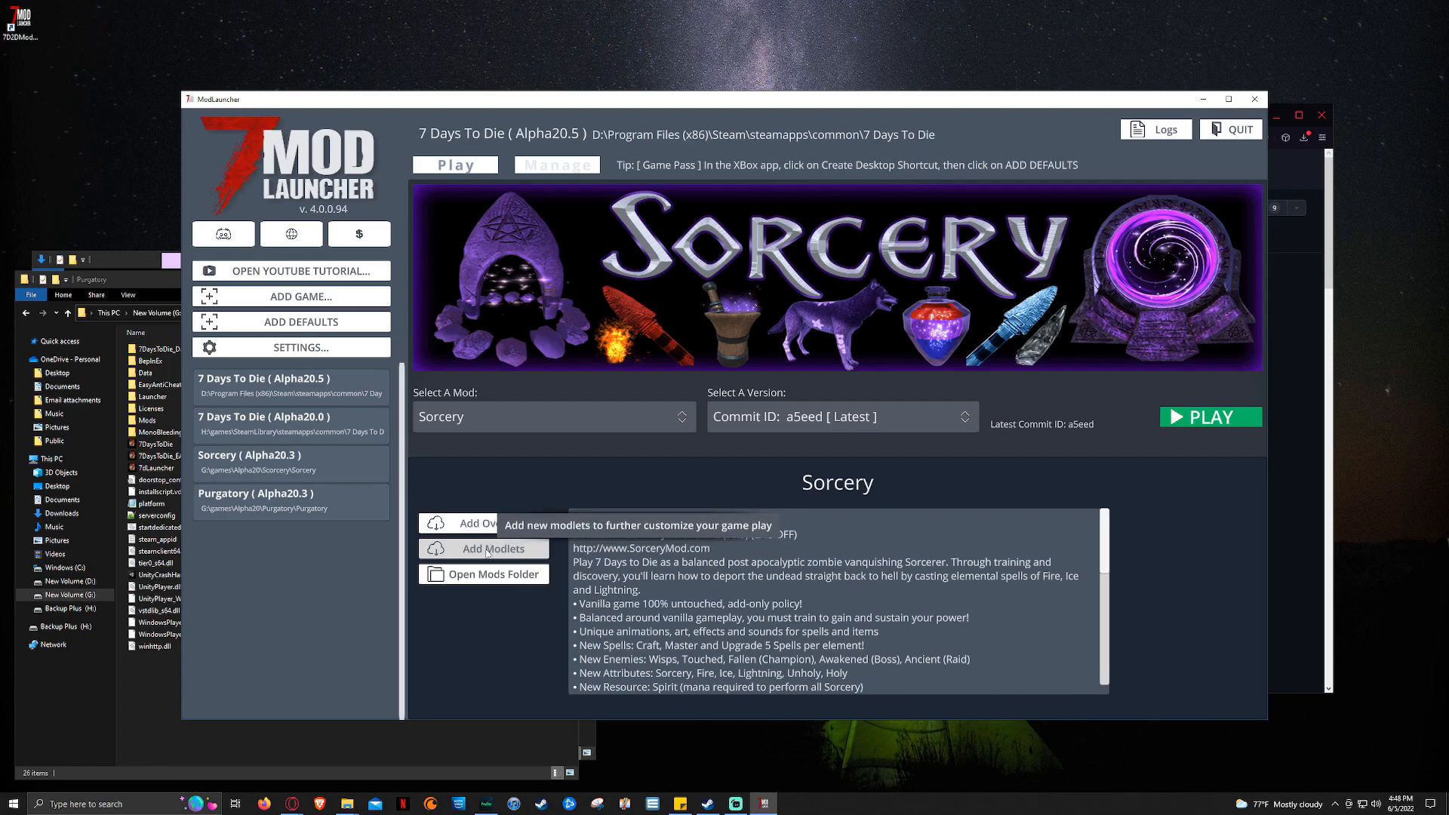
{"action": "left_click", "coordinate": [493, 548]}
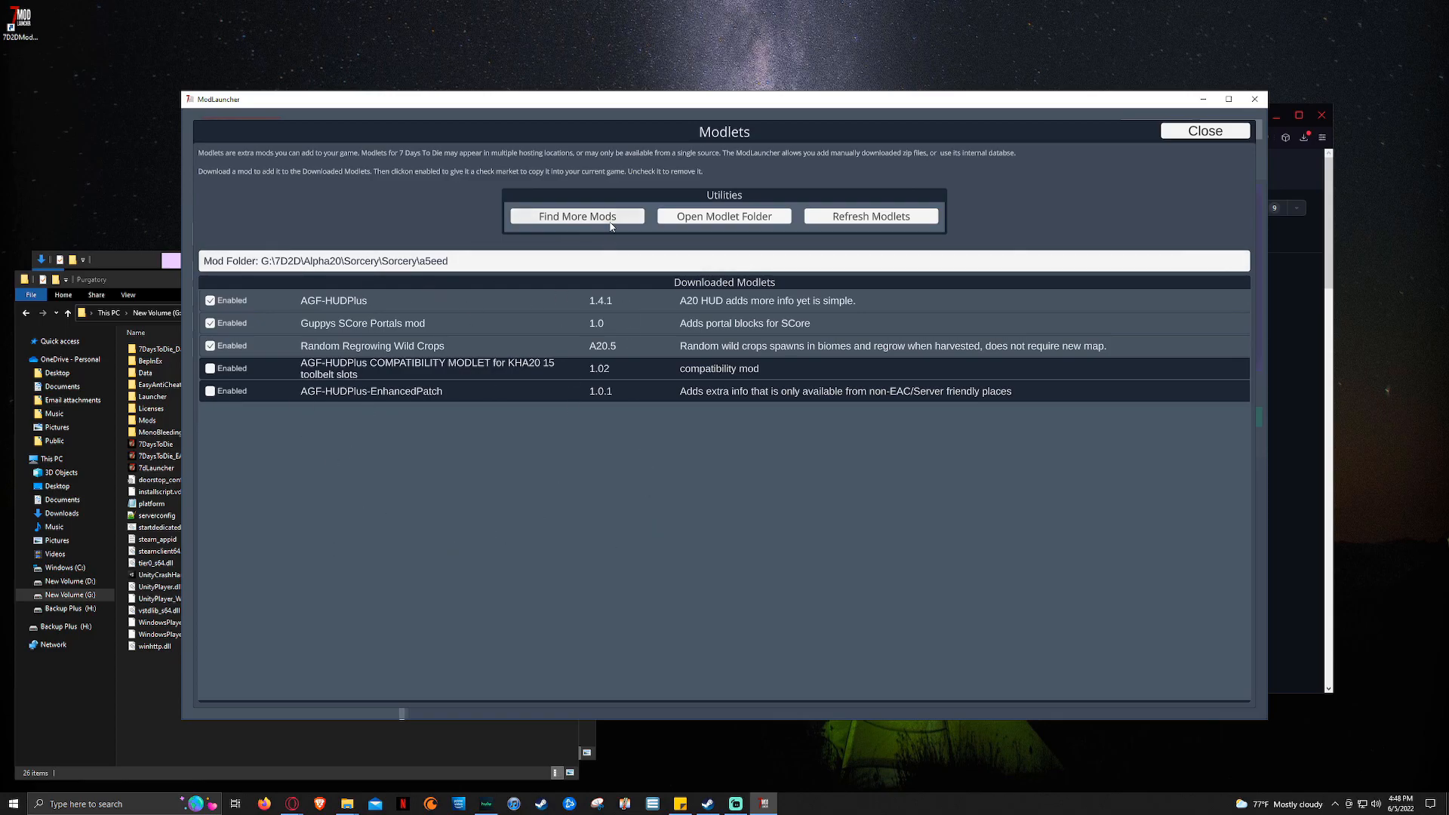
{"action": "left_click", "coordinate": [576, 215]}
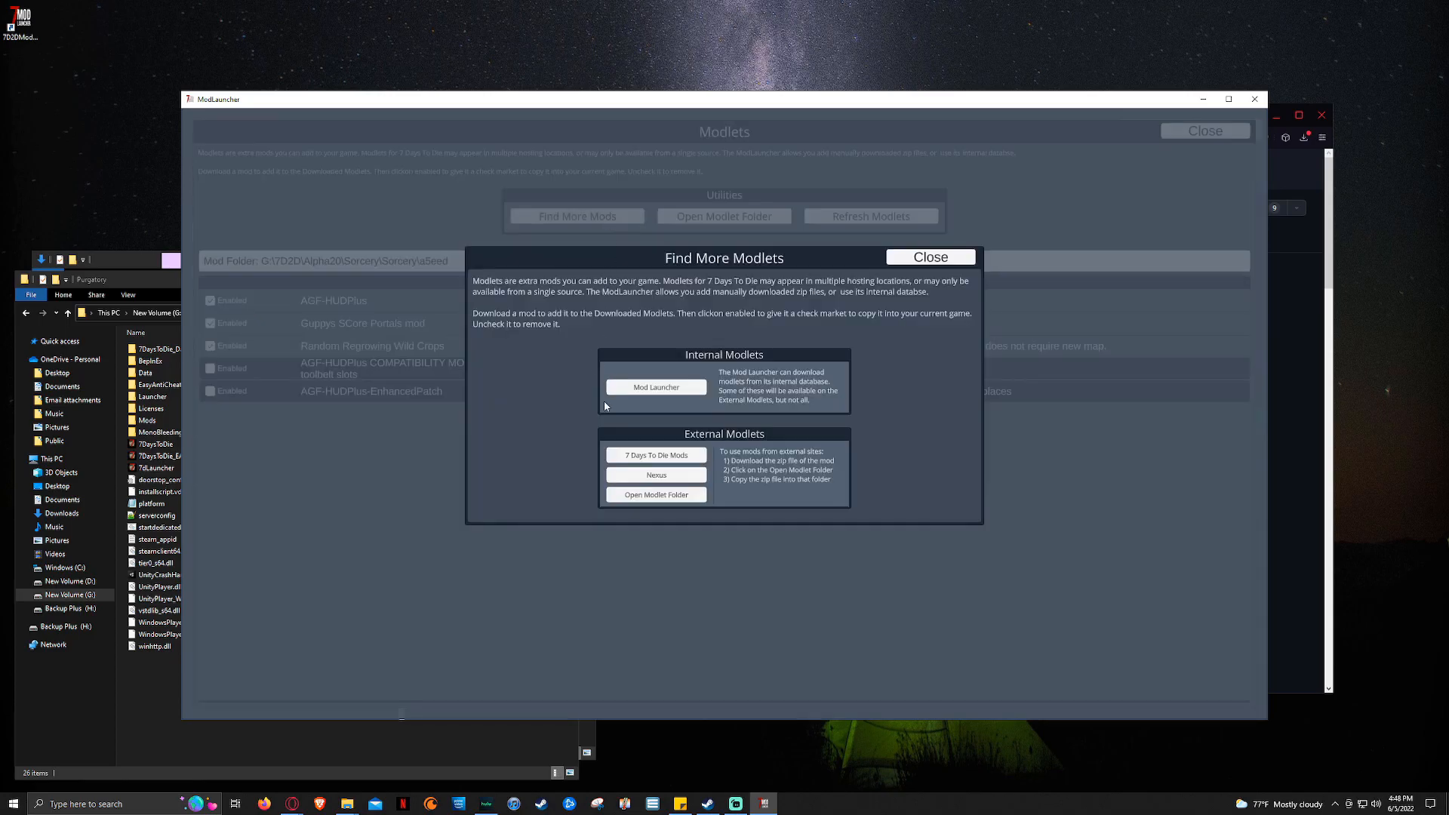
{"action": "left_click", "coordinate": [930, 257]}
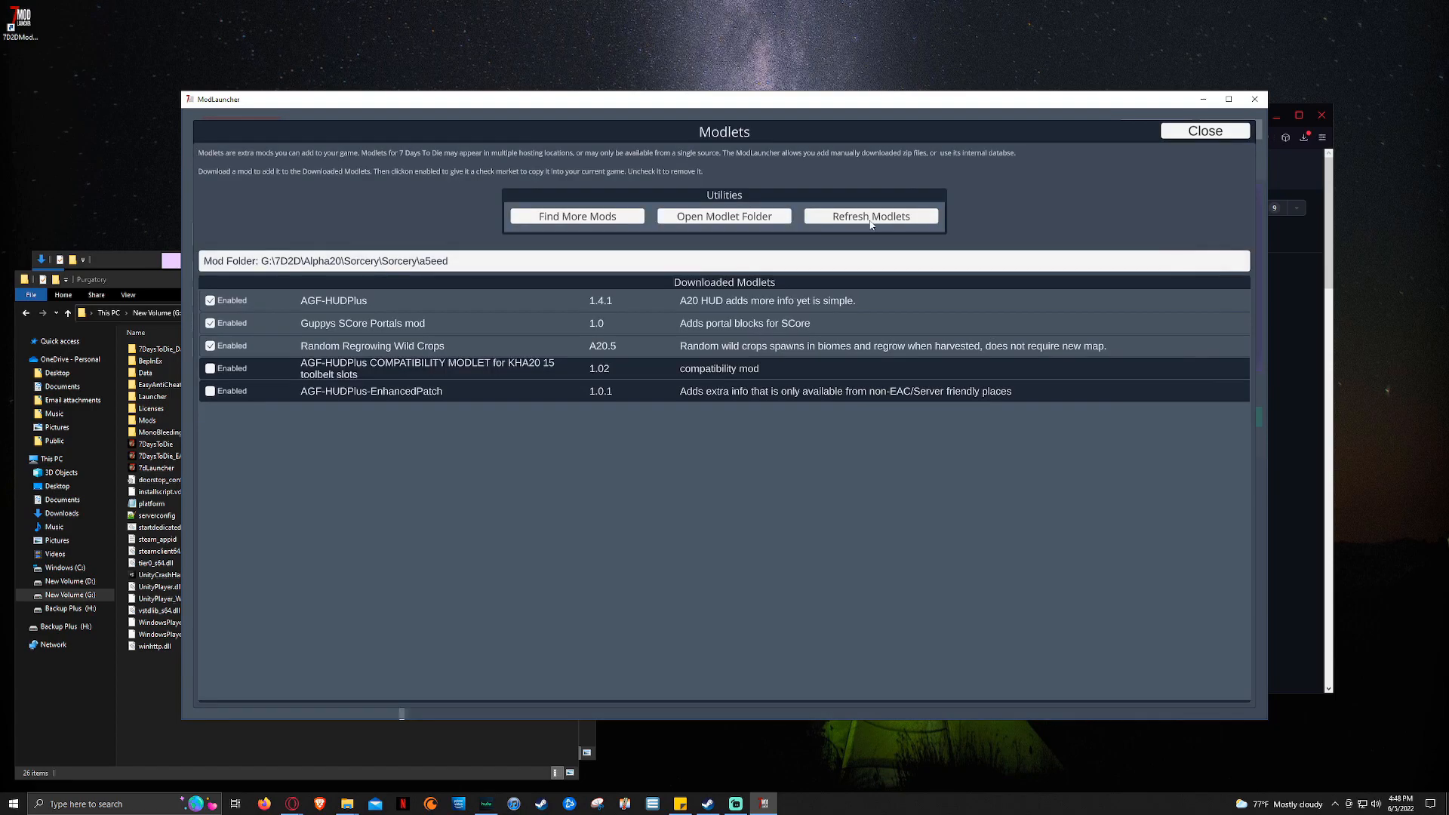
{"action": "mouse_move", "coordinate": [576, 215]}
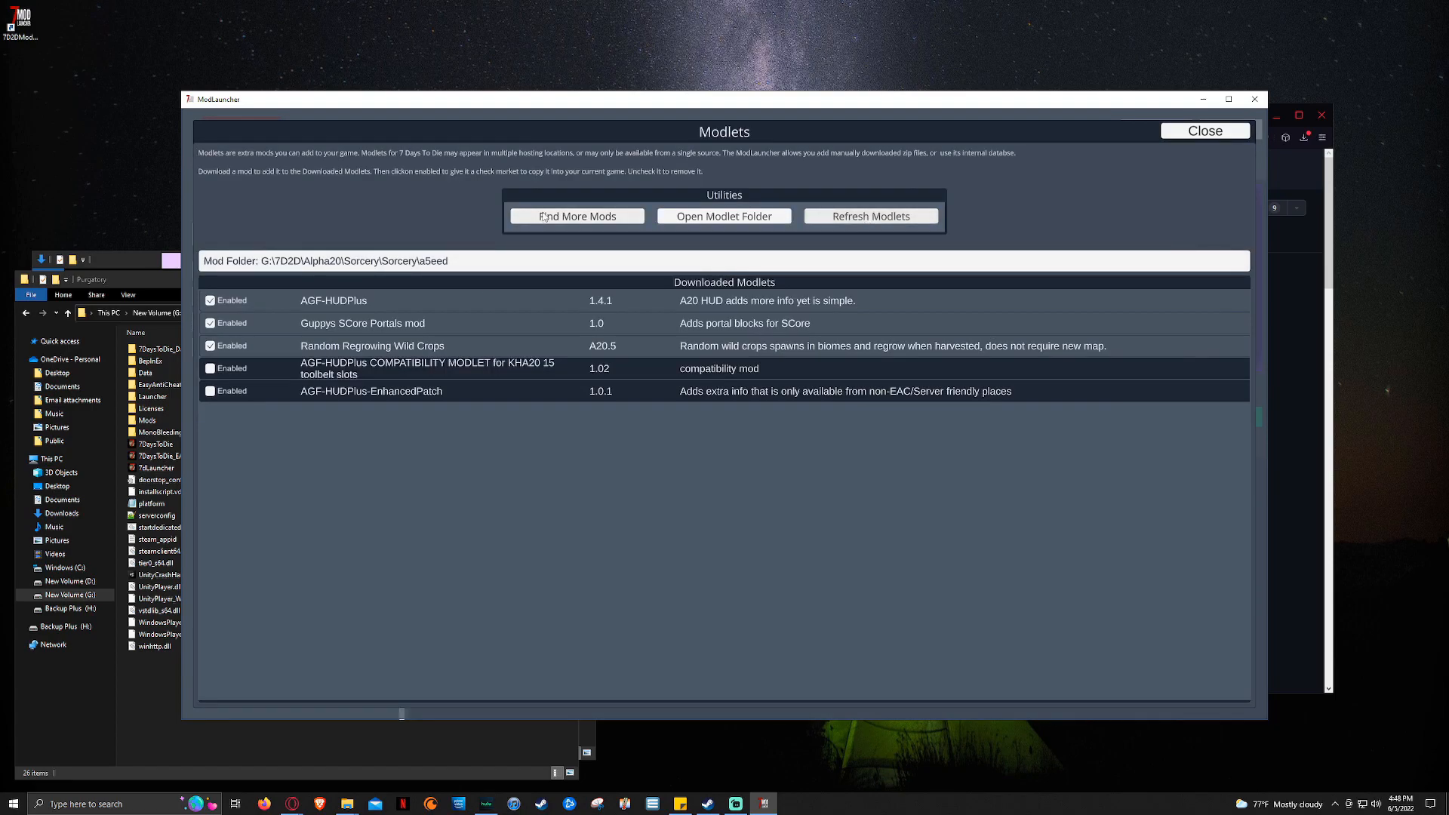
{"action": "left_click", "coordinate": [576, 215]}
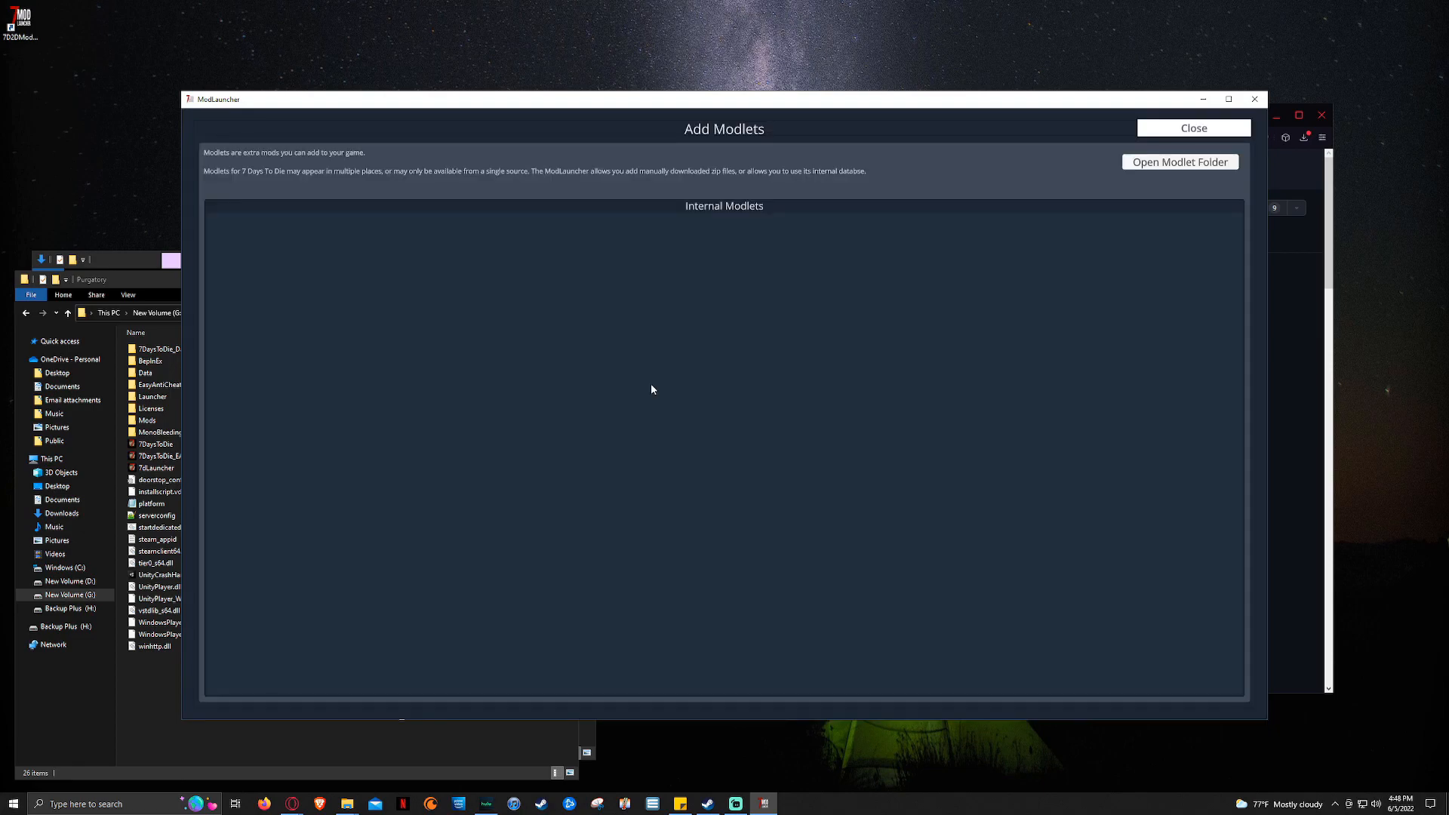
{"action": "mouse_move", "coordinate": [607, 496]}
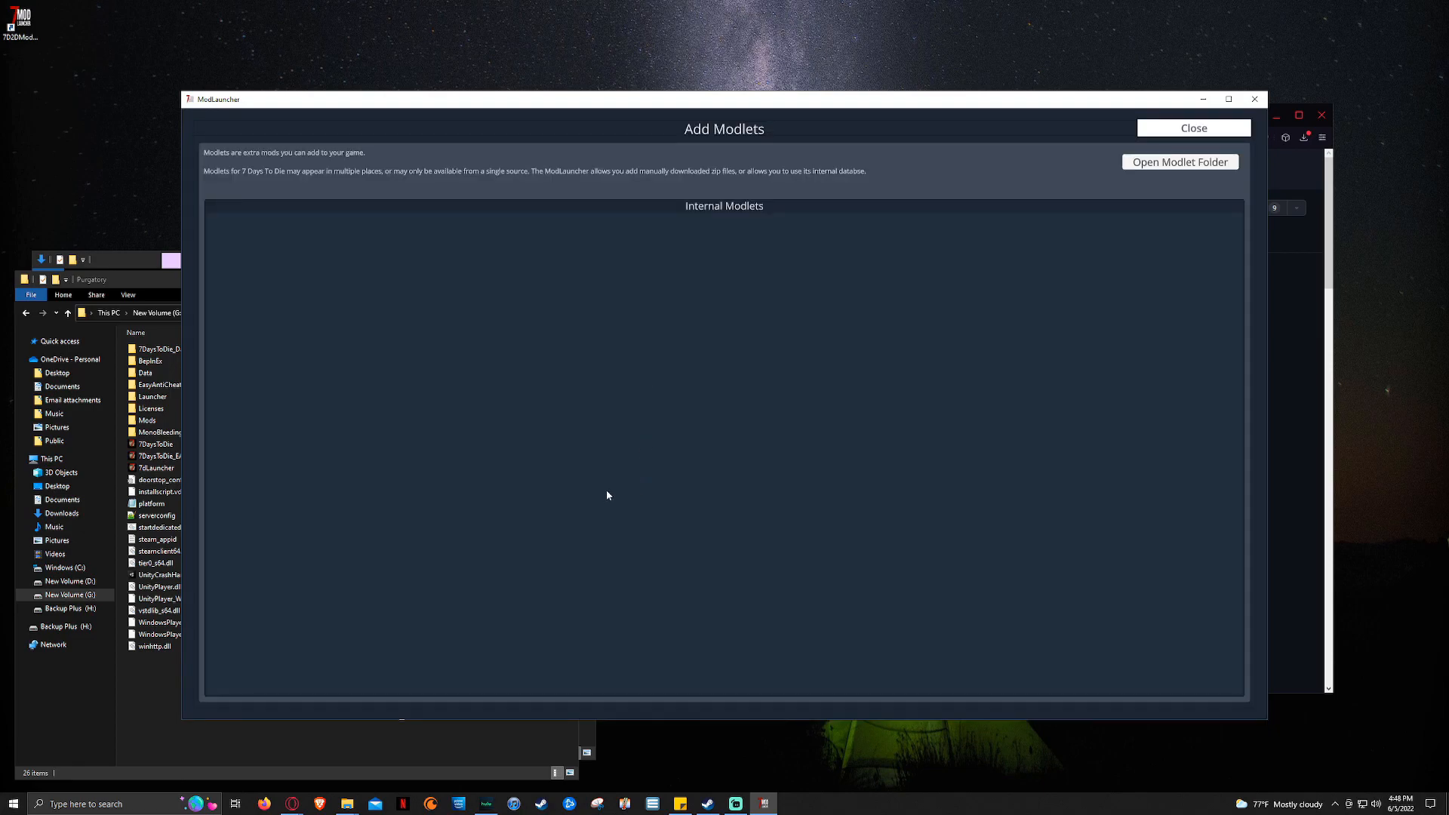
{"action": "mouse_move", "coordinate": [824, 440]}
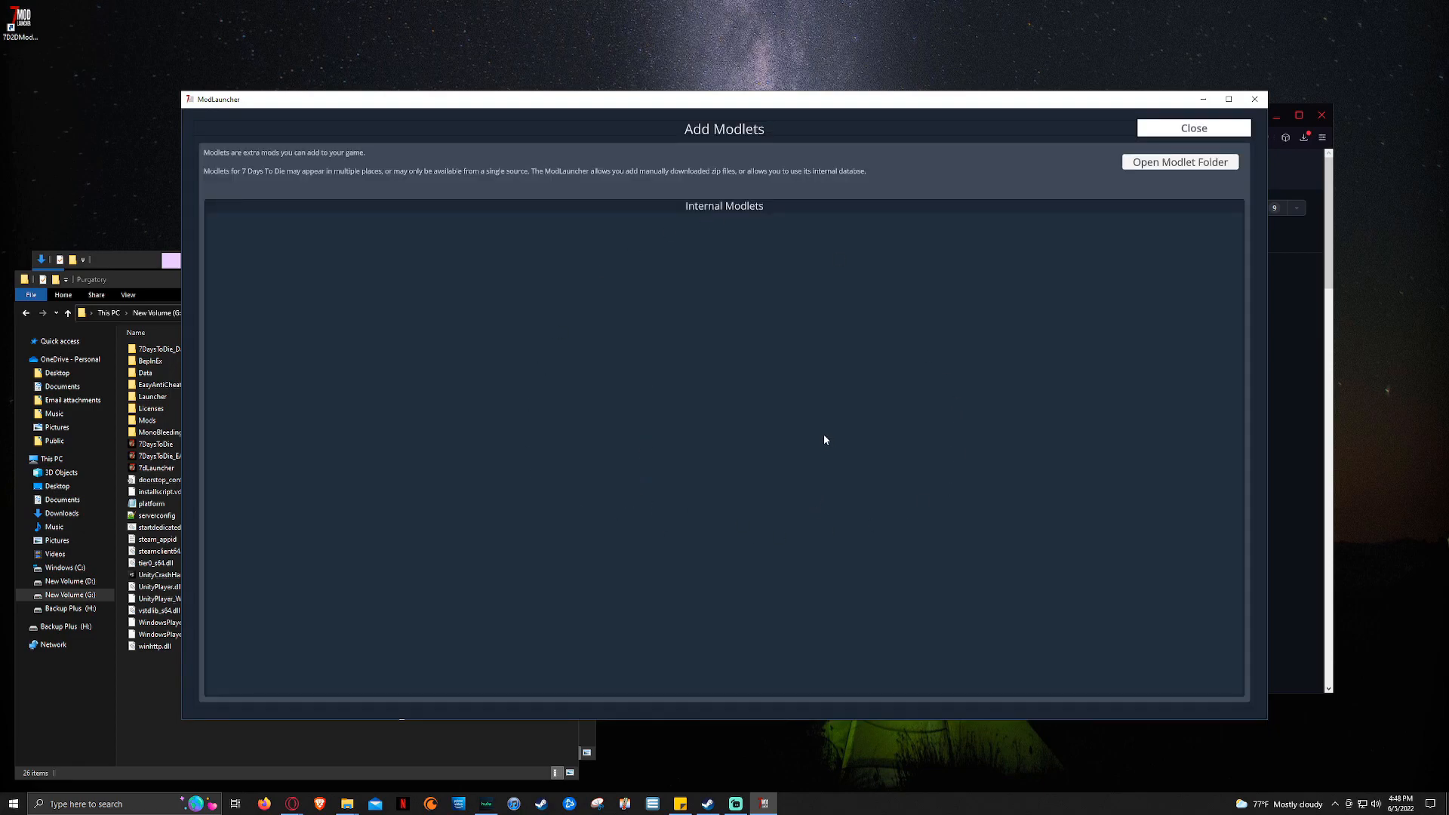
{"action": "mouse_move", "coordinate": [783, 525]}
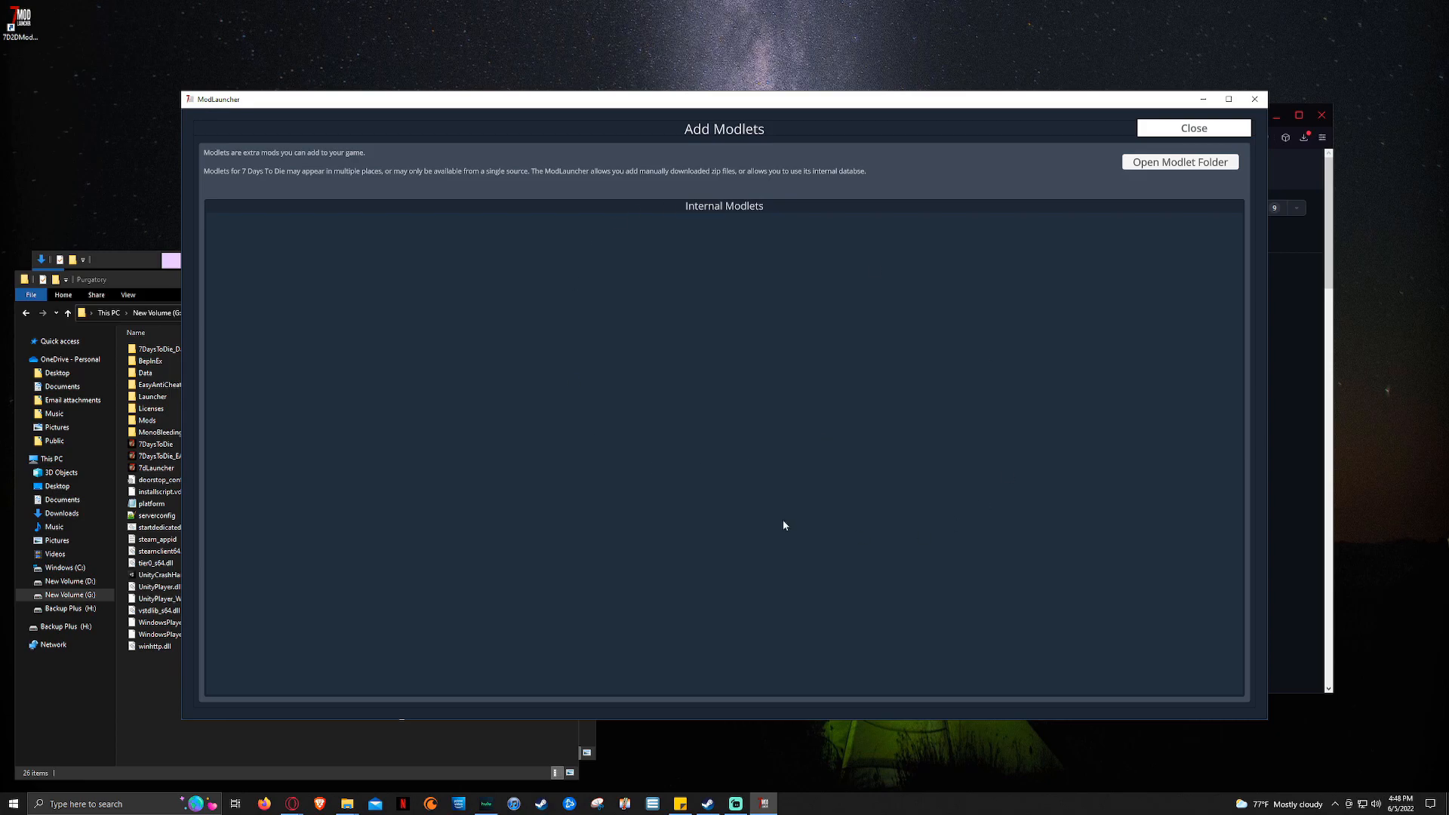
{"action": "mouse_move", "coordinate": [637, 492]}
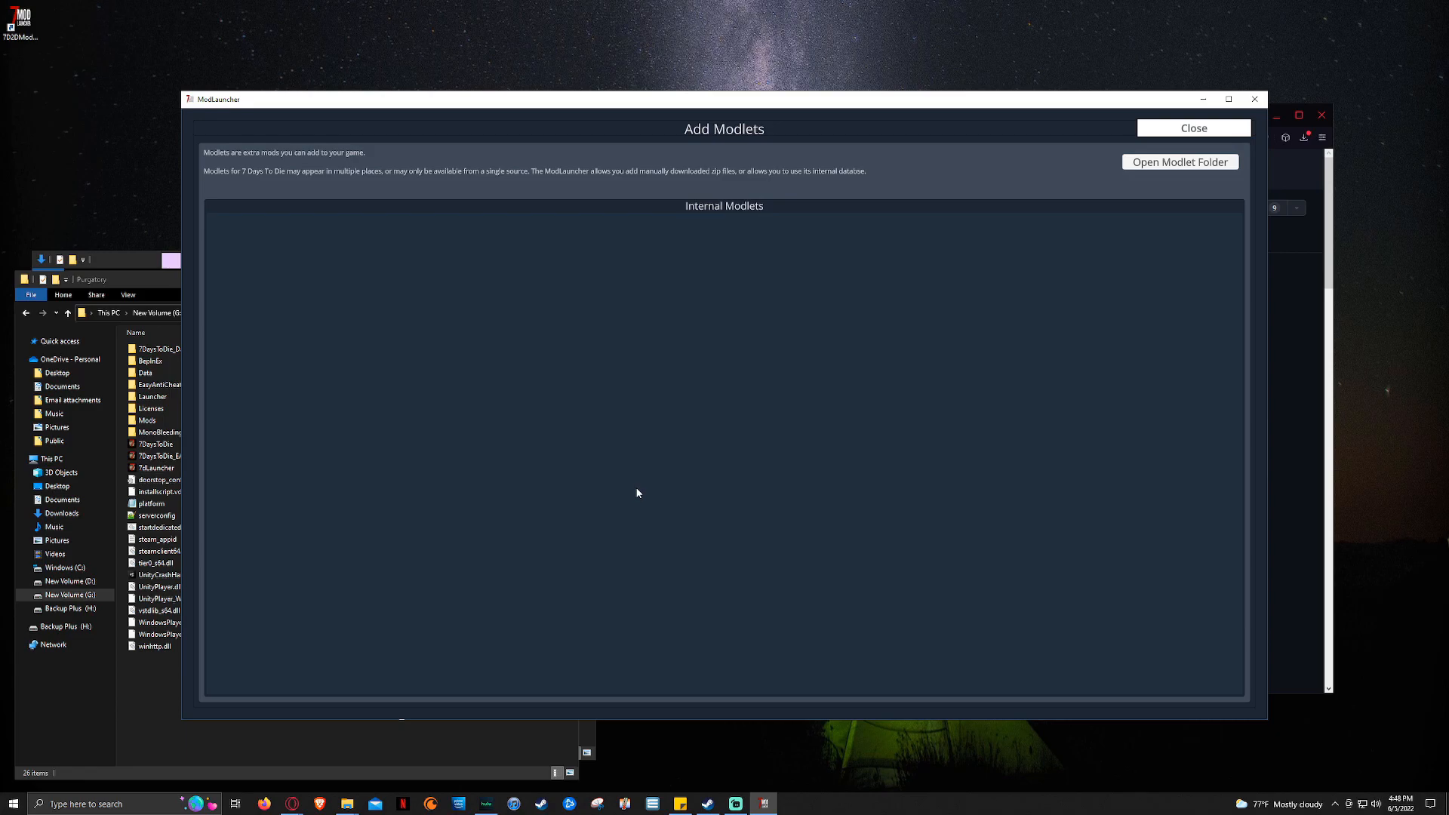
{"action": "mouse_move", "coordinate": [643, 231]}
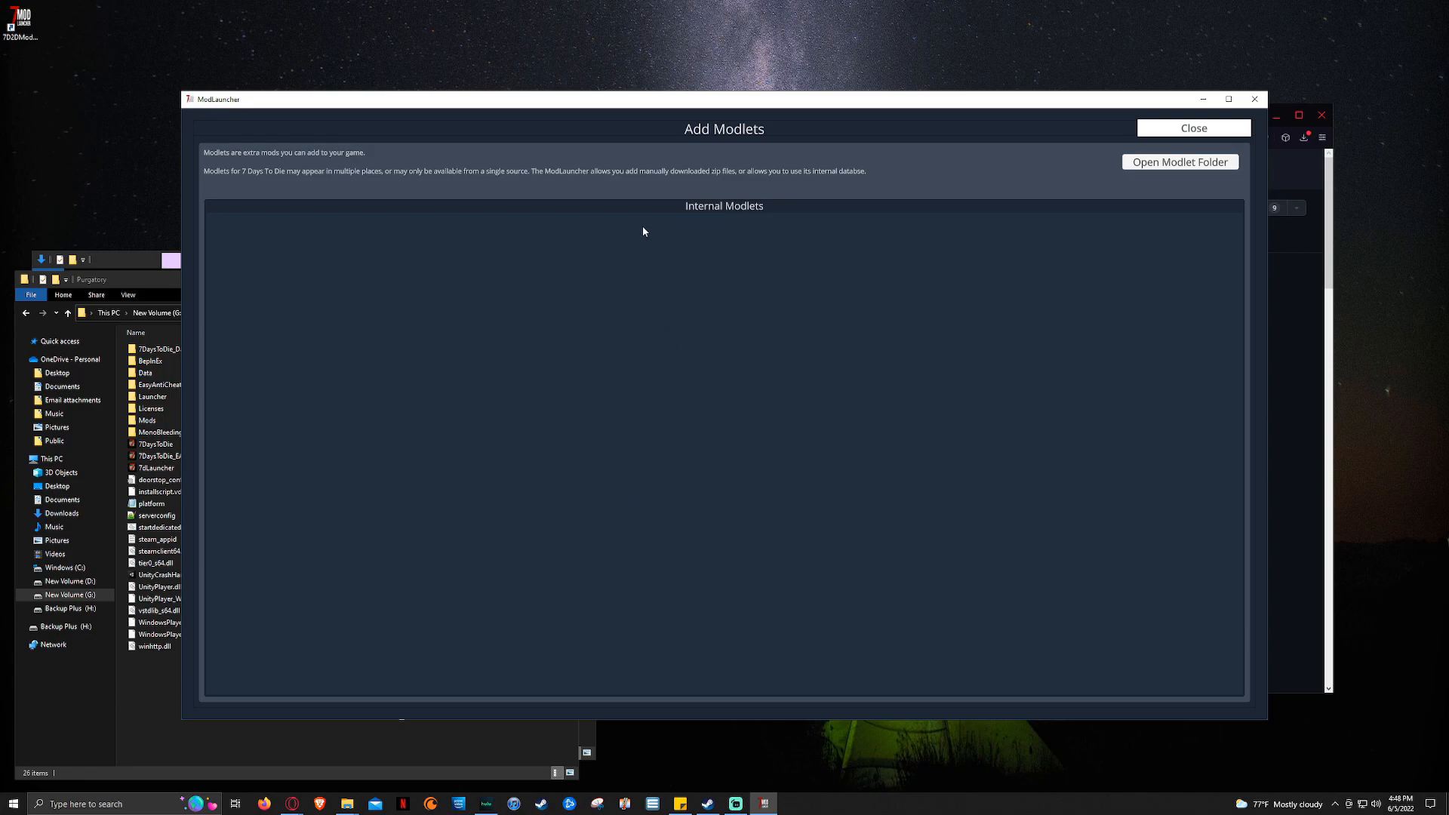
{"action": "mouse_move", "coordinate": [397, 229]}
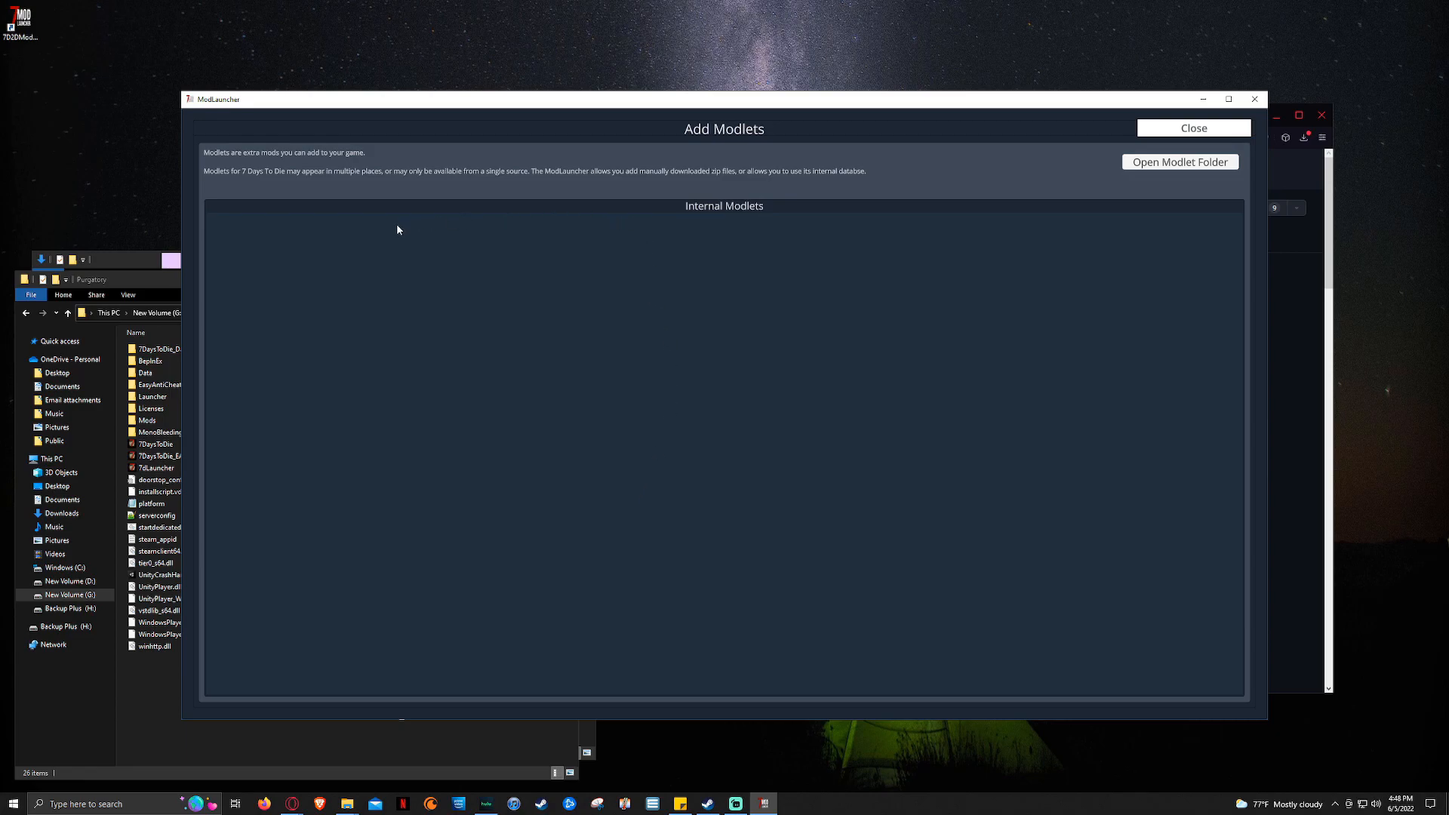
{"action": "mouse_move", "coordinate": [622, 268]}
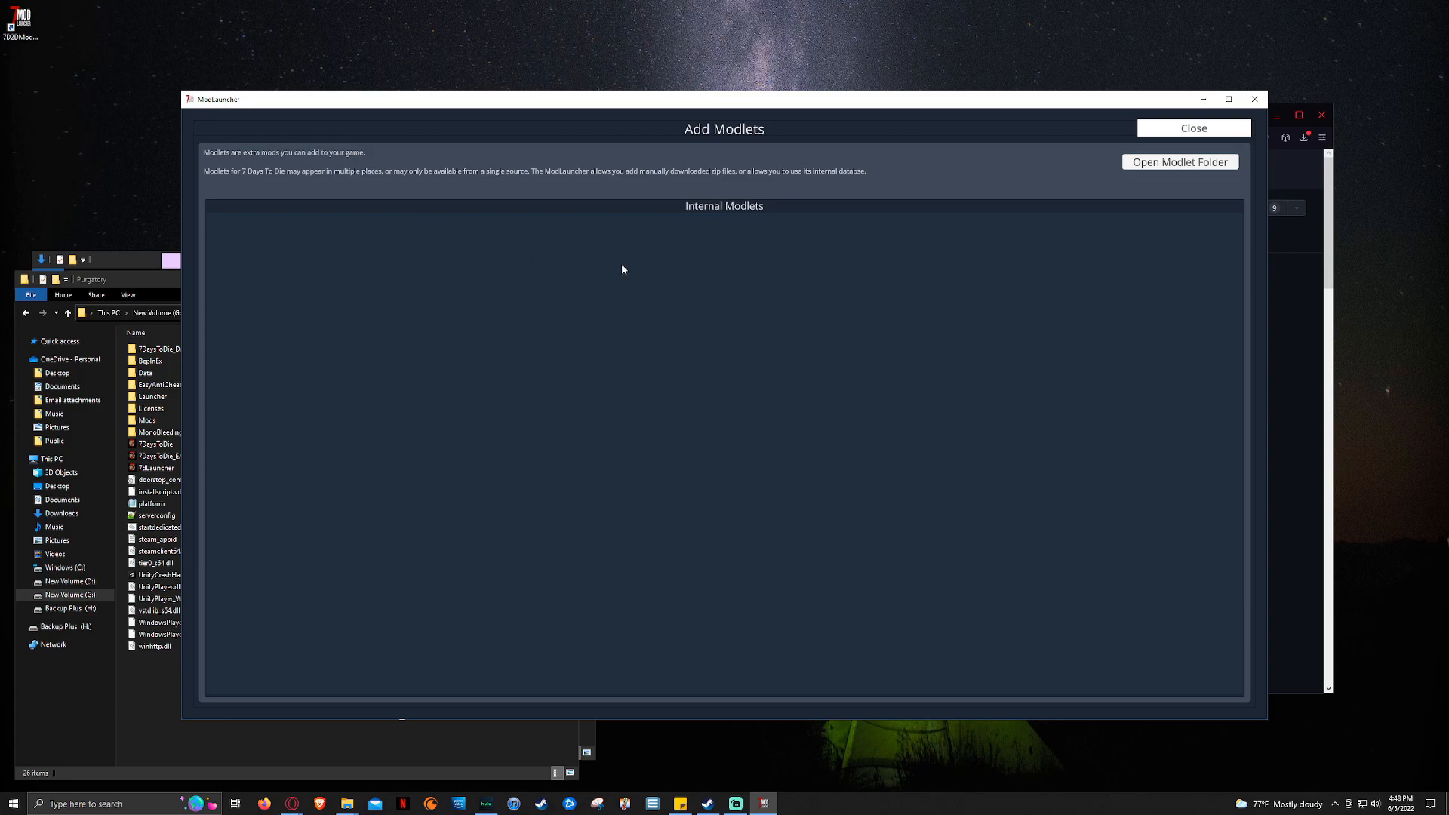
{"action": "mouse_move", "coordinate": [1175, 161]}
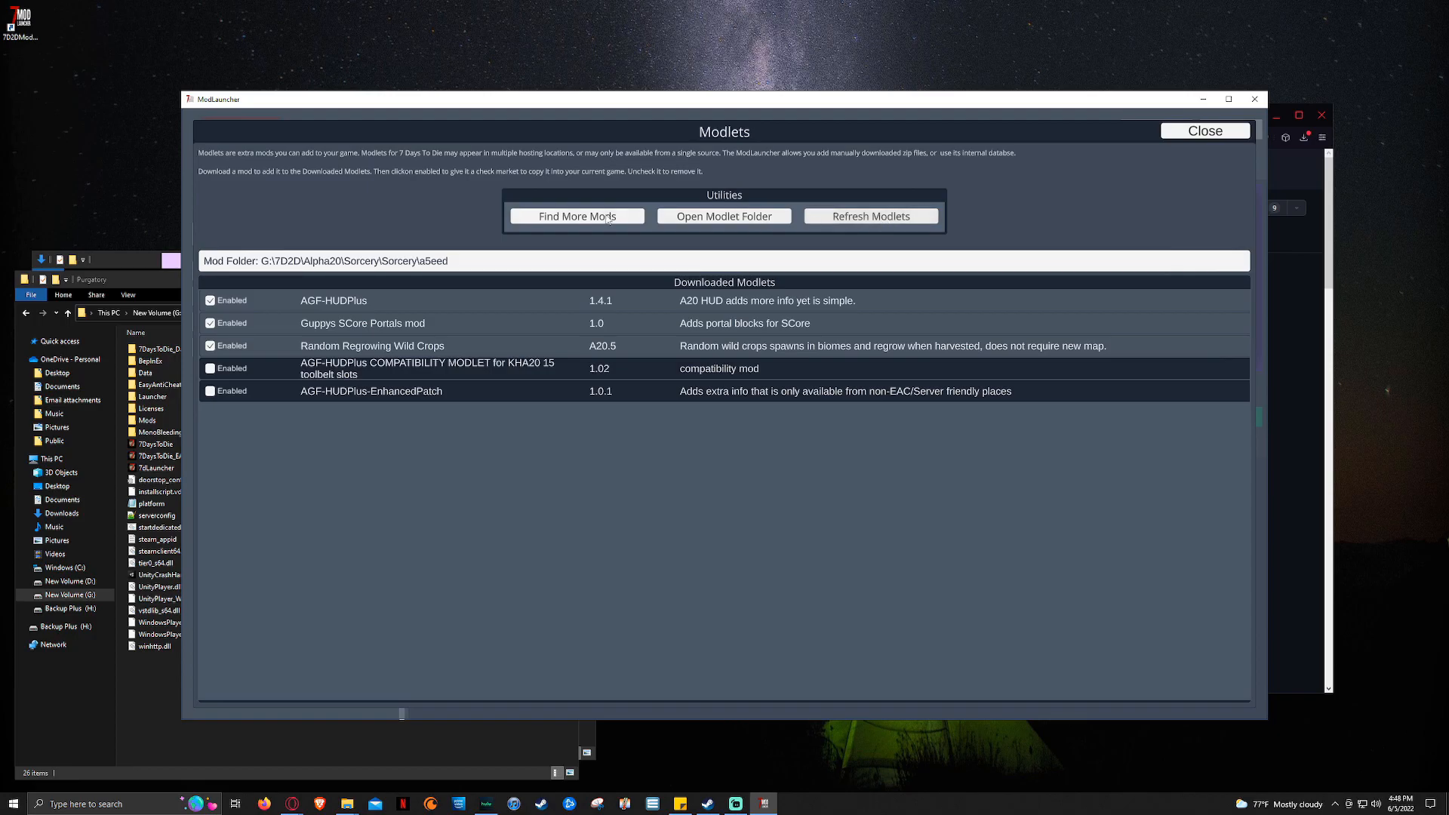
{"action": "left_click", "coordinate": [575, 216]}
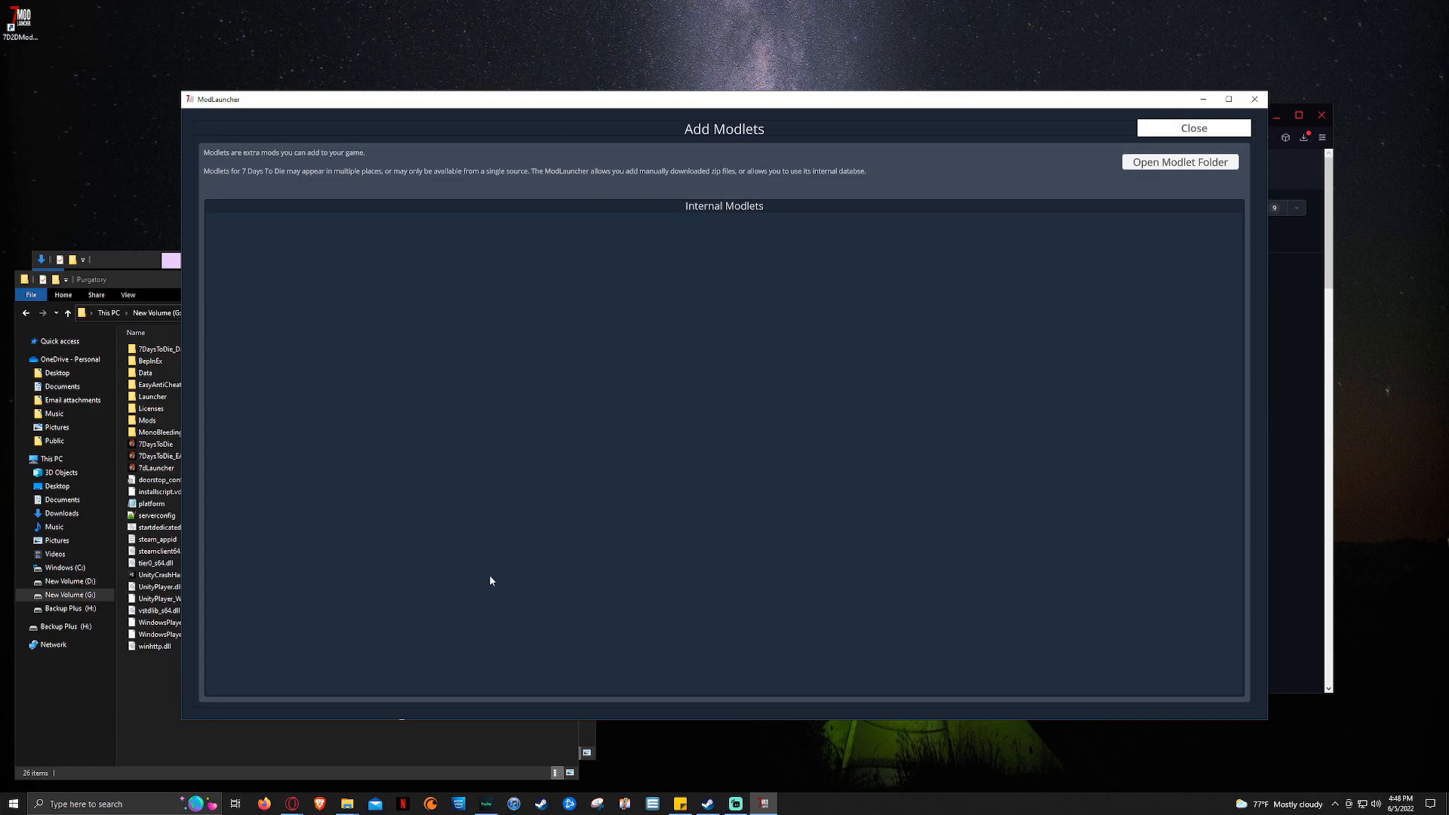
{"action": "mouse_move", "coordinate": [462, 508]}
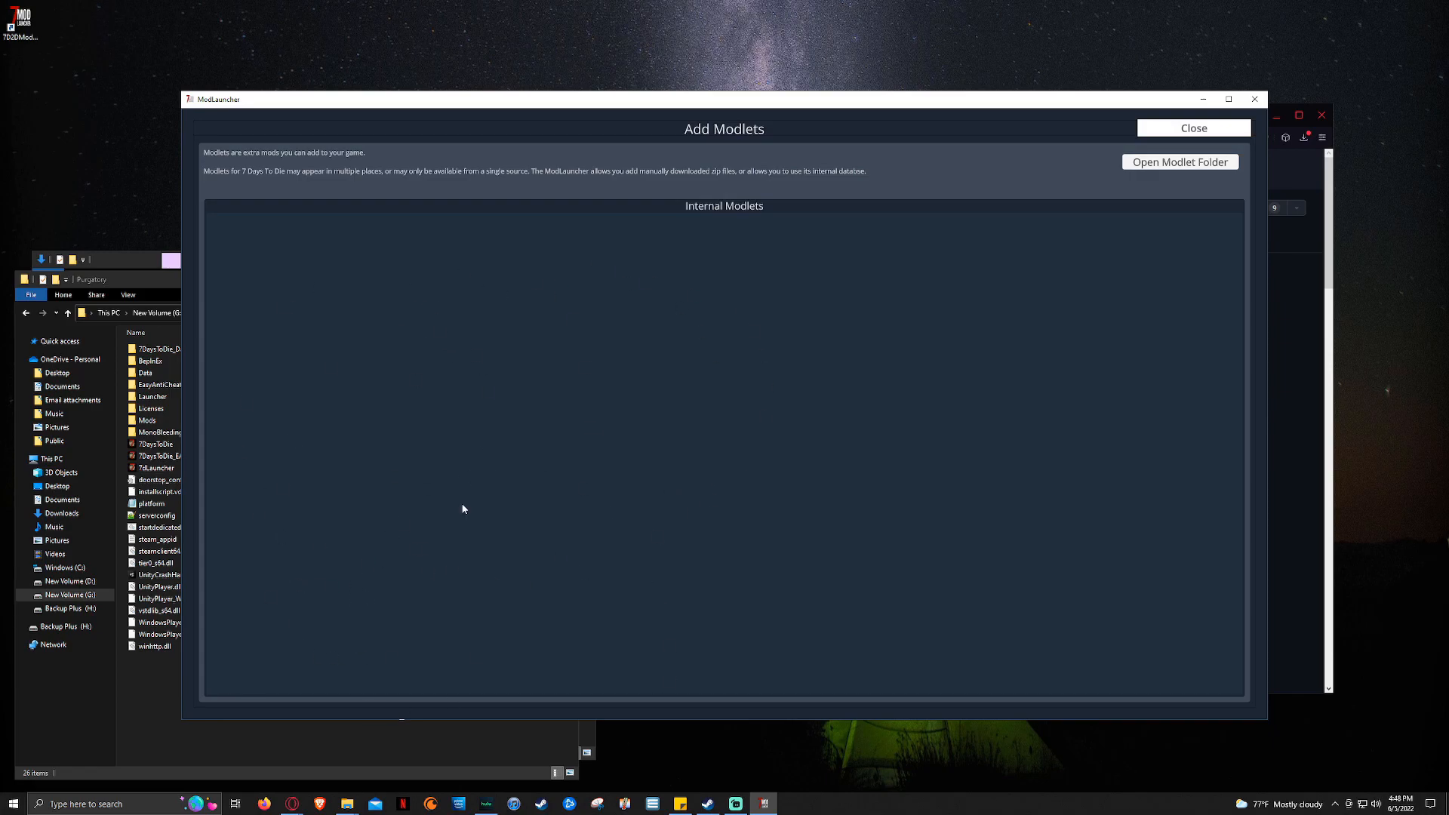
{"action": "mouse_move", "coordinate": [366, 678]}
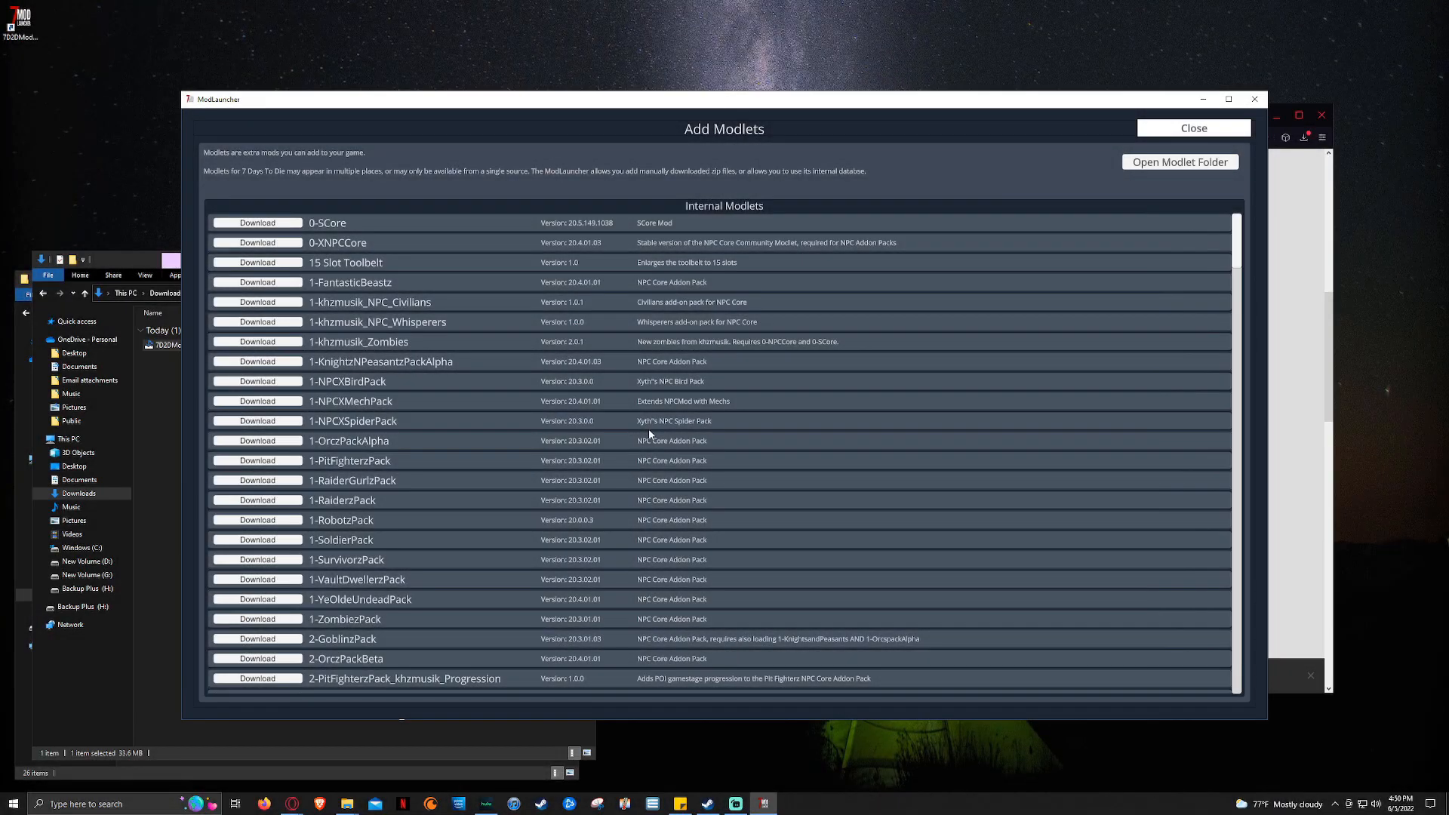
{"action": "mouse_move", "coordinate": [668, 465]}
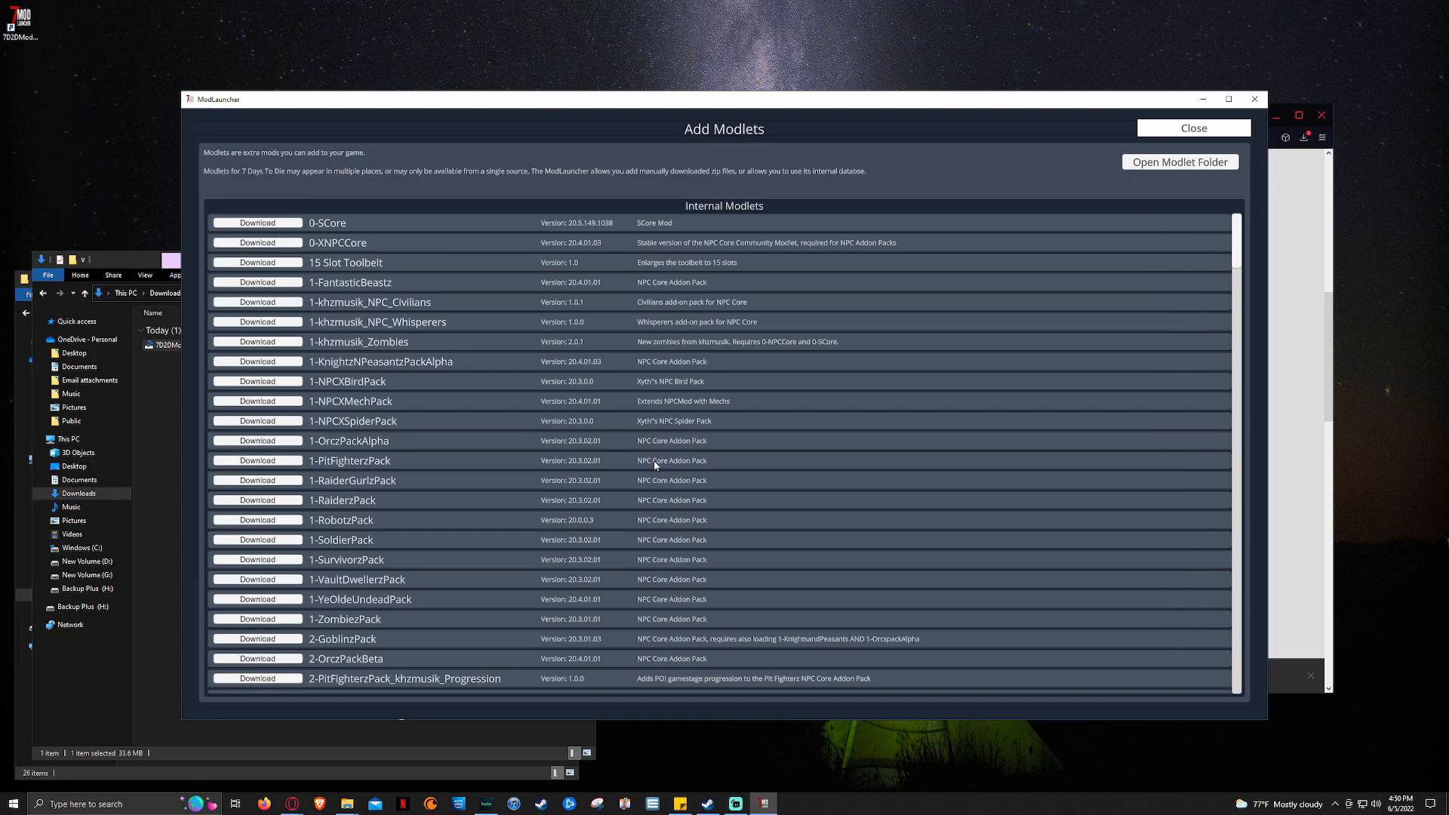
{"action": "mouse_move", "coordinate": [814, 485]}
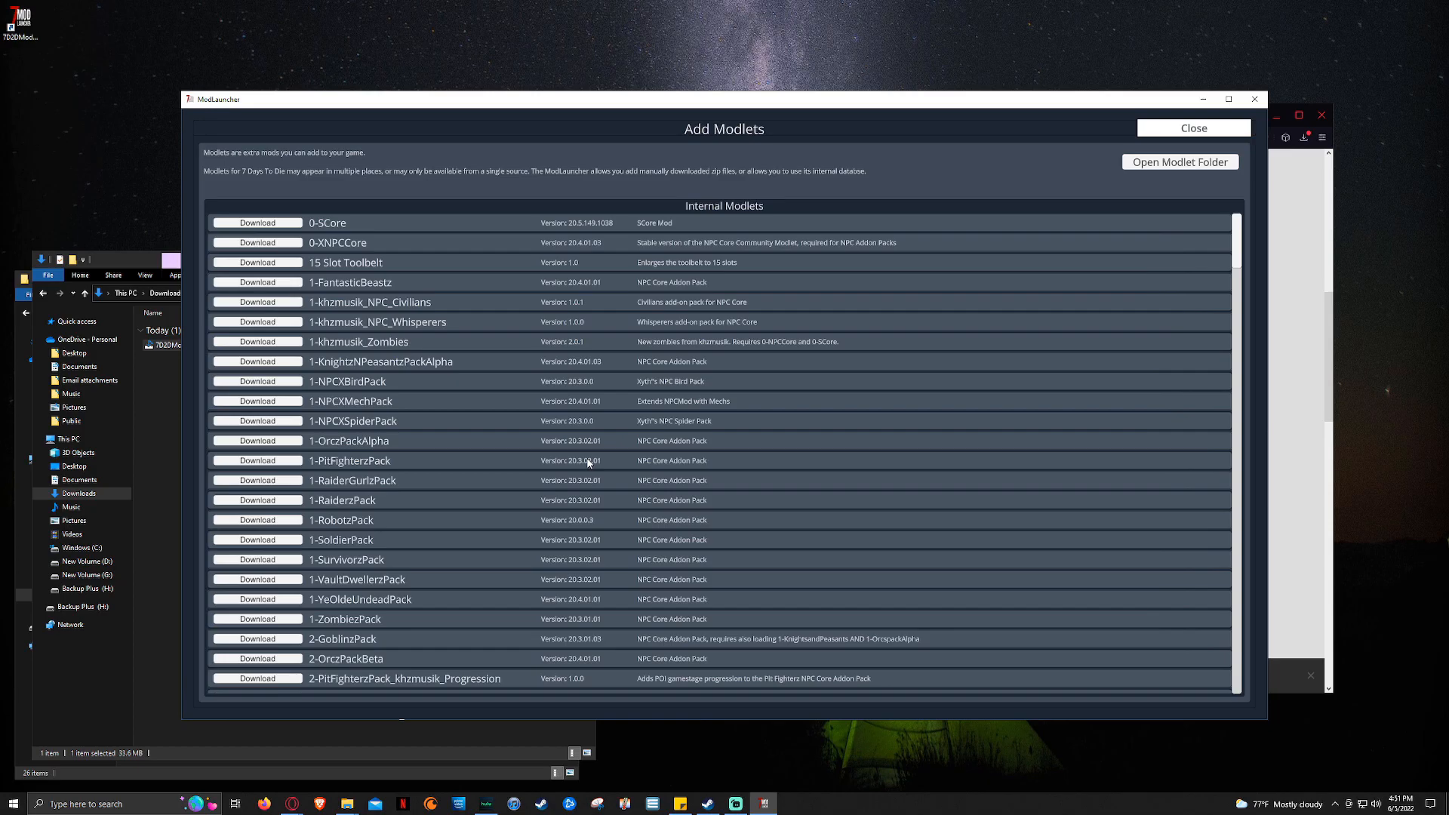
Step: Scroll the Internal Modlets list and download wanted modlets like Always Open Trader and Headshot Only
{"action": "scroll", "scroll_direction": "down", "scroll_amount": 3}
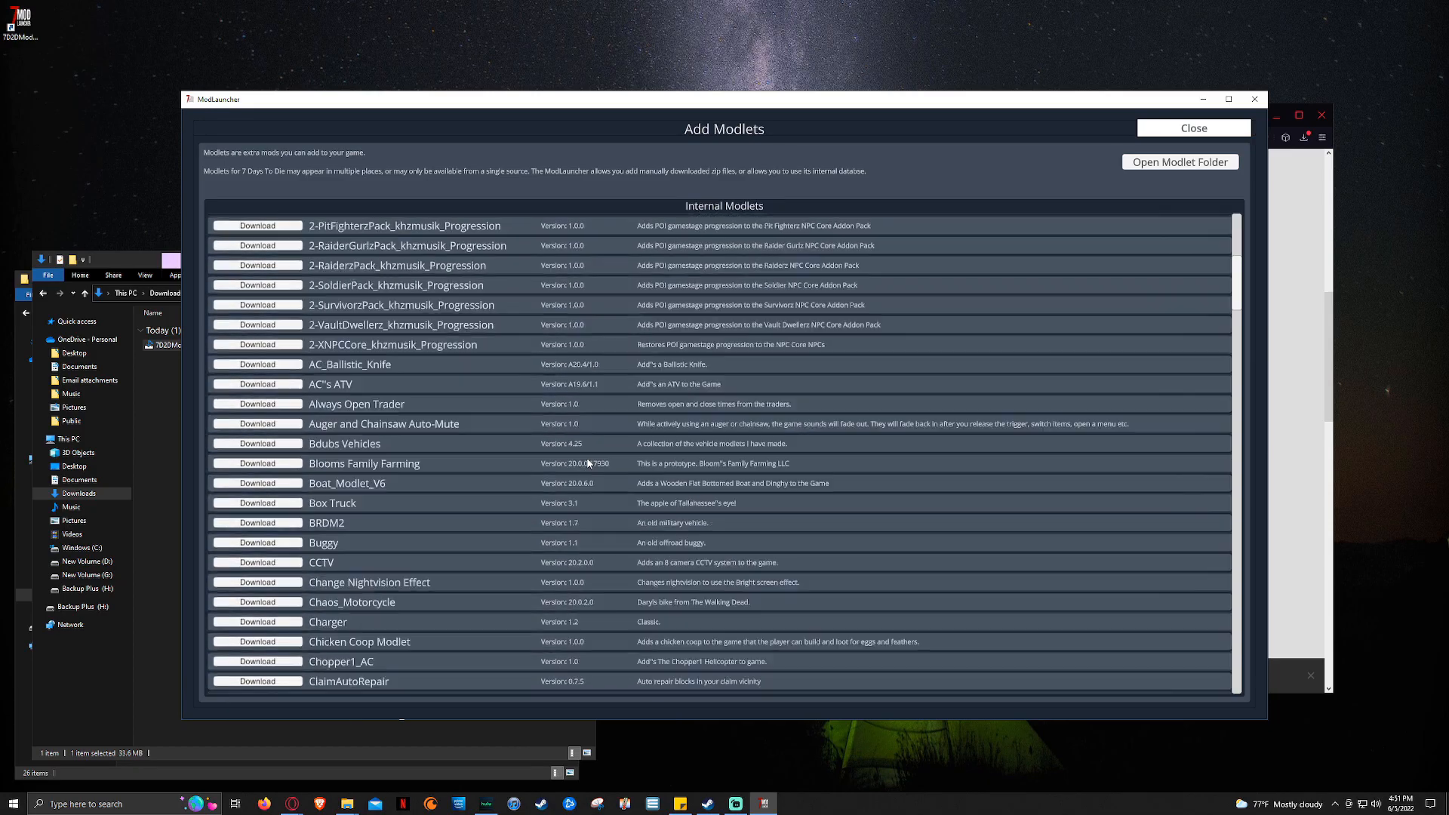
{"action": "scroll", "scroll_direction": "up", "scroll_amount": 3}
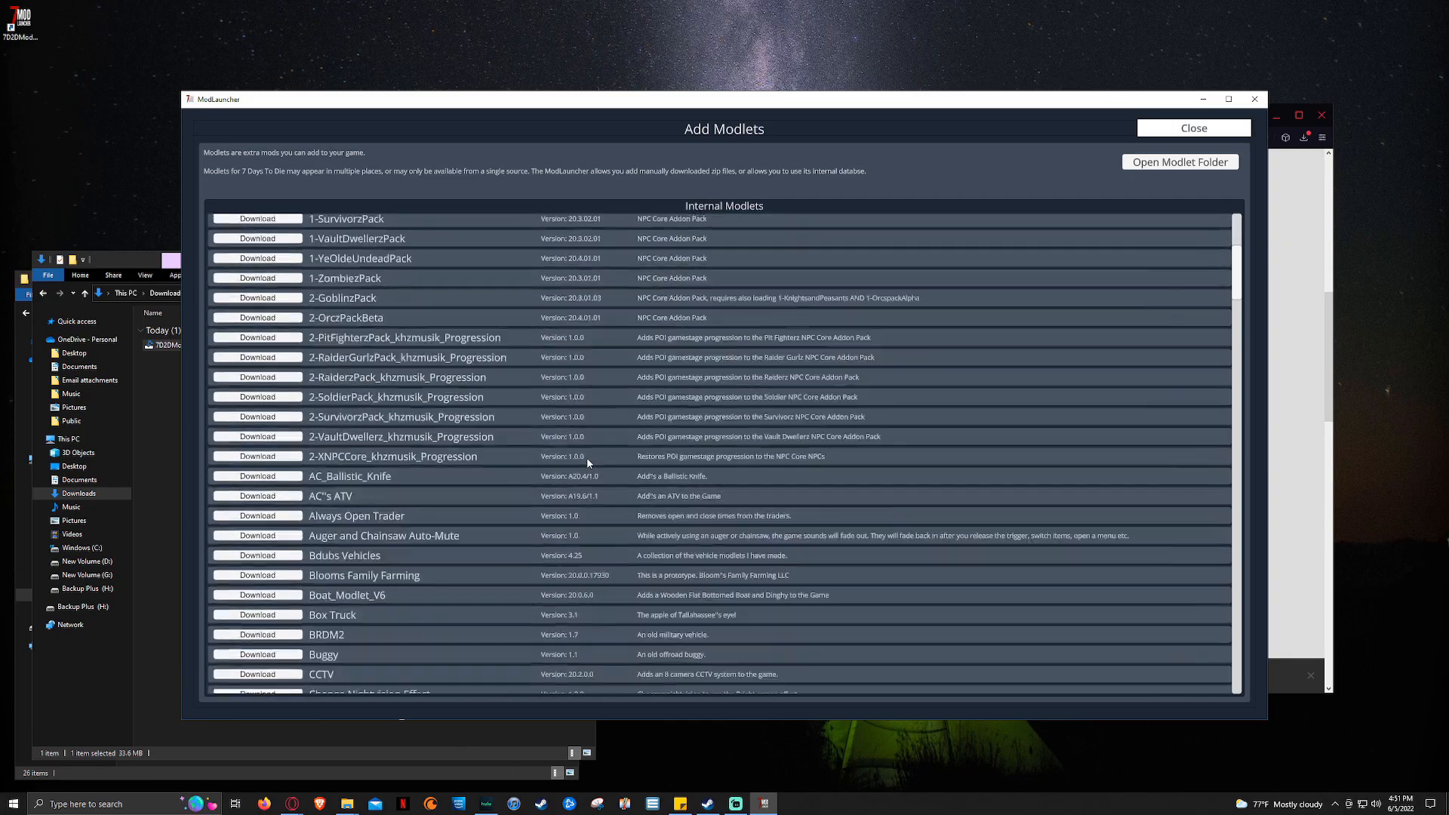
{"action": "scroll", "scroll_direction": "down", "scroll_amount": 3}
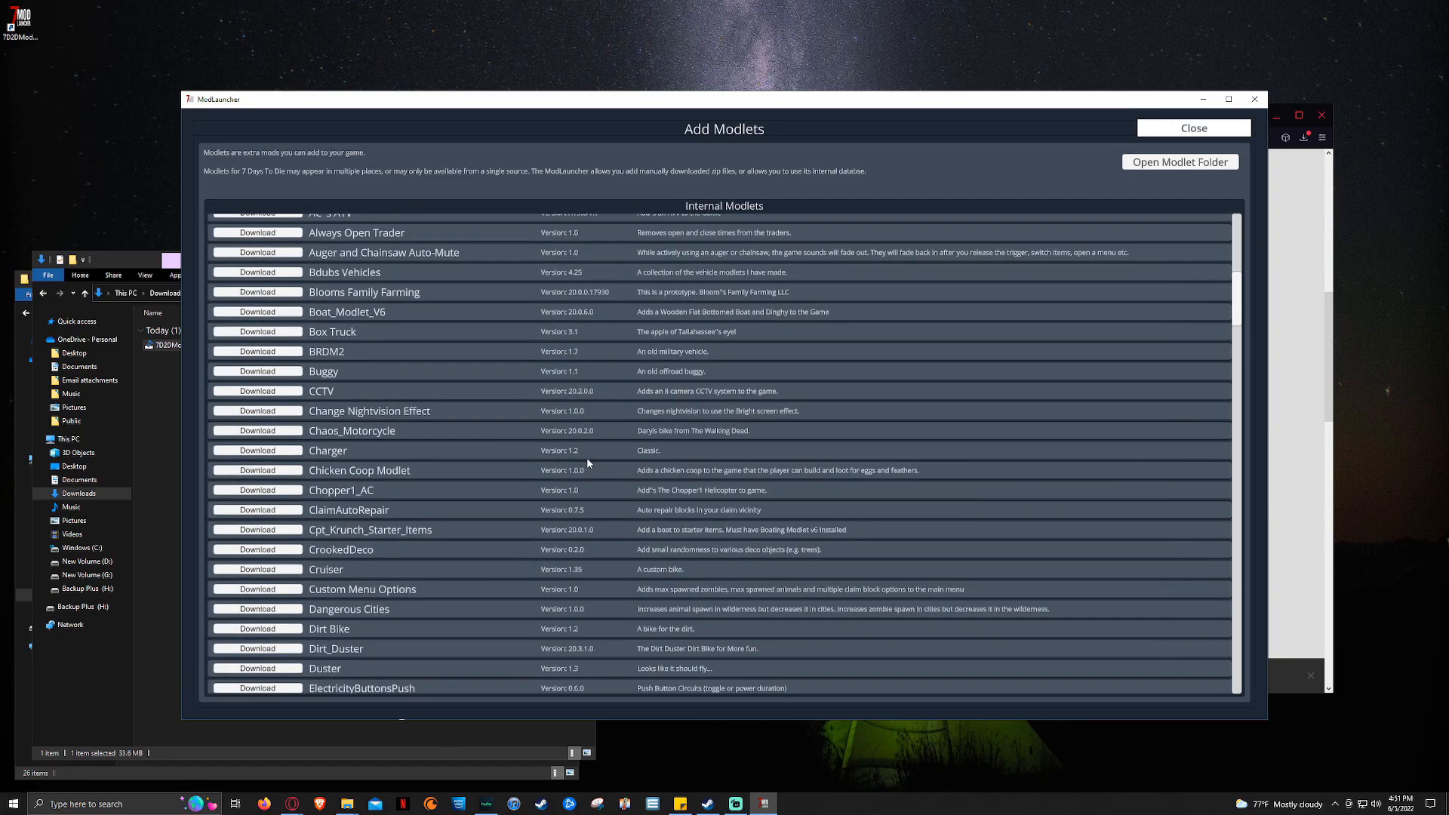
{"action": "scroll", "scroll_direction": "down", "scroll_amount": 3}
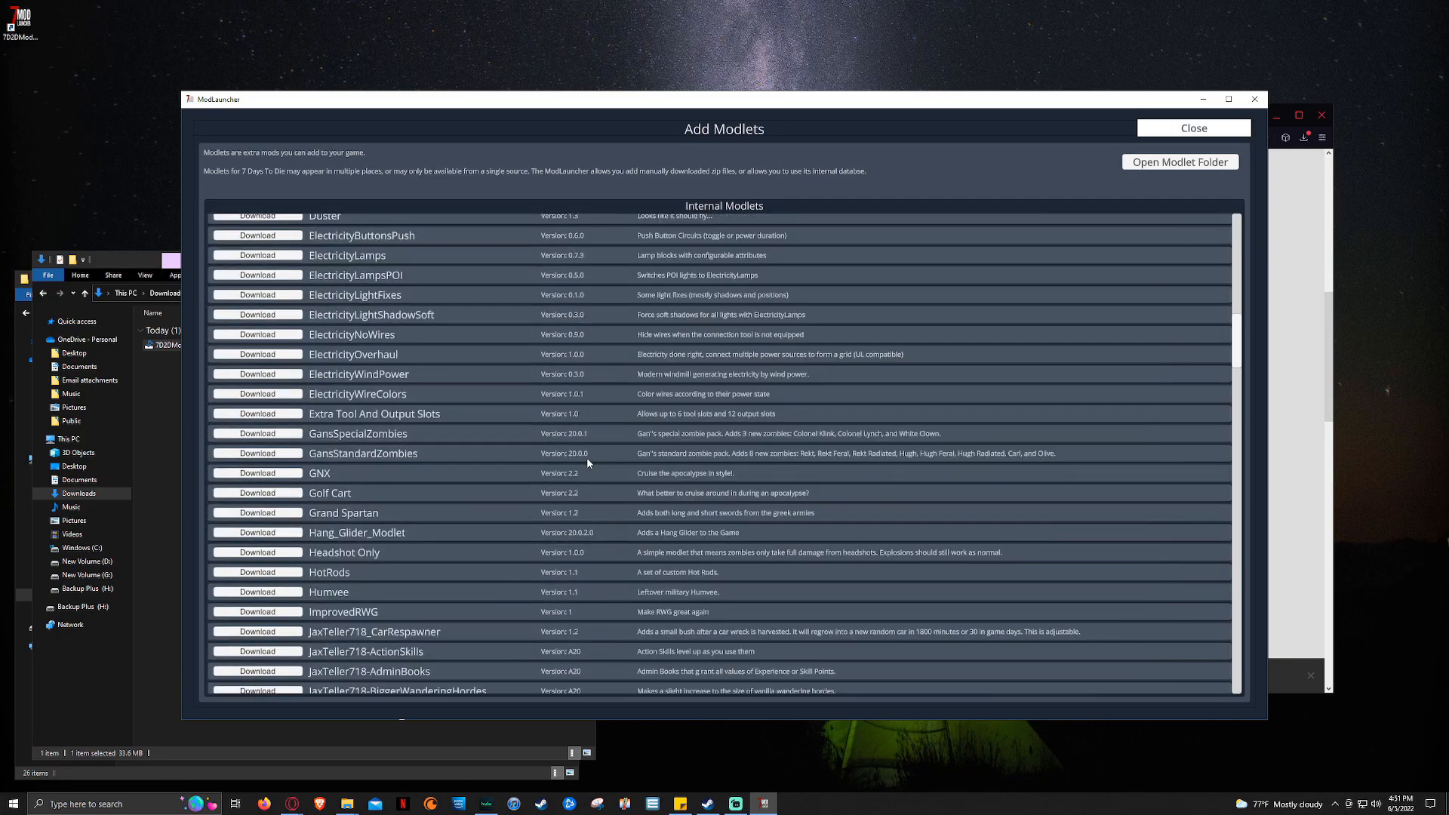
{"action": "scroll", "scroll_direction": "down", "scroll_amount": 3}
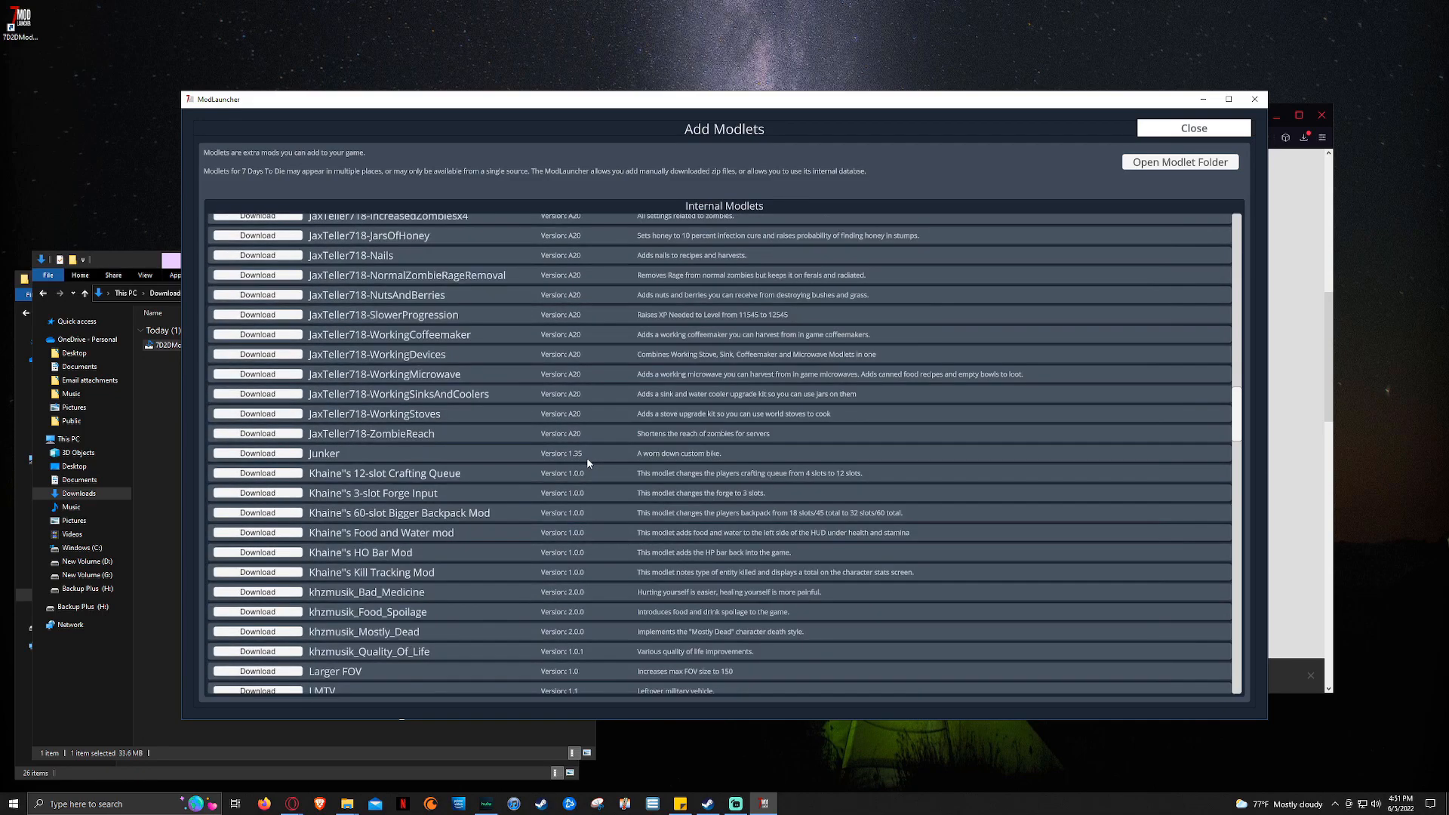
{"action": "scroll", "scroll_direction": "down", "scroll_amount": 3}
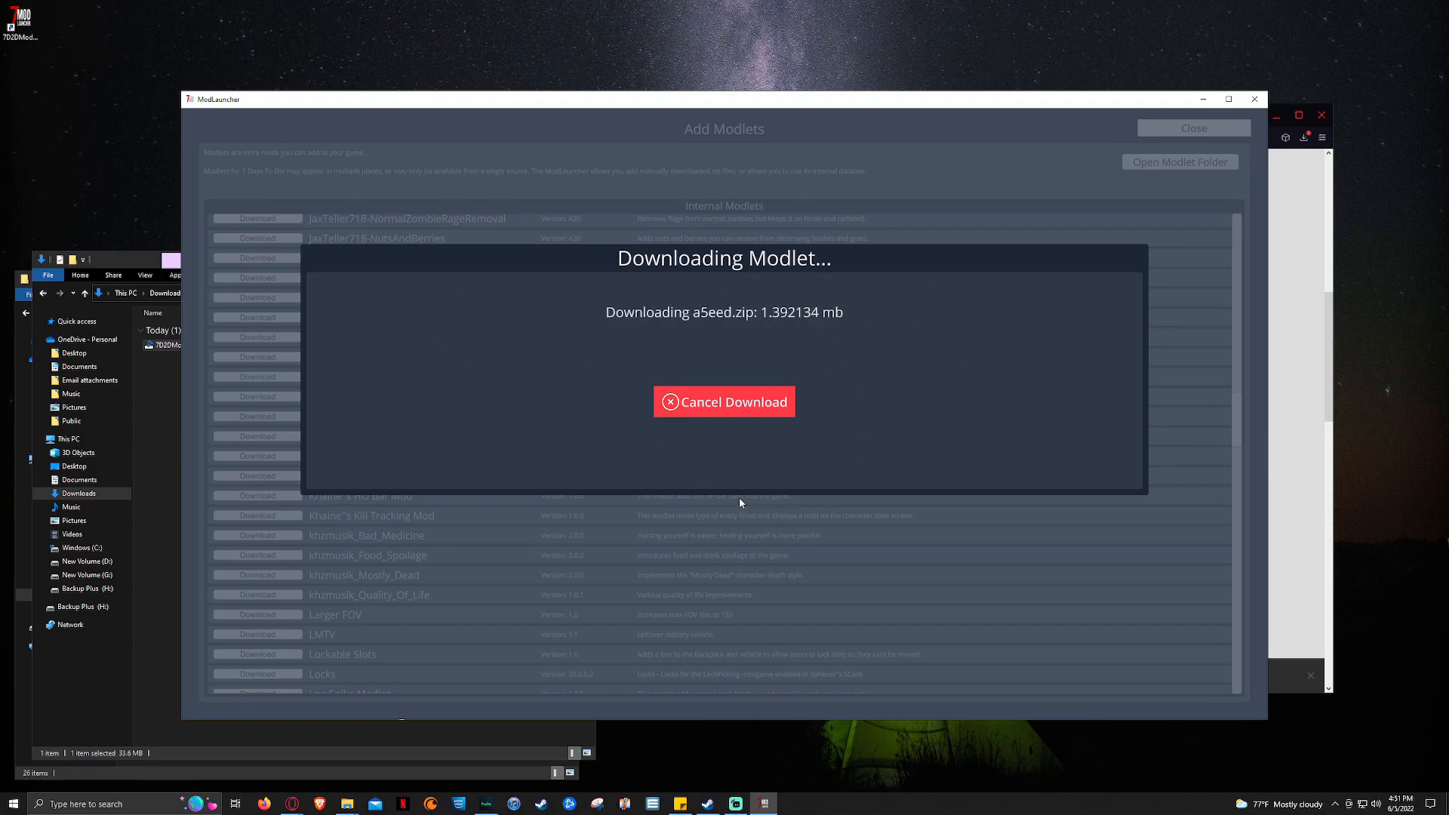
{"action": "left_click", "coordinate": [723, 400]}
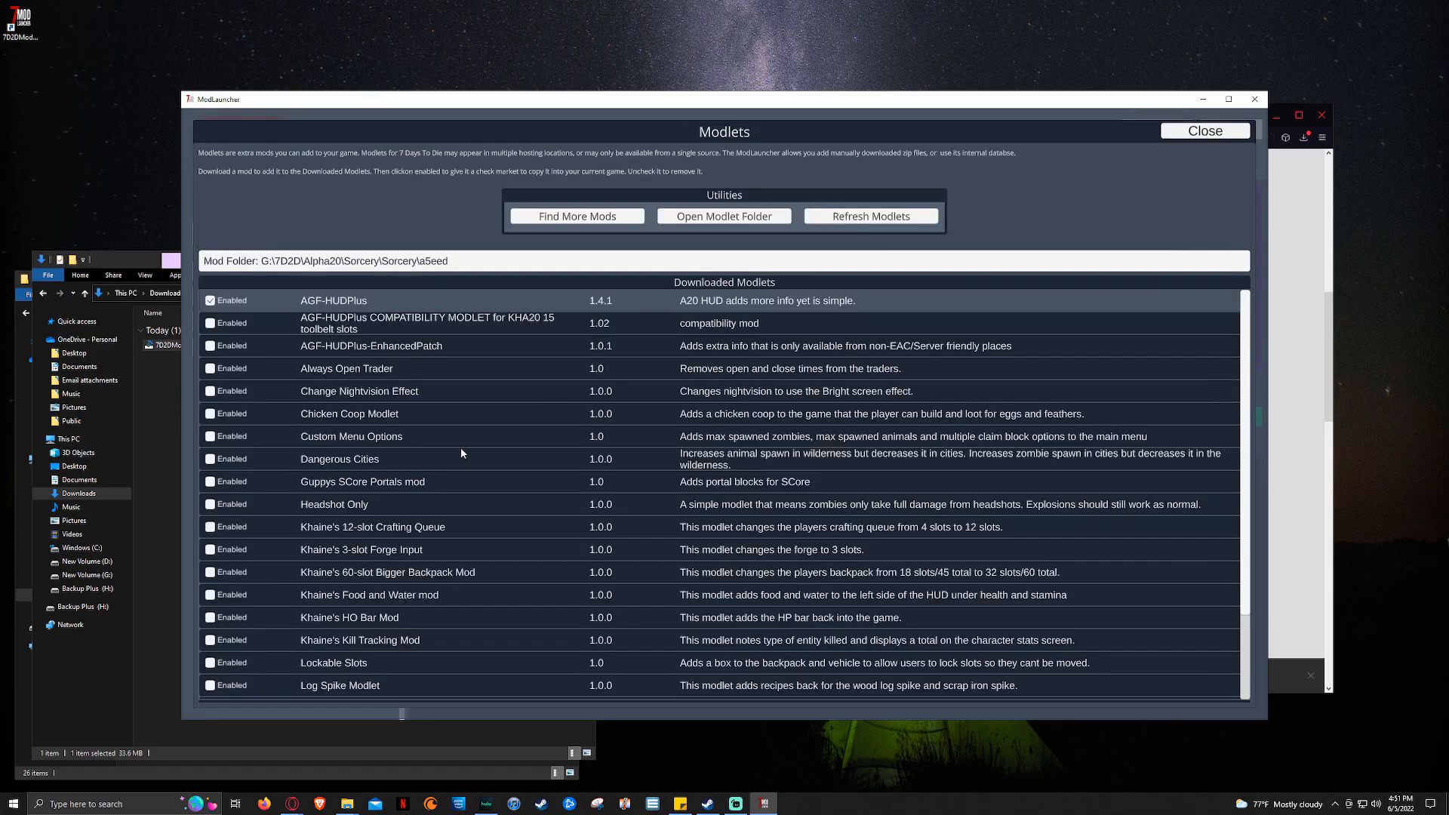
{"action": "mouse_move", "coordinate": [477, 481]}
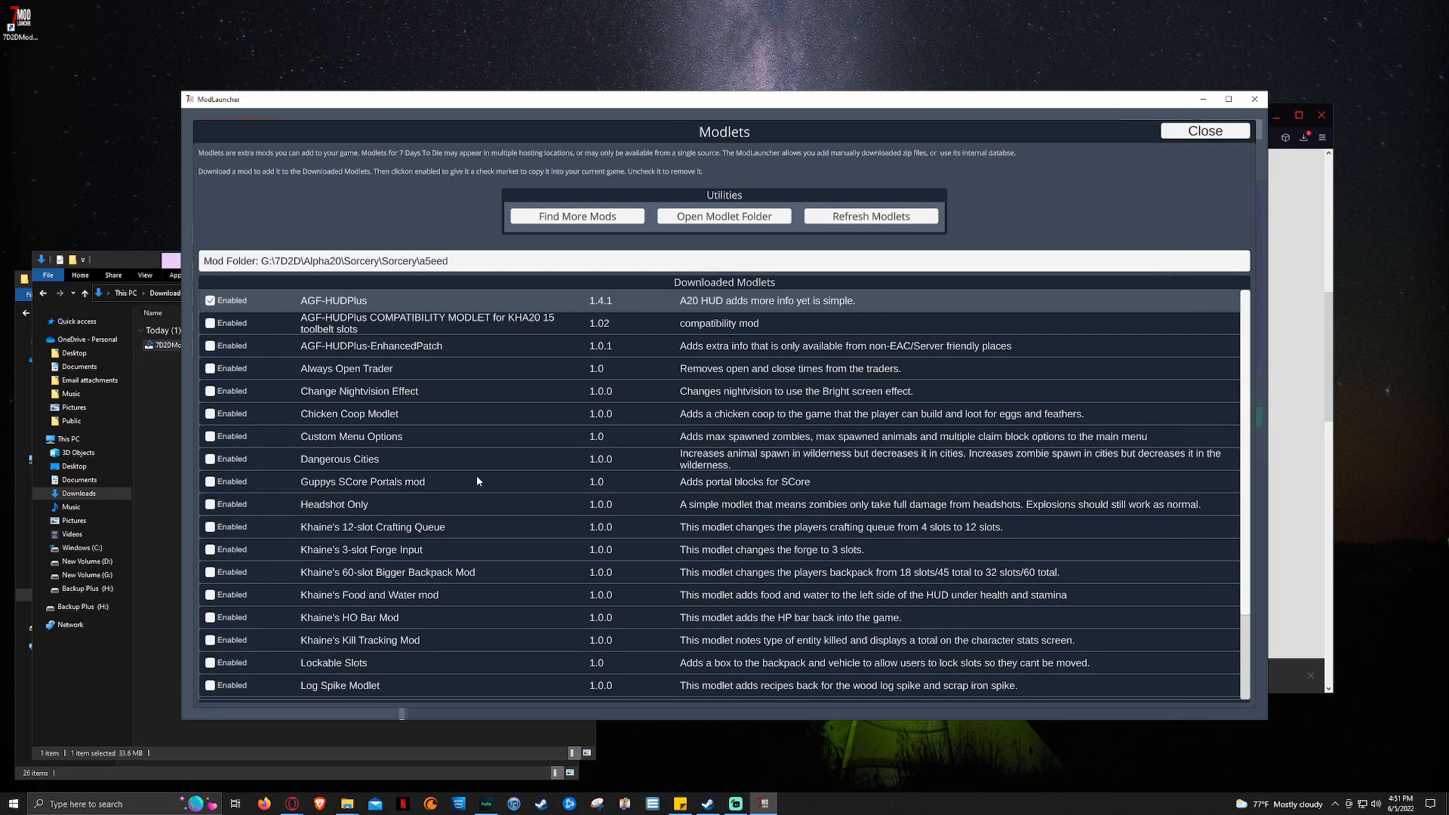
{"action": "mouse_move", "coordinate": [423, 638]}
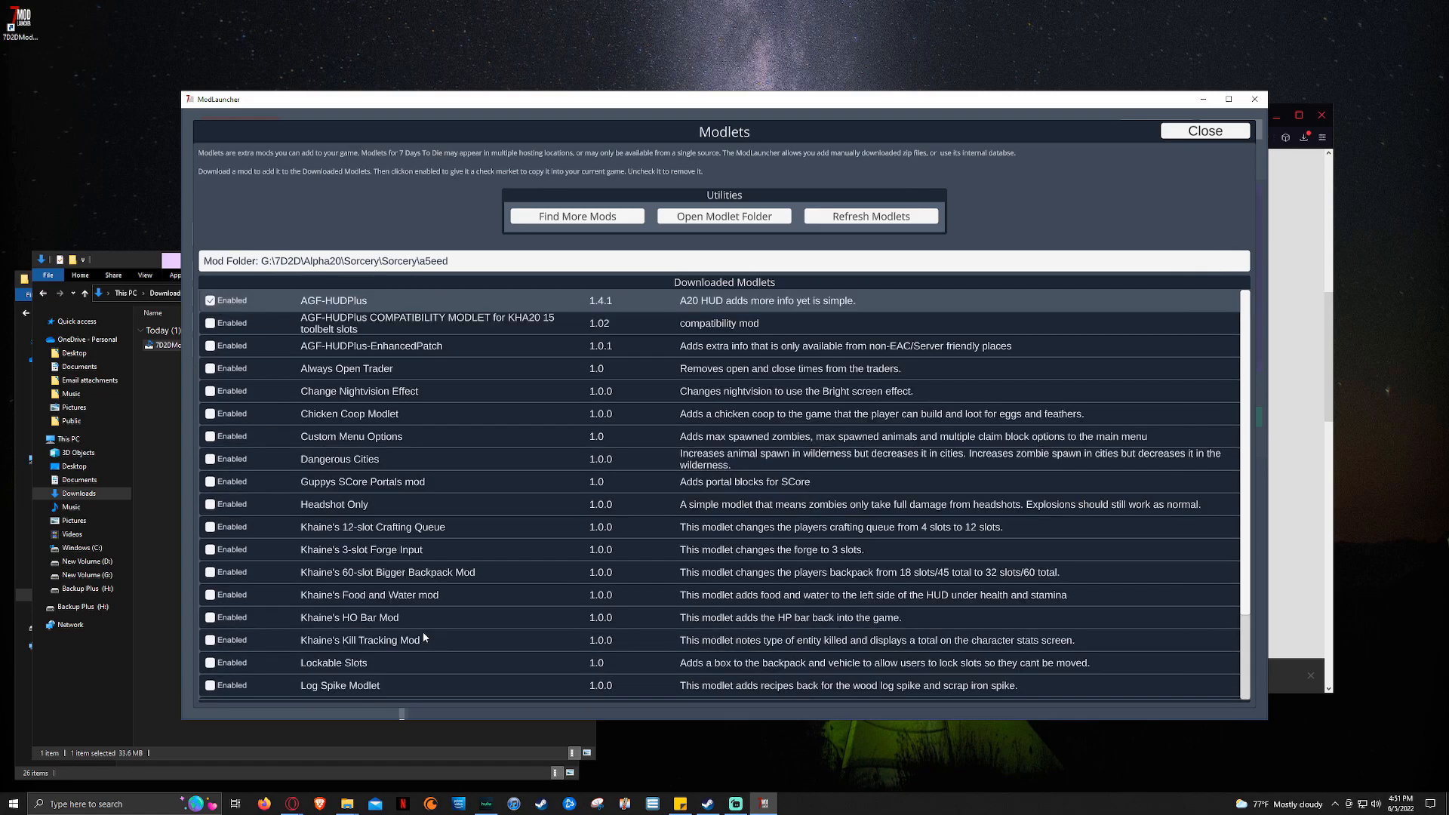
{"action": "mouse_move", "coordinate": [429, 613]}
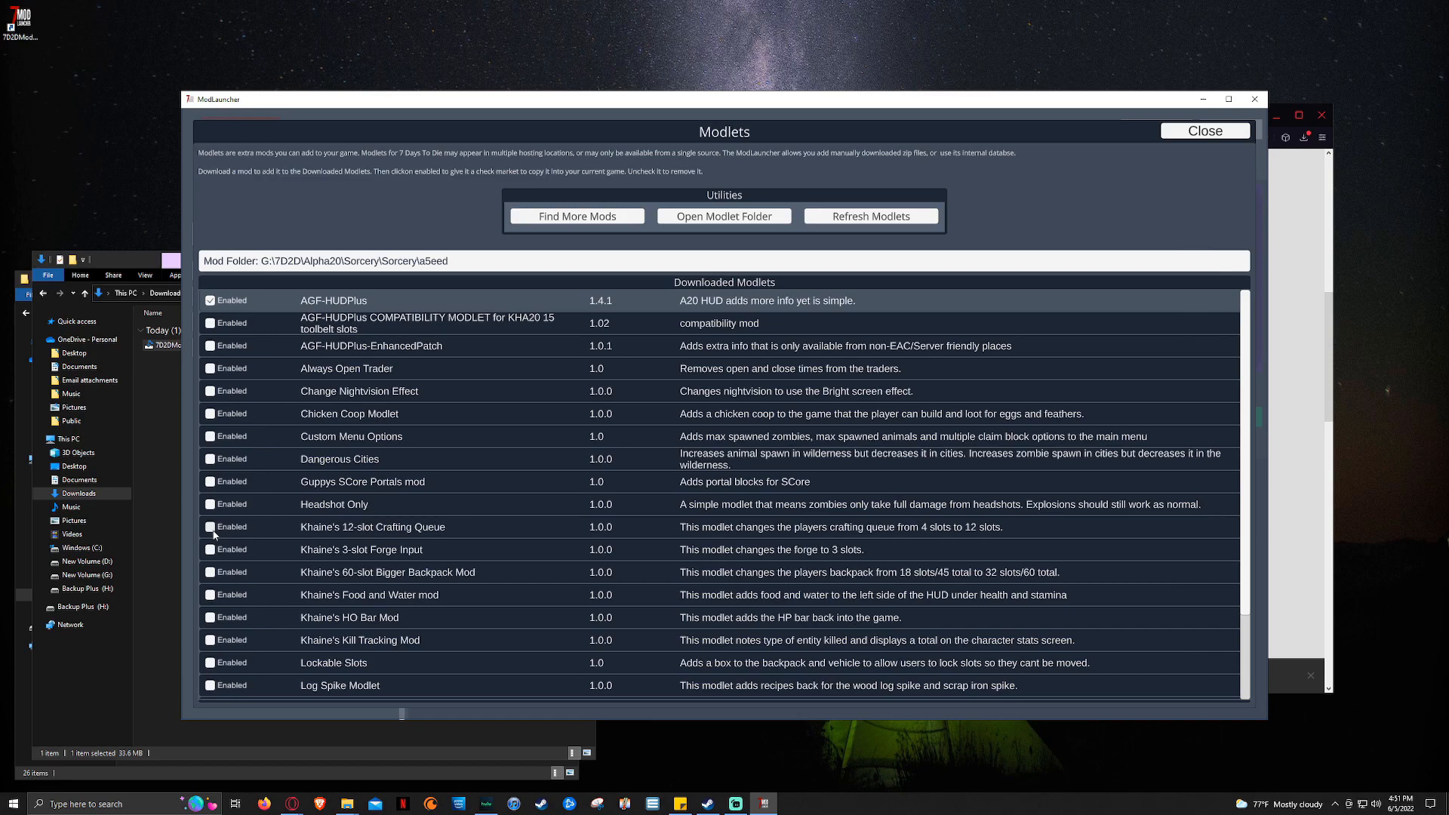
Step: Tick Enabled for Khaine's 12-slot Crafting Queue and Khaine's 3-slot Forge Input, then scroll down the modlets list
{"action": "left_click", "coordinate": [210, 548]}
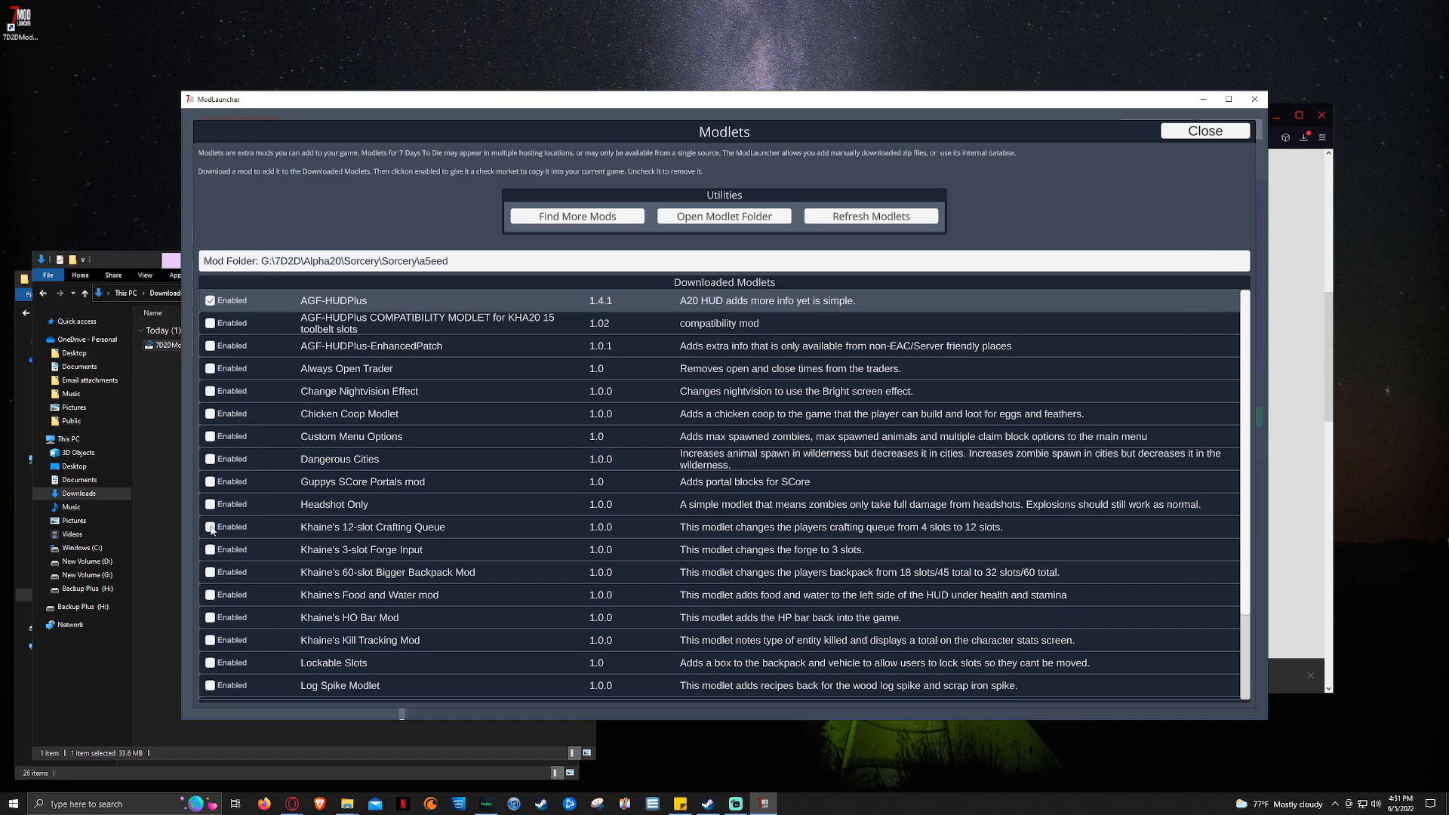
{"action": "left_click", "coordinate": [210, 527]}
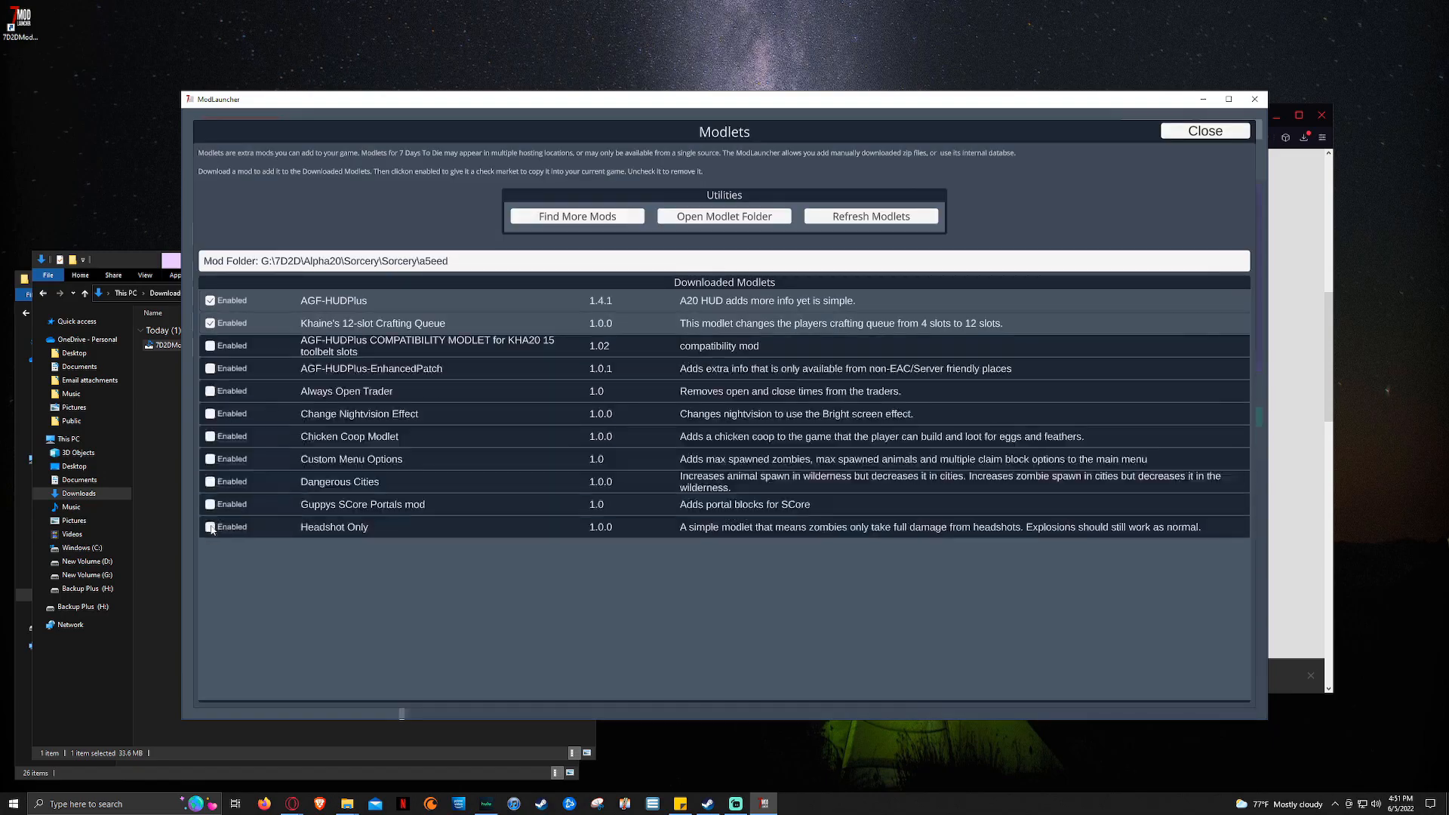
{"action": "scroll", "scroll_direction": "down", "scroll_amount": 3}
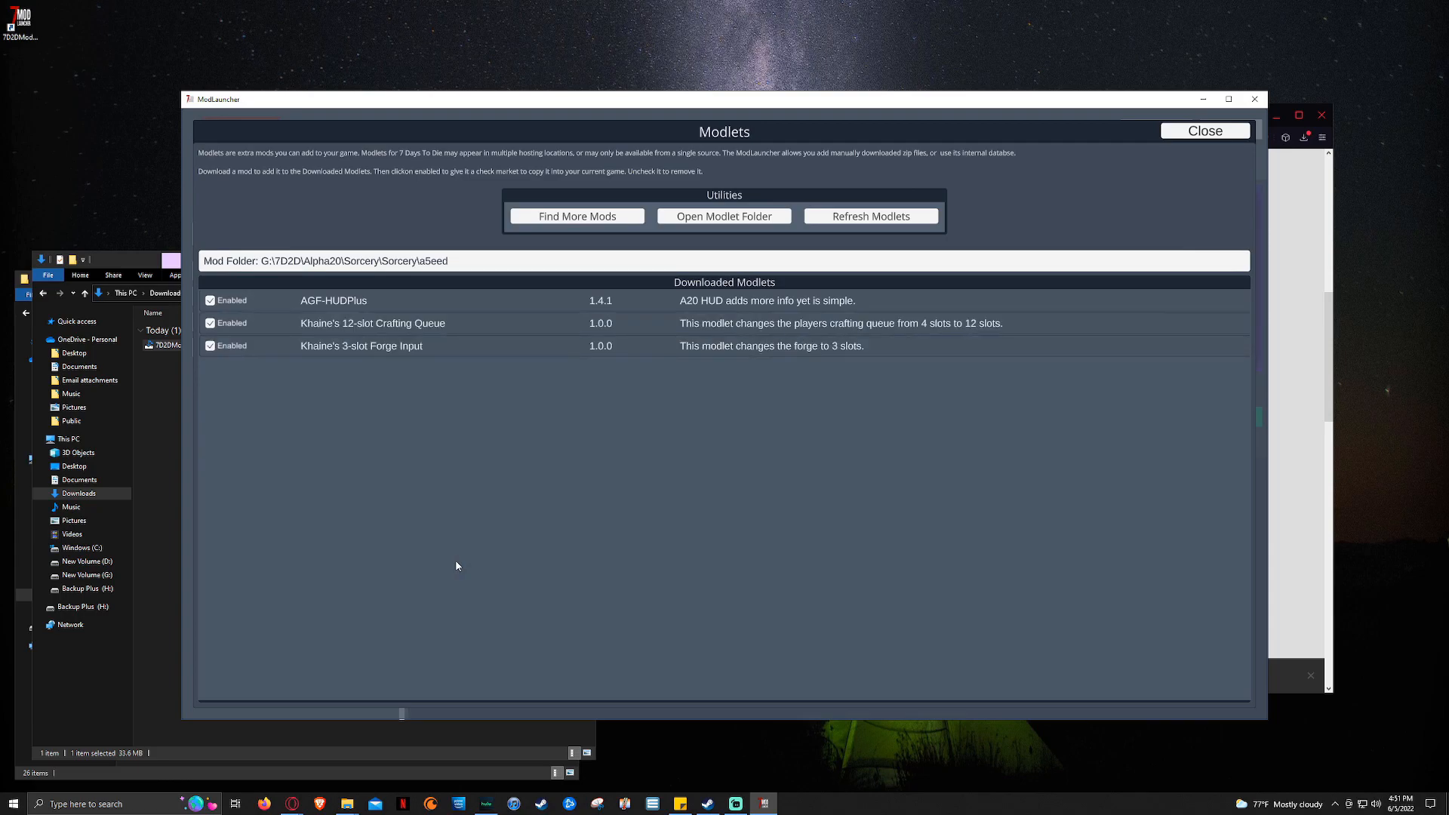
{"action": "left_click", "coordinate": [868, 215]}
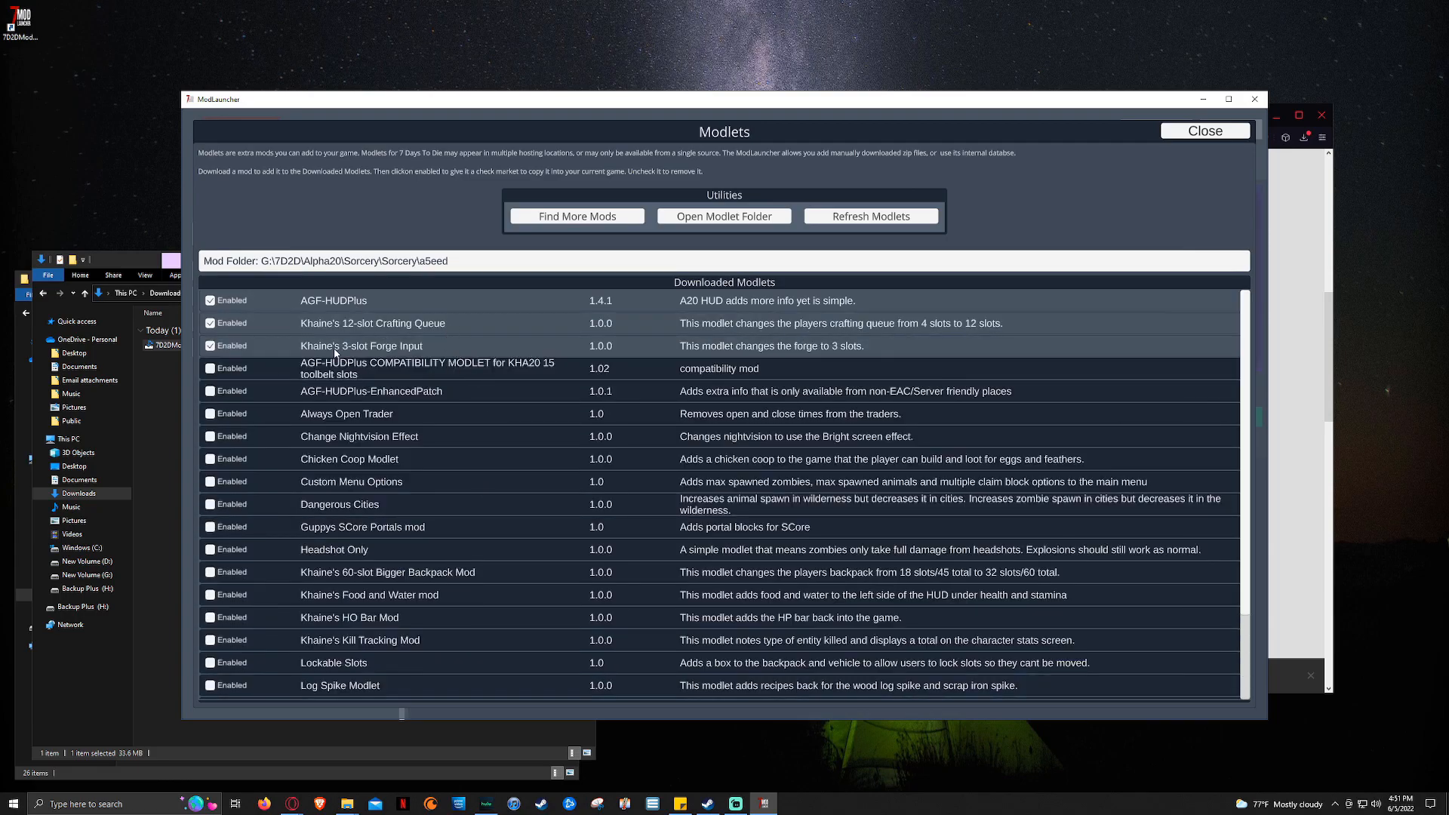
{"action": "mouse_move", "coordinate": [398, 367]}
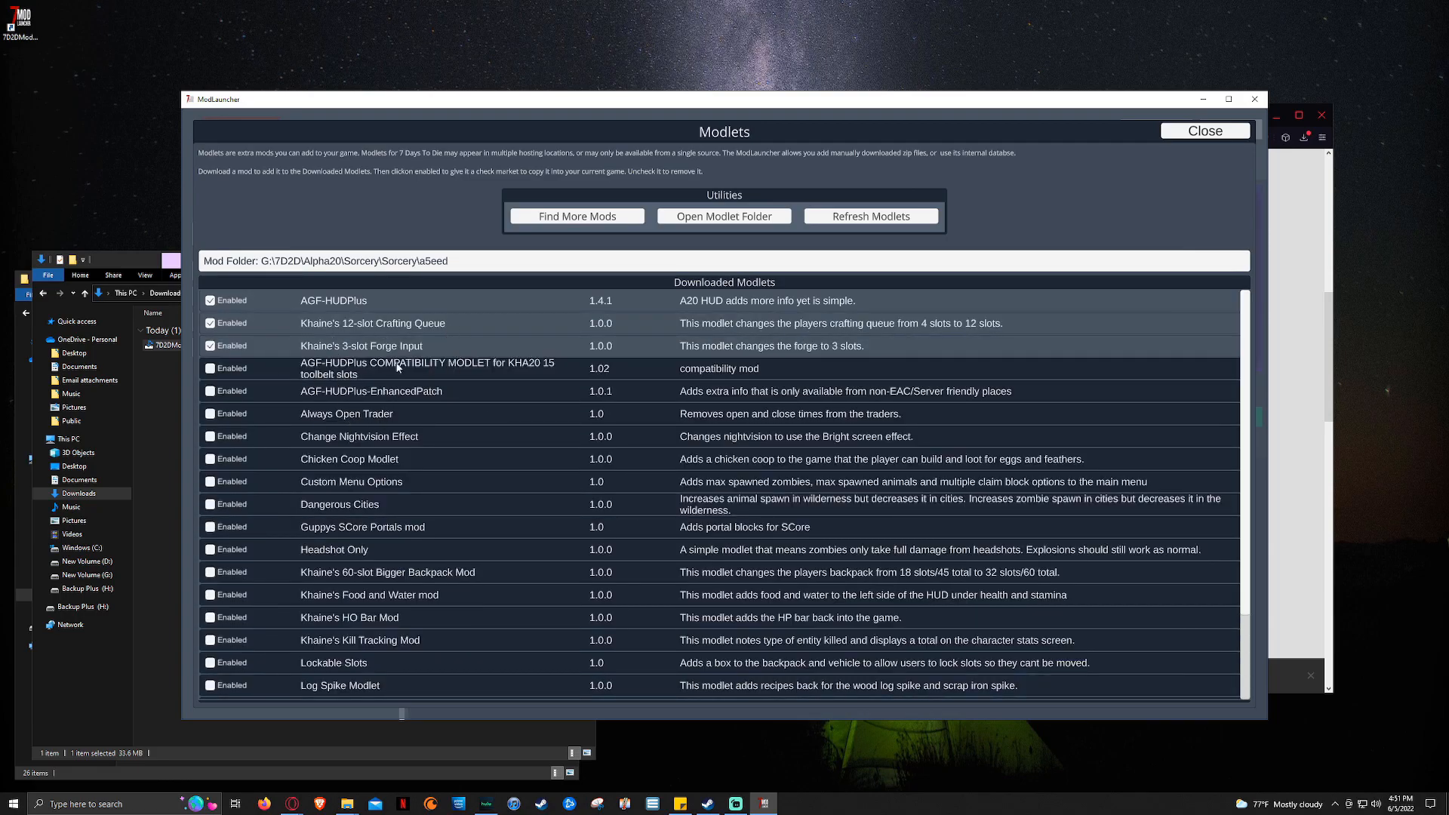
{"action": "scroll", "scroll_direction": "down", "scroll_amount": 3}
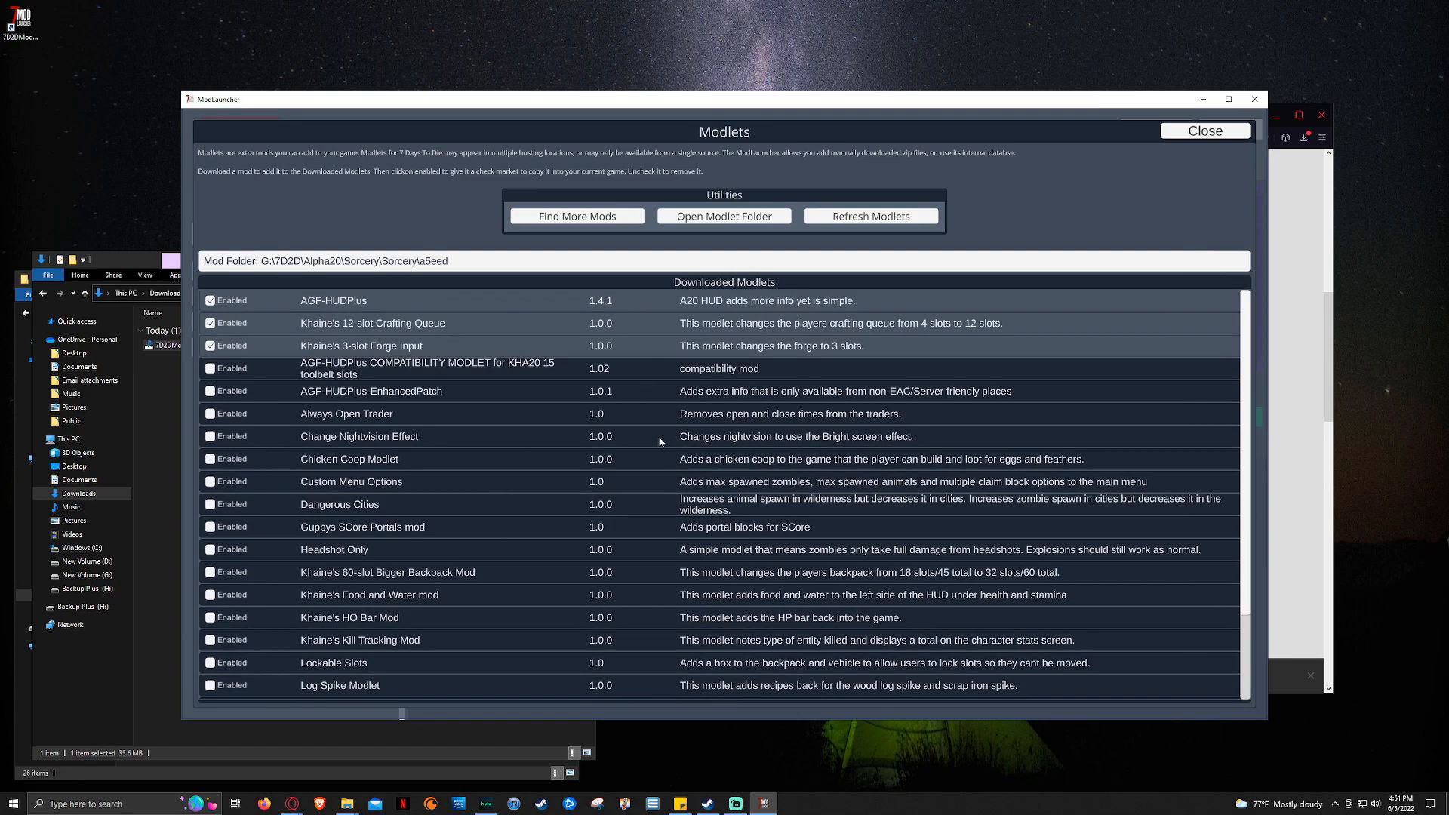
{"action": "mouse_move", "coordinate": [653, 515]}
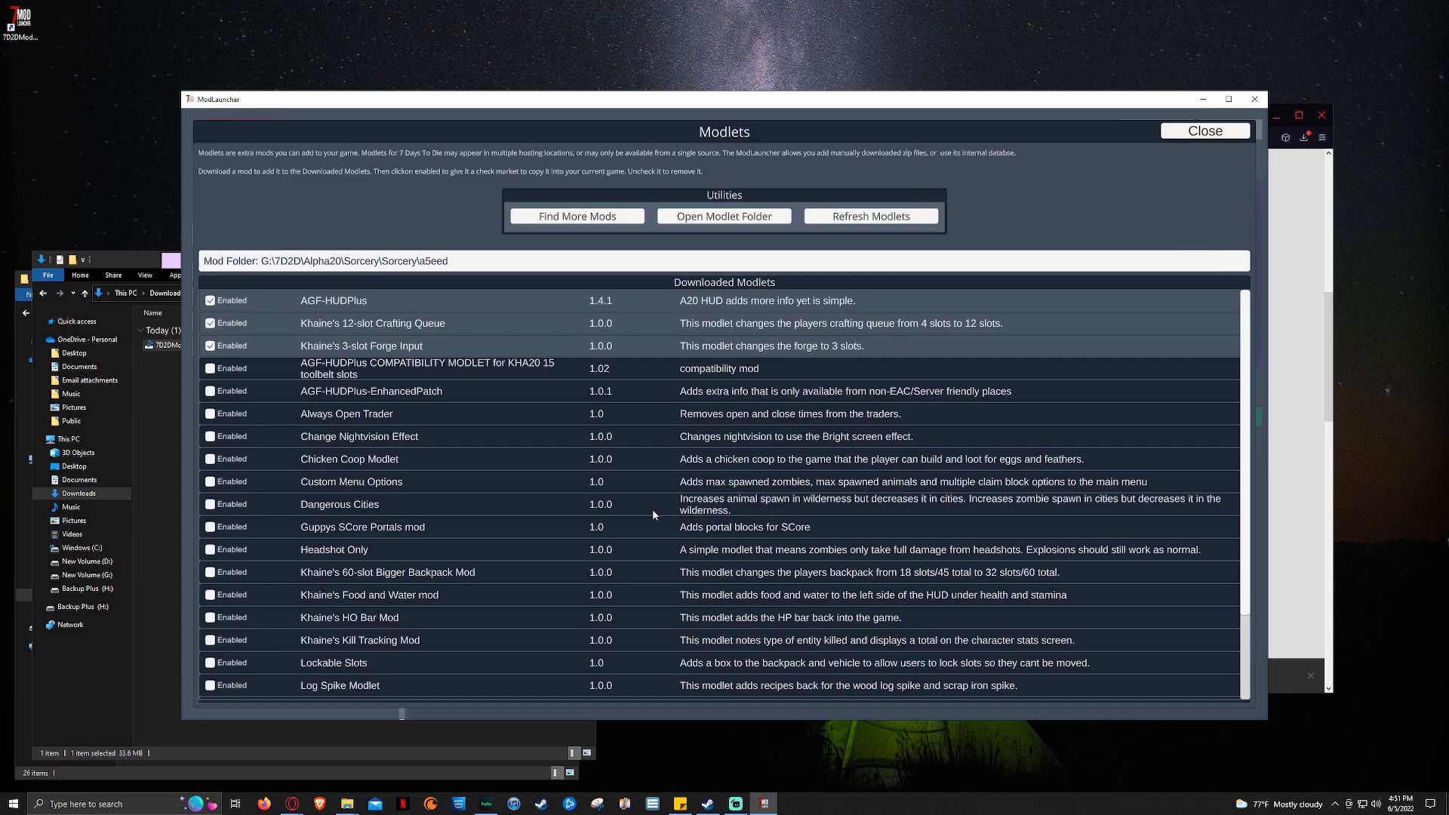
{"action": "scroll", "scroll_direction": "down", "scroll_amount": 3}
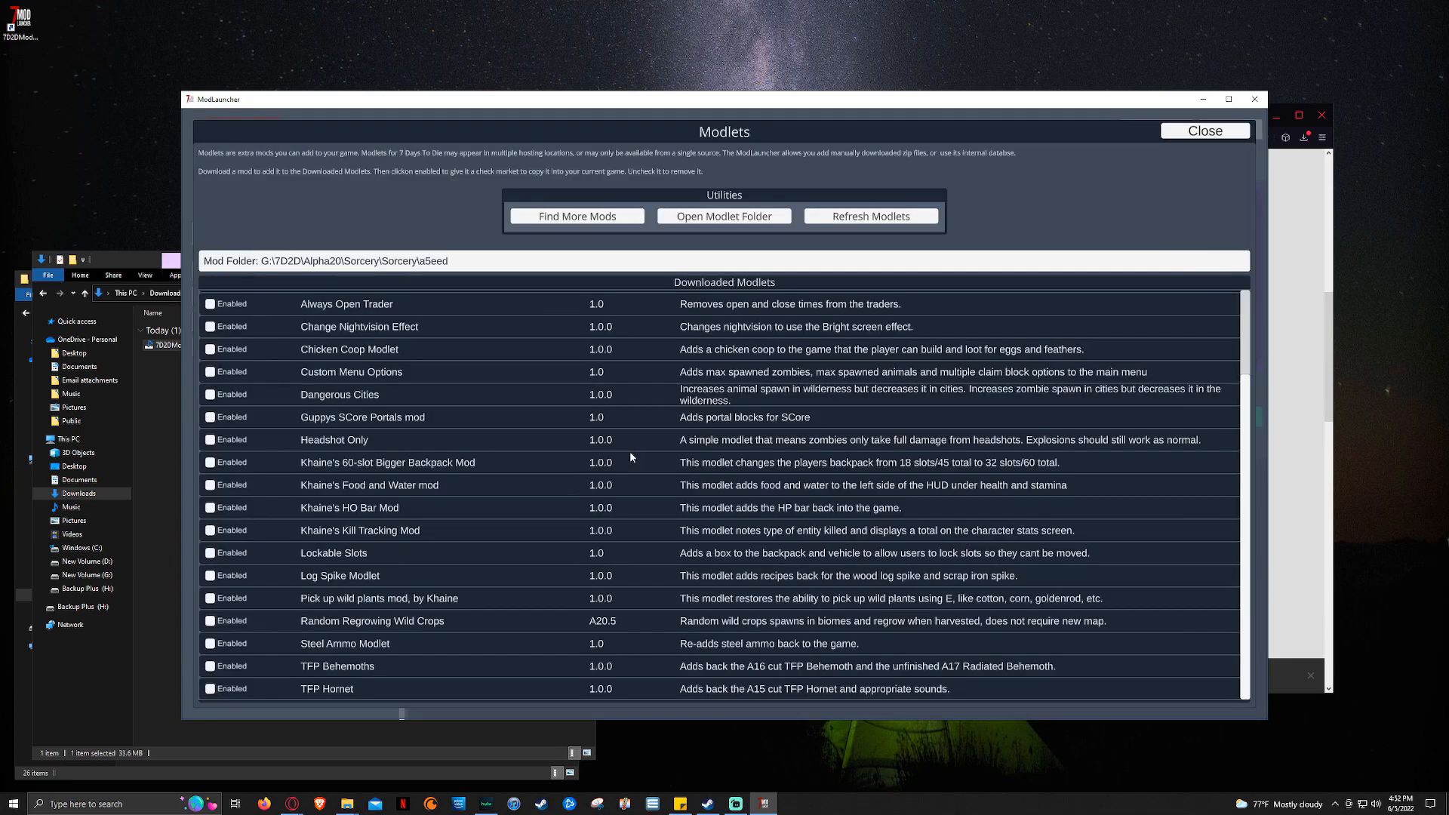
Step: Download the Teleport Portal Mod from page two of 7daystodiemods.com, then switch to Nexus Mods listings
{"action": "left_click", "coordinate": [576, 215]}
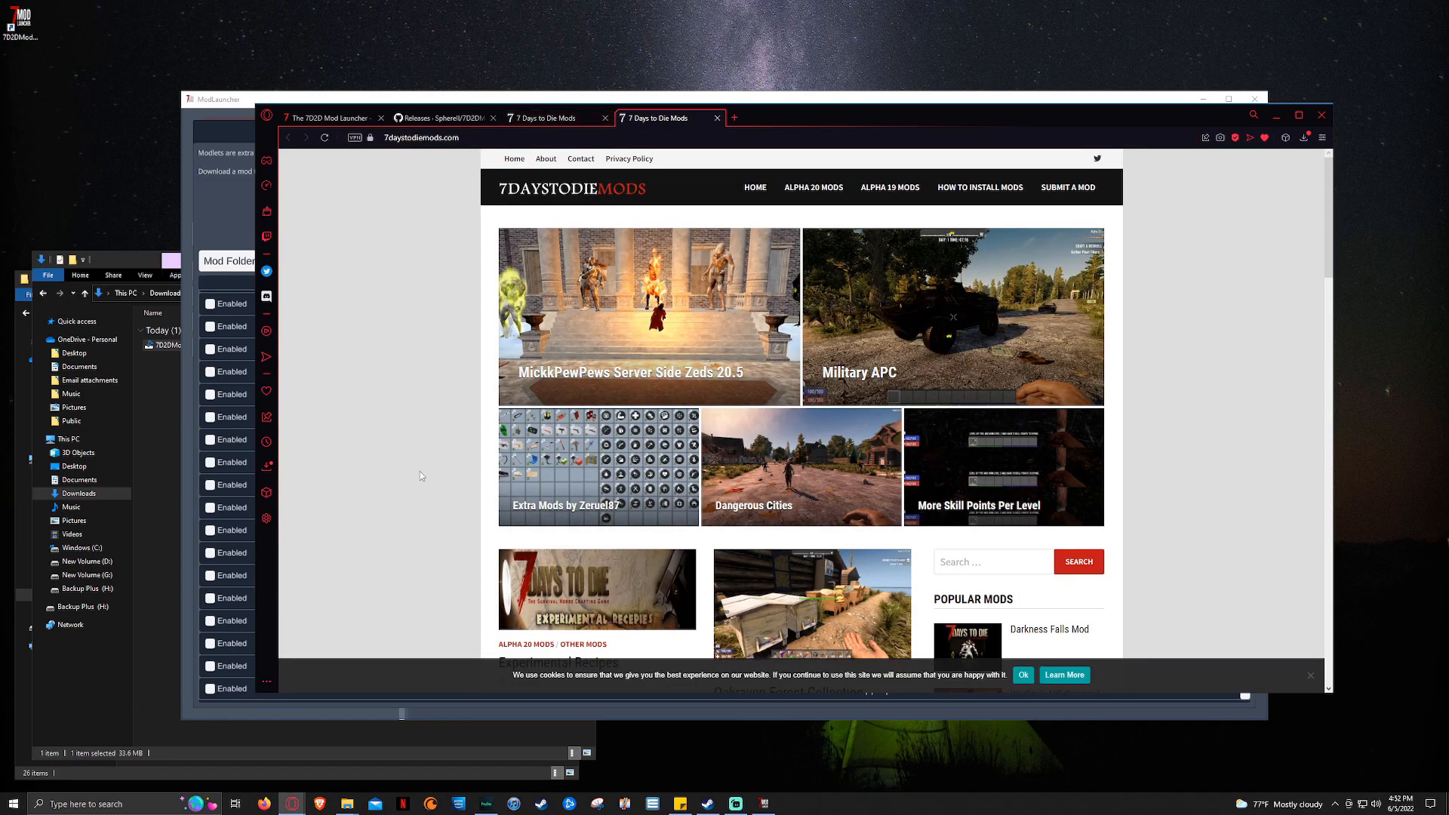
{"action": "scroll", "scroll_direction": "down", "scroll_amount": 3}
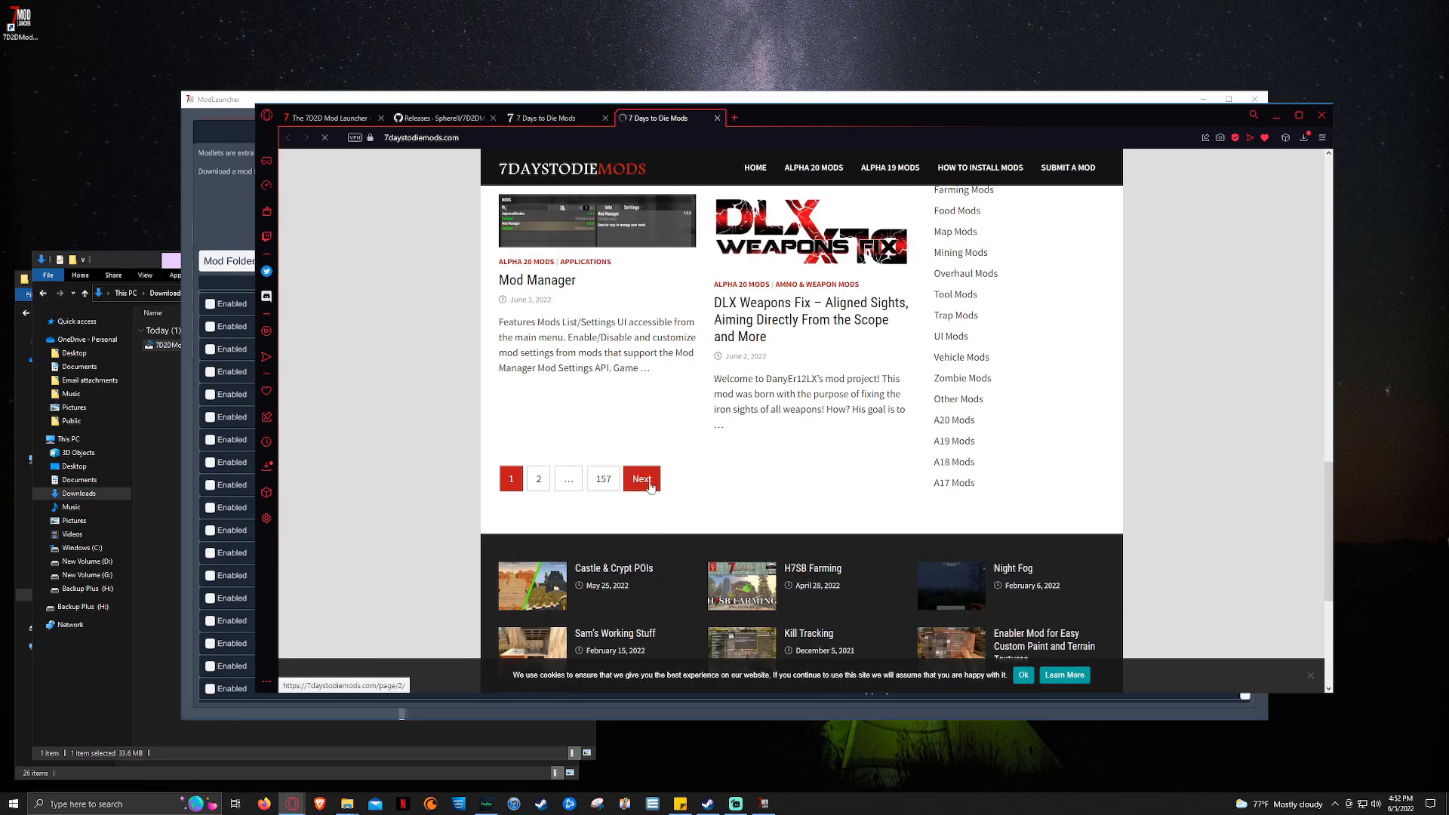
{"action": "left_click", "coordinate": [641, 478]}
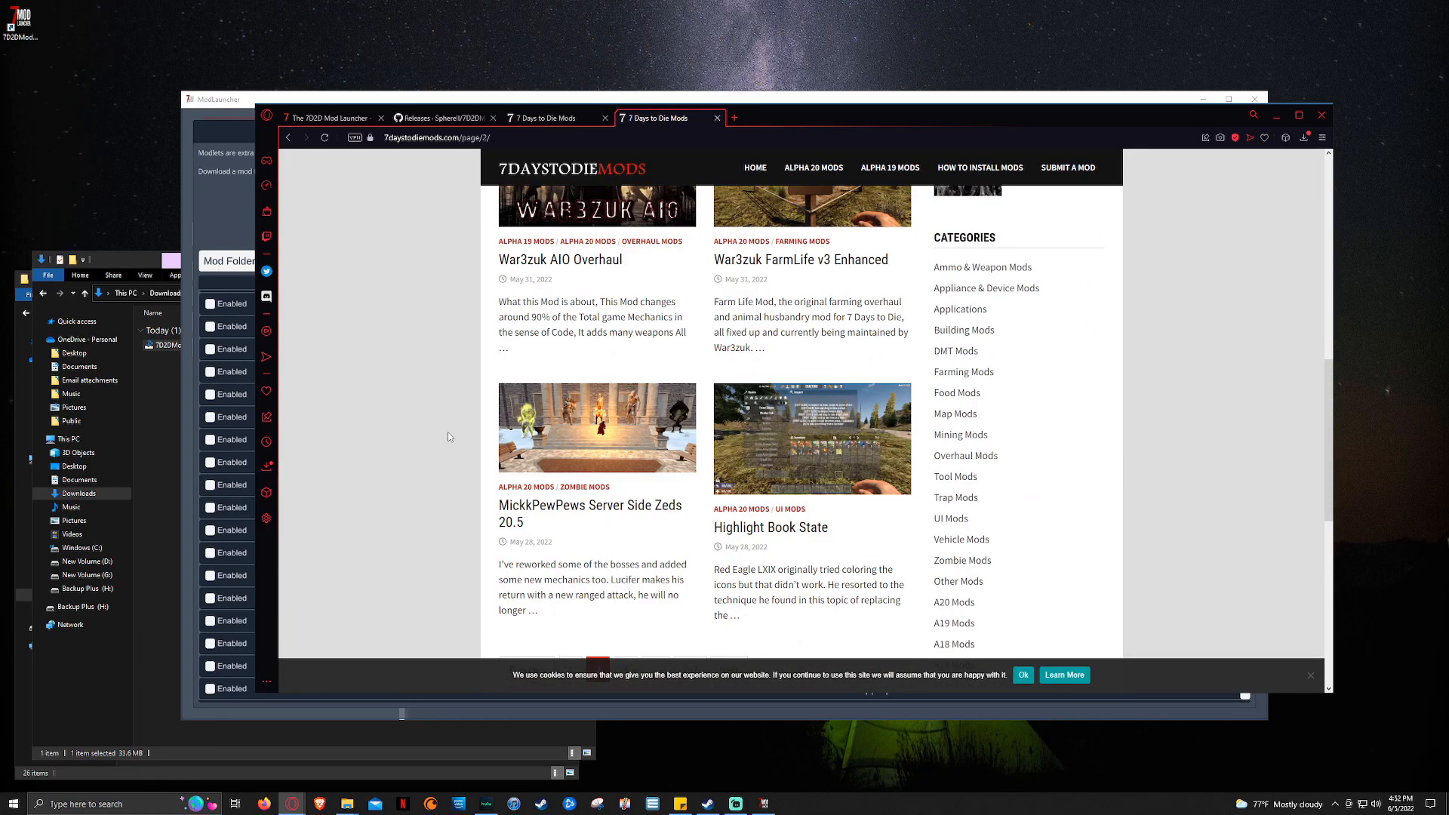
{"action": "scroll", "scroll_direction": "down", "scroll_amount": 3}
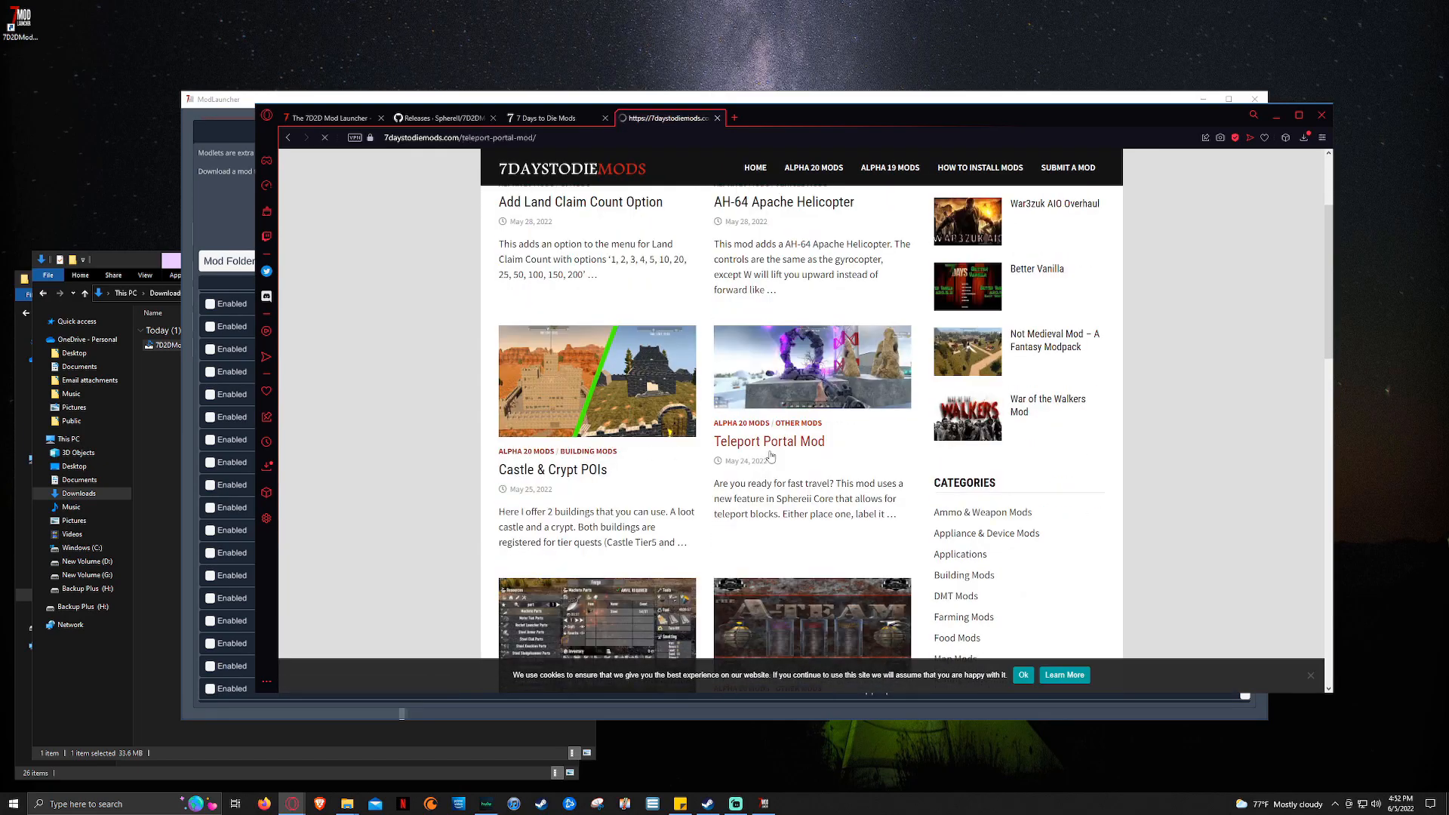
{"action": "left_click", "coordinate": [768, 441]}
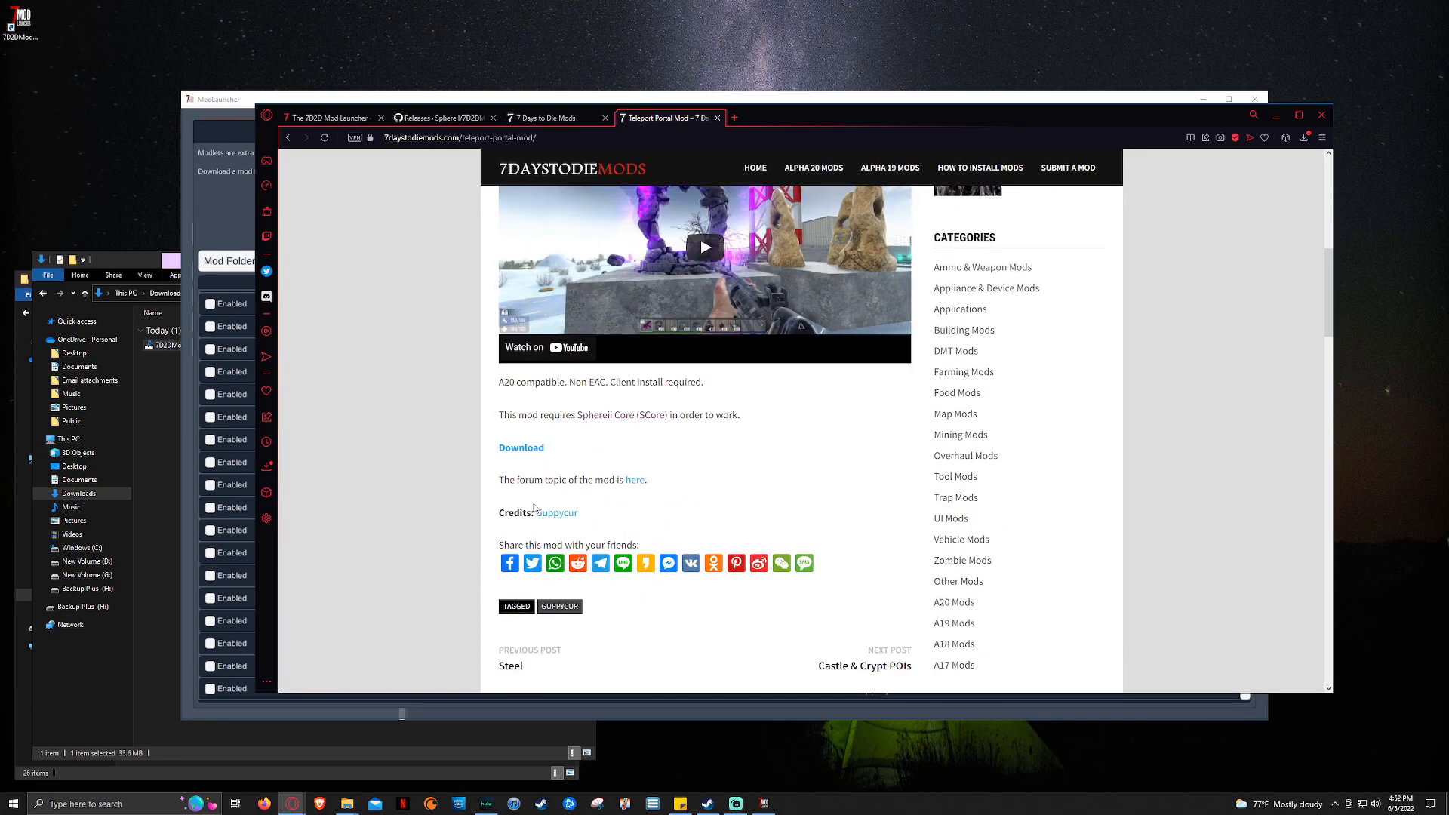
{"action": "left_click", "coordinate": [522, 448]}
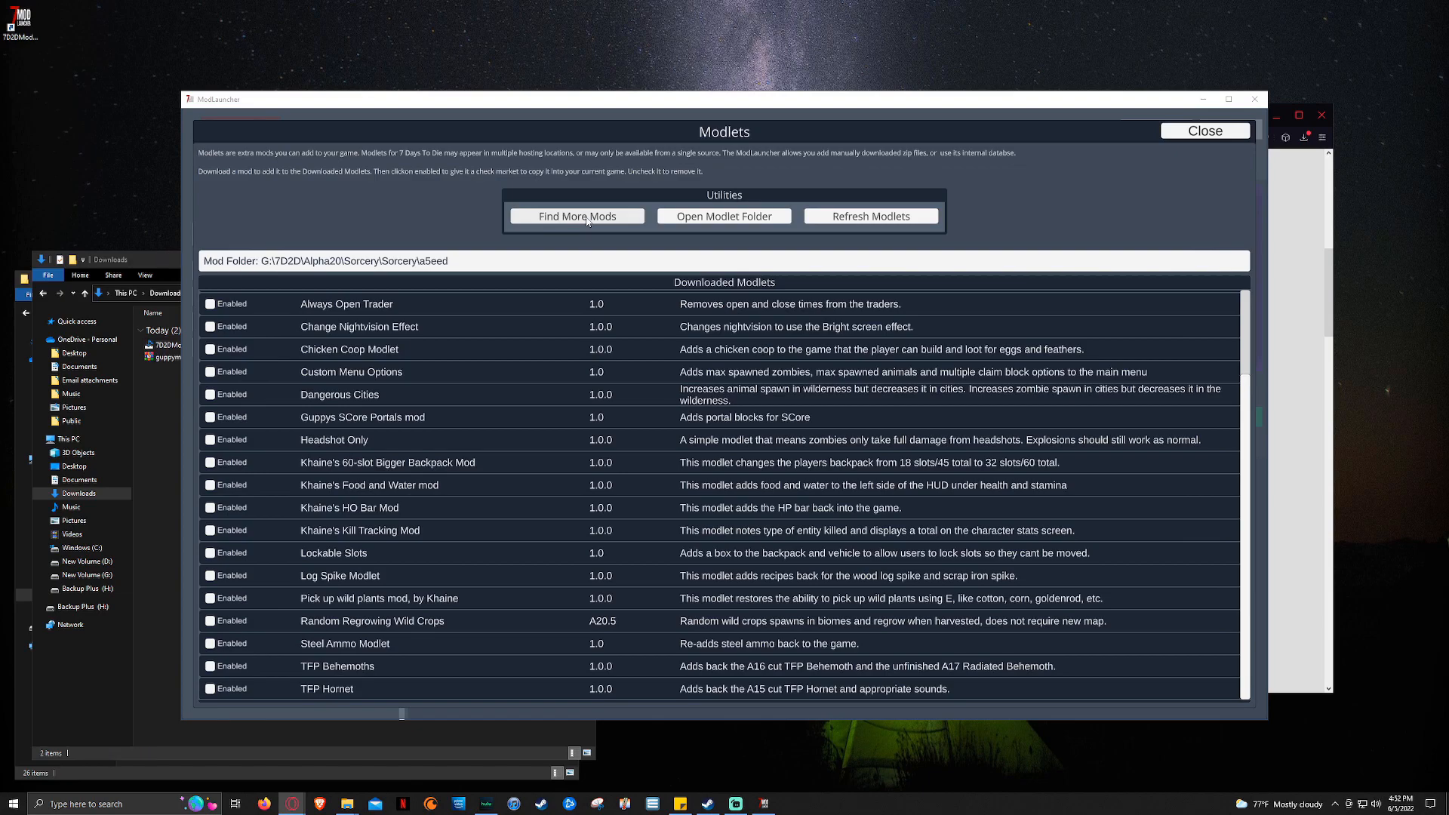
{"action": "left_click", "coordinate": [575, 215]}
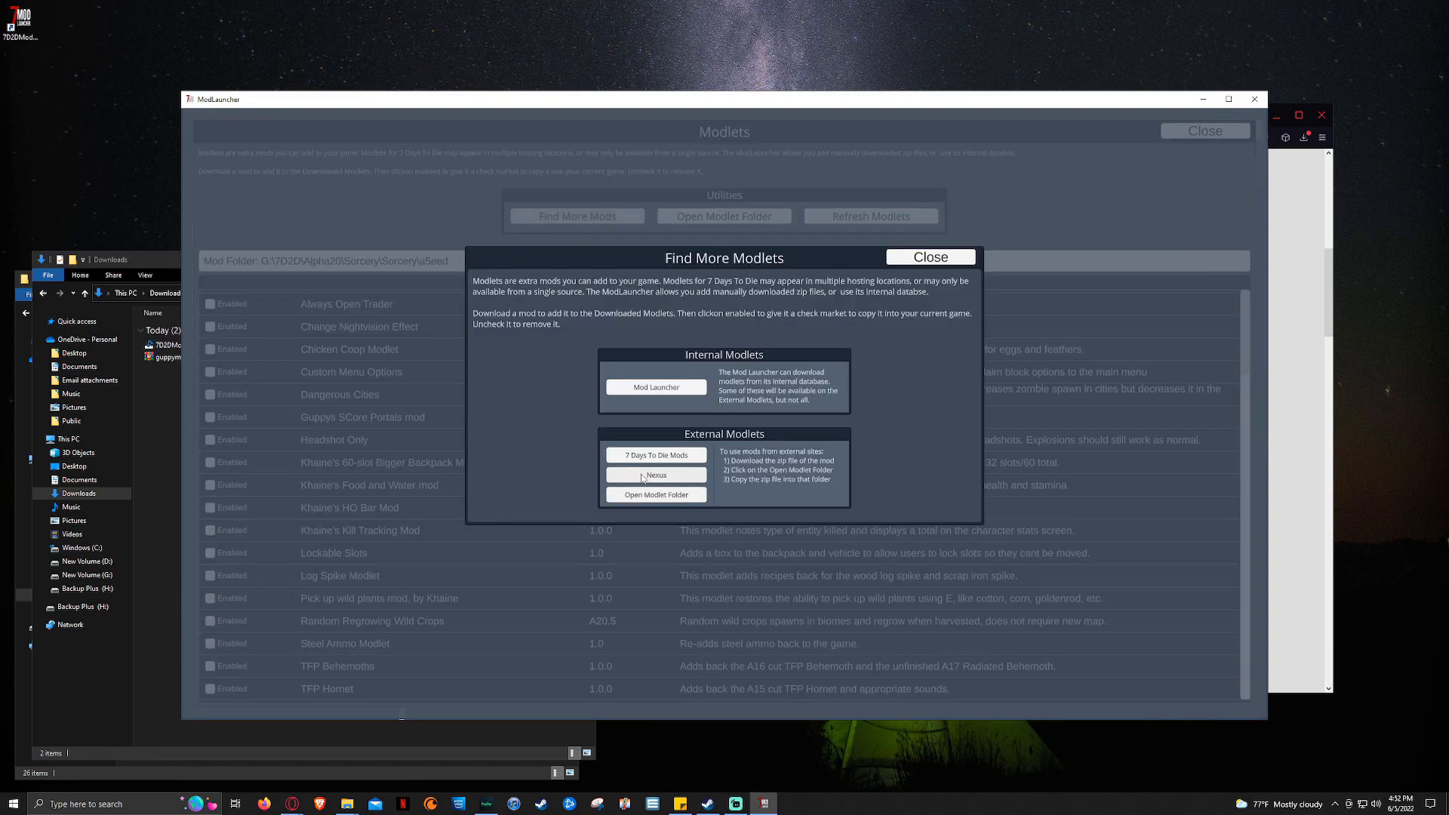
{"action": "left_click", "coordinate": [656, 474]}
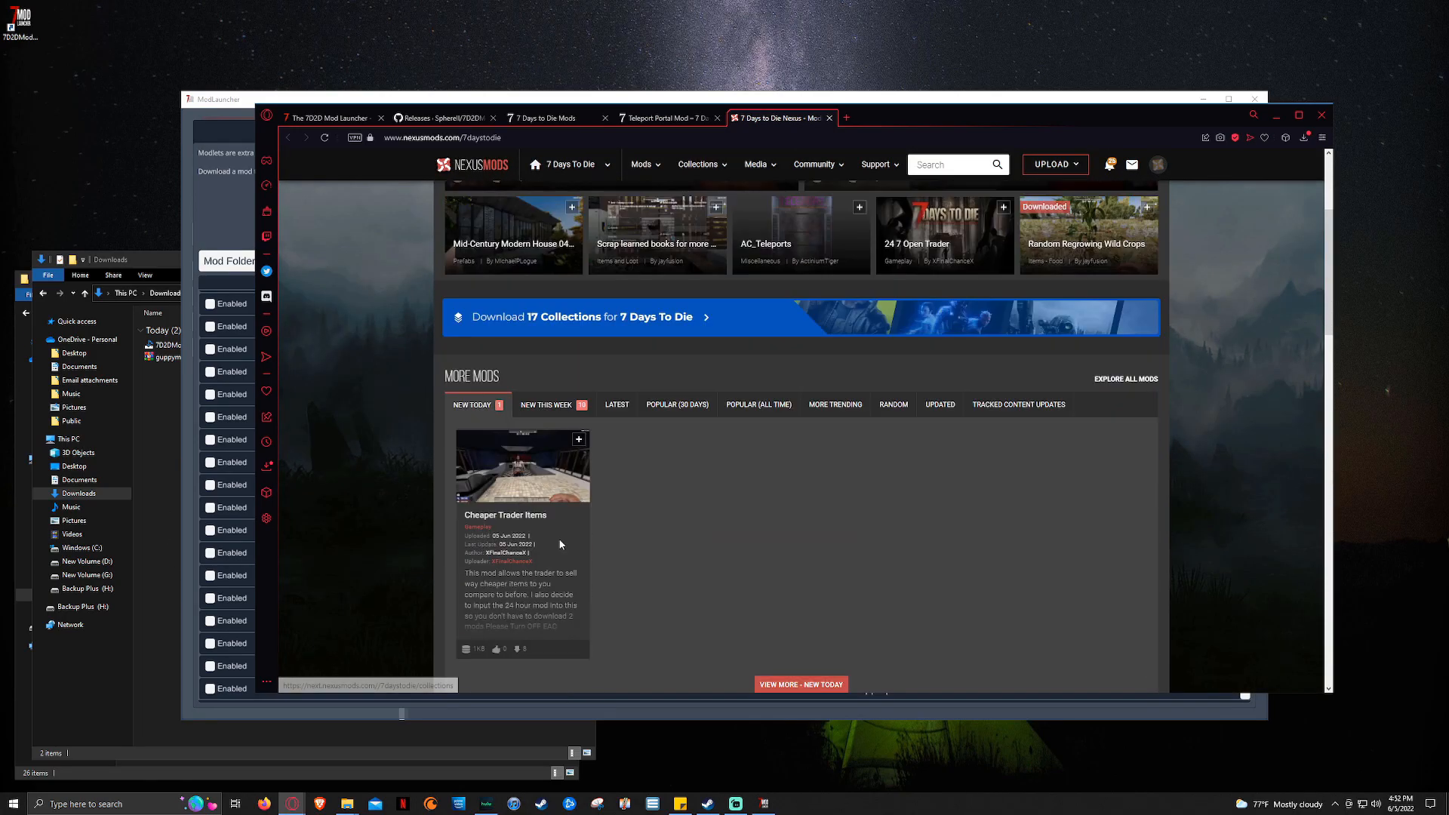
Step: Manually download Random Regrowing Wild Crops from Nexus Mods and dismiss the download popup
{"action": "scroll", "scroll_direction": "down", "scroll_amount": 3}
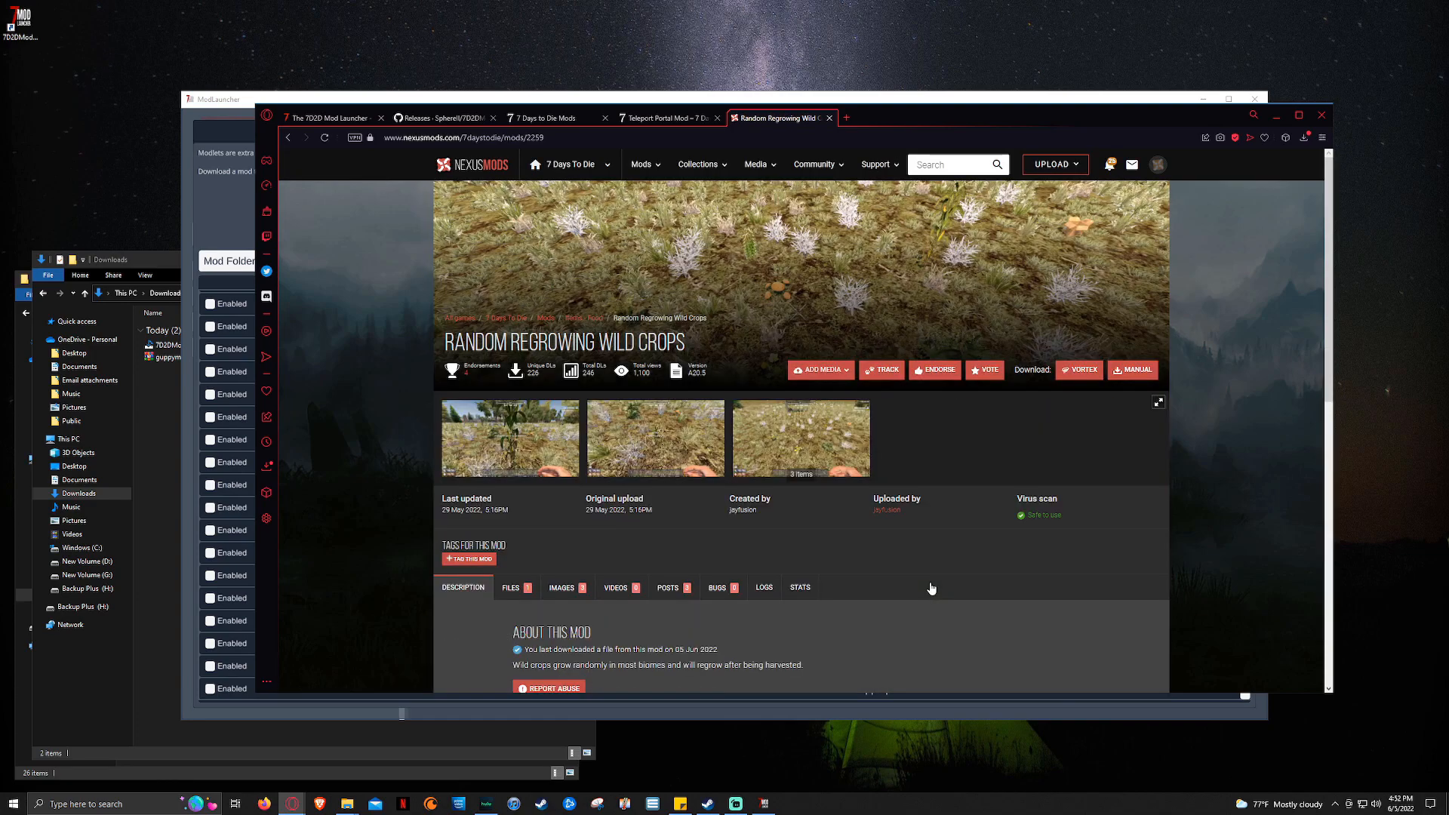
{"action": "scroll", "scroll_direction": "down", "scroll_amount": 3}
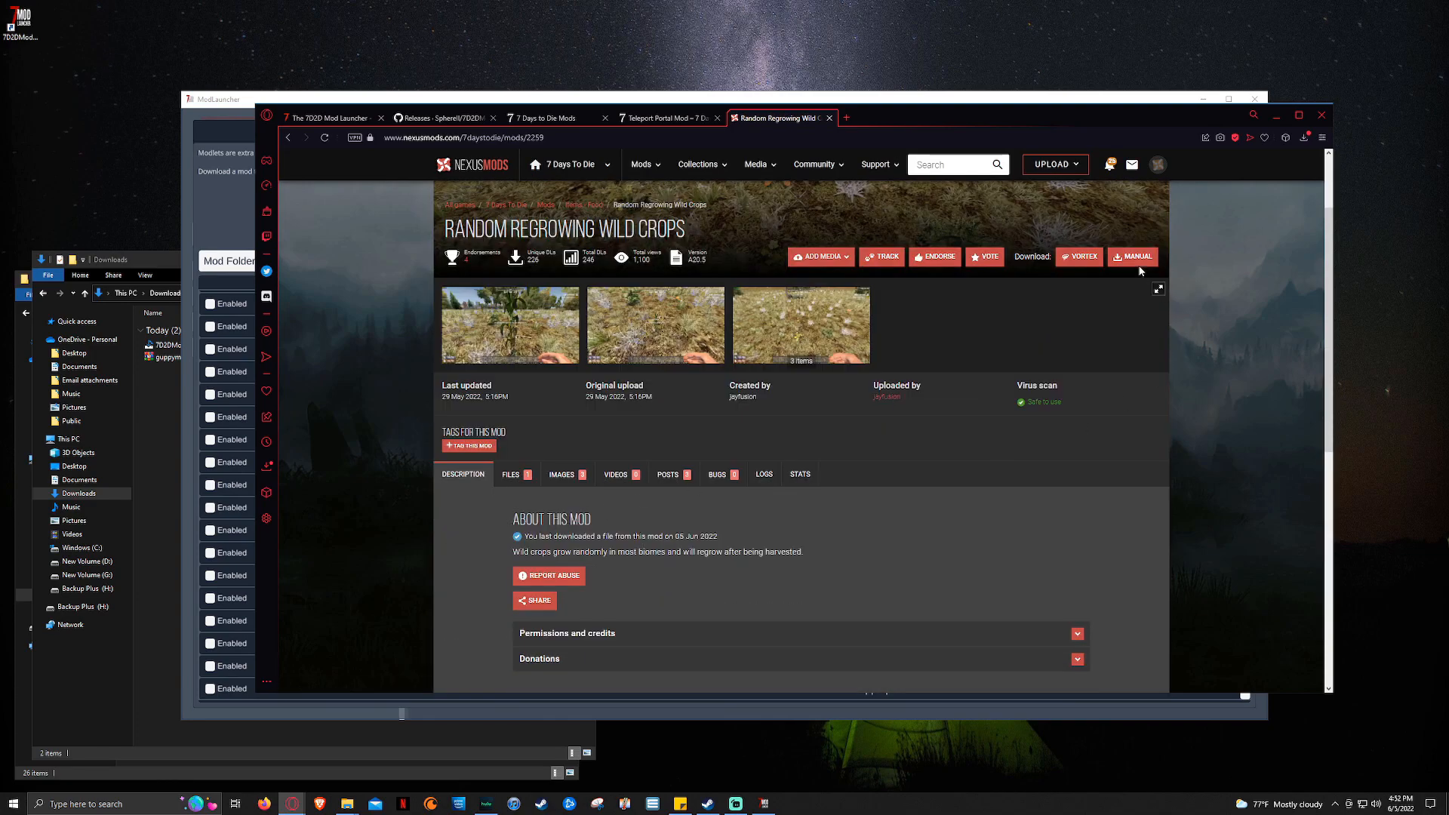
{"action": "left_click", "coordinate": [1135, 255]}
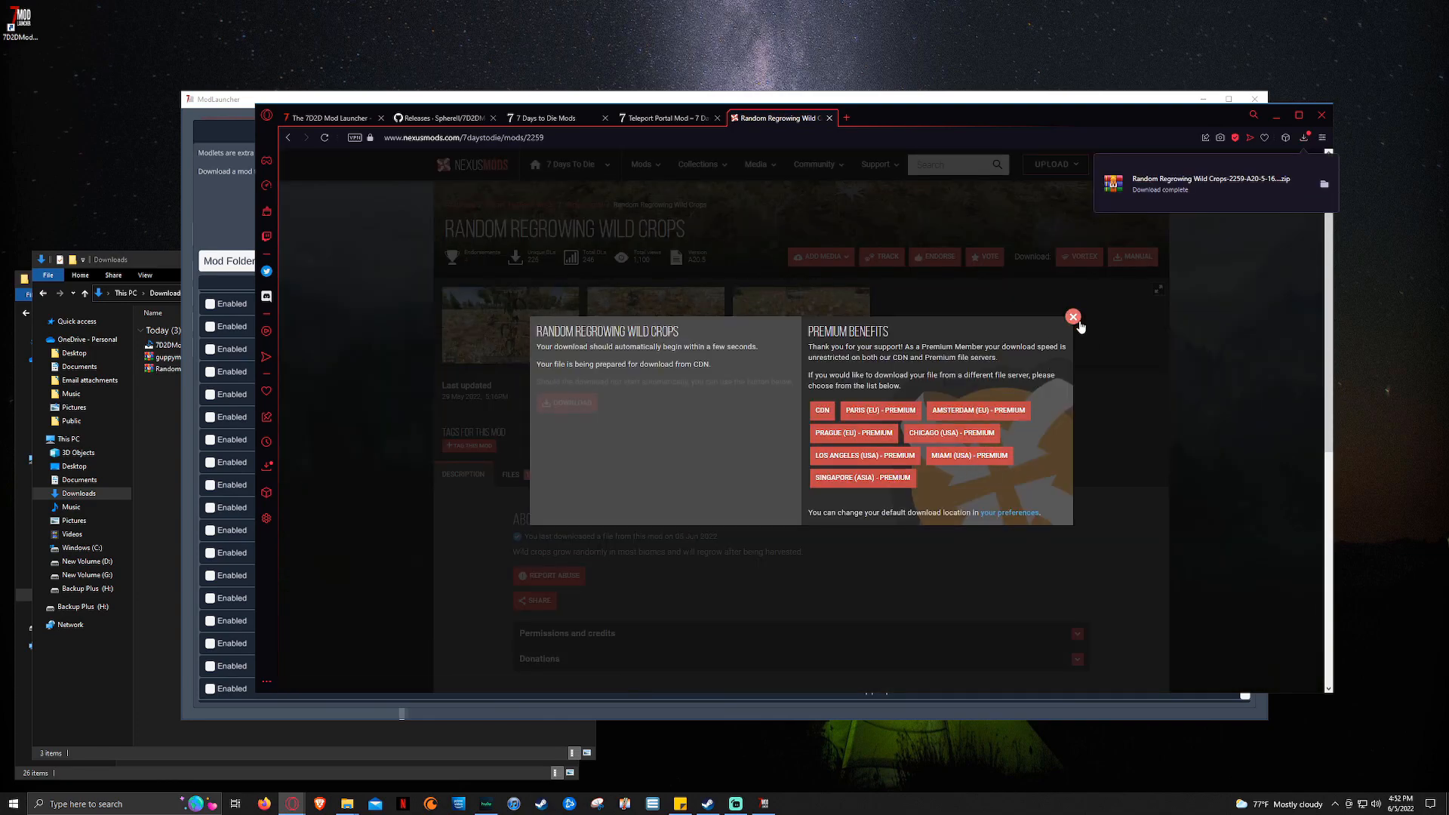
{"action": "left_click", "coordinate": [1072, 317]}
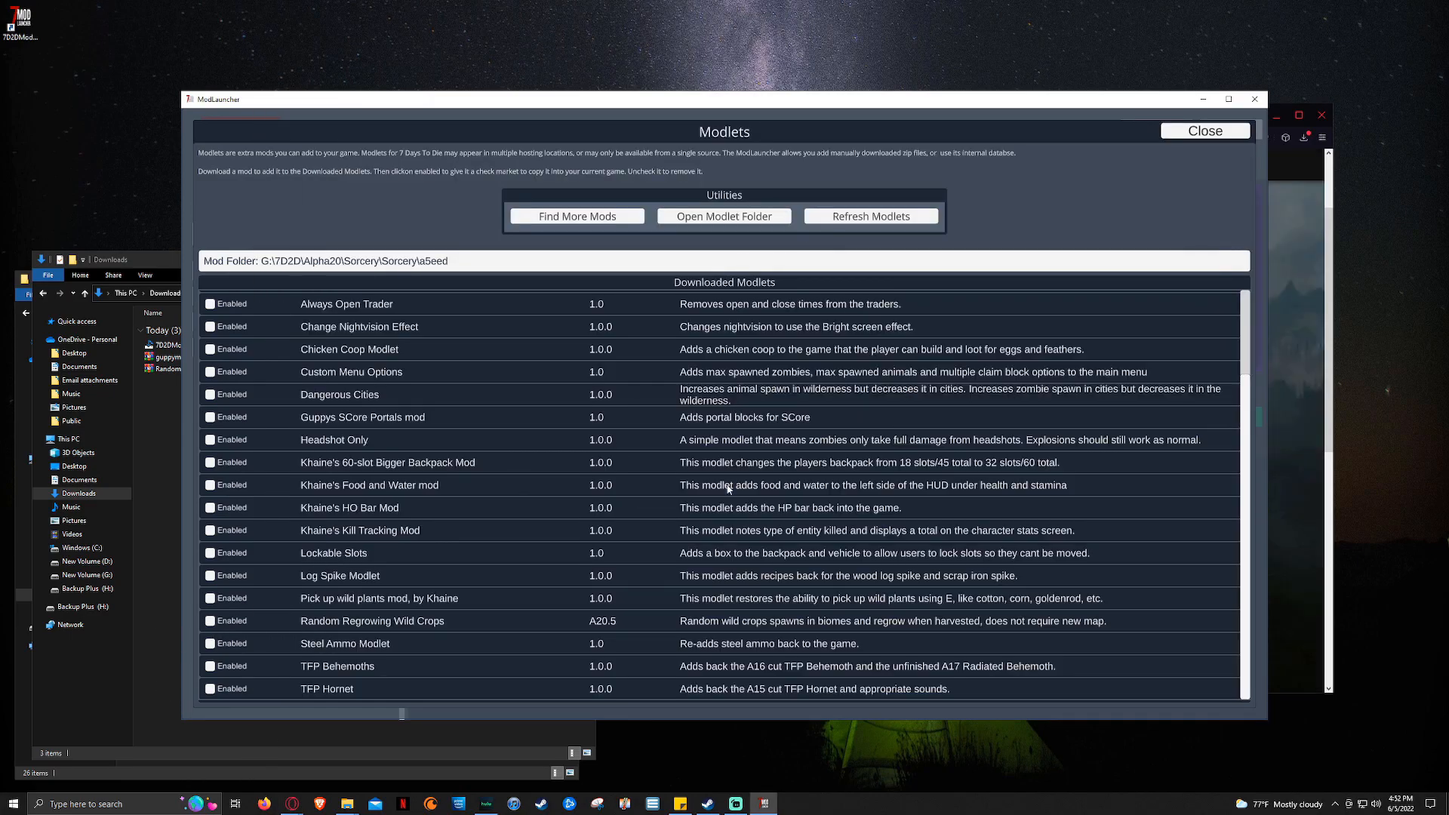
Step: Open the launcher's Modlets folder in File Explorer
{"action": "left_click", "coordinate": [724, 215]}
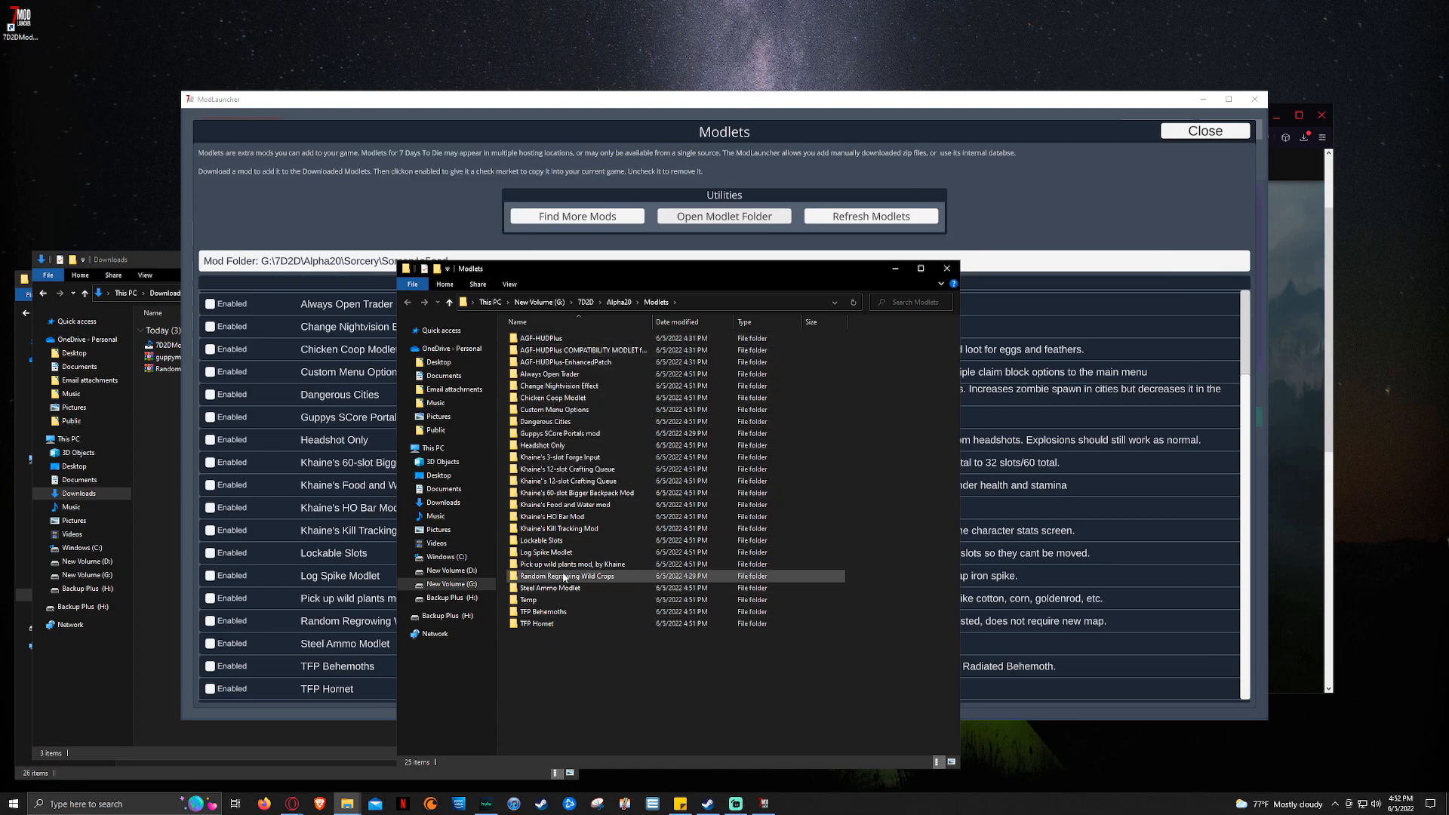
{"action": "mouse_move", "coordinate": [601, 581]}
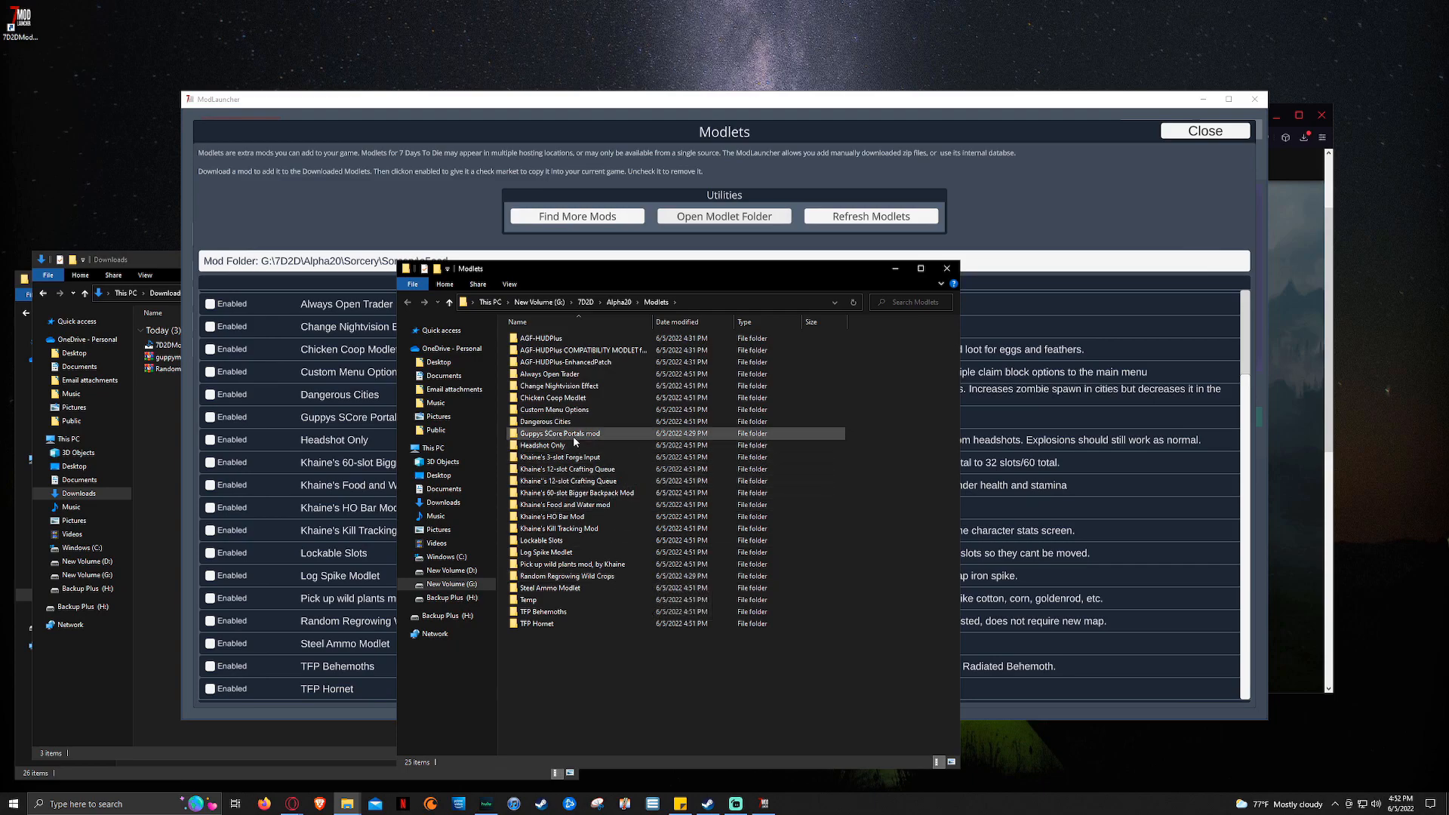
{"action": "mouse_move", "coordinate": [573, 435]}
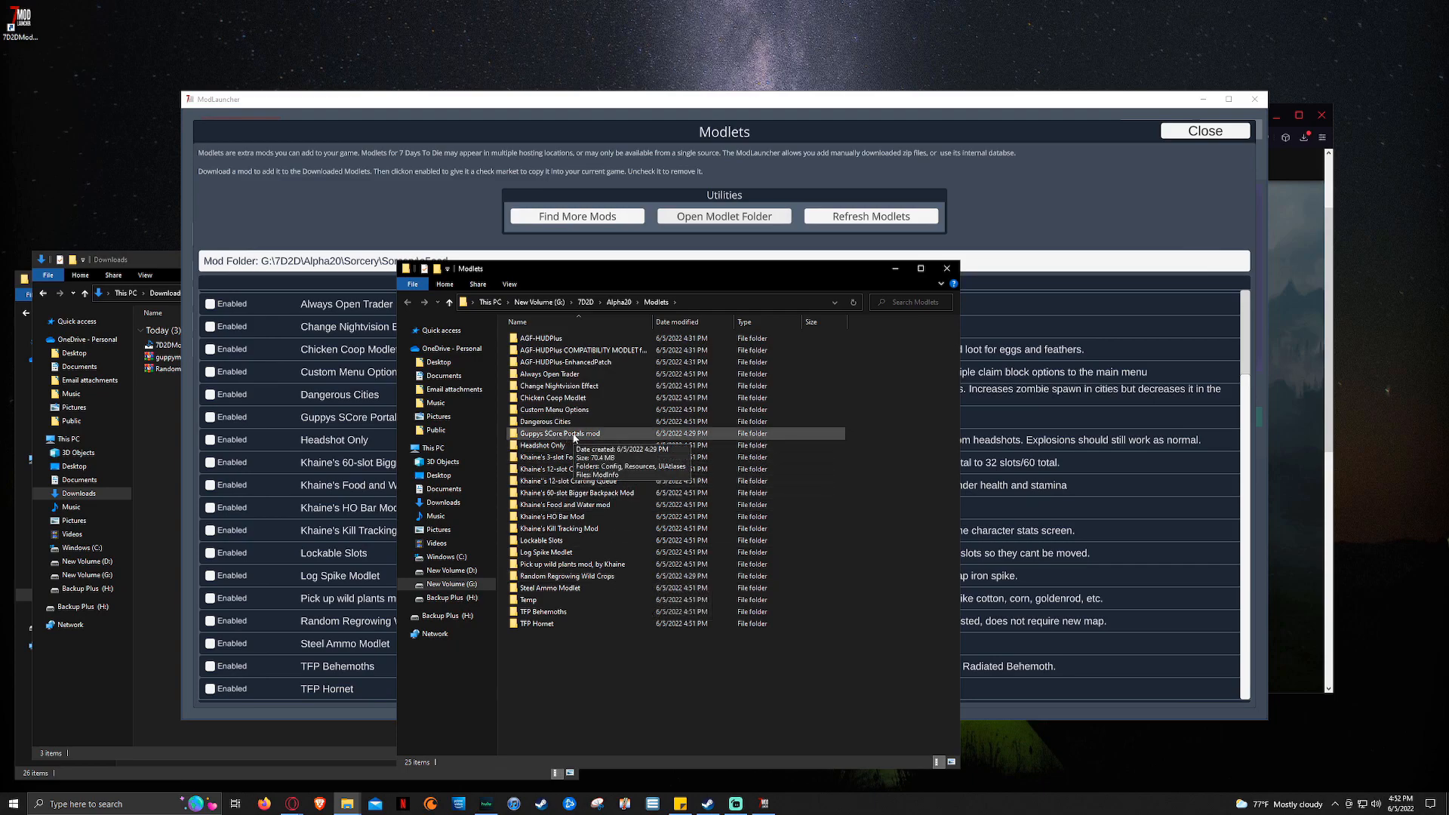
{"action": "mouse_move", "coordinate": [281, 402]}
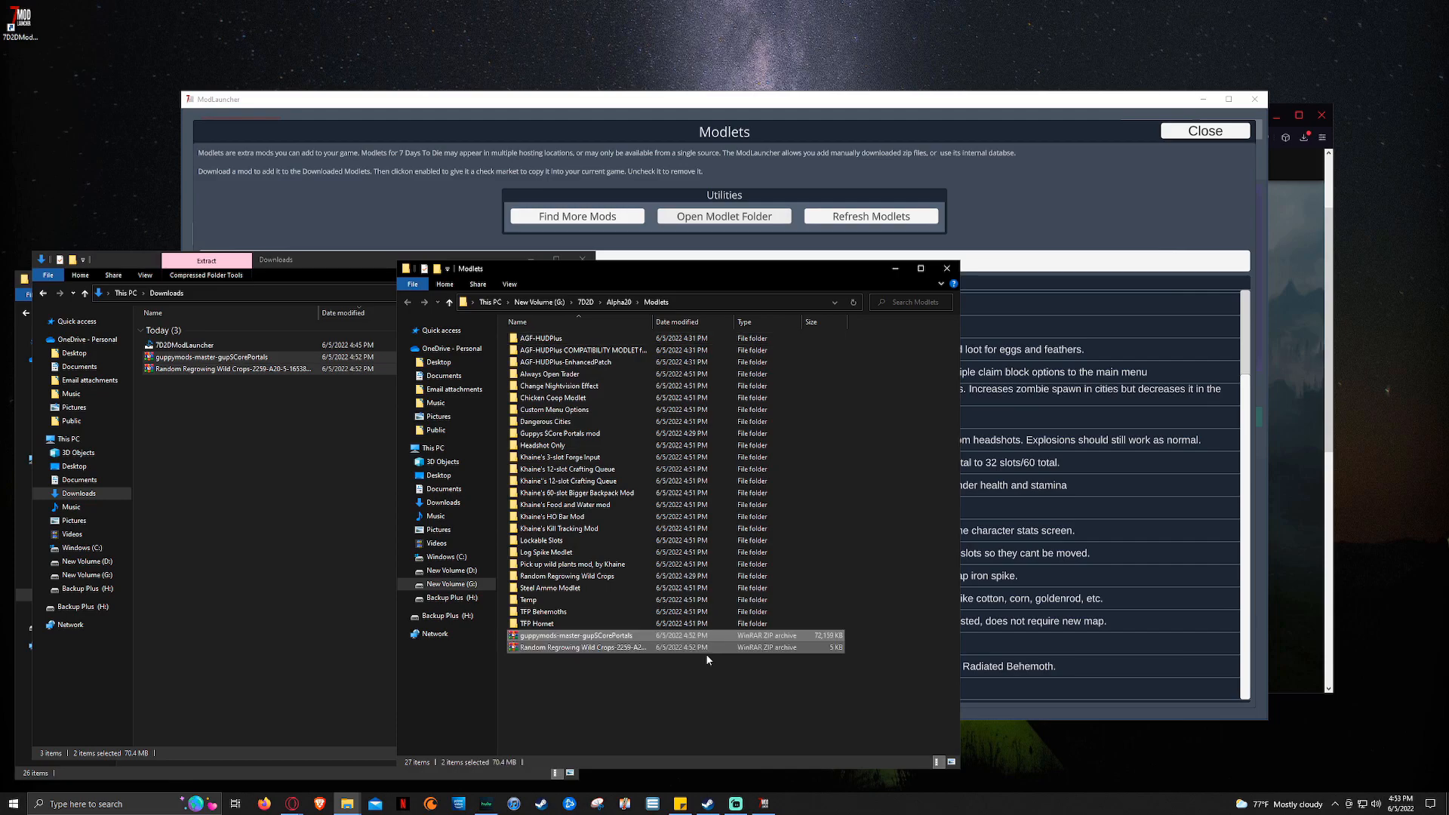
{"action": "left_click", "coordinate": [870, 215]}
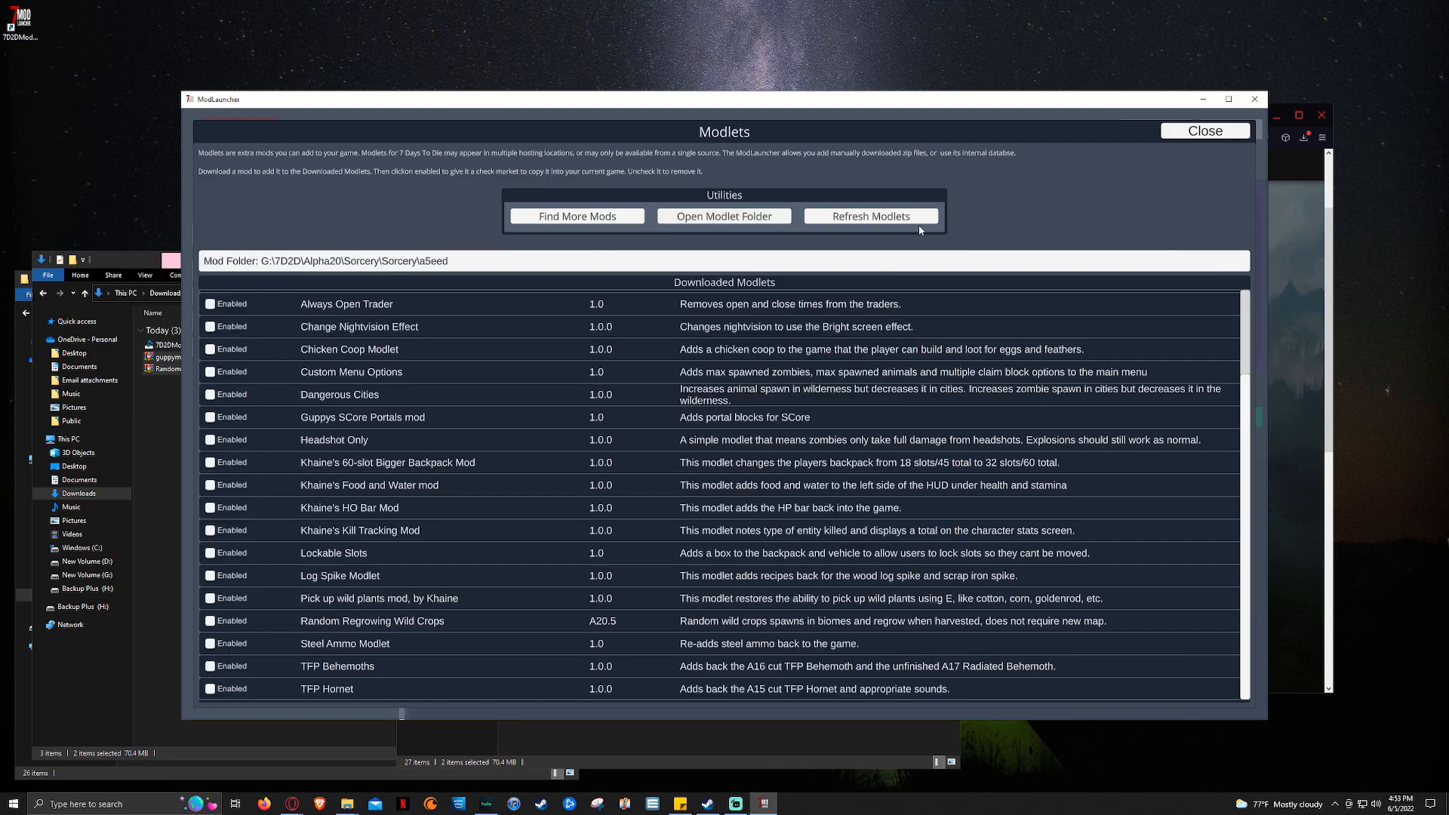
{"action": "mouse_move", "coordinate": [589, 494]}
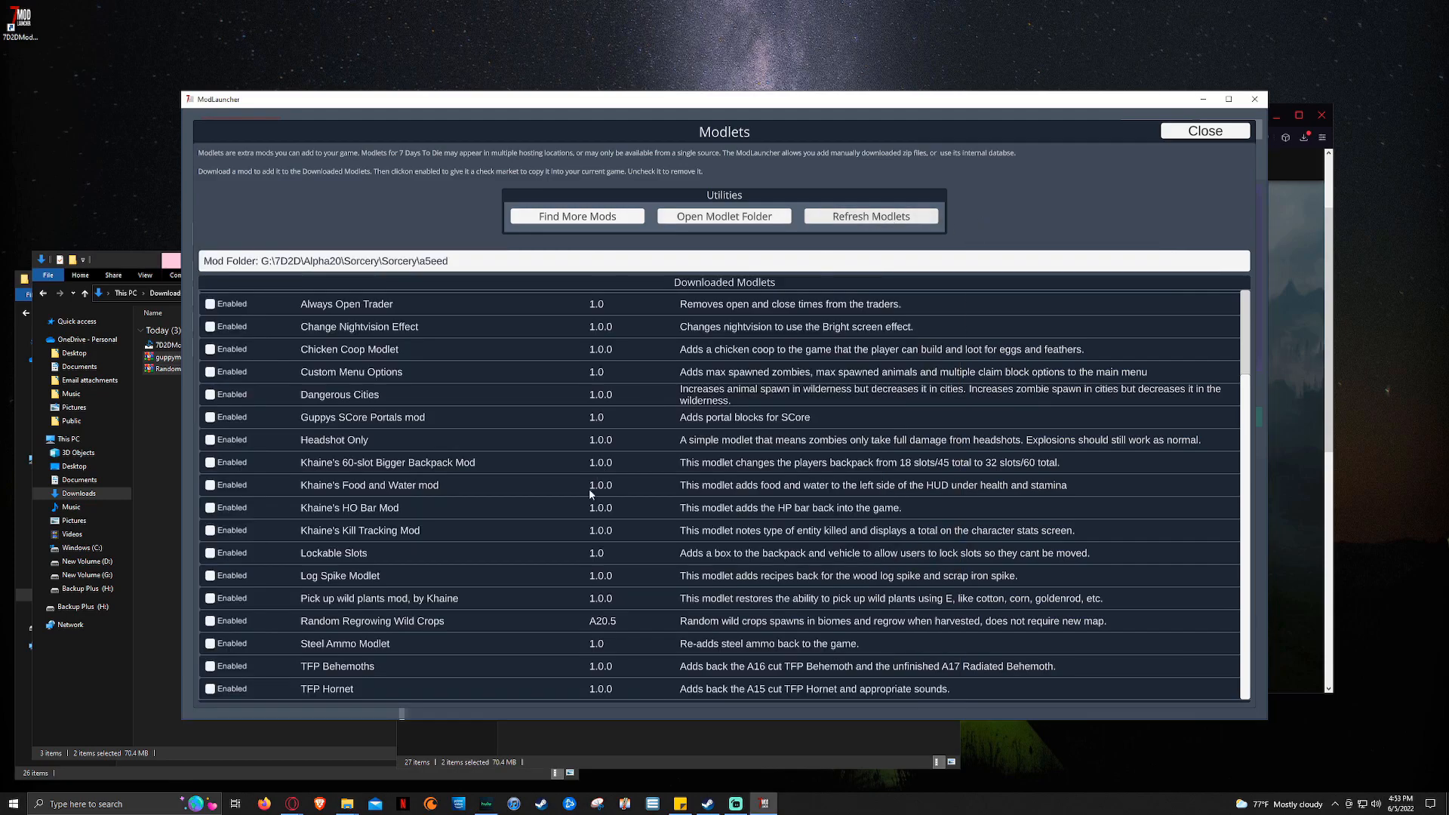
{"action": "mouse_move", "coordinate": [564, 557]}
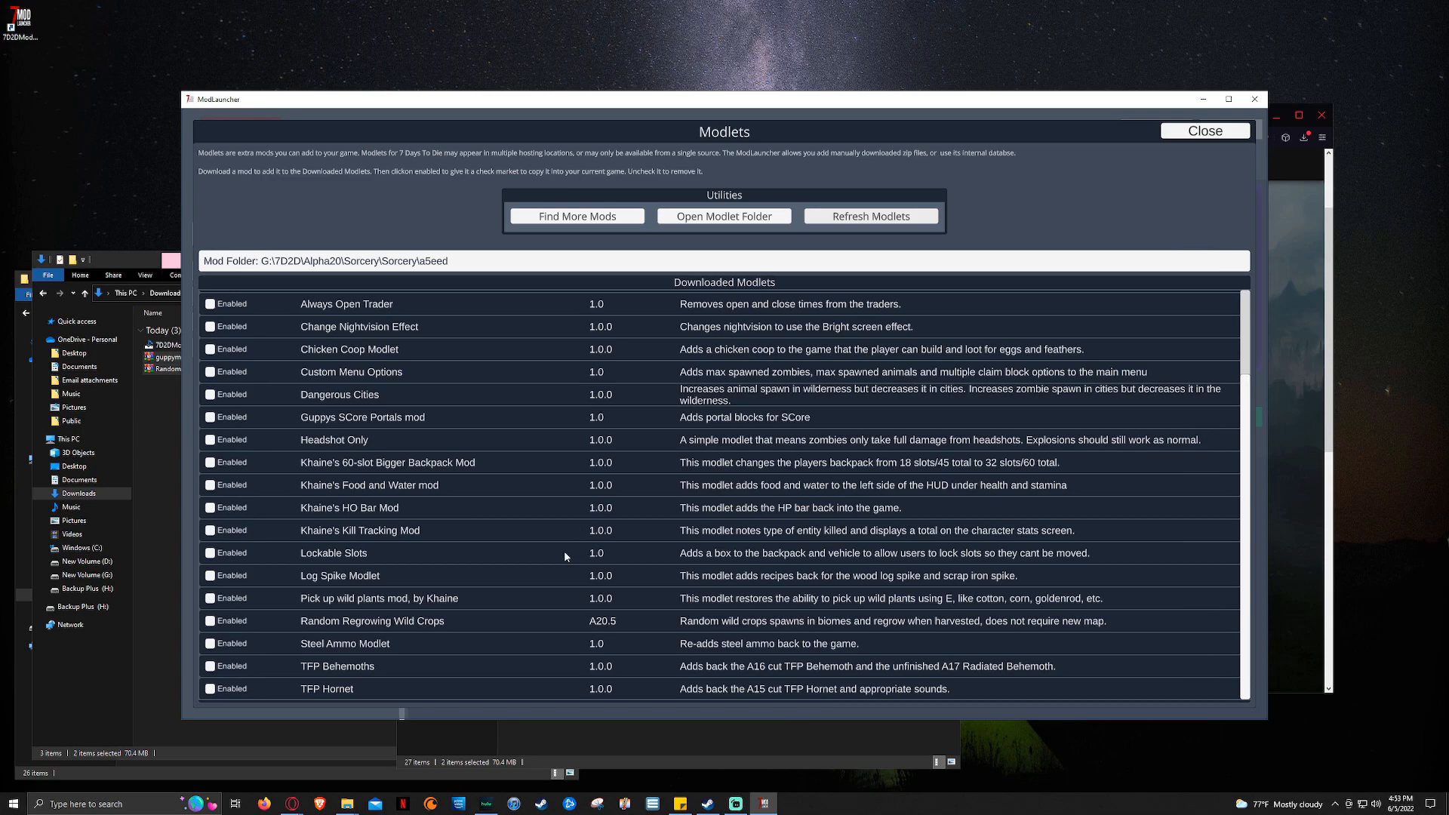
{"action": "mouse_move", "coordinate": [549, 552]}
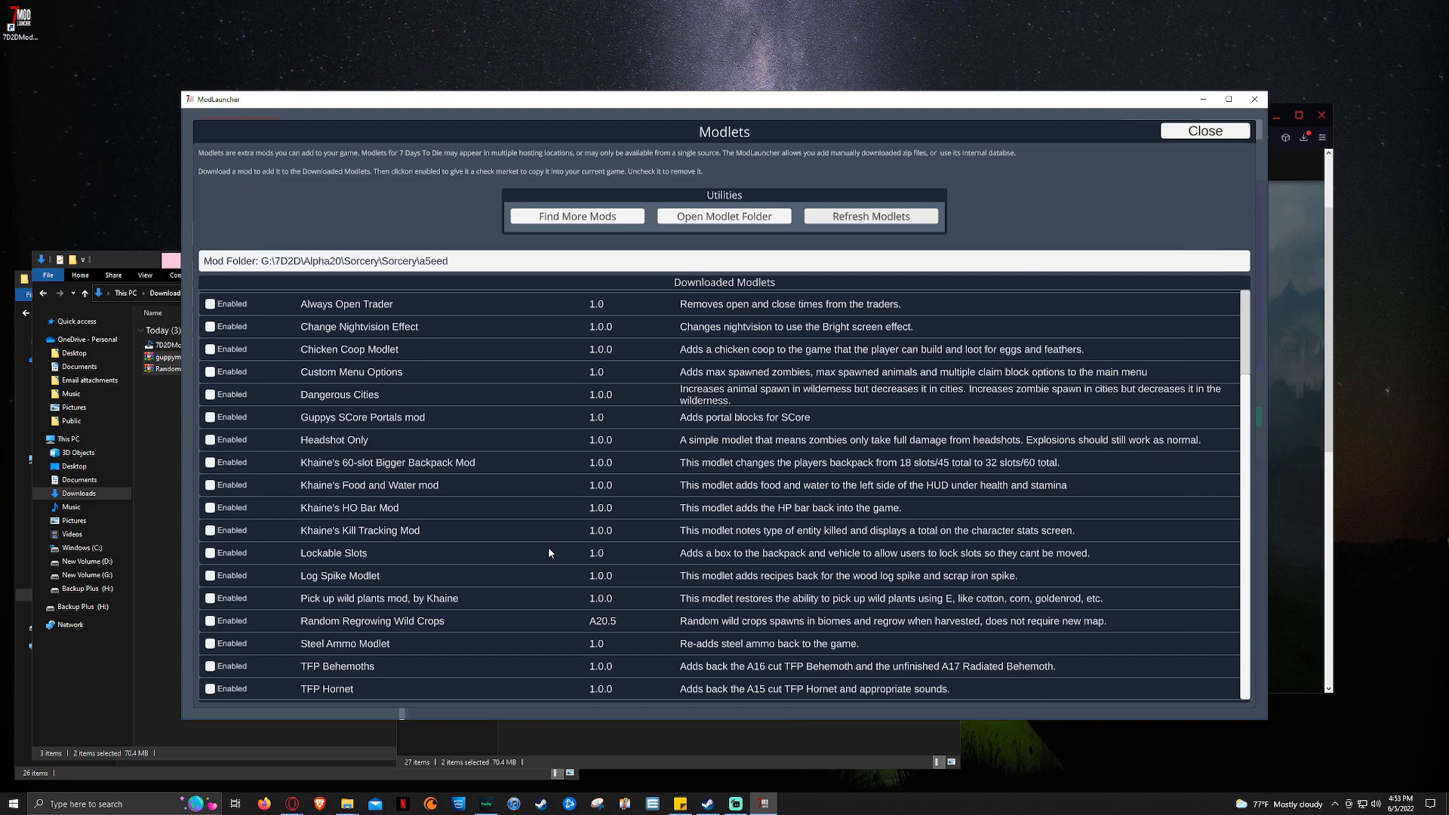
{"action": "mouse_move", "coordinate": [593, 754]}
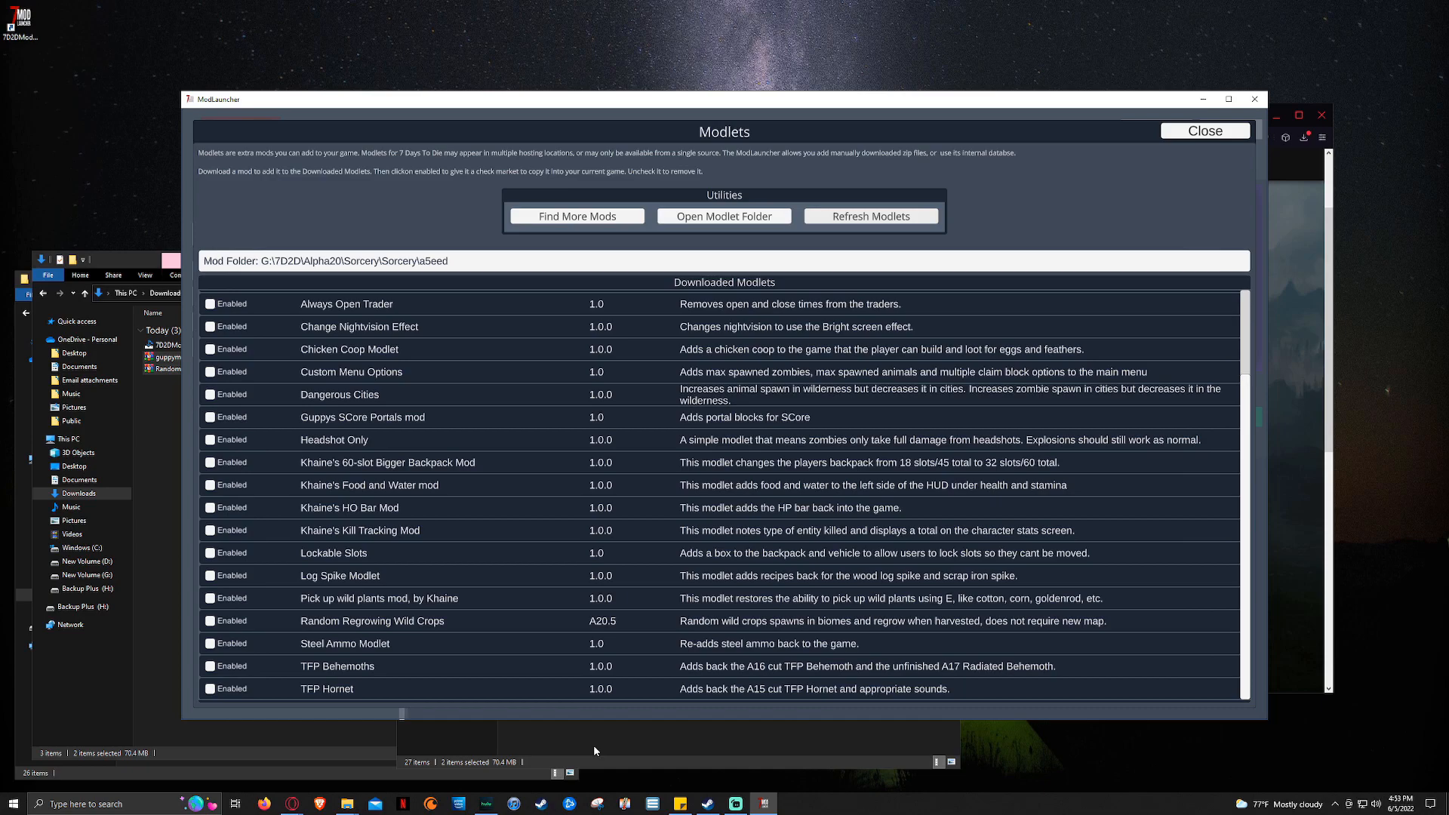
{"action": "left_click", "coordinate": [723, 215]}
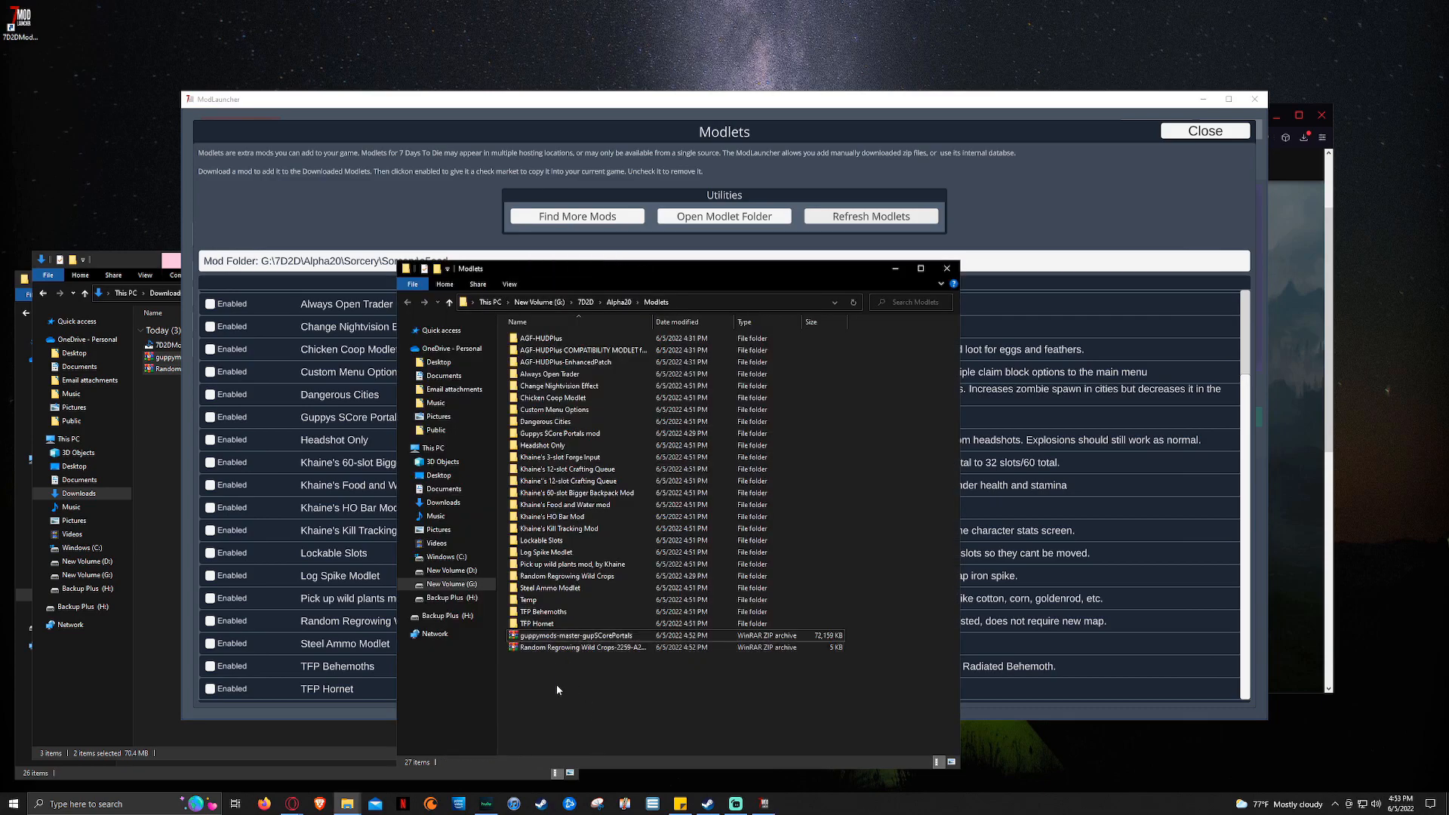
{"action": "right_click", "coordinate": [577, 636]}
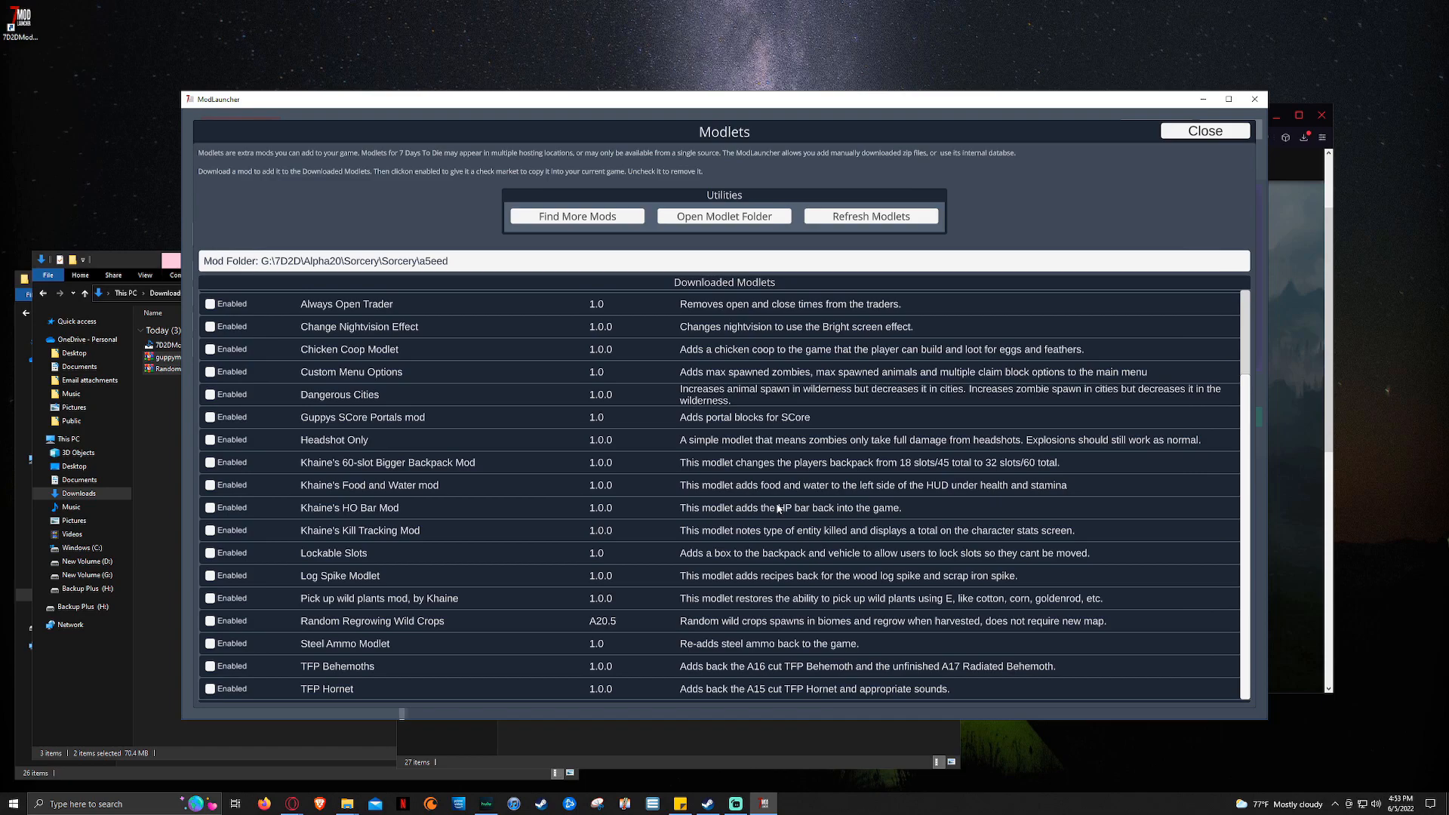
{"action": "mouse_move", "coordinate": [1204, 131]}
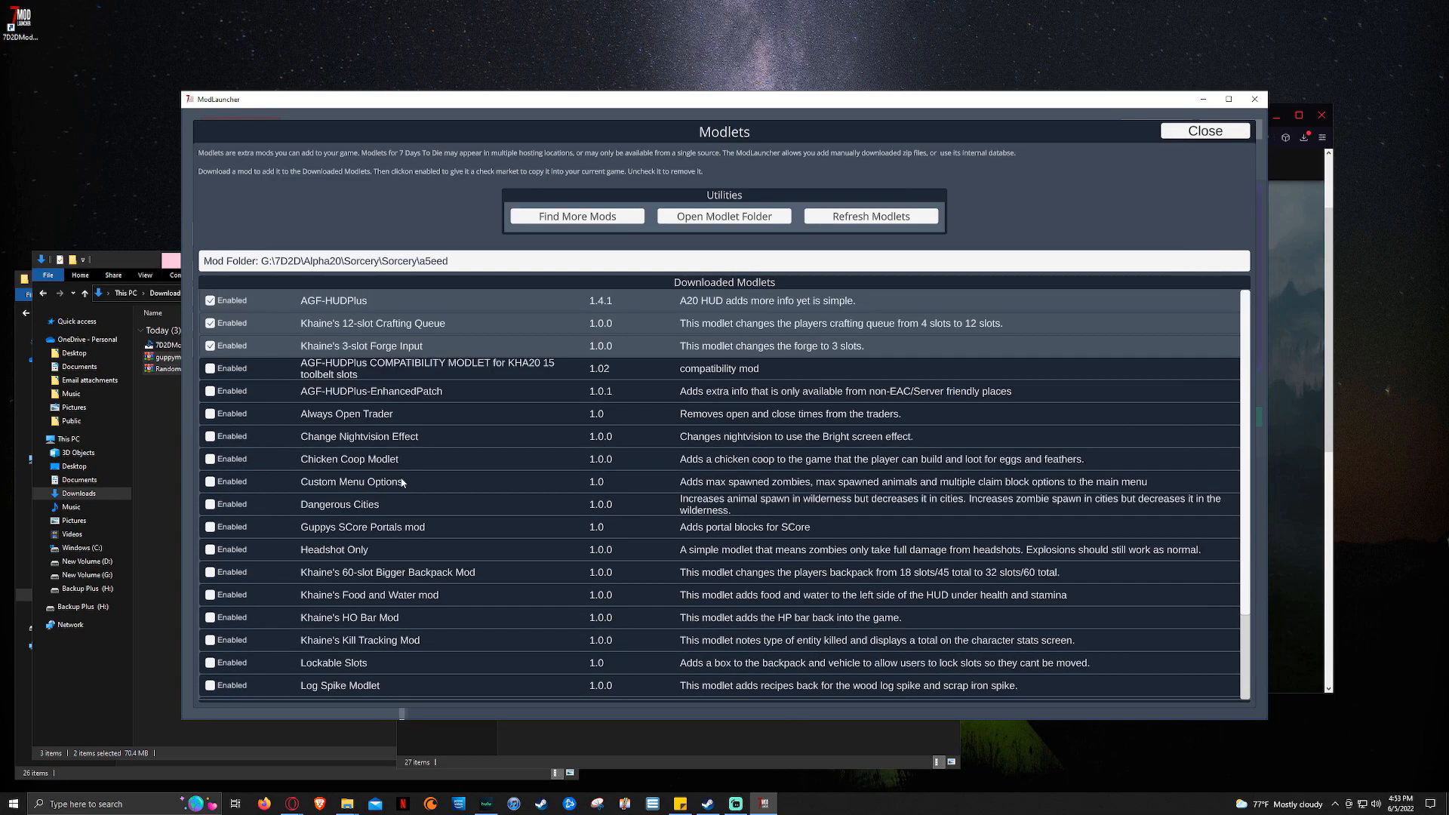
Step: Scroll the modlets list and untick the Guppys SCore Portals mod
{"action": "scroll", "scroll_direction": "down", "scroll_amount": 3}
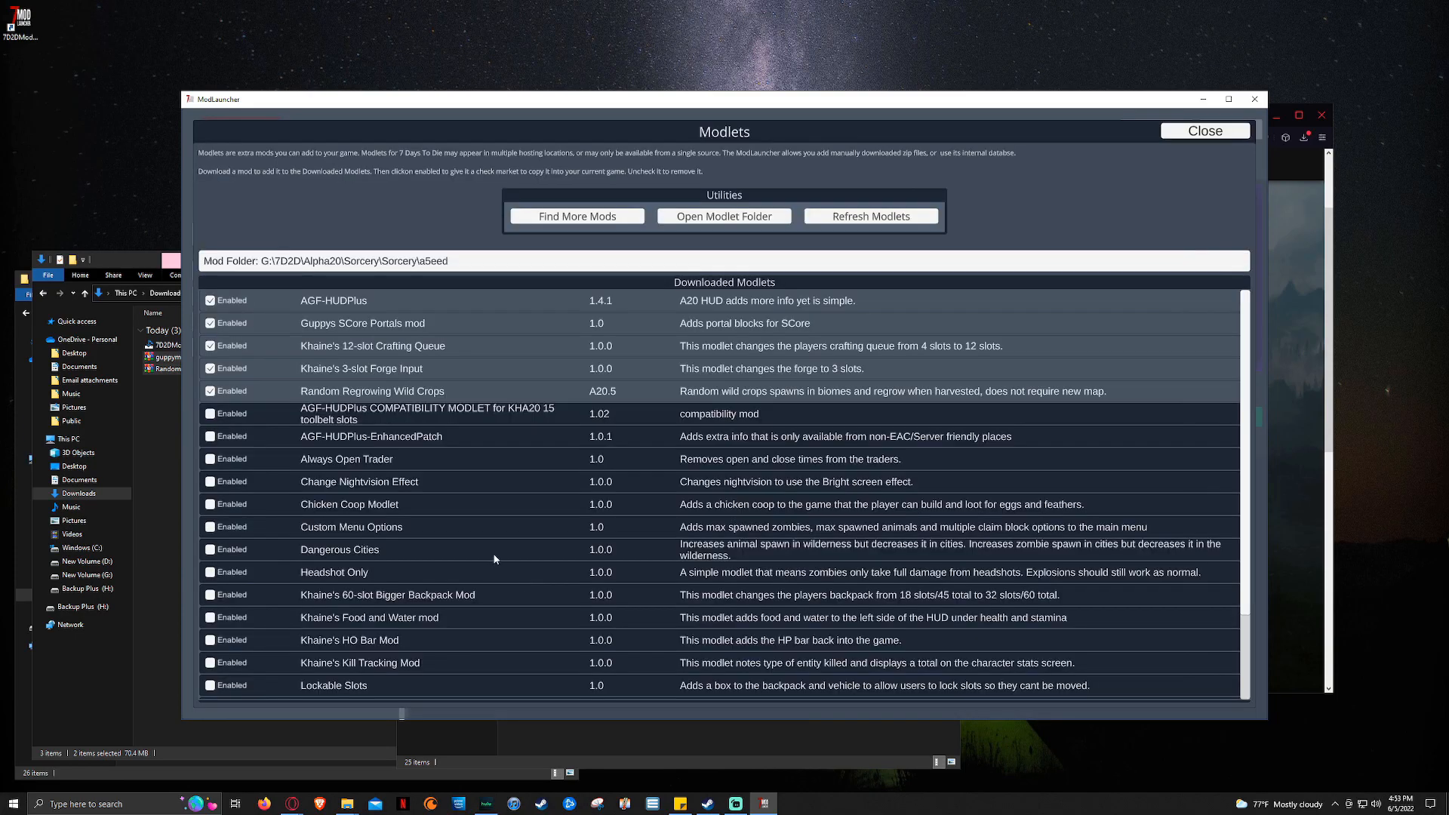
{"action": "left_click", "coordinate": [210, 323]}
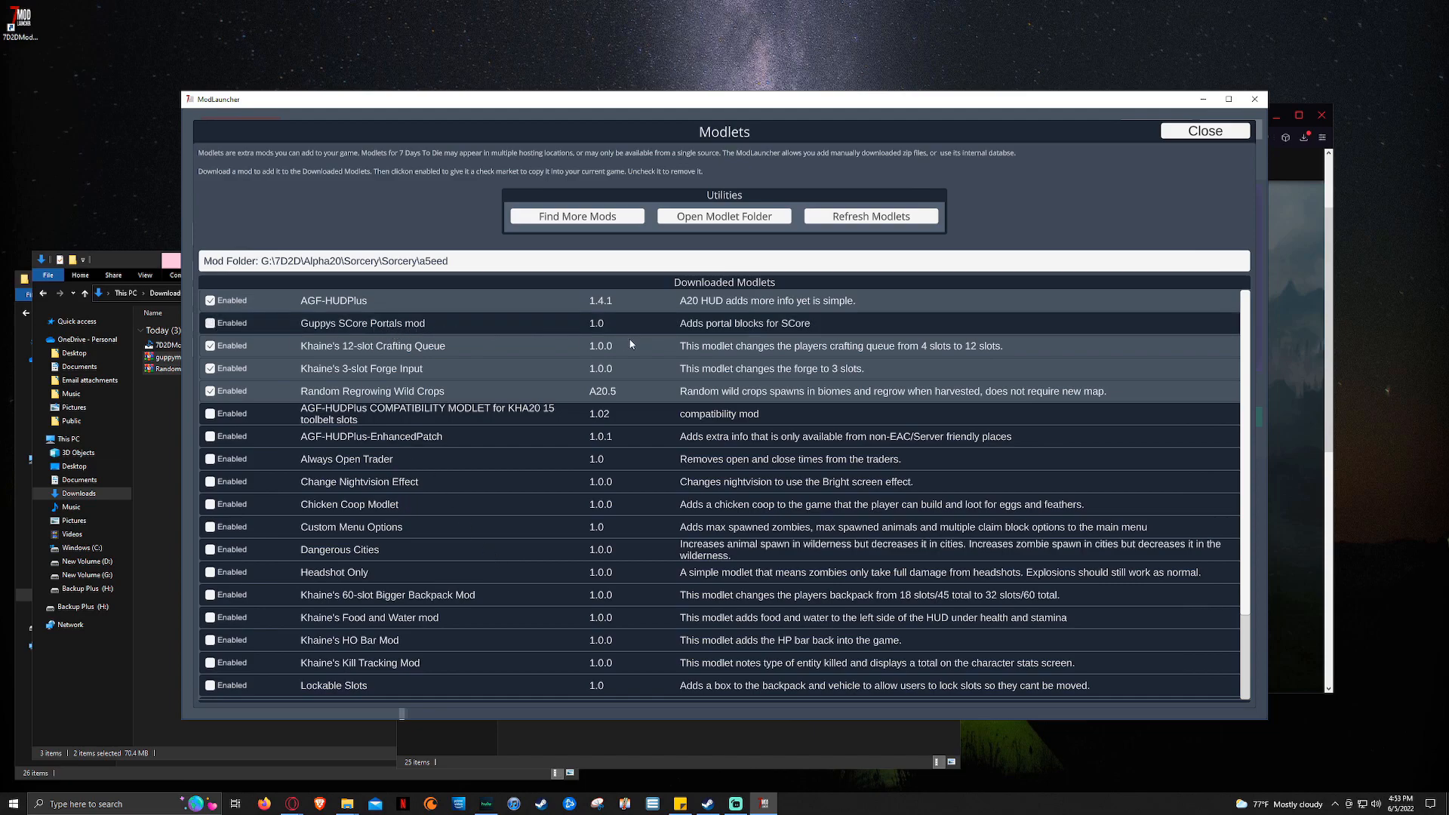
{"action": "mouse_move", "coordinate": [979, 285]}
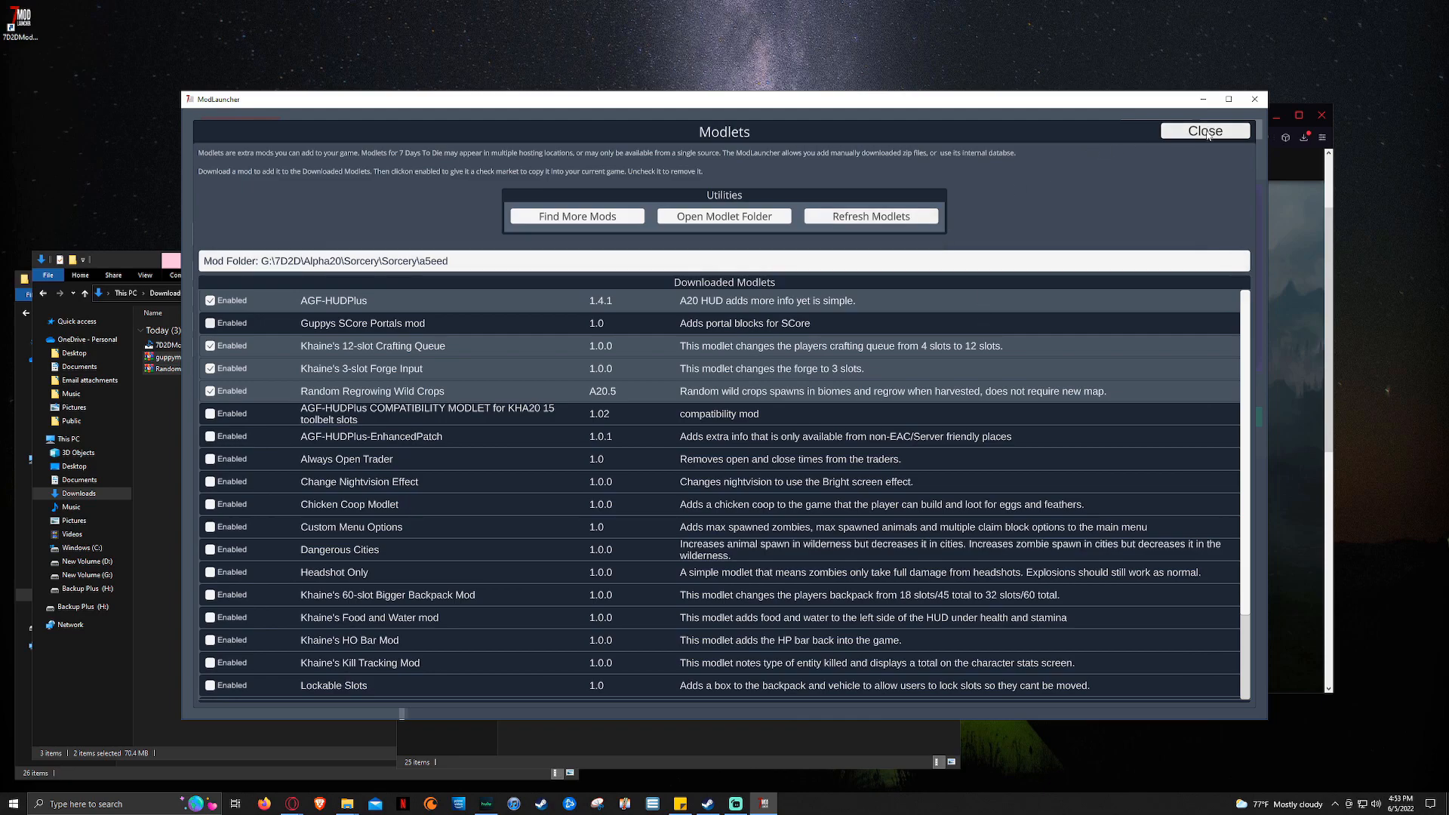
Step: Close the Modlets window and cancel the Default Folder prompt
{"action": "left_click", "coordinate": [1203, 130]}
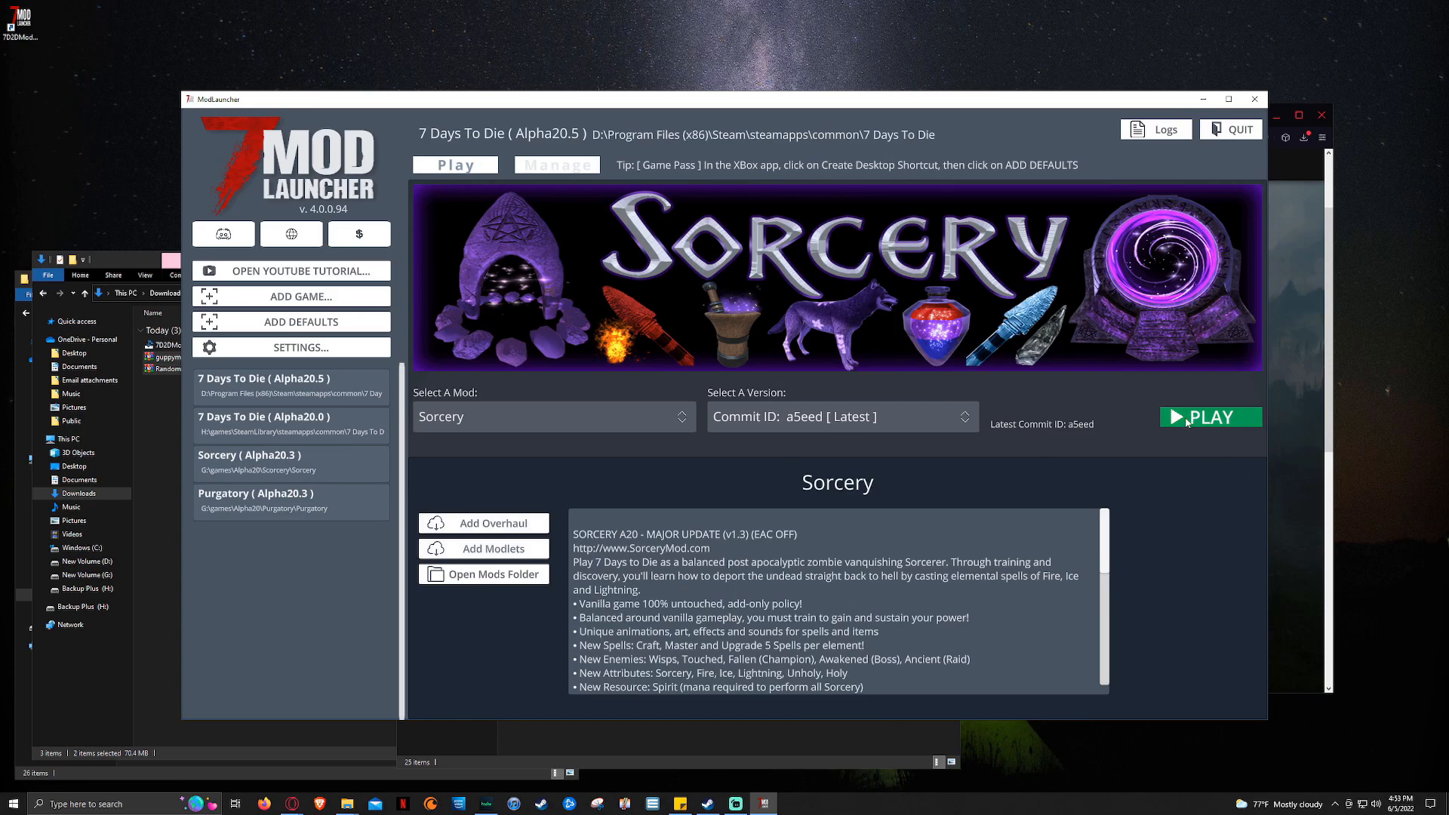
{"action": "mouse_move", "coordinate": [362, 379]}
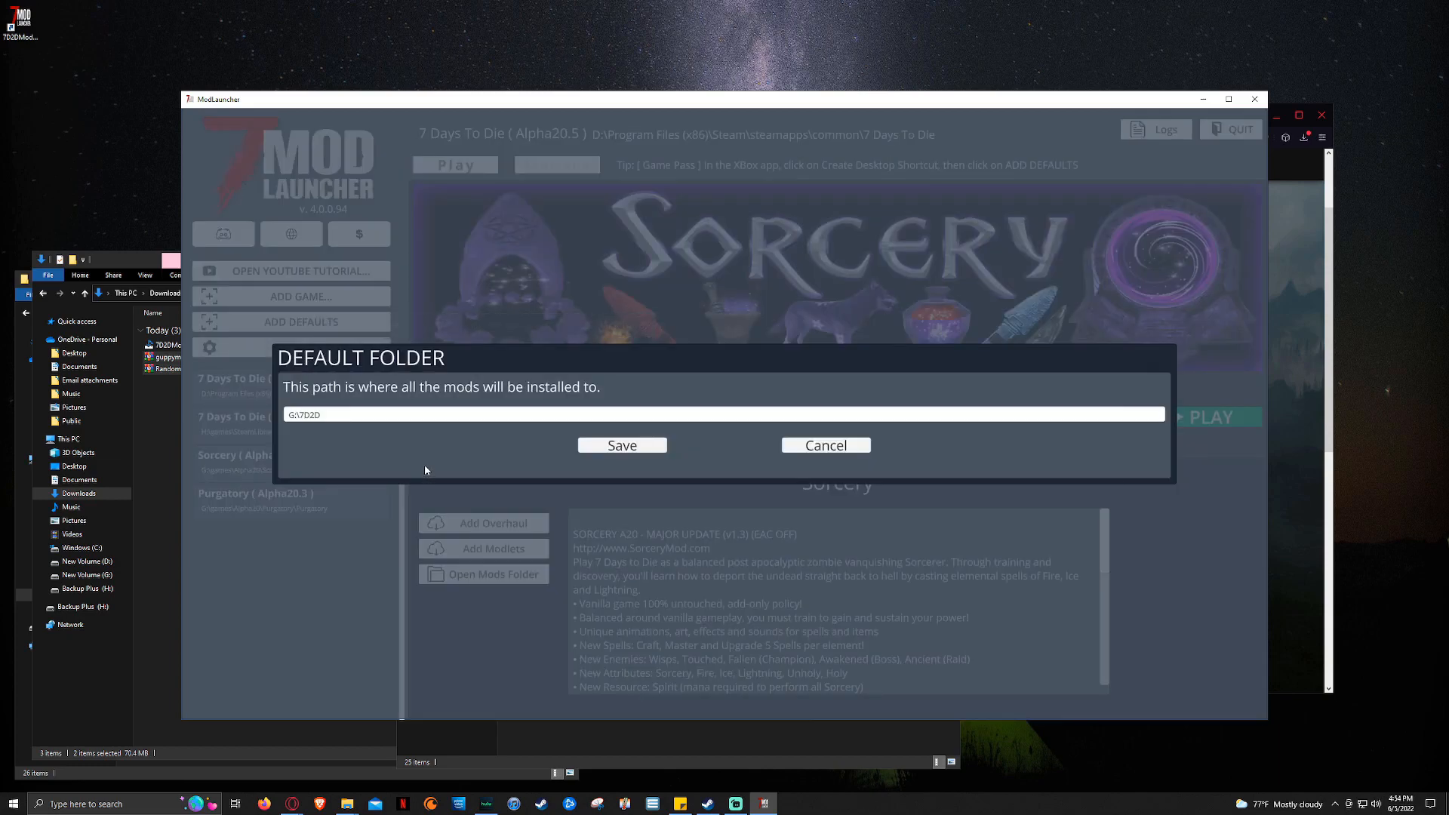
{"action": "mouse_move", "coordinate": [408, 441]}
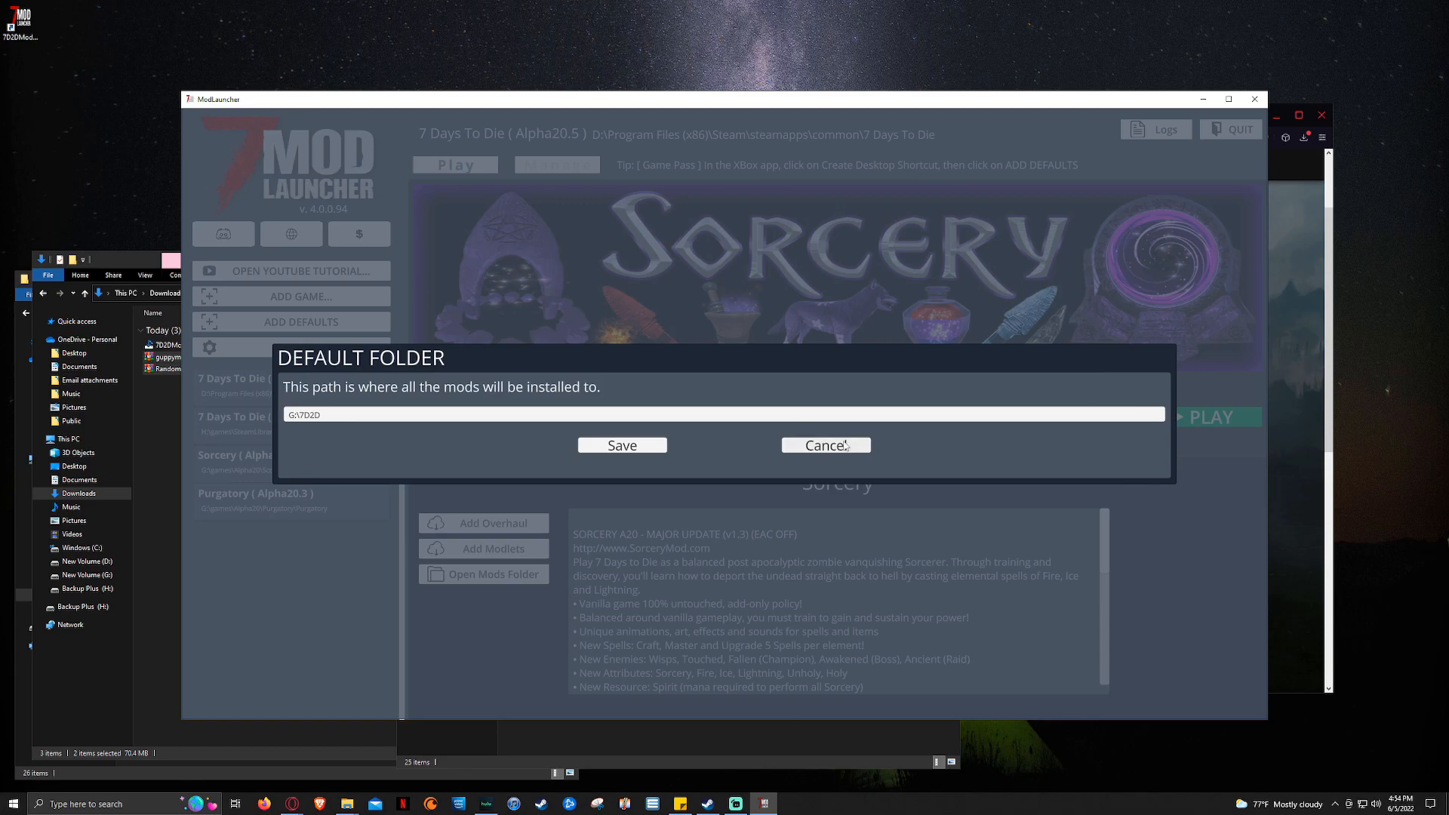
{"action": "left_click", "coordinate": [824, 444]}
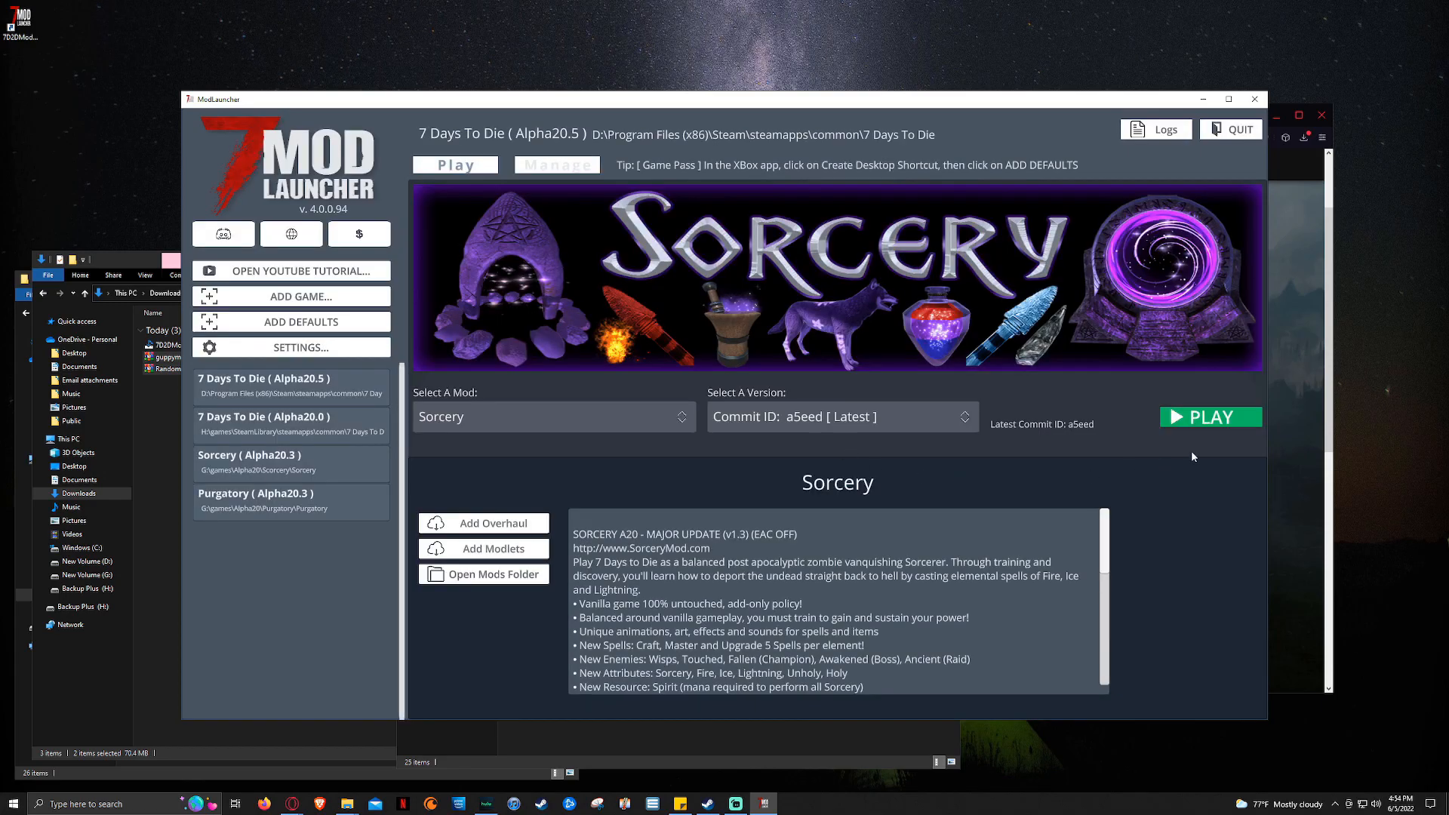
{"action": "mouse_move", "coordinate": [624, 584]}
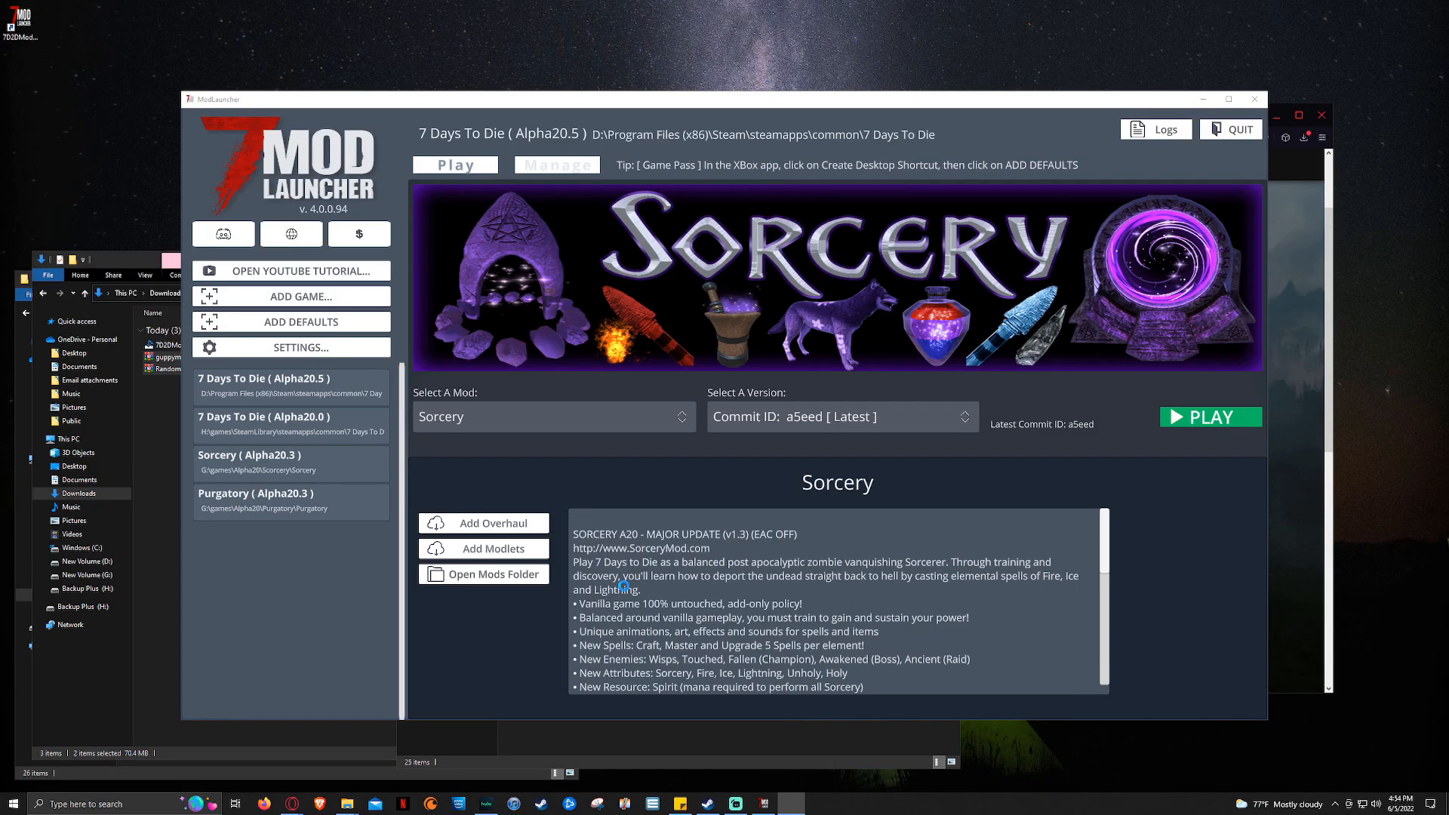
Step: Launch 7 Days To Die with Sorcery and the enabled modlets via PLAY
{"action": "left_click", "coordinate": [1211, 416]}
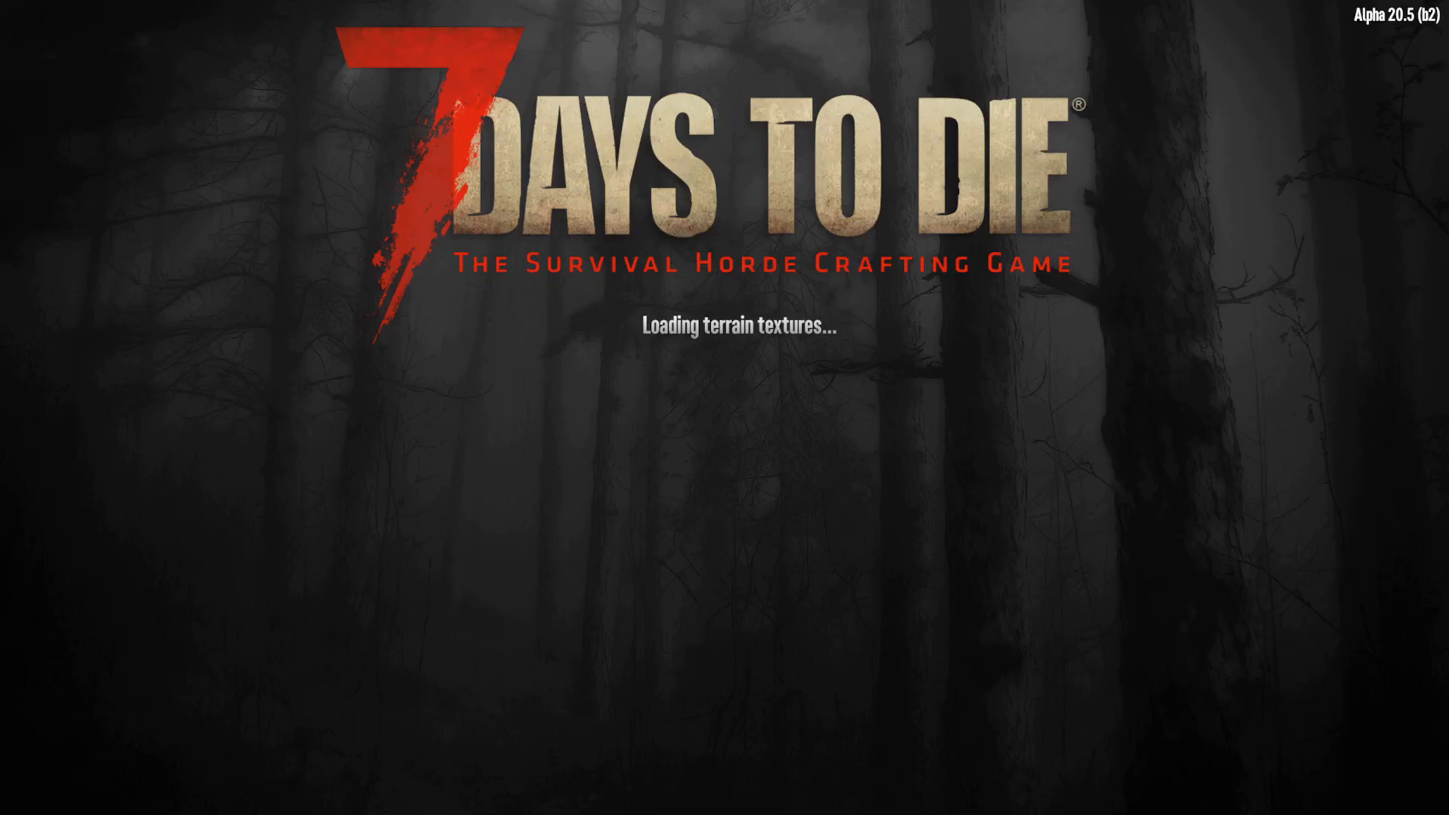